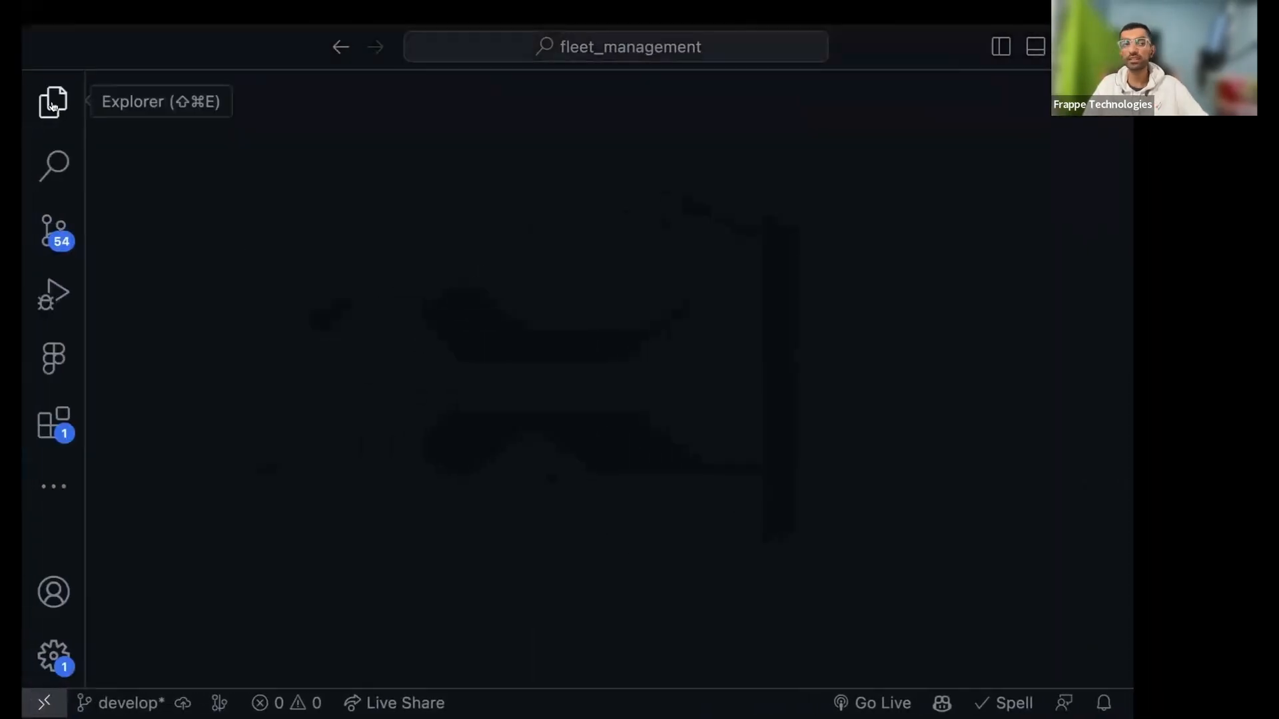
Open fleet_management's hooks.py via Quick Open and hide the Explorer sidebar for full editor width
type("hook")
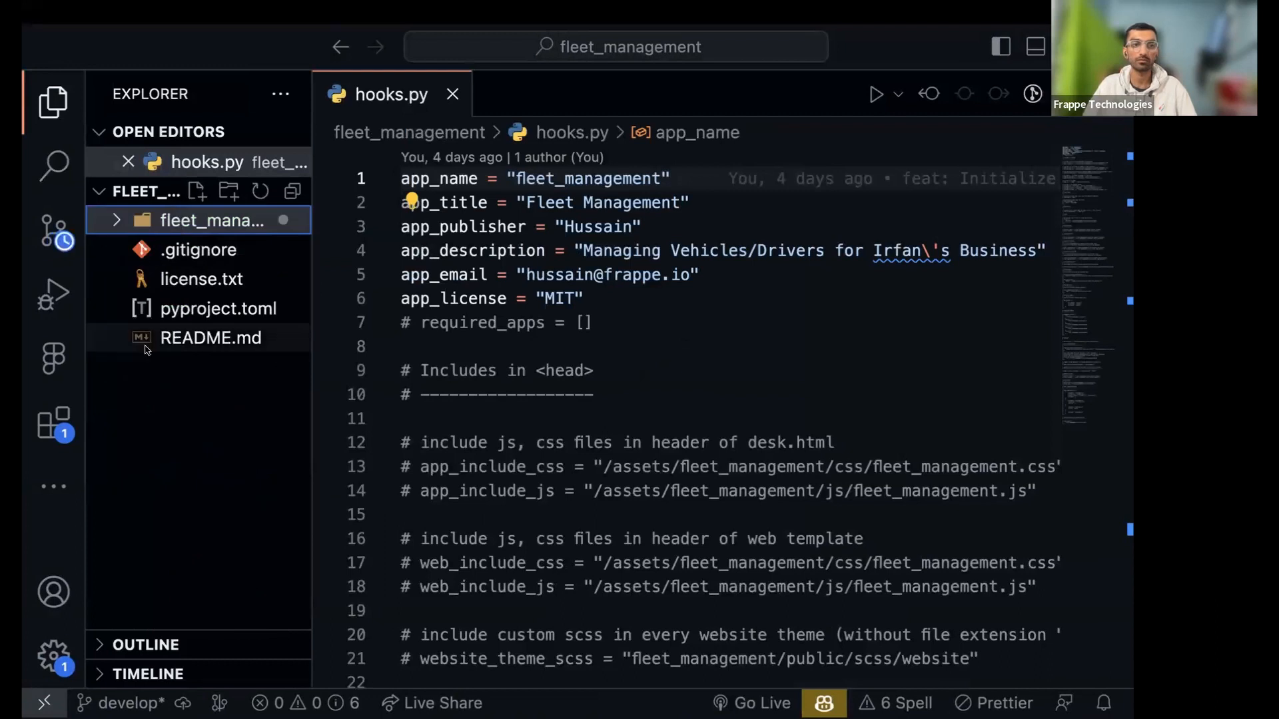
left_click(210, 221)
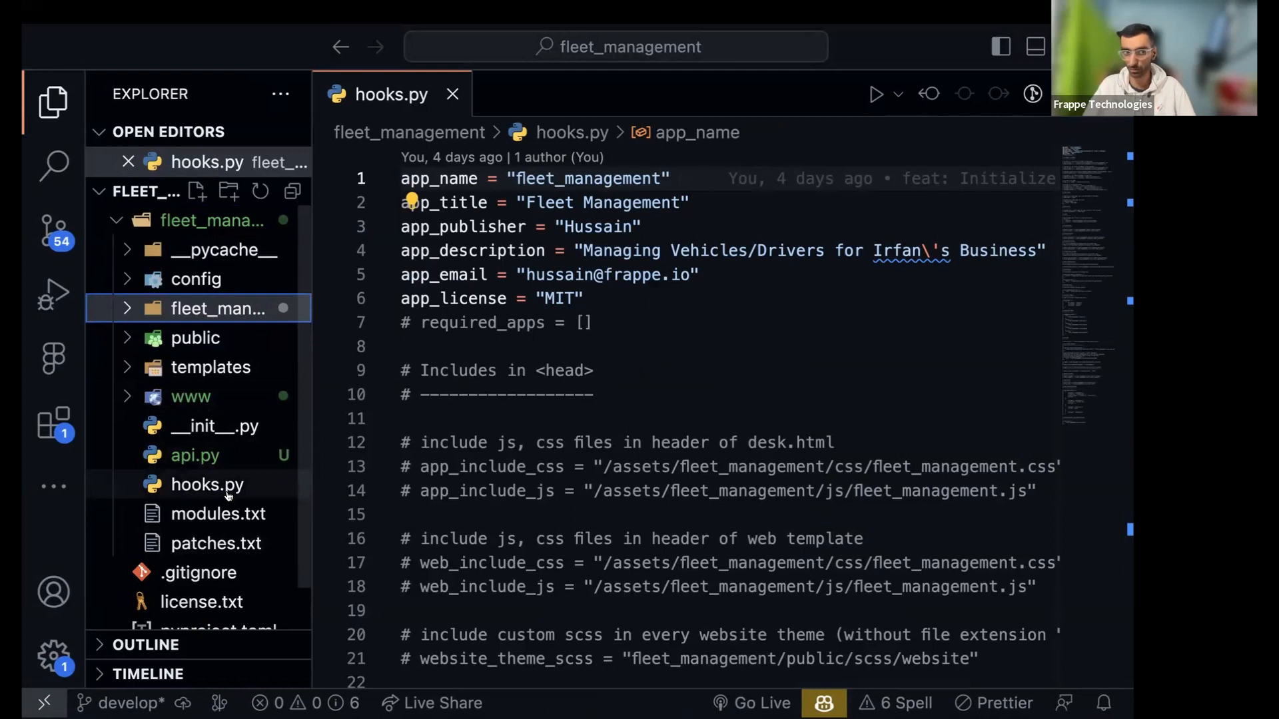
left_click(52, 101)
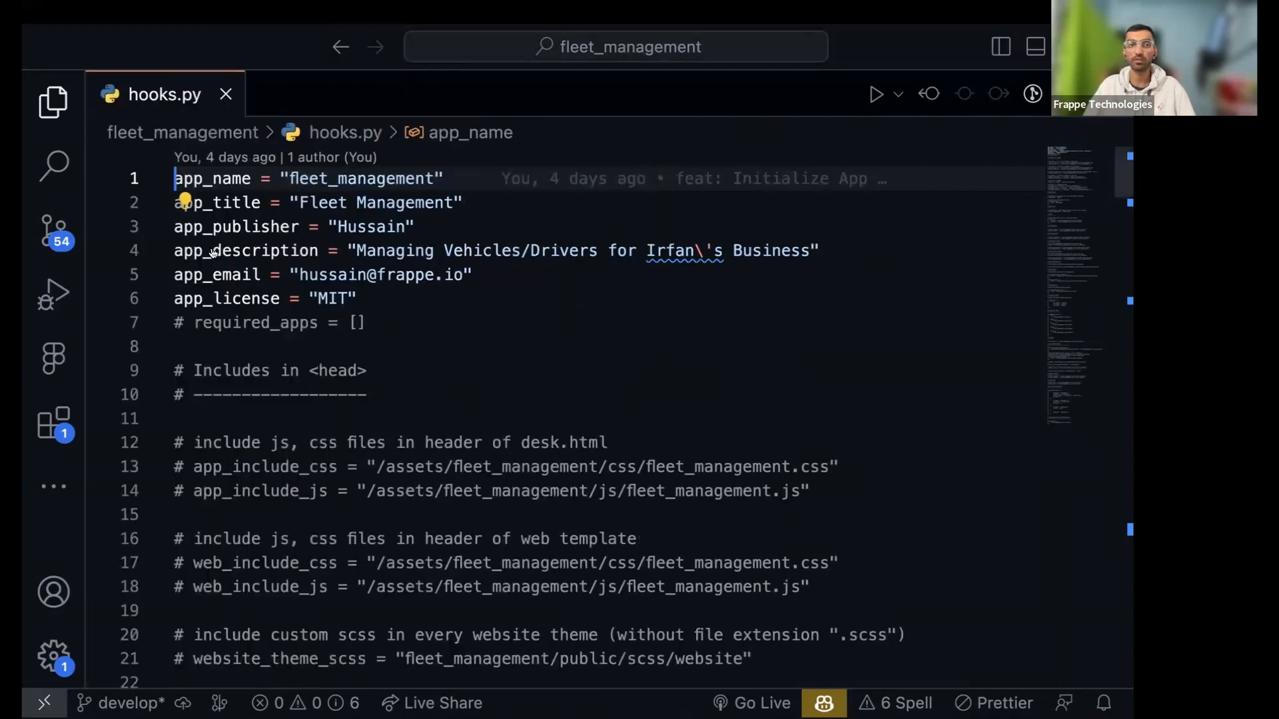
left_click_drag(174, 178, 356, 299)
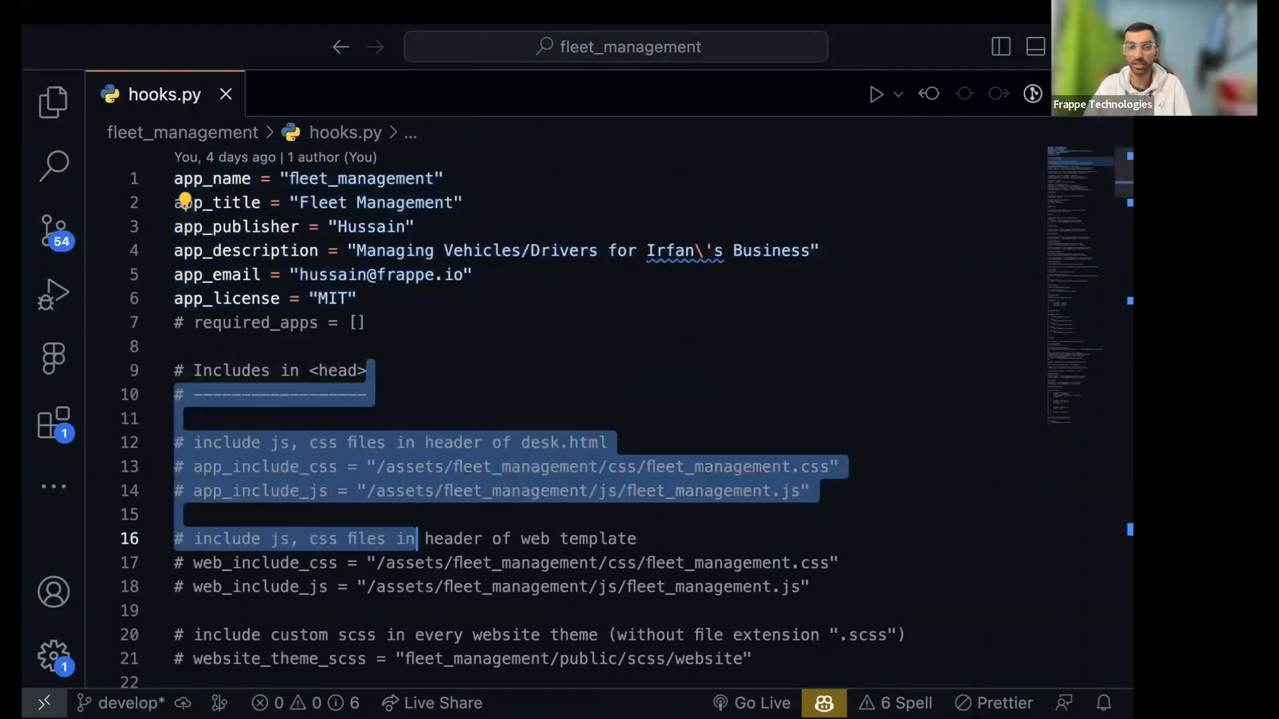
scroll("down", 3)
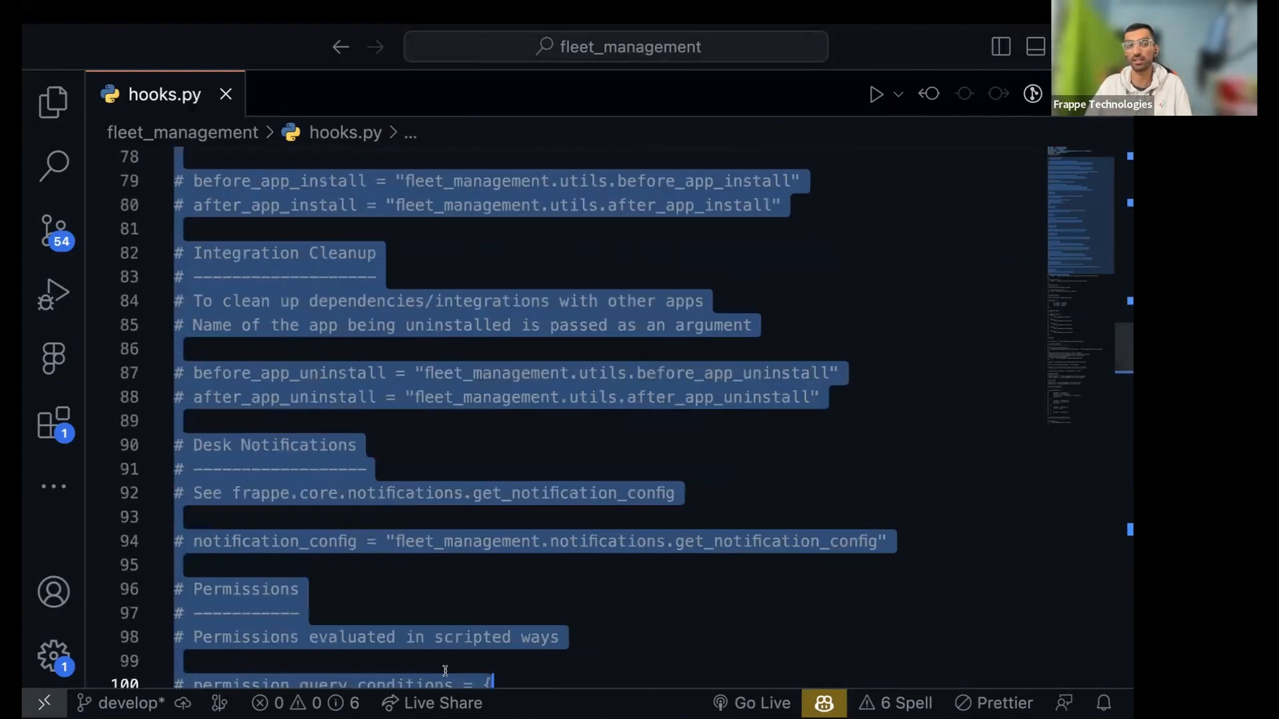
scroll("down", 3)
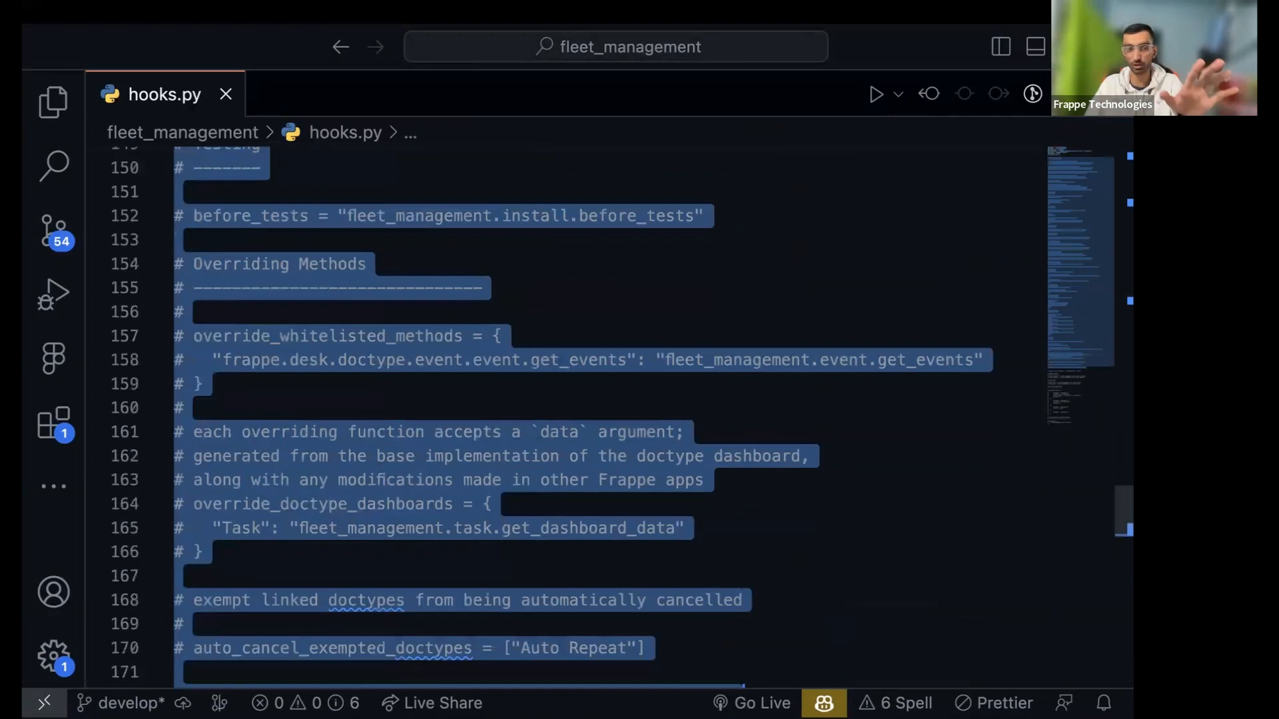
scroll("down", 3)
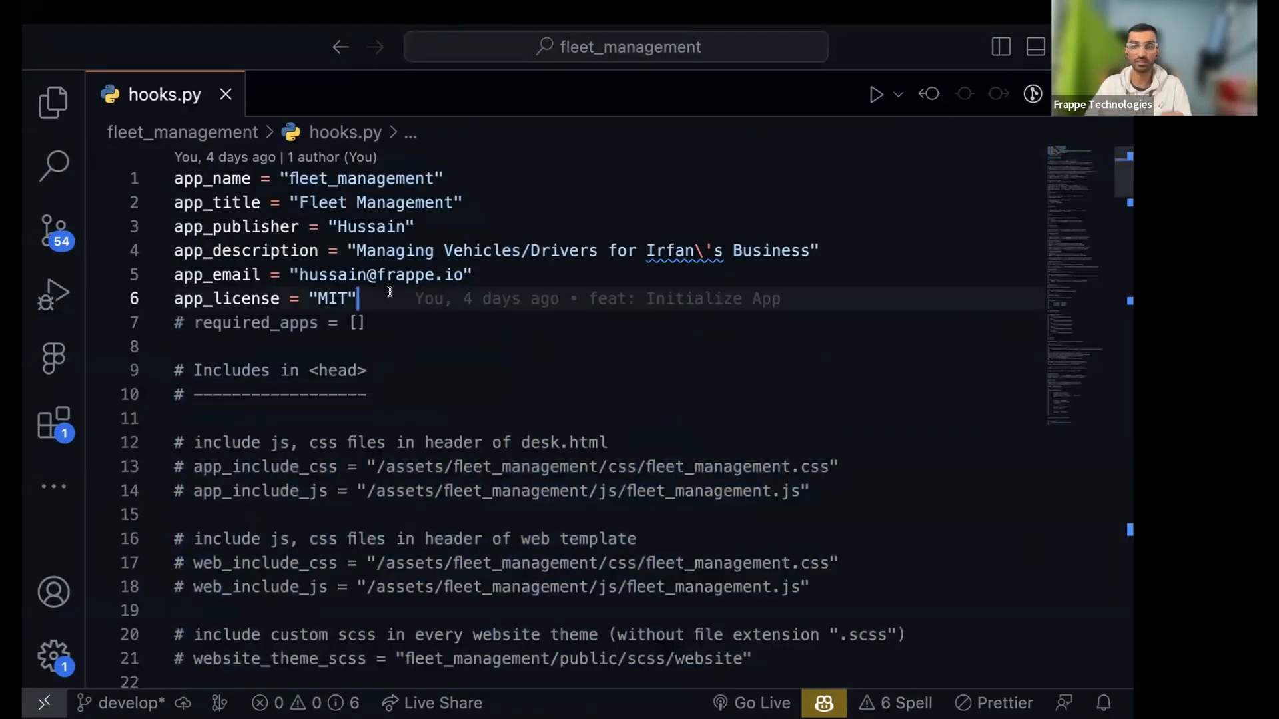
mouse_move(571, 299)
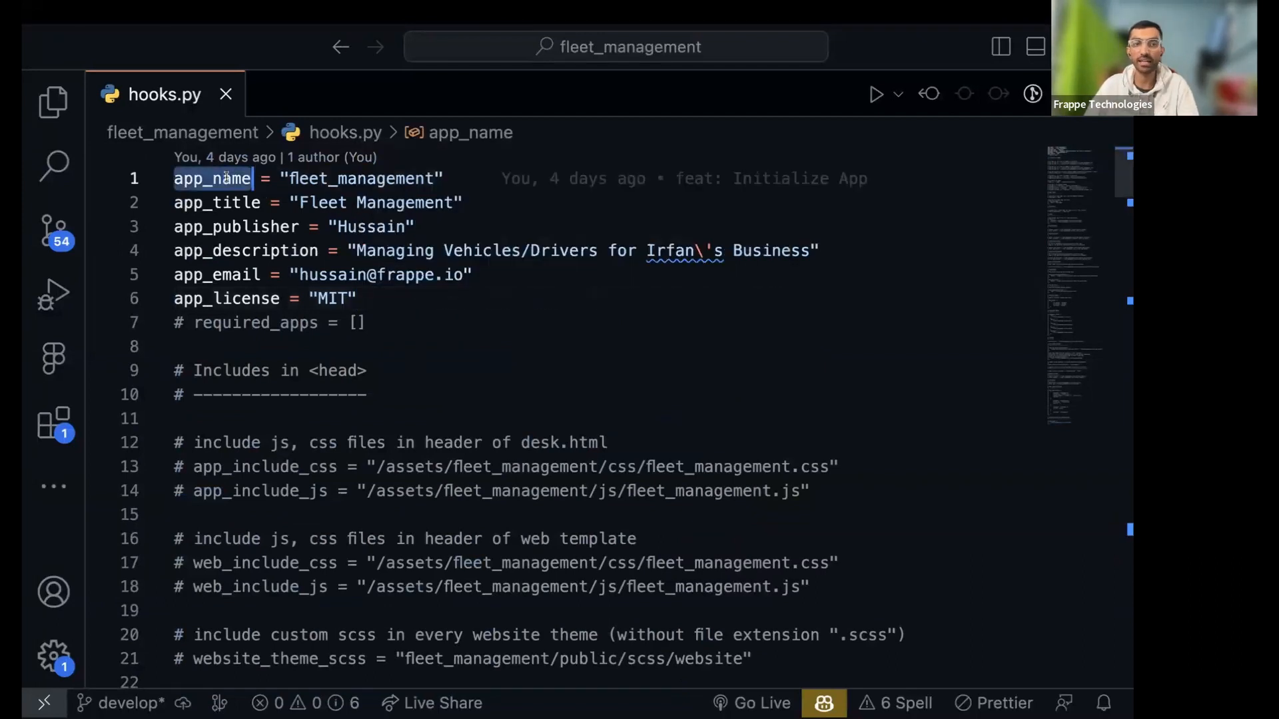
left_click(220, 203)
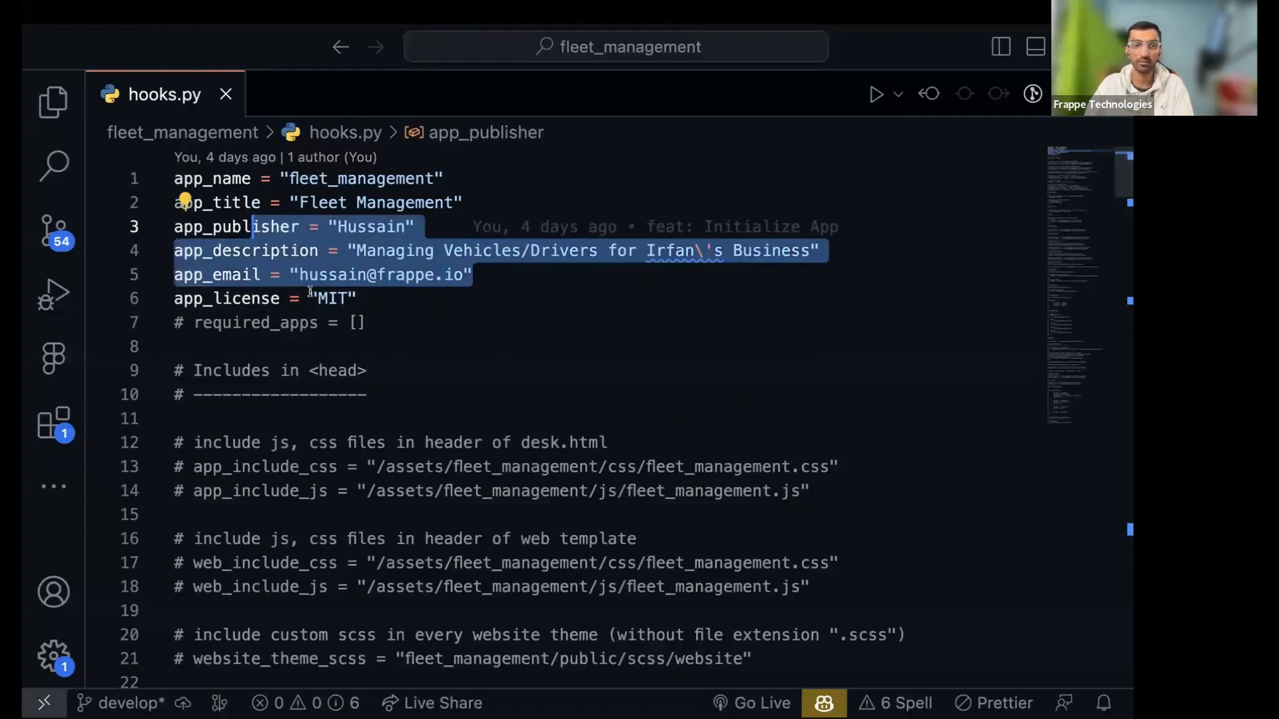
double_click(226, 299)
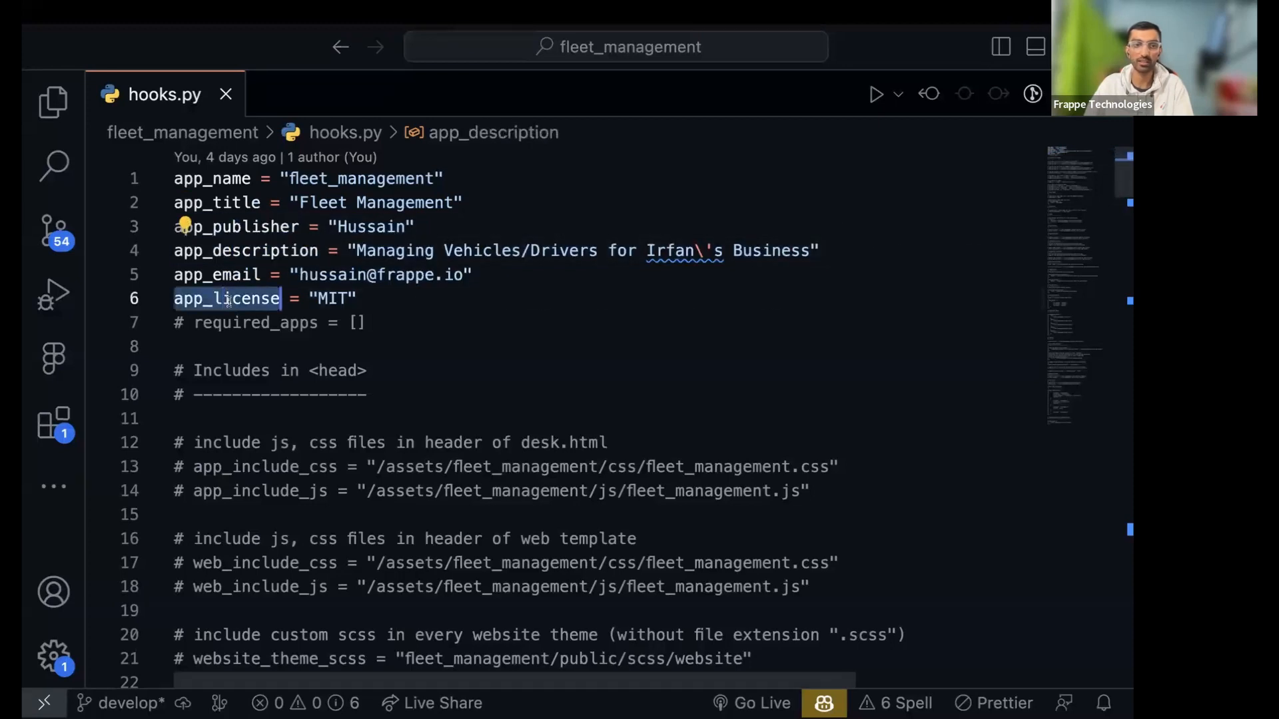
scroll("down", 3)
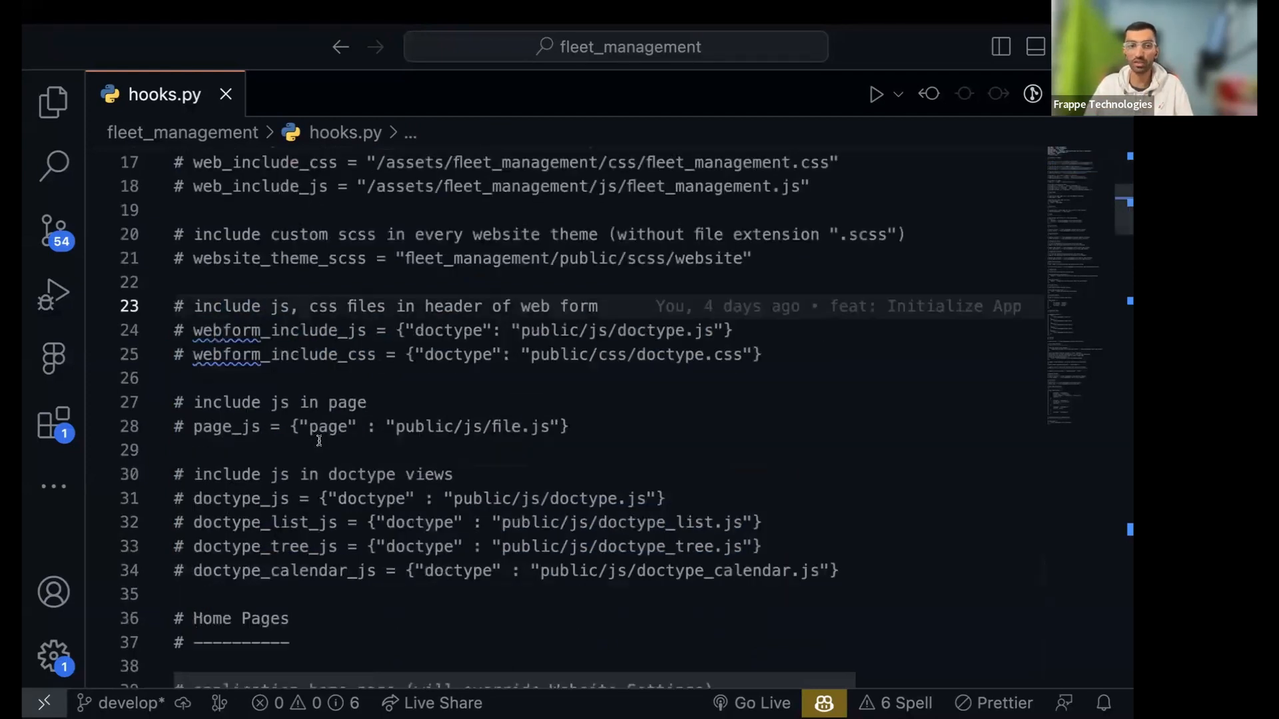
scroll("down", 3)
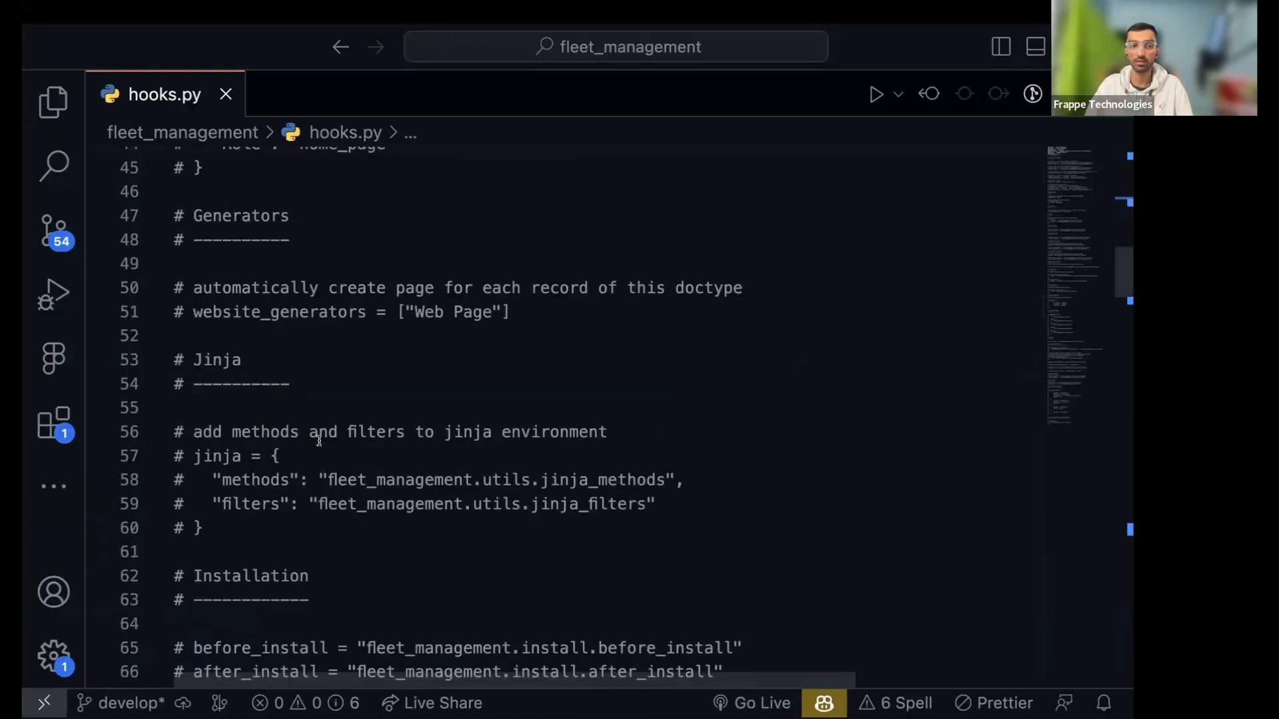
scroll("down", 3)
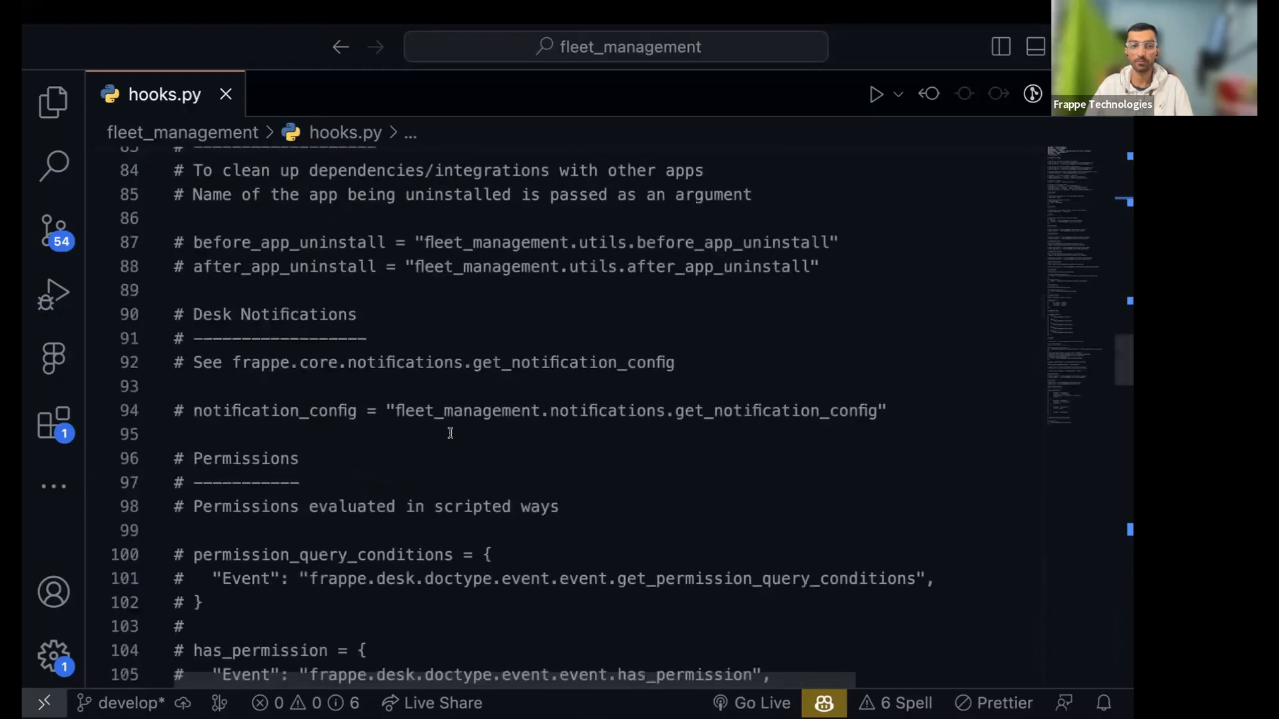
left_click_drag(193, 506, 204, 602)
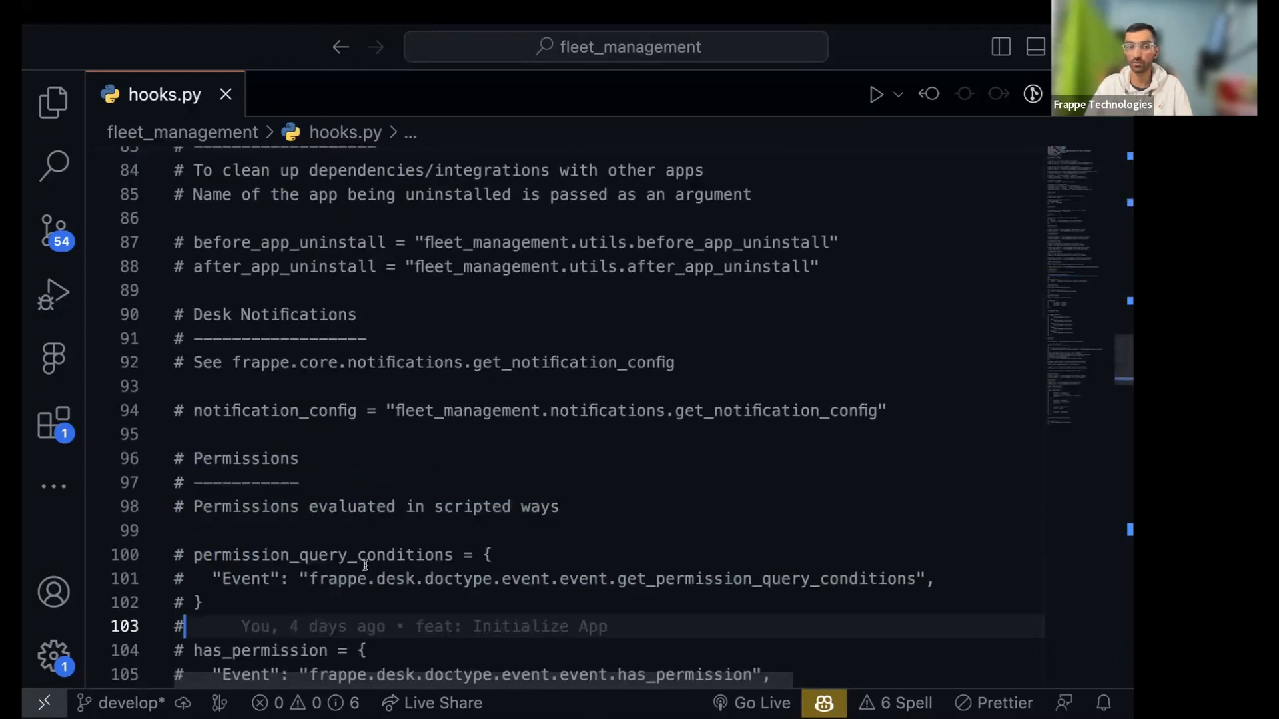
scroll("down", 3)
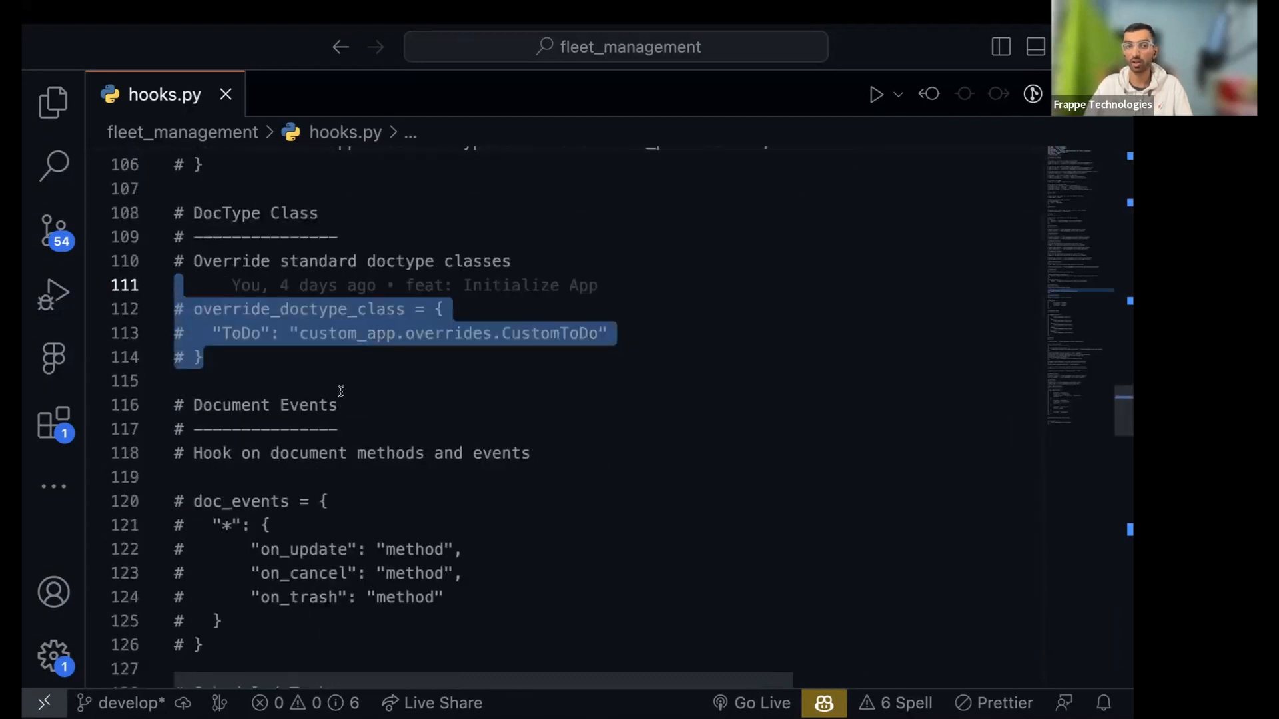
scroll("down", 3)
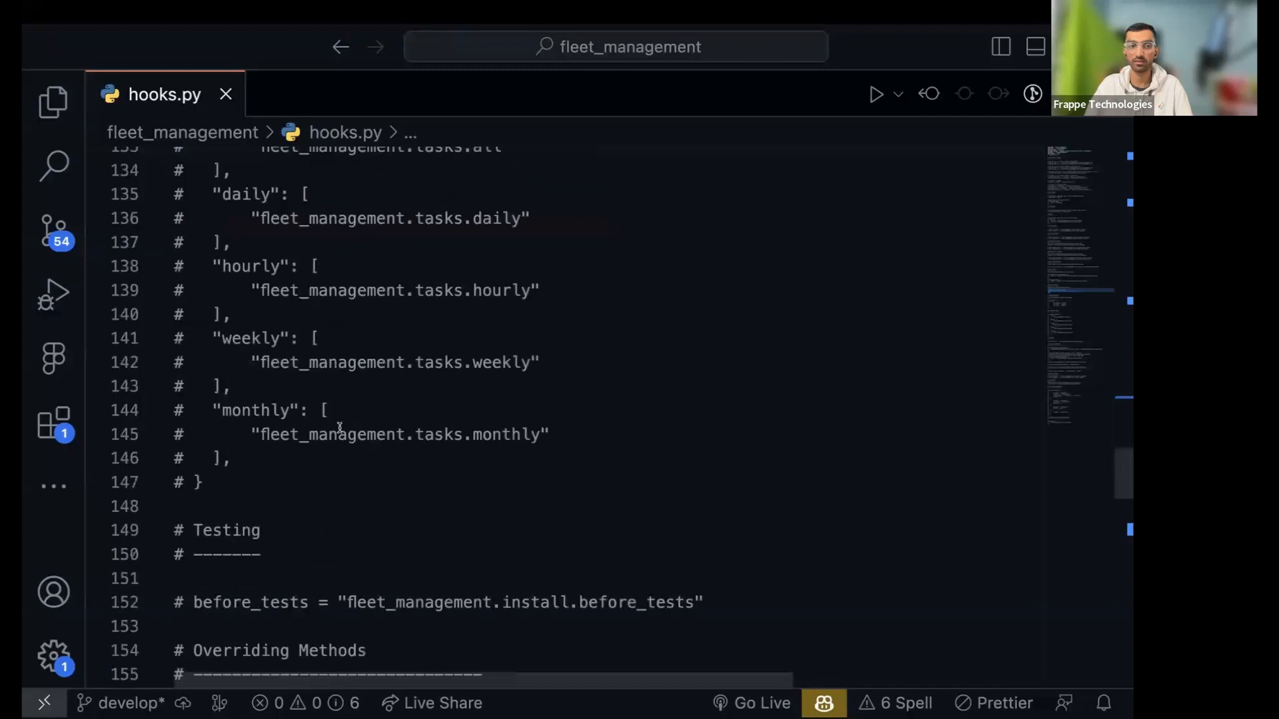
scroll("down", 3)
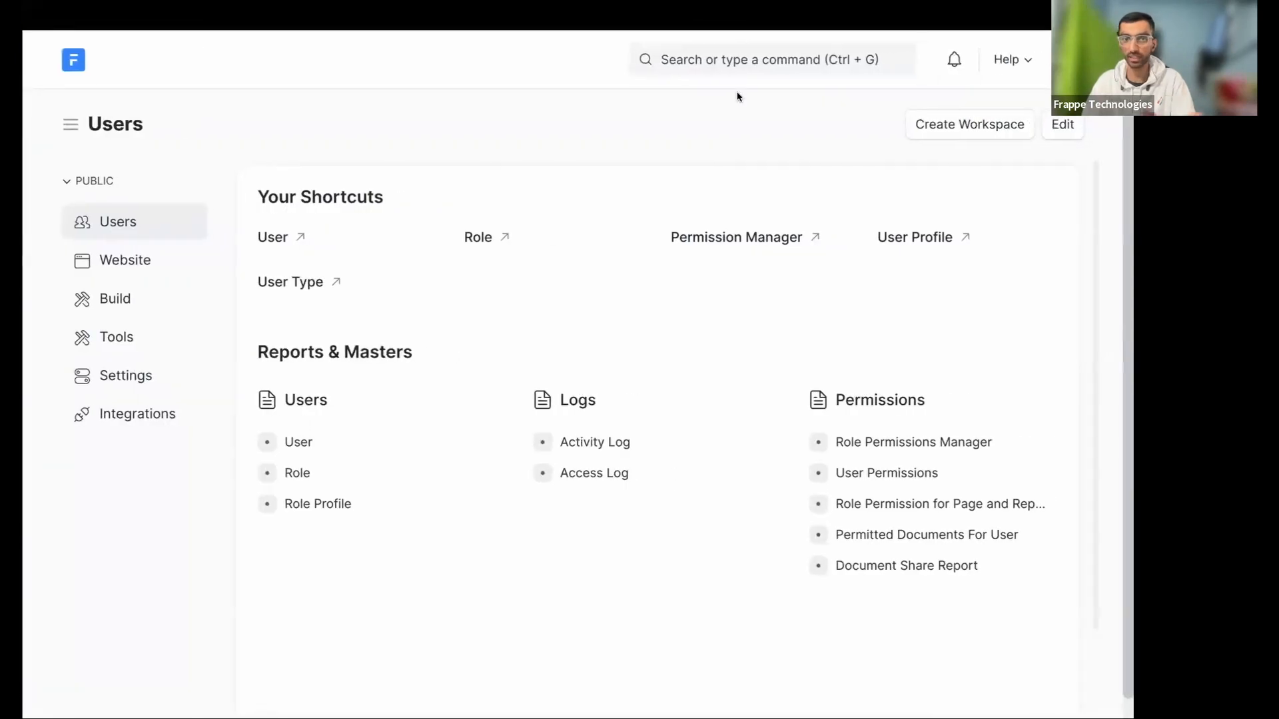
From the DocType list, start a new DocType named Vehicle Type
type("do")
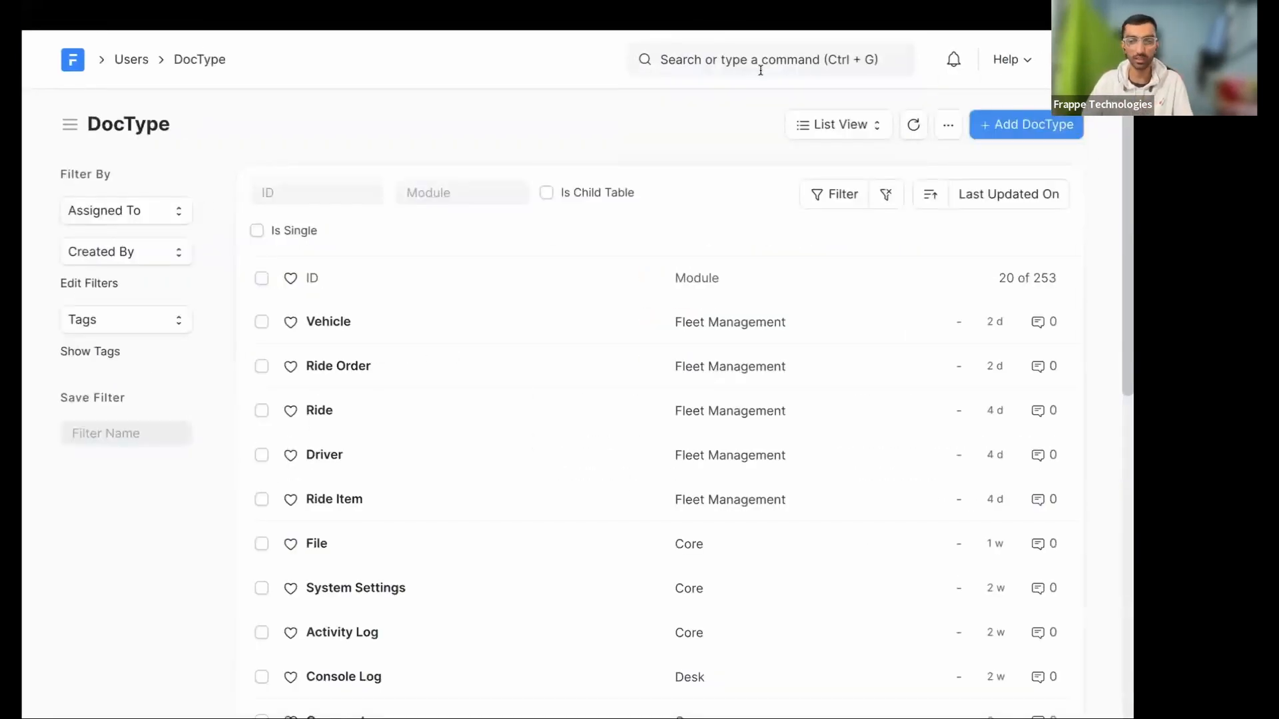
left_click(1025, 125)
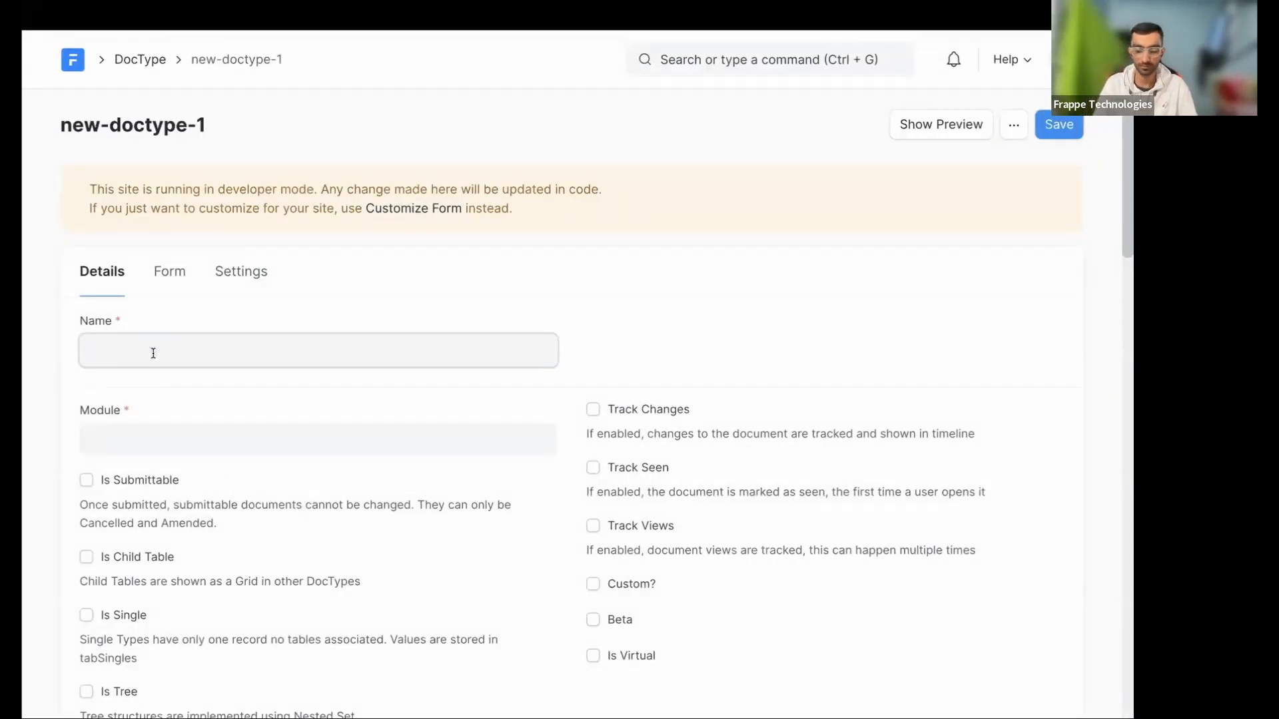
type("Vehicle Type")
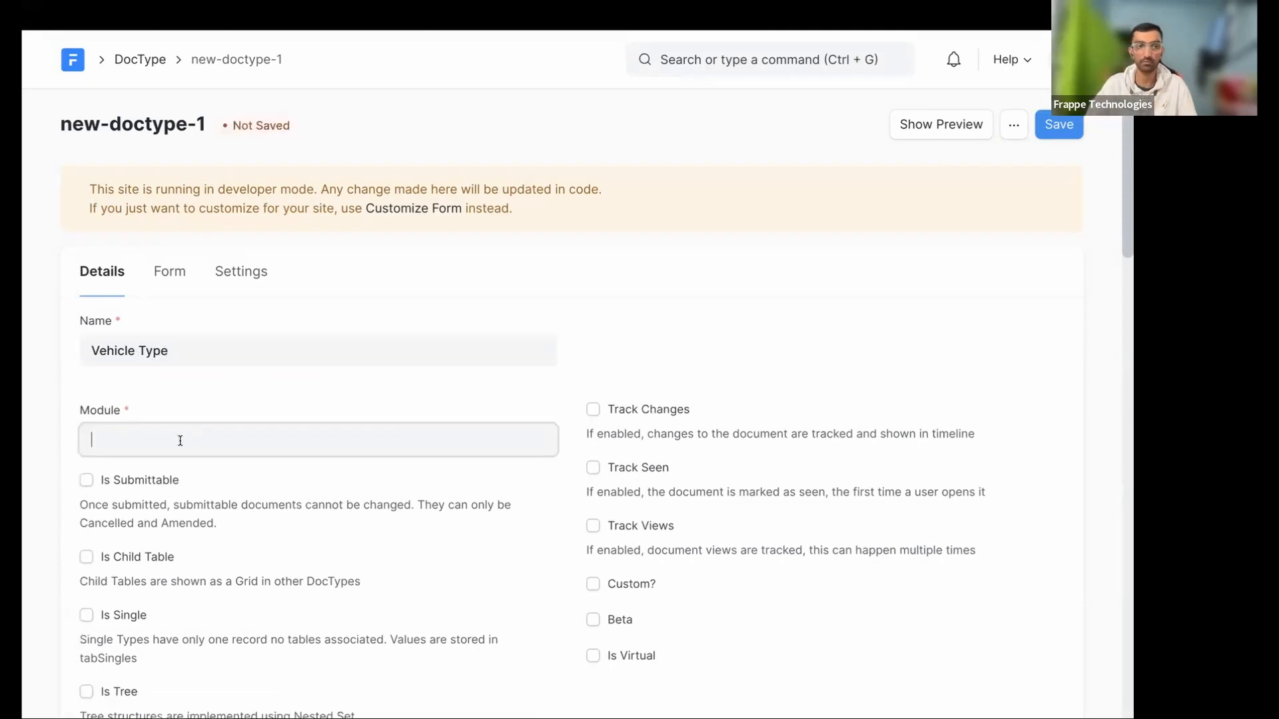
Assign module Fleet Management and enable Track Changes, Track Seen and Track Views
left_click(317, 439)
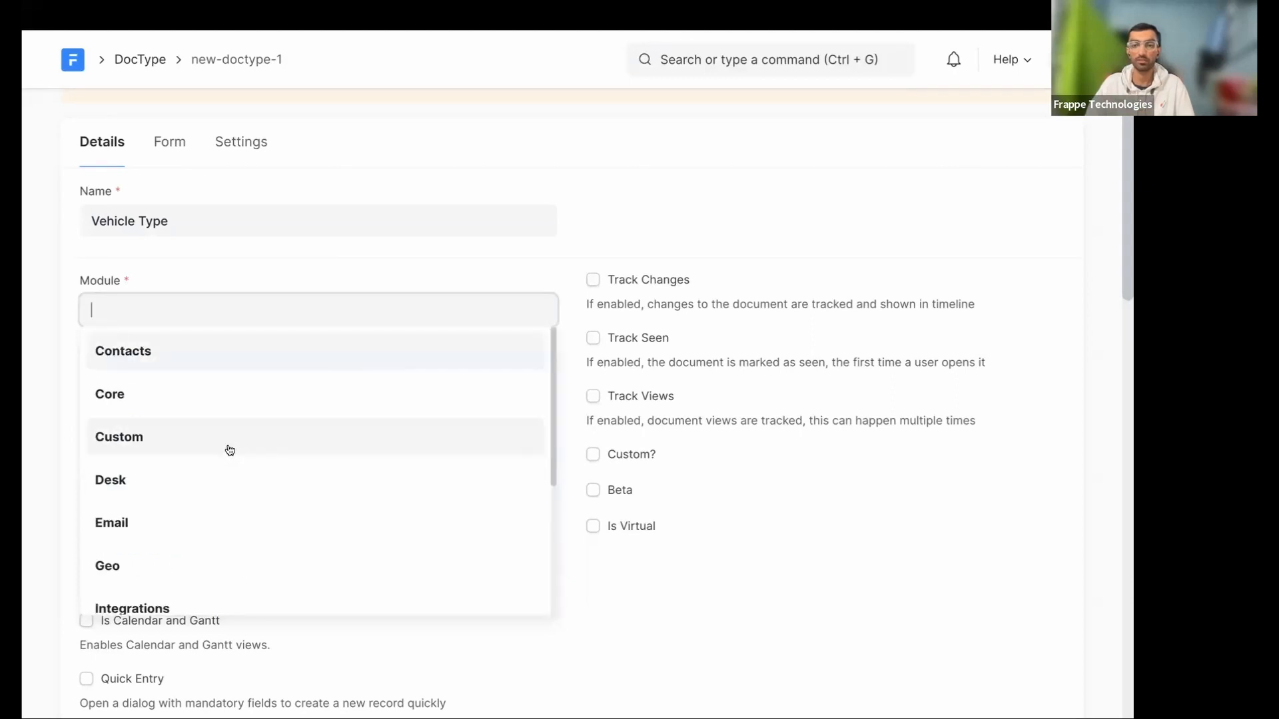
mouse_move(230, 451)
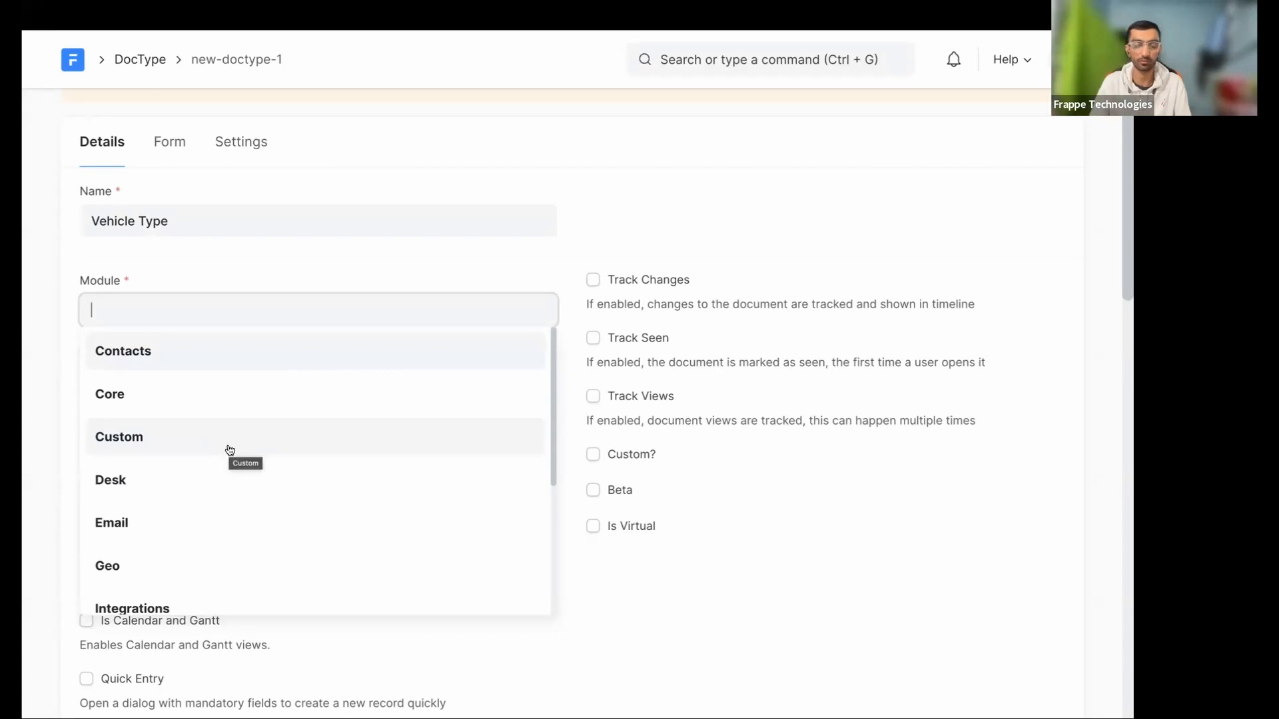
type("fle")
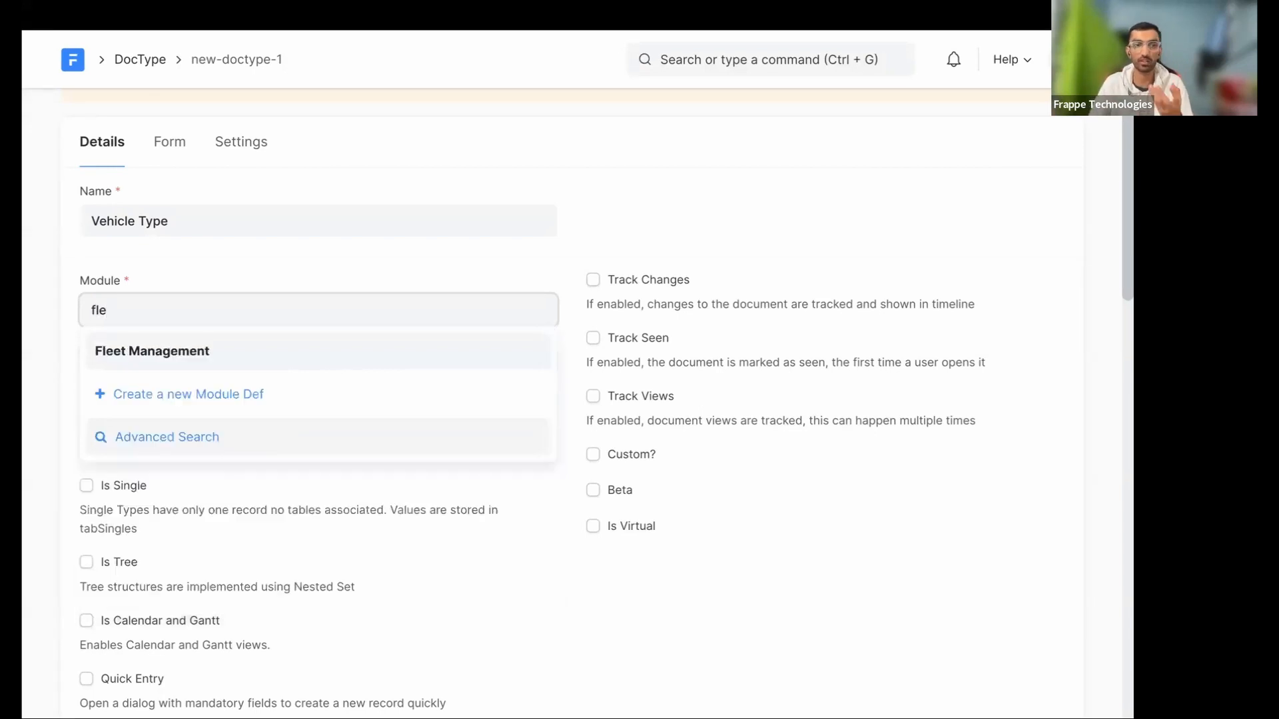
left_click(152, 351)
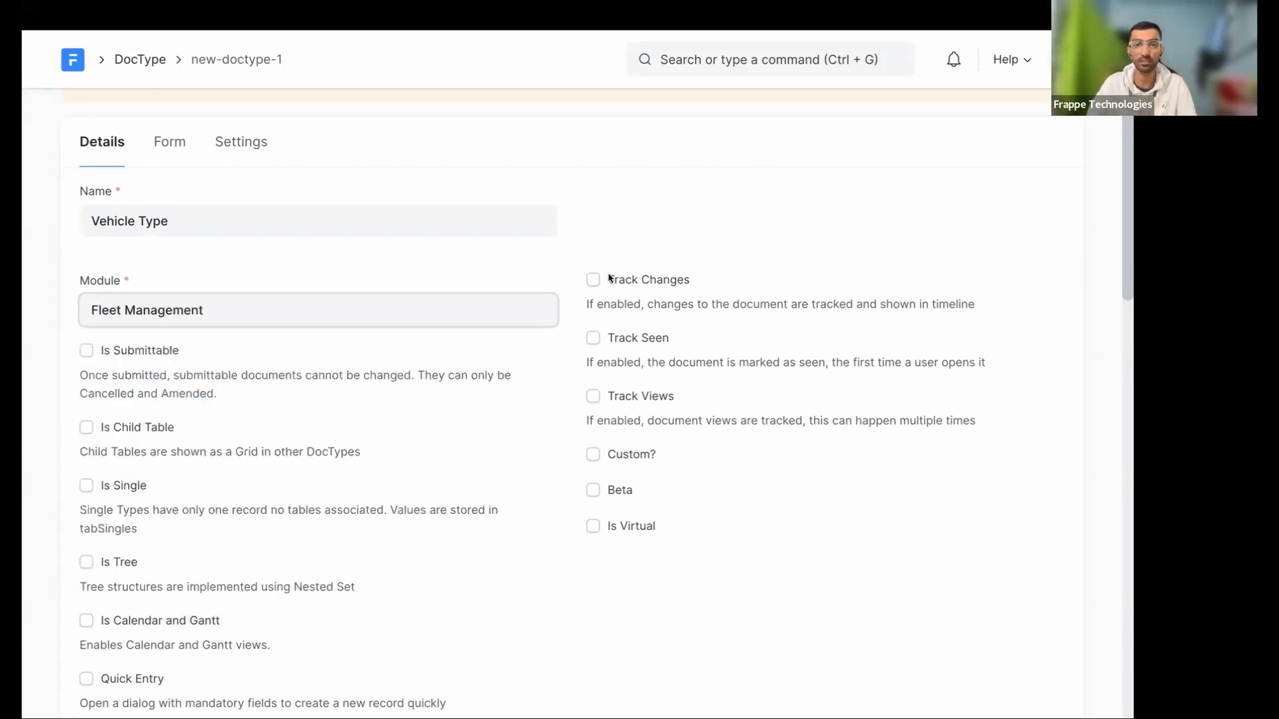
left_click(593, 396)
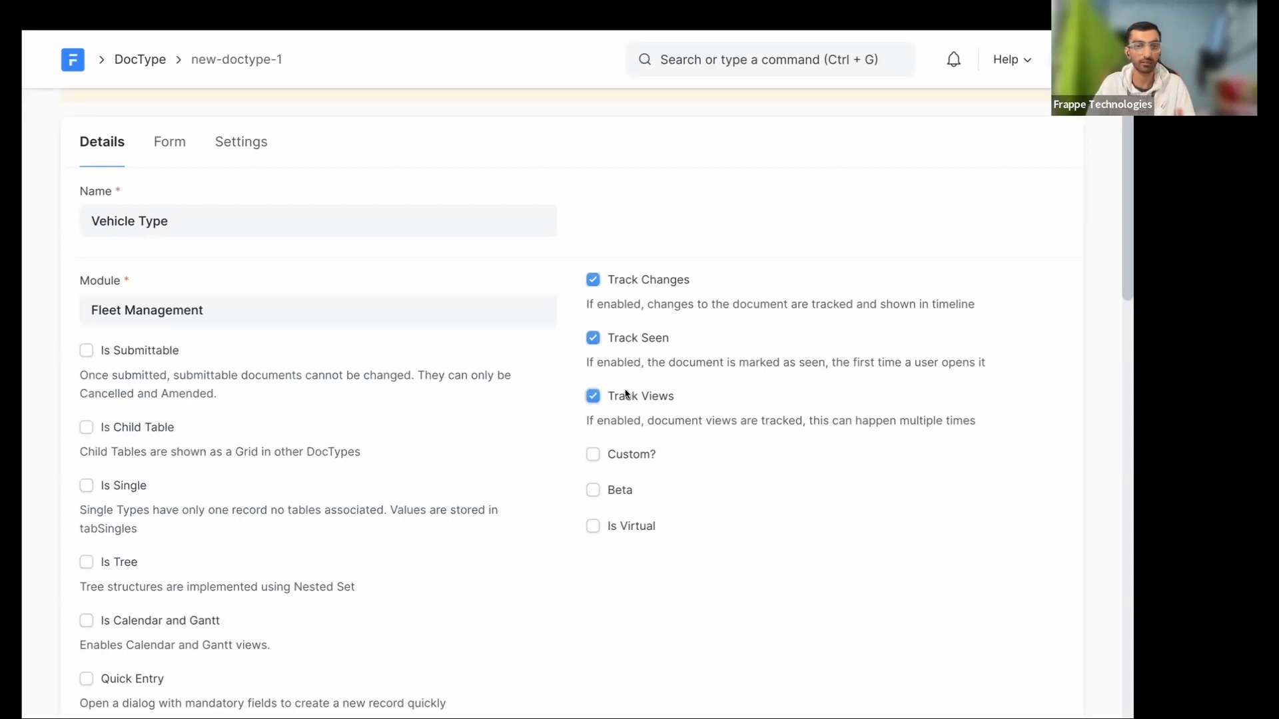
Review the form layout, then set the DocType's naming settings in the Details tab
left_click(169, 142)
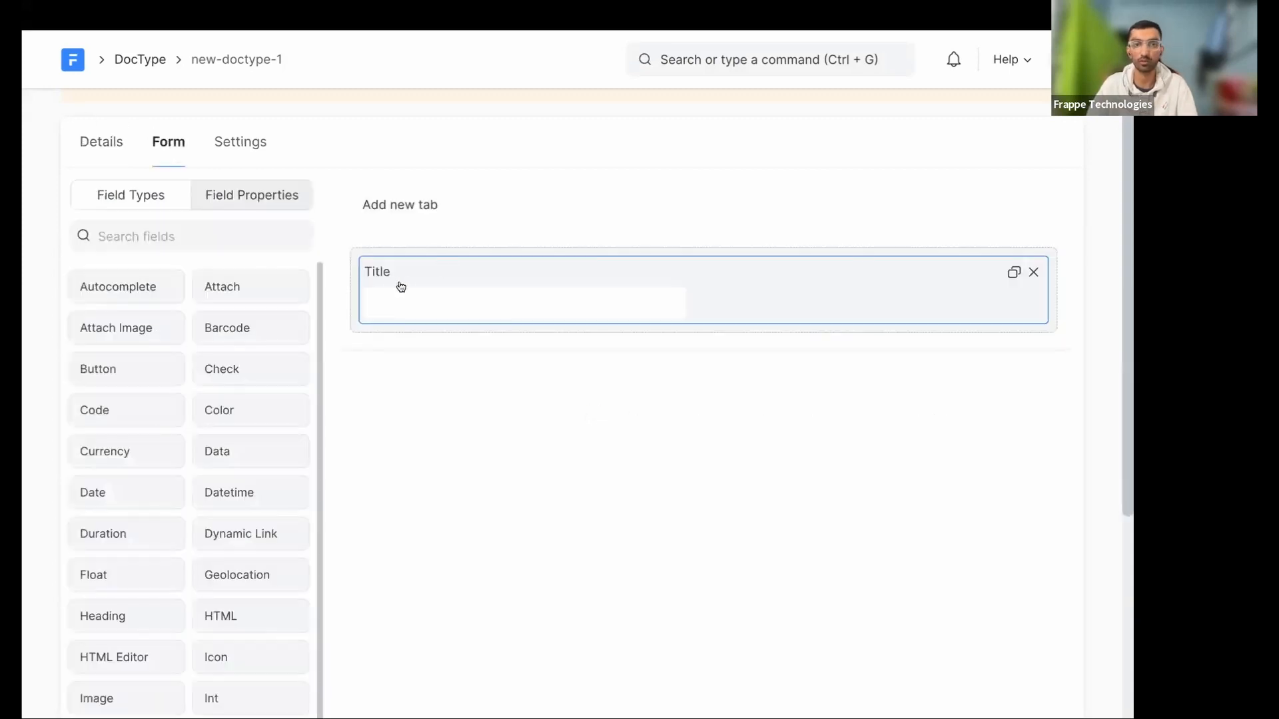
left_click(102, 142)
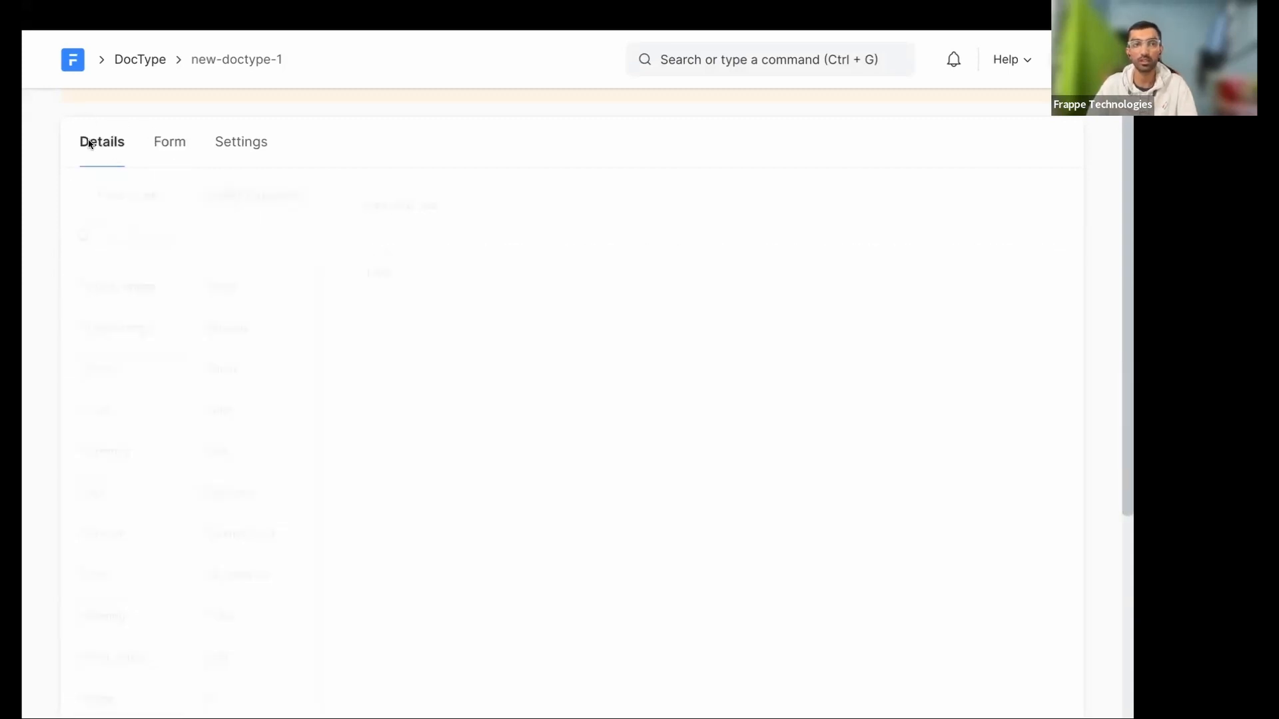
scroll("down", 3)
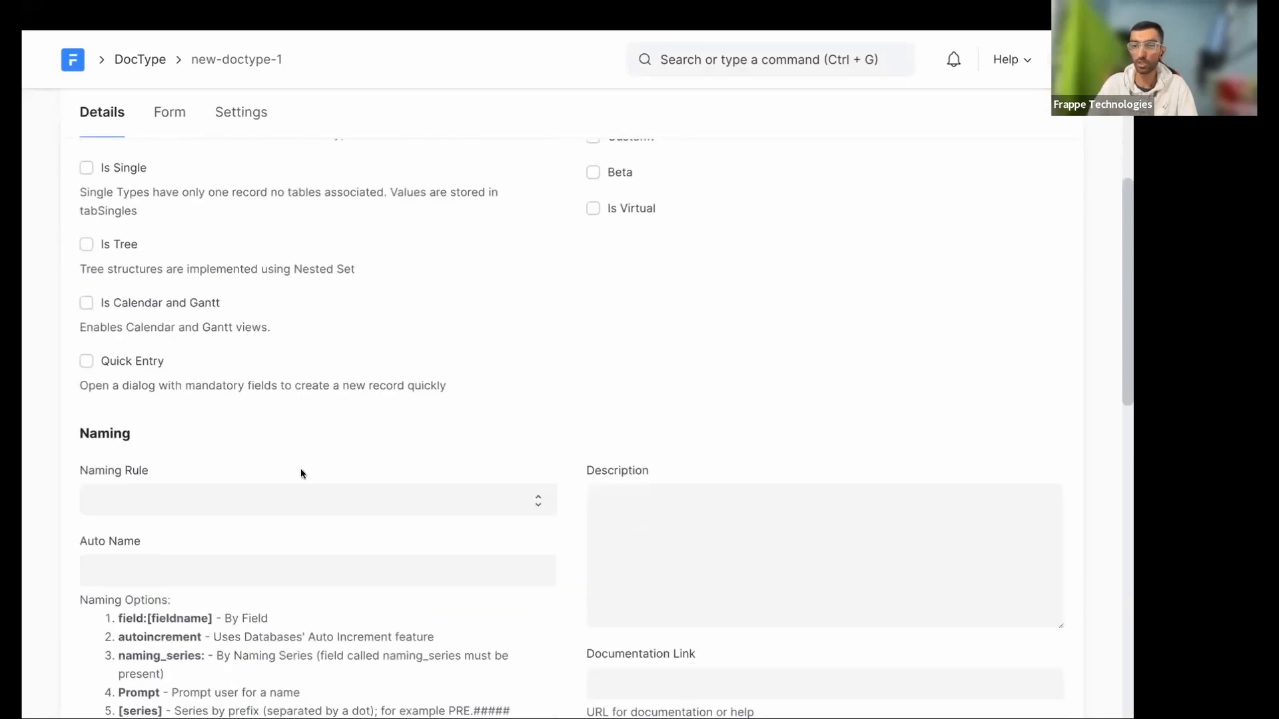
left_click(316, 500)
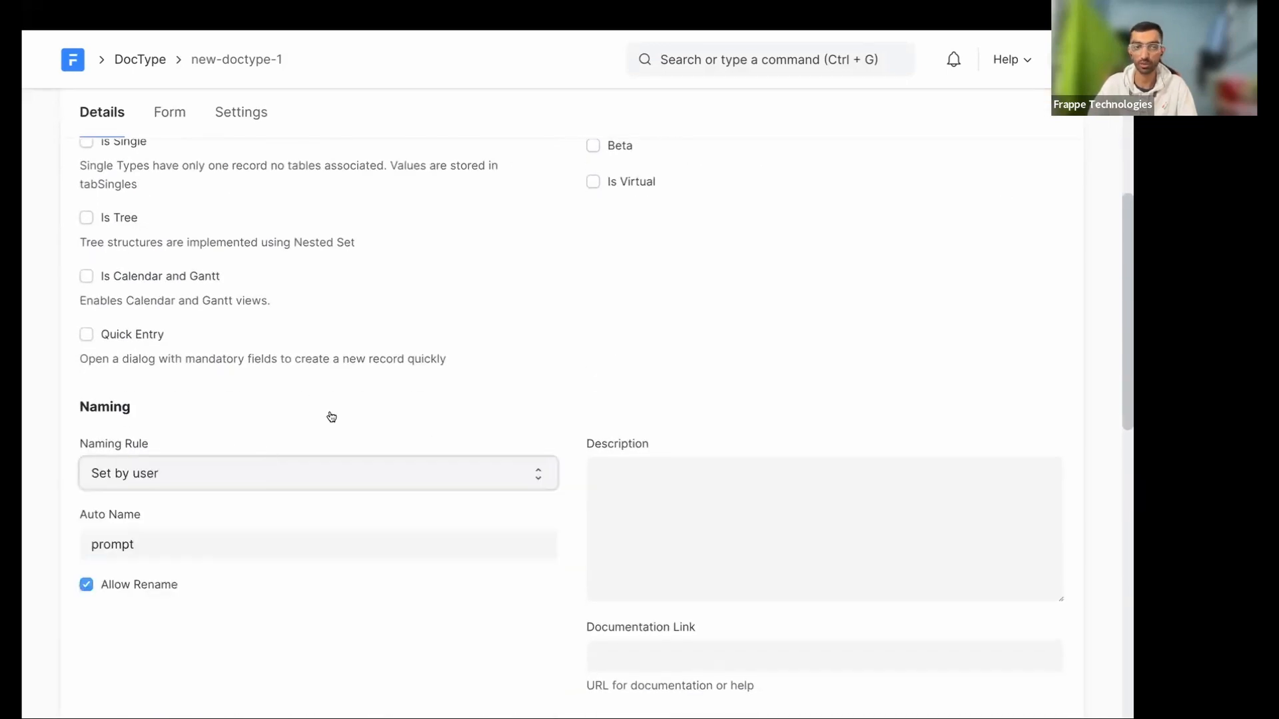
scroll("down", 3)
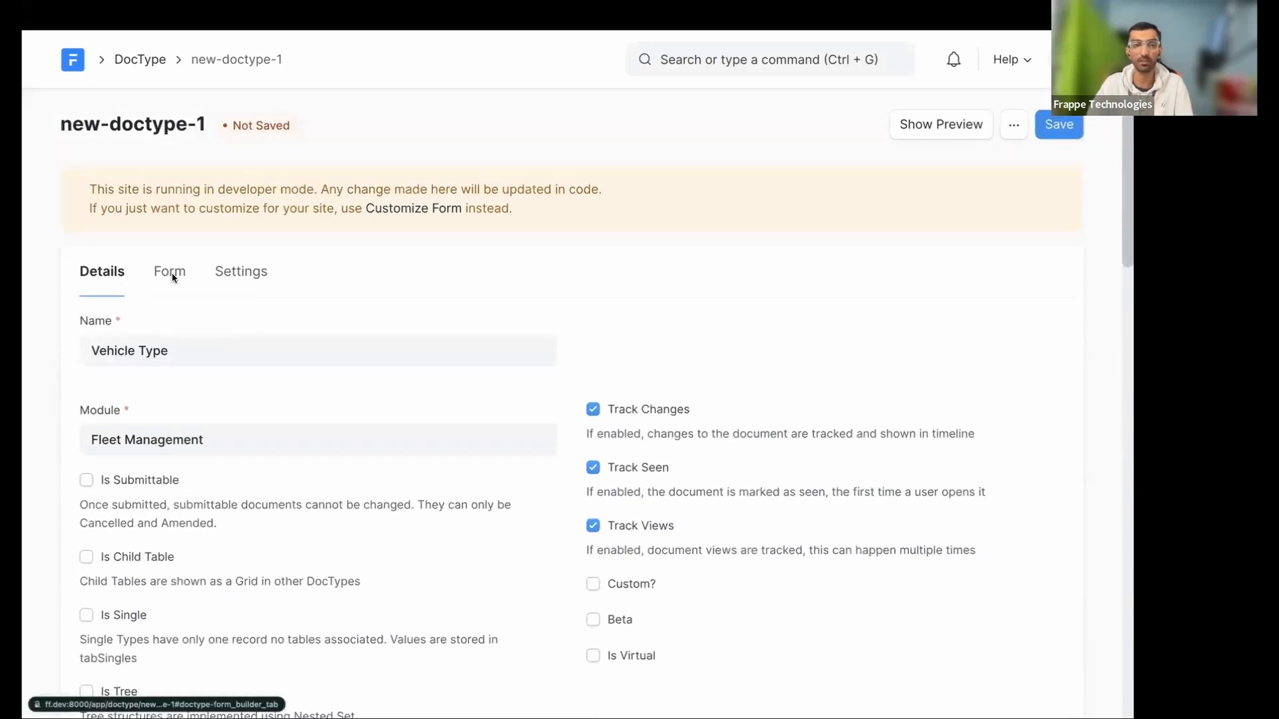
Add a Description field of type Small Text and save the Vehicle Type DocType
left_click(168, 271)
type("D")
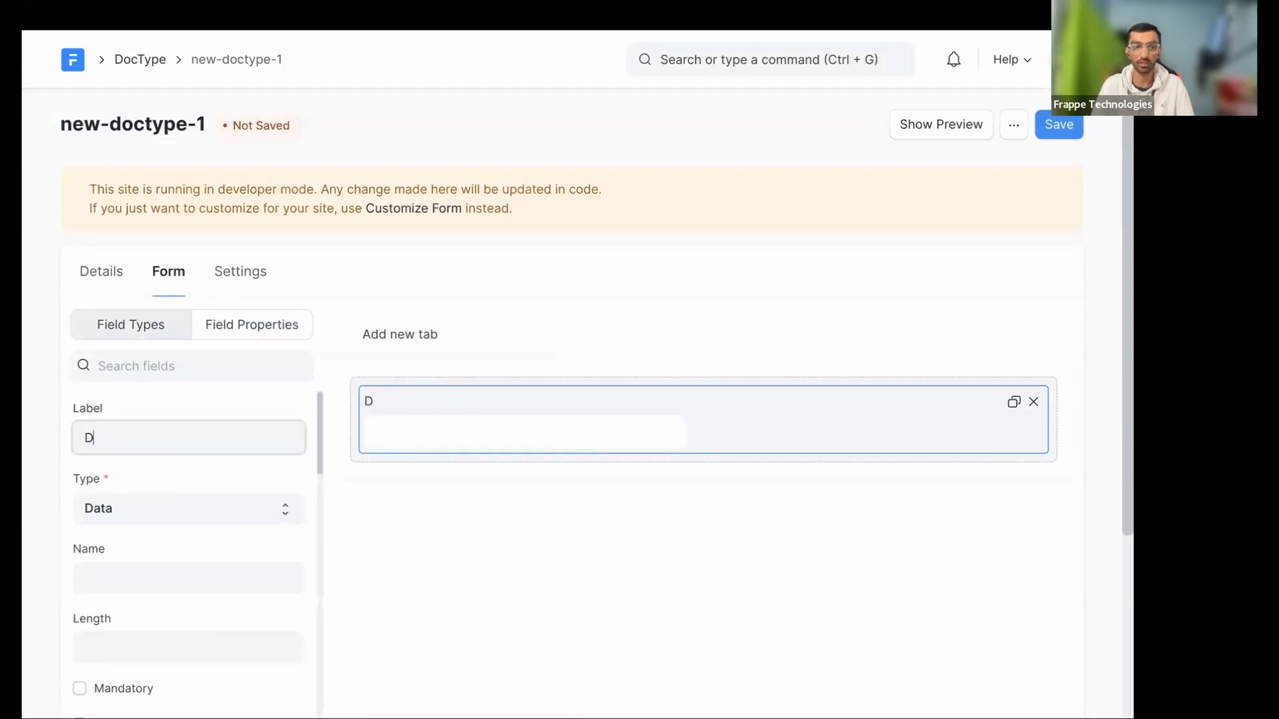
type("escrip")
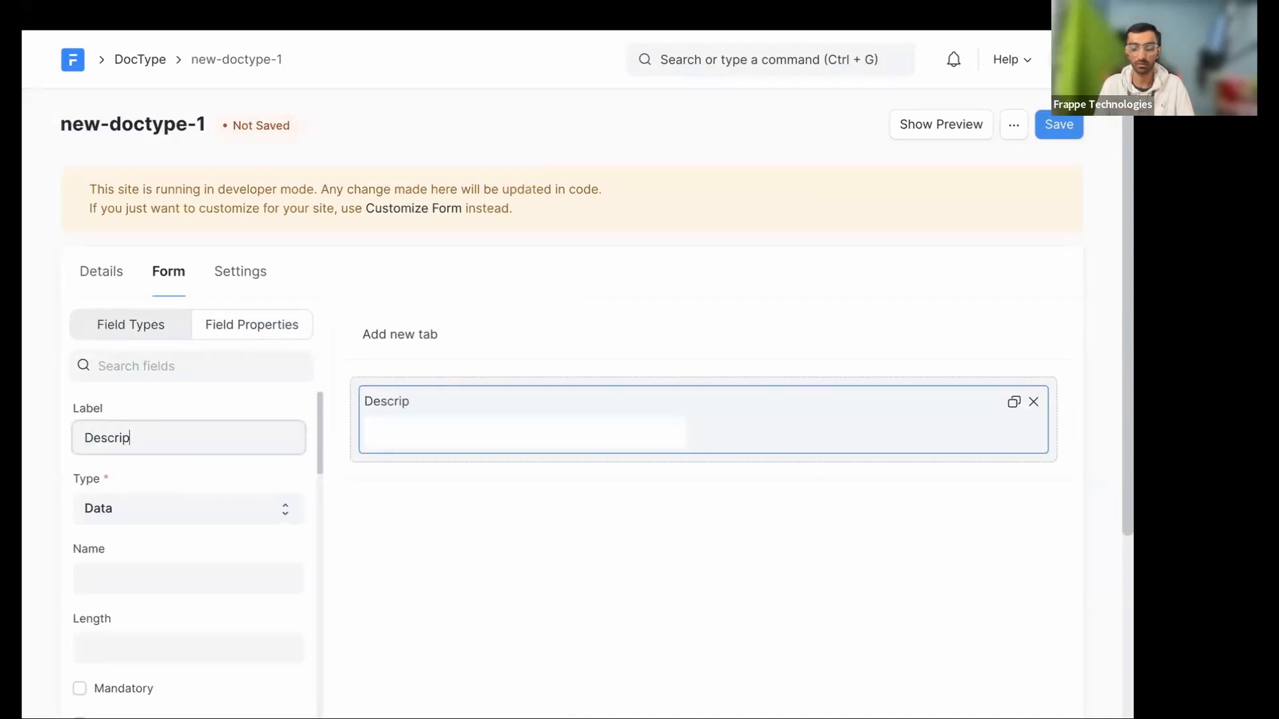
type("tion")
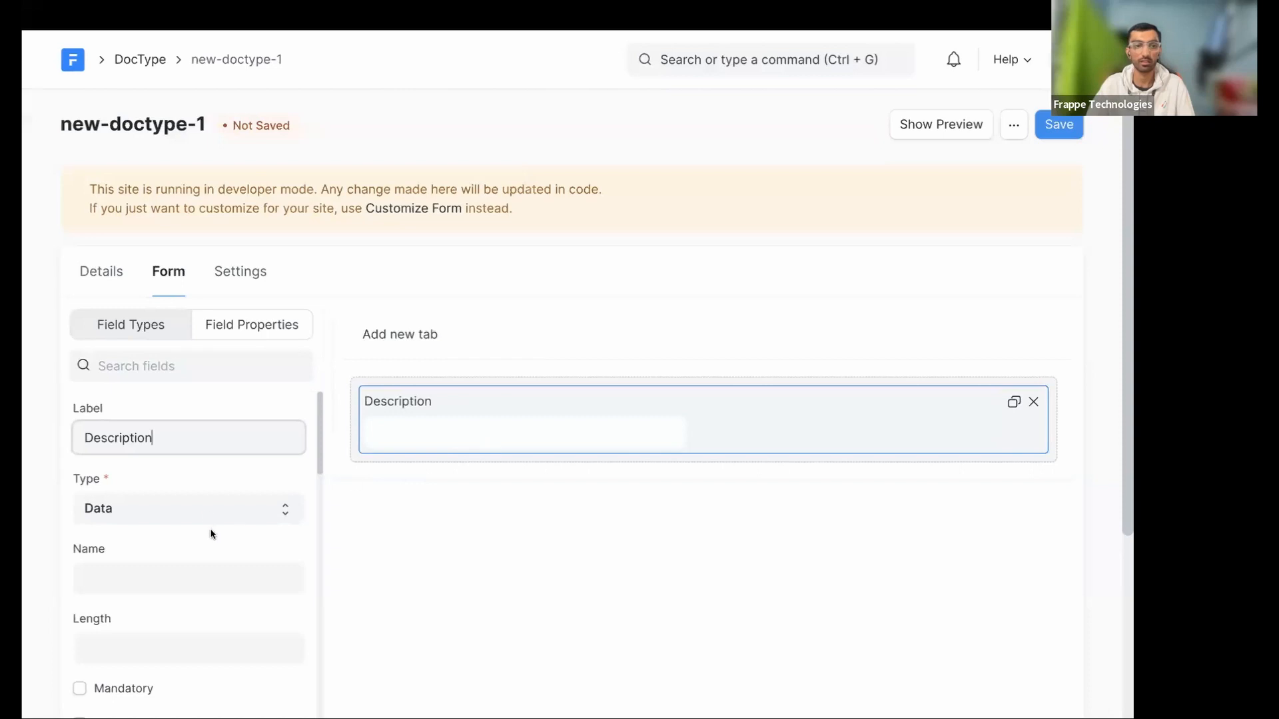
left_click(186, 509)
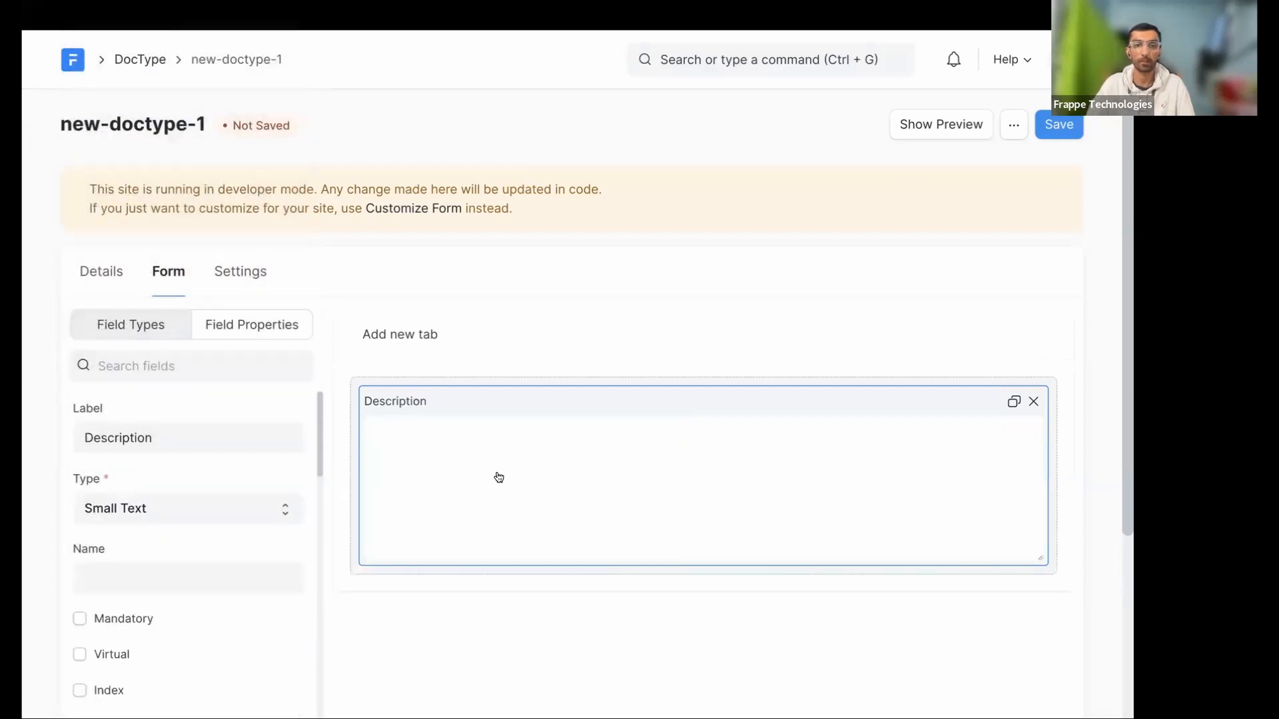
left_click(1058, 124)
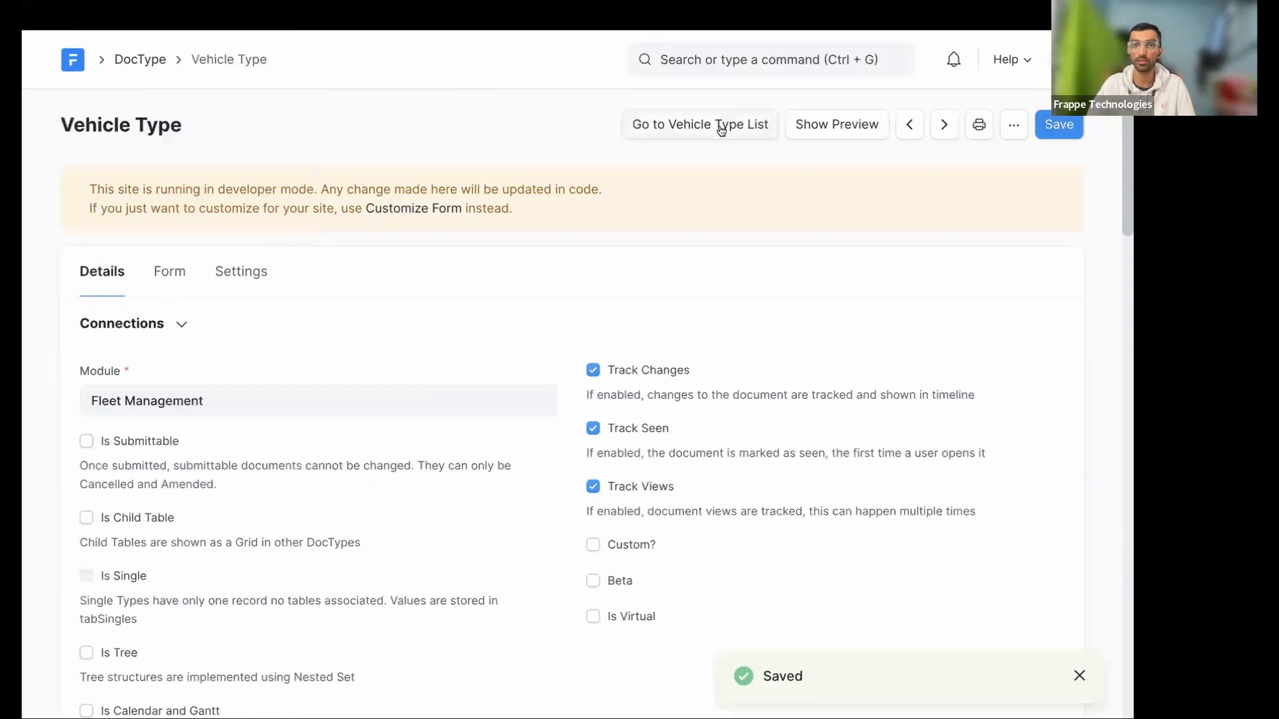
Create a Two-Wheeler vehicle type with description 'A 2 wheel vehicle...'
left_click(699, 124)
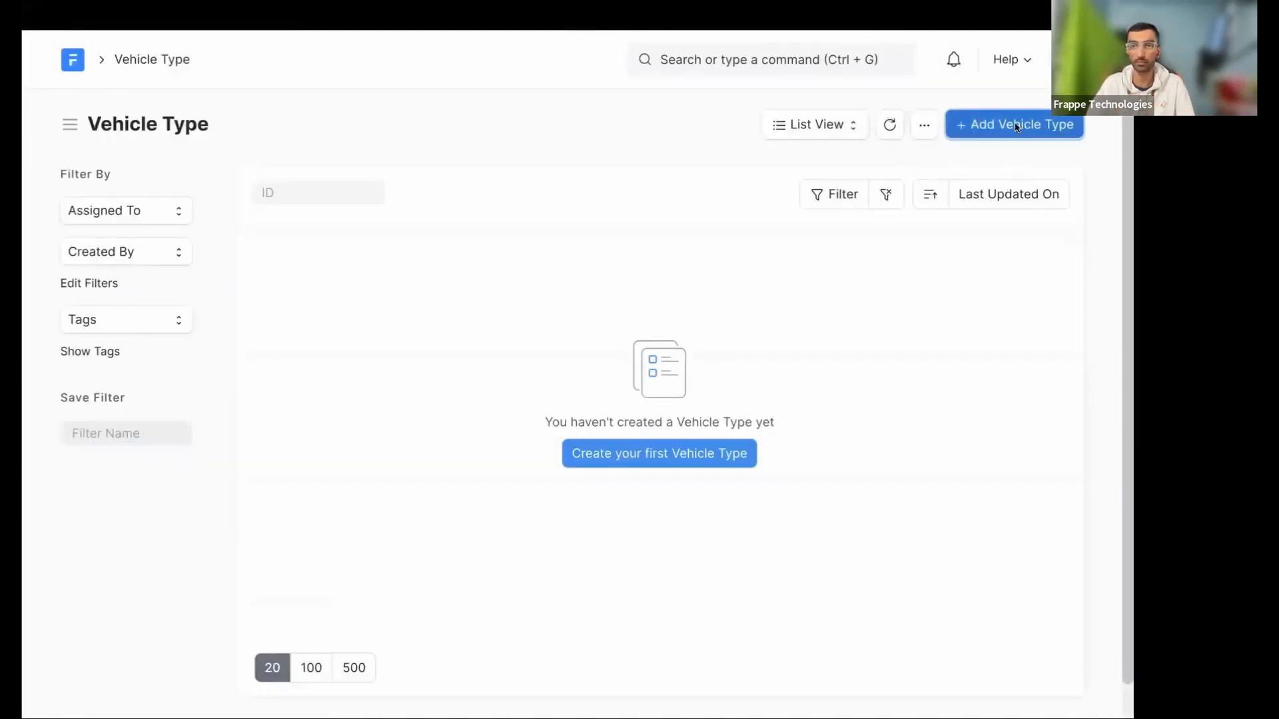
left_click(1014, 125)
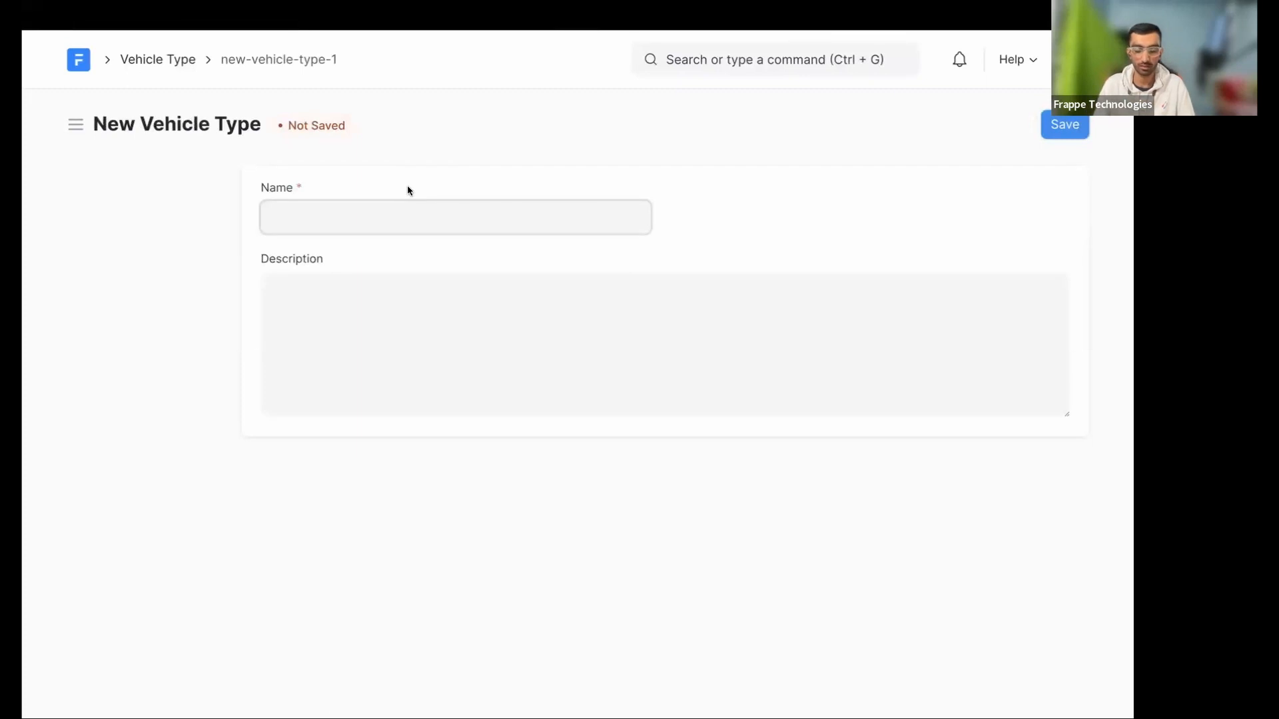
type("2 Wh")
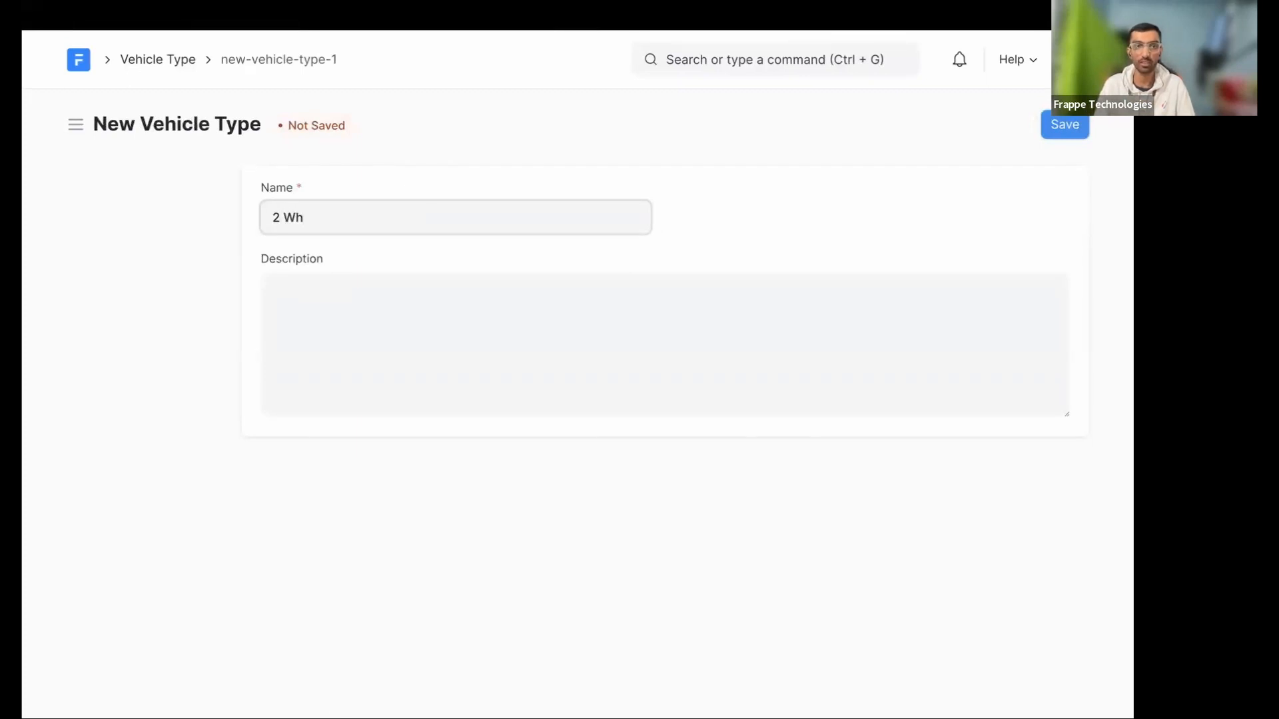
type("Two-")
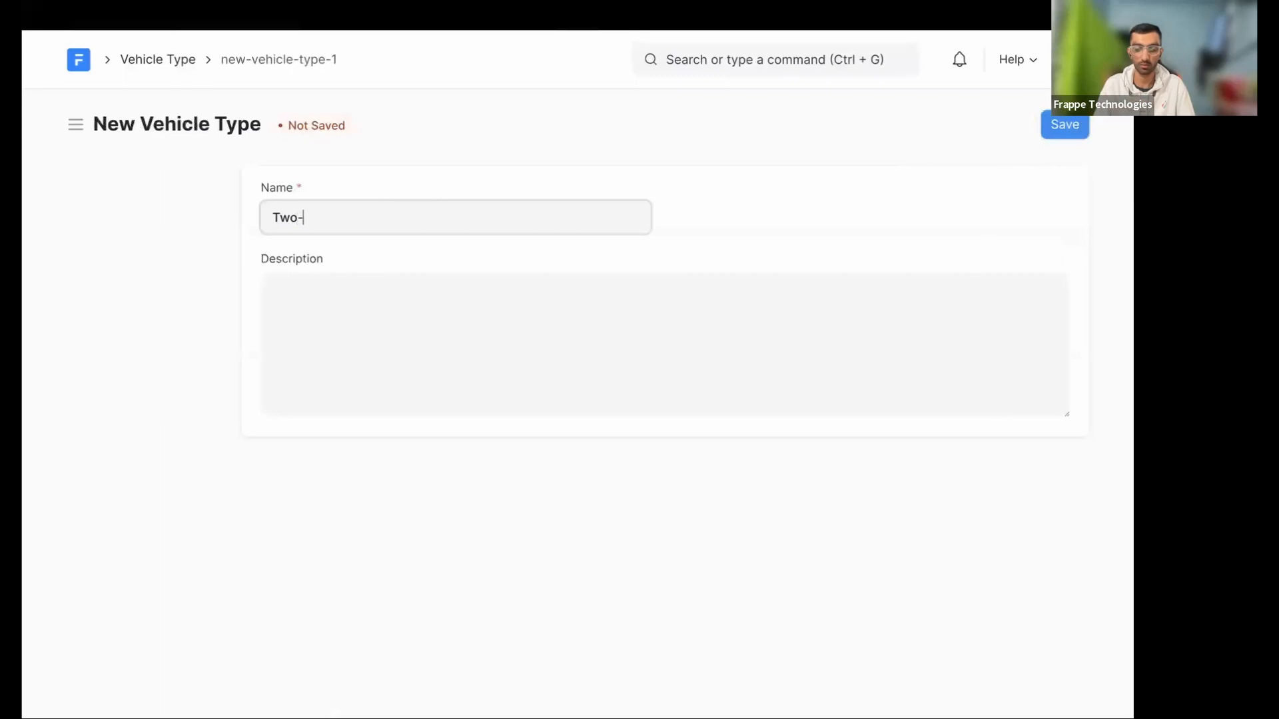
type("Wheeler")
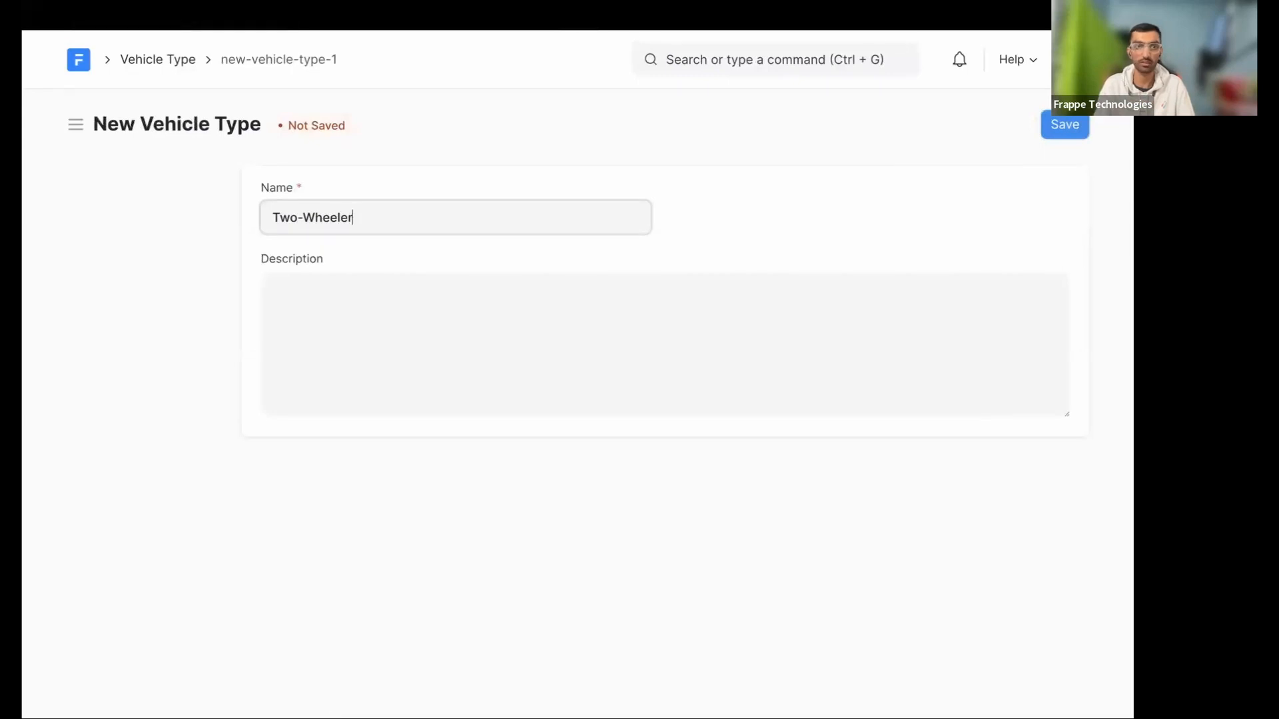
type("A")
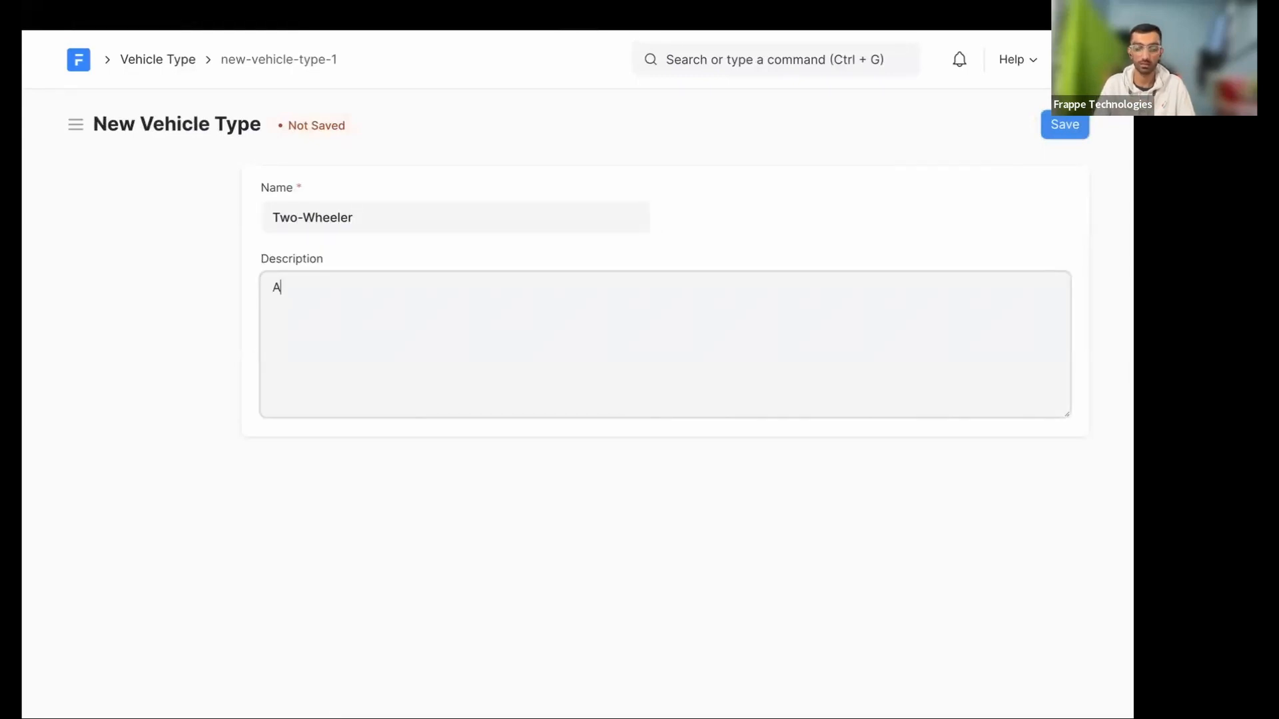
type("2 wheel veh")
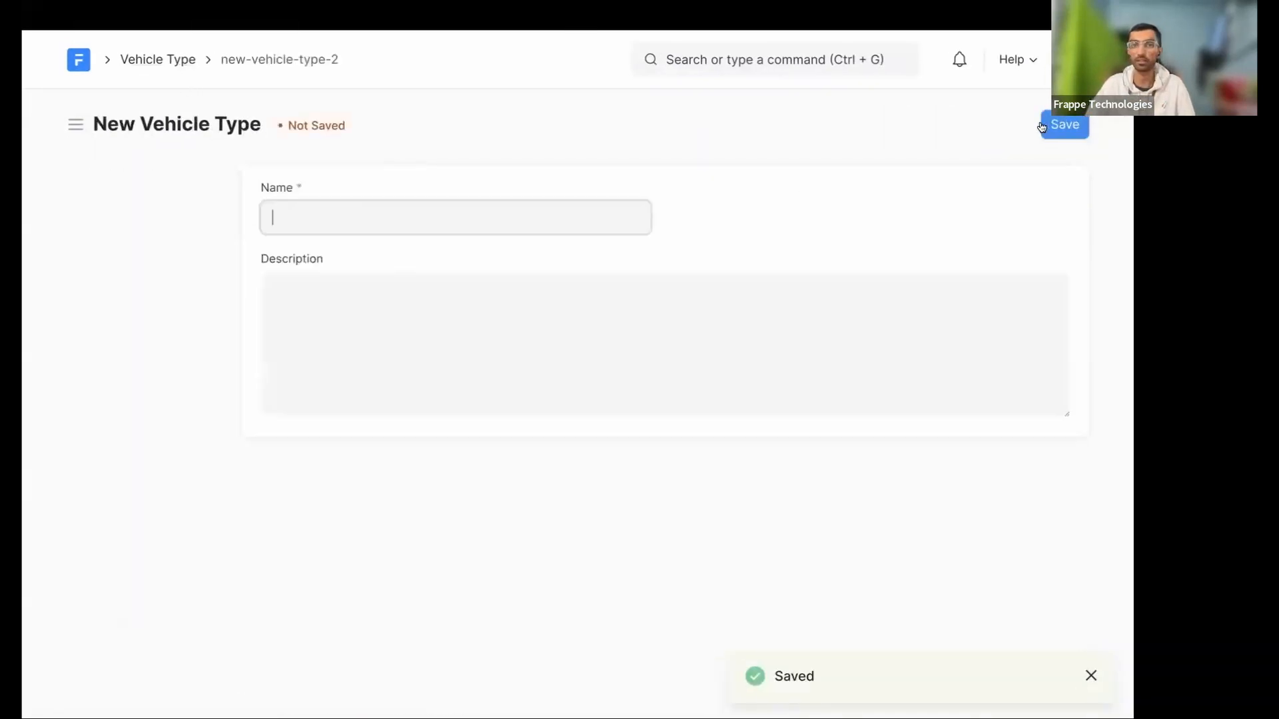
Create and save a Four-Wheeler vehicle type with its description
type("4")
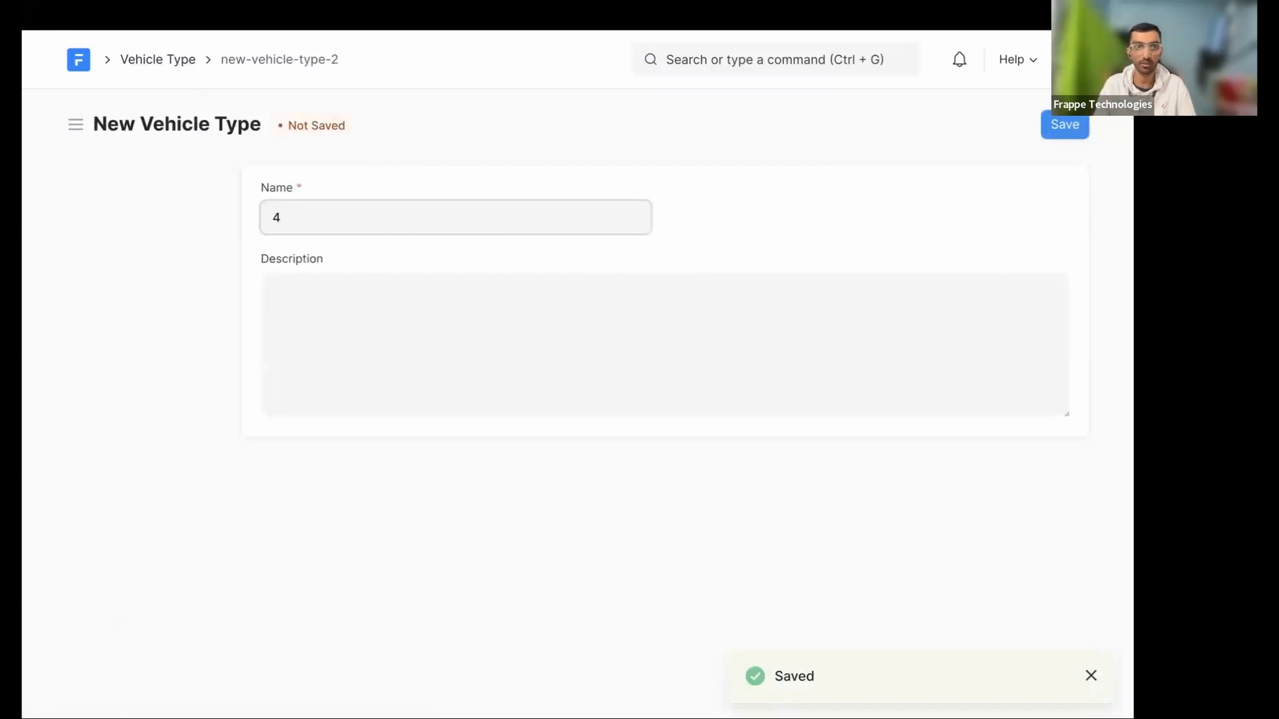
type("Whee")
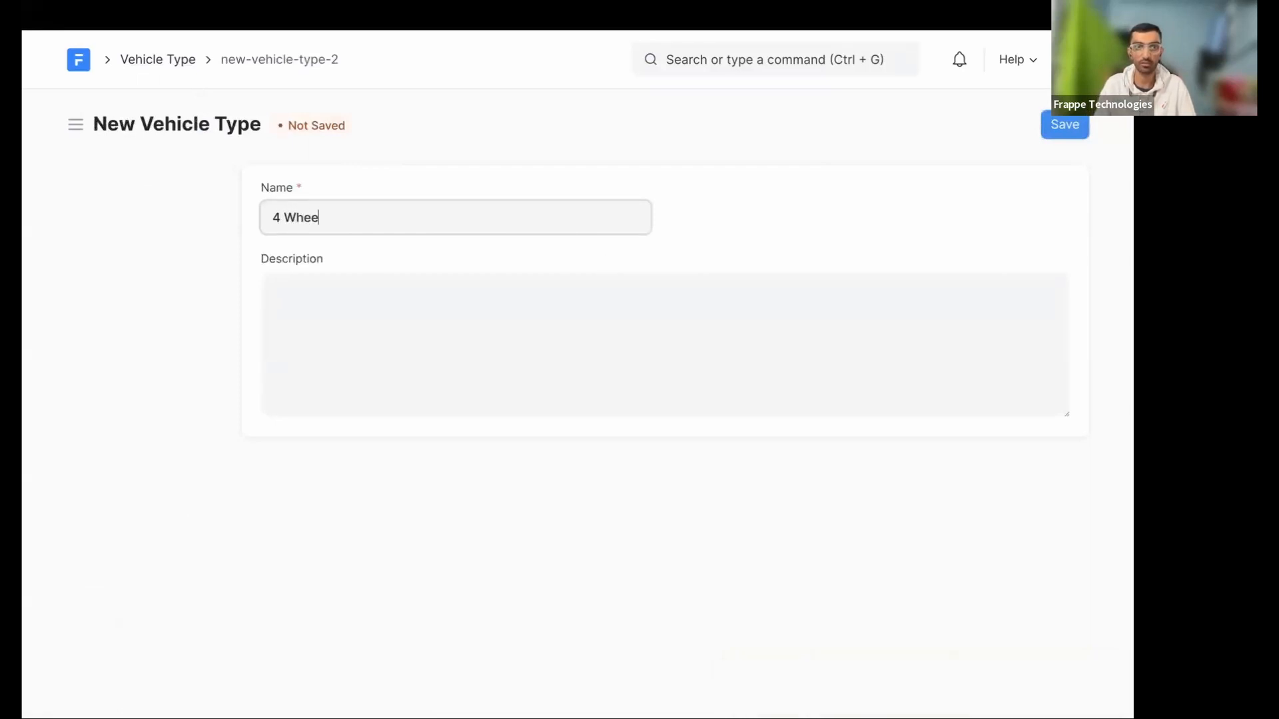
type("Four-")
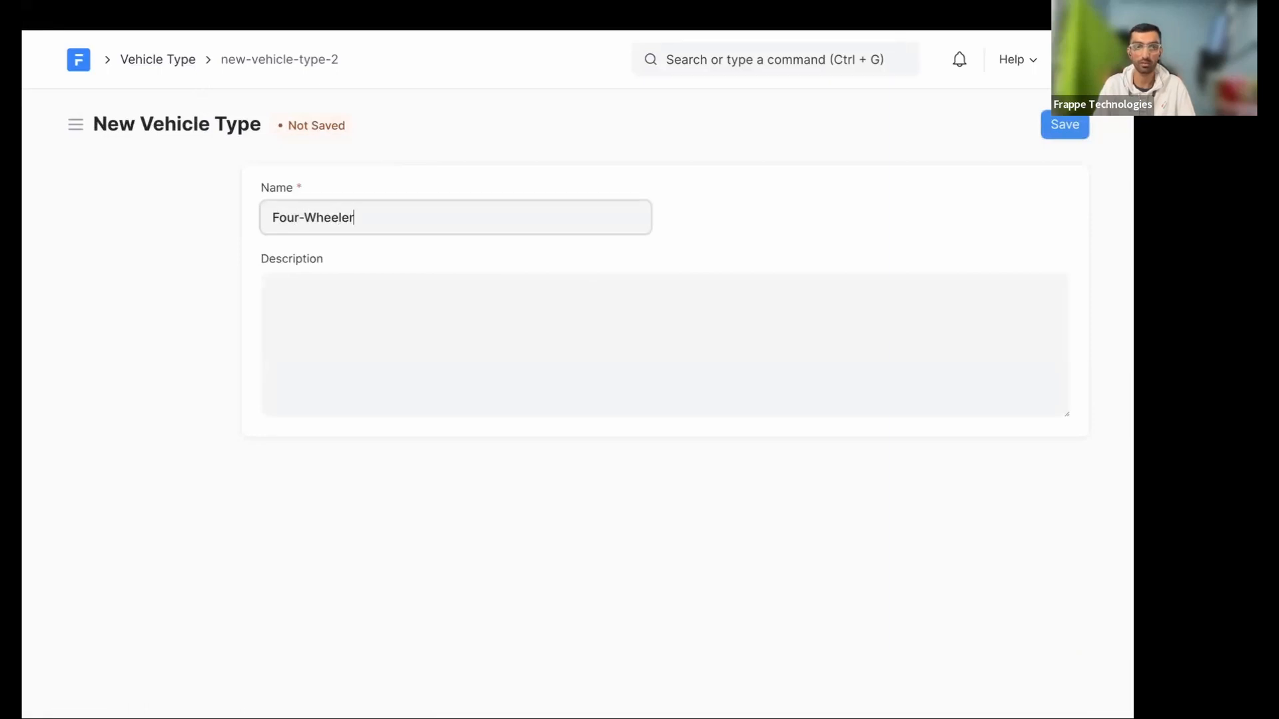
type("A")
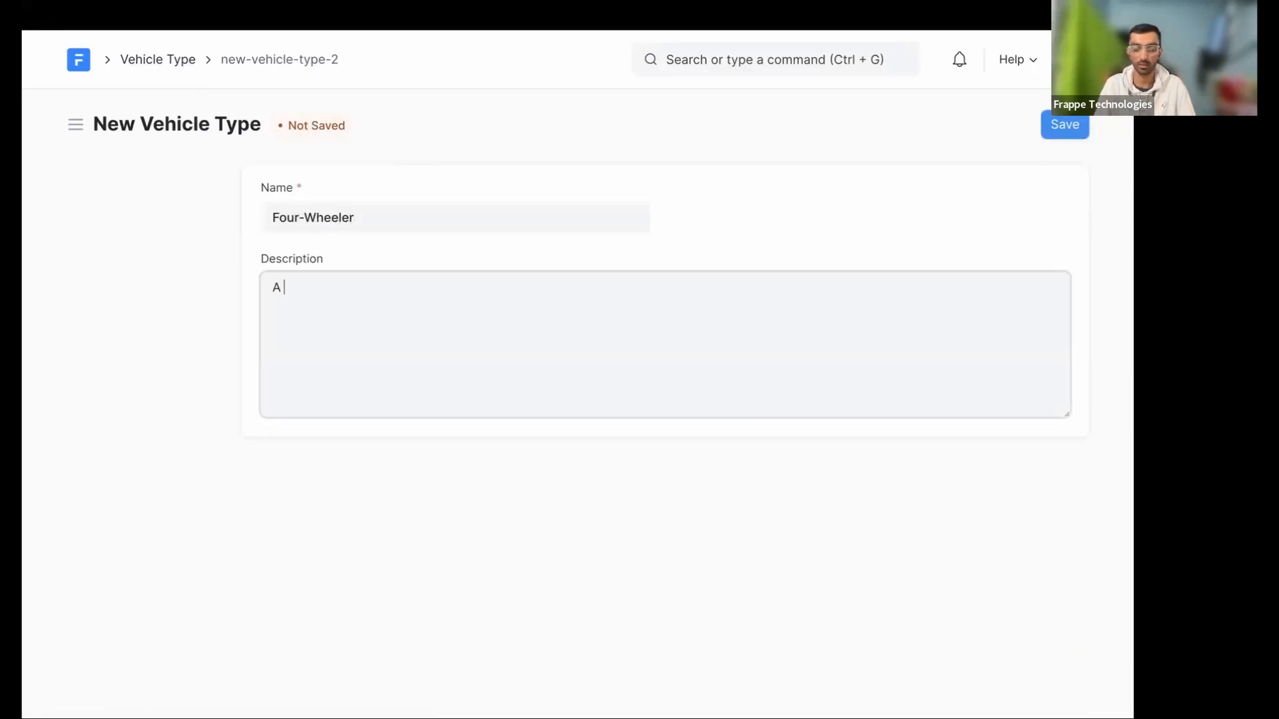
type("vehicle with 4 wheel")
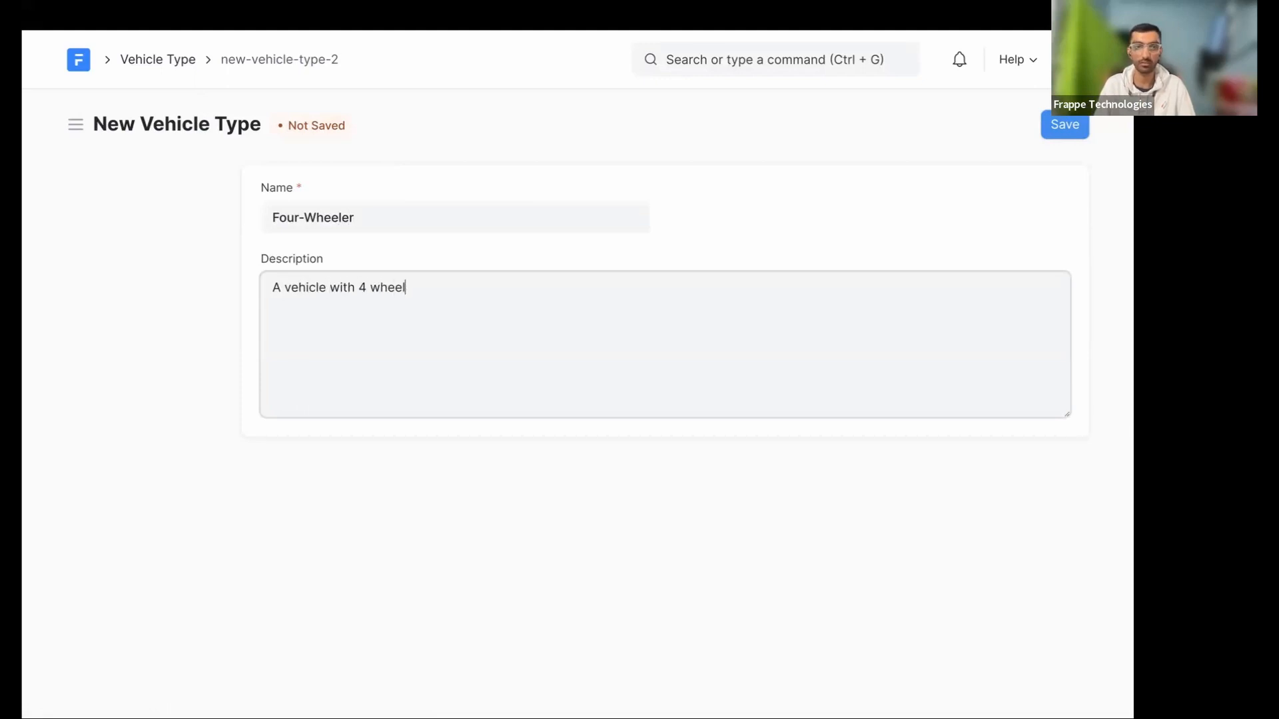
left_click(1065, 124)
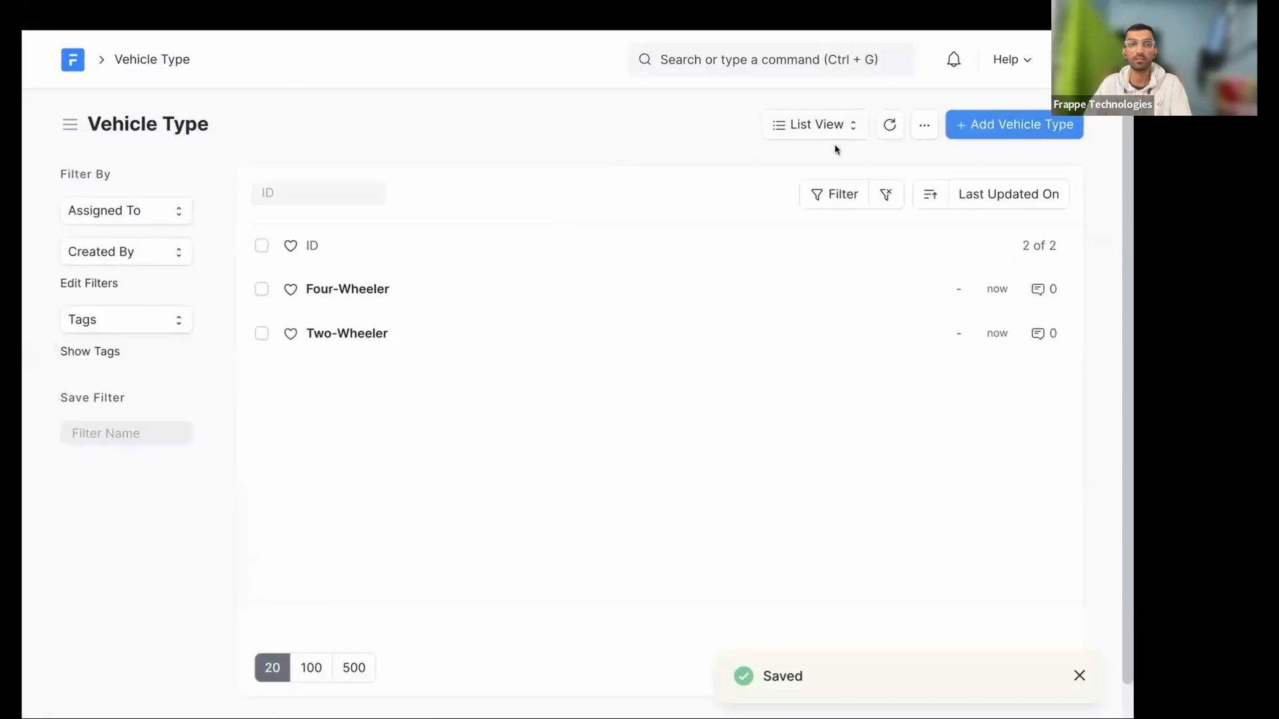
Create and save a Heavy Truck vehicle type, then return to the Vehicle Type DocType
left_click(1014, 124)
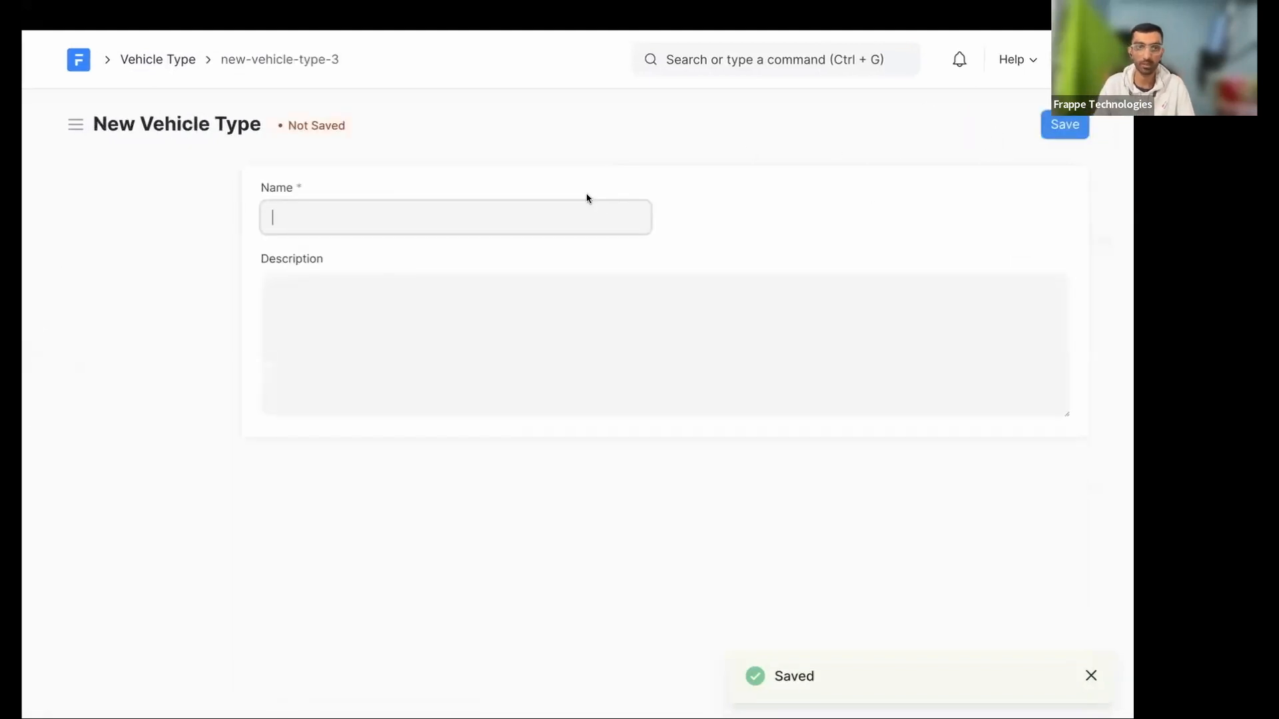
type("Heavy Truc")
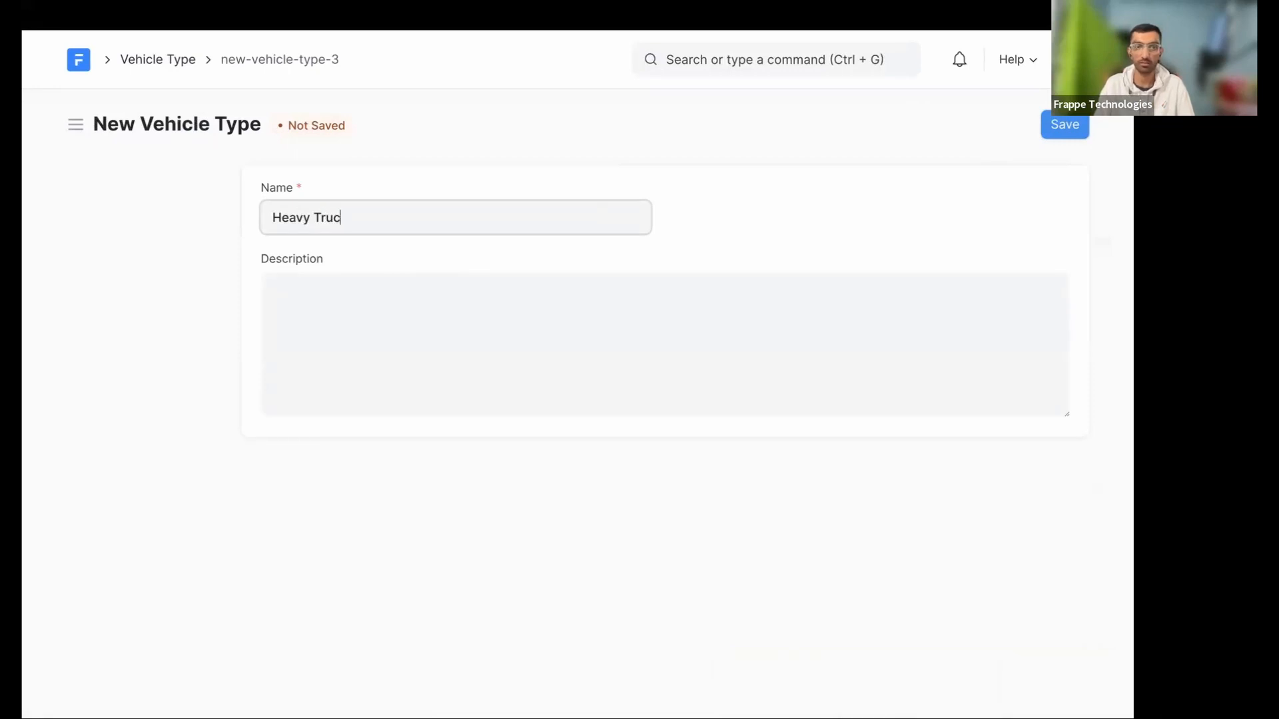
type("l")
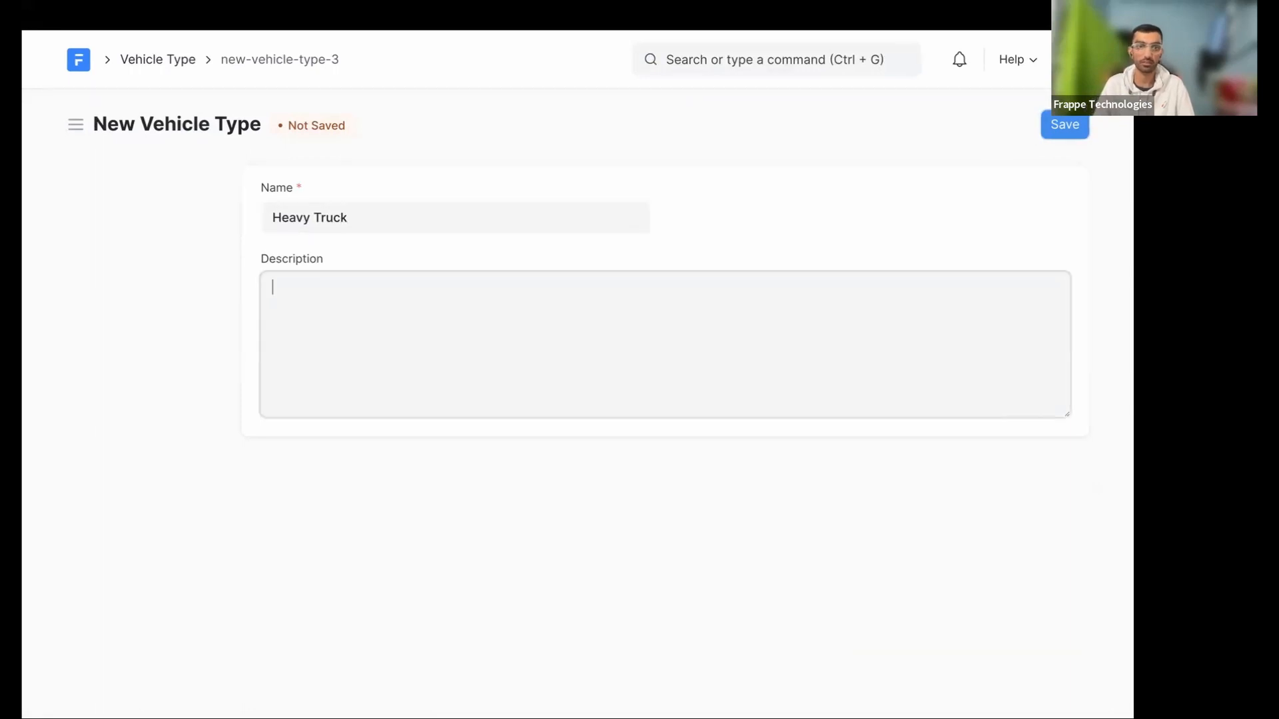
type("A heavy t")
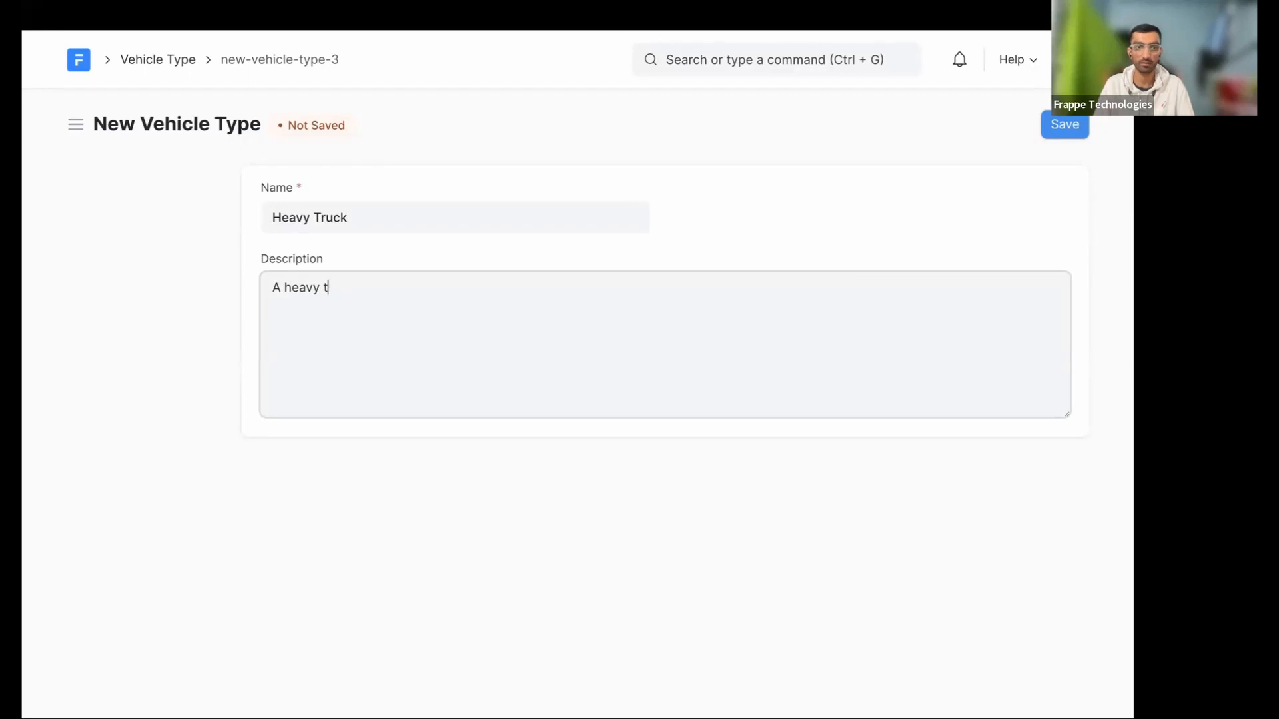
left_click(1065, 124)
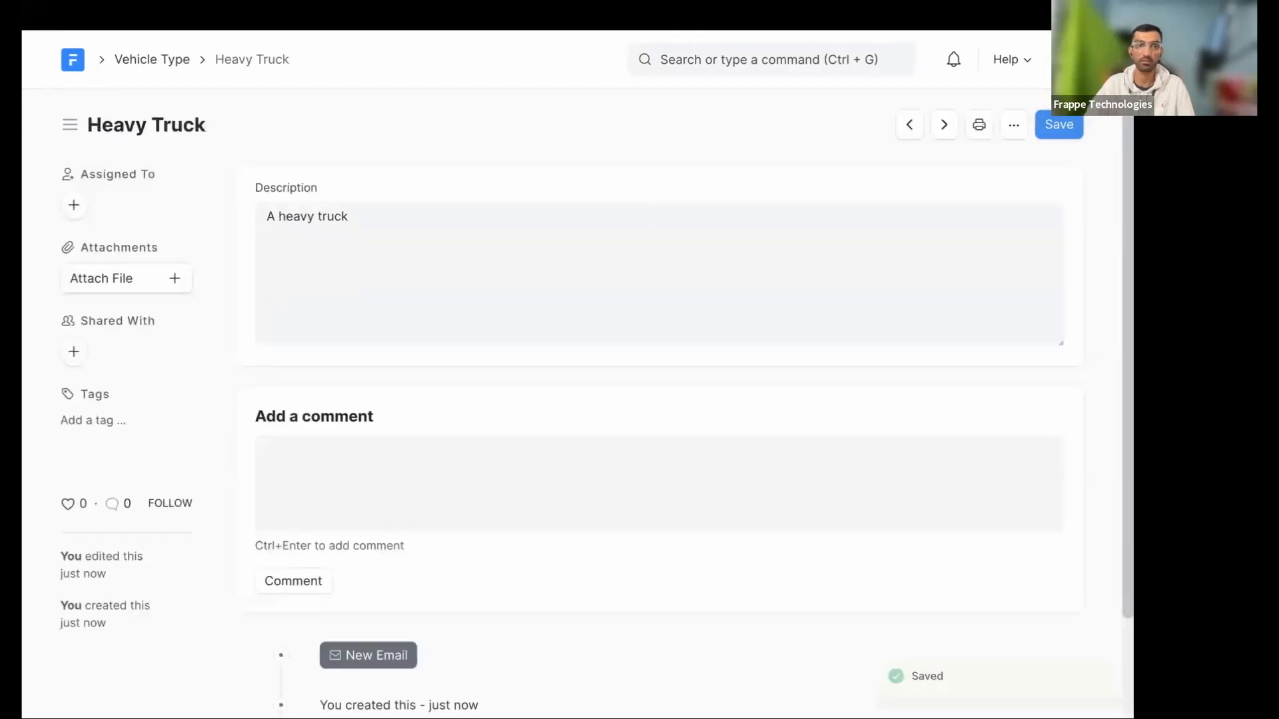
left_click(152, 59)
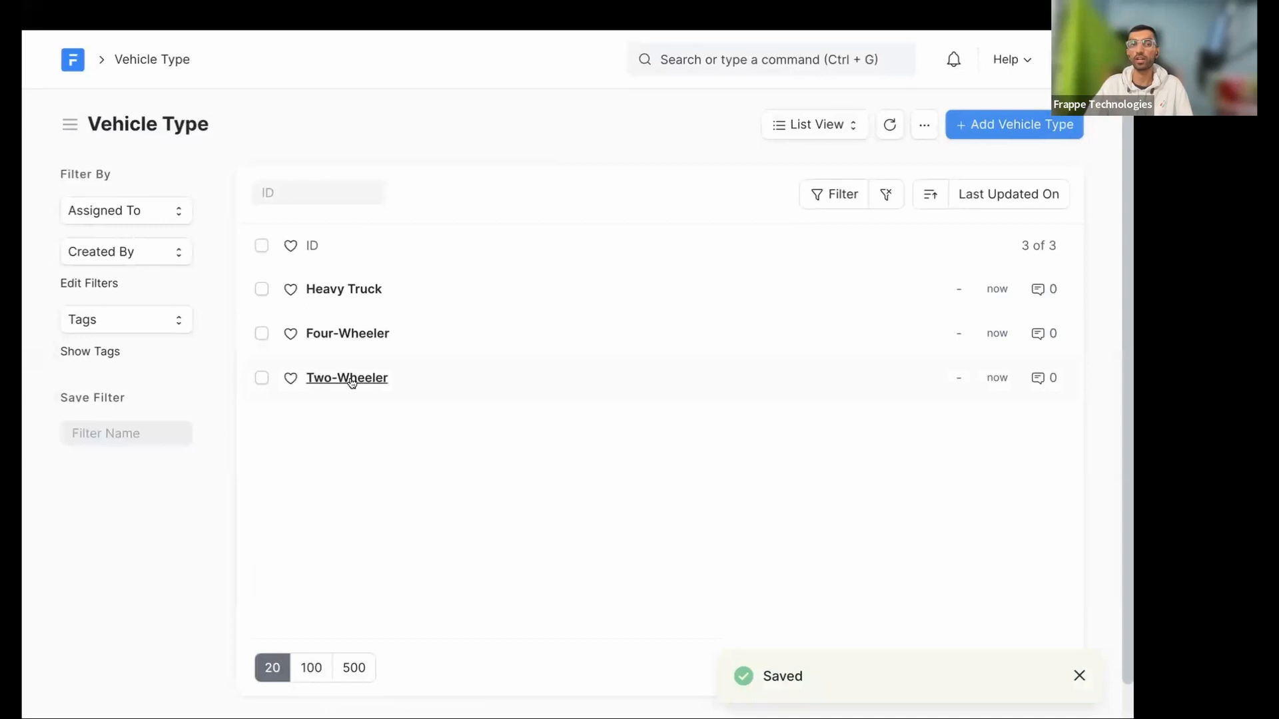
left_click(345, 378)
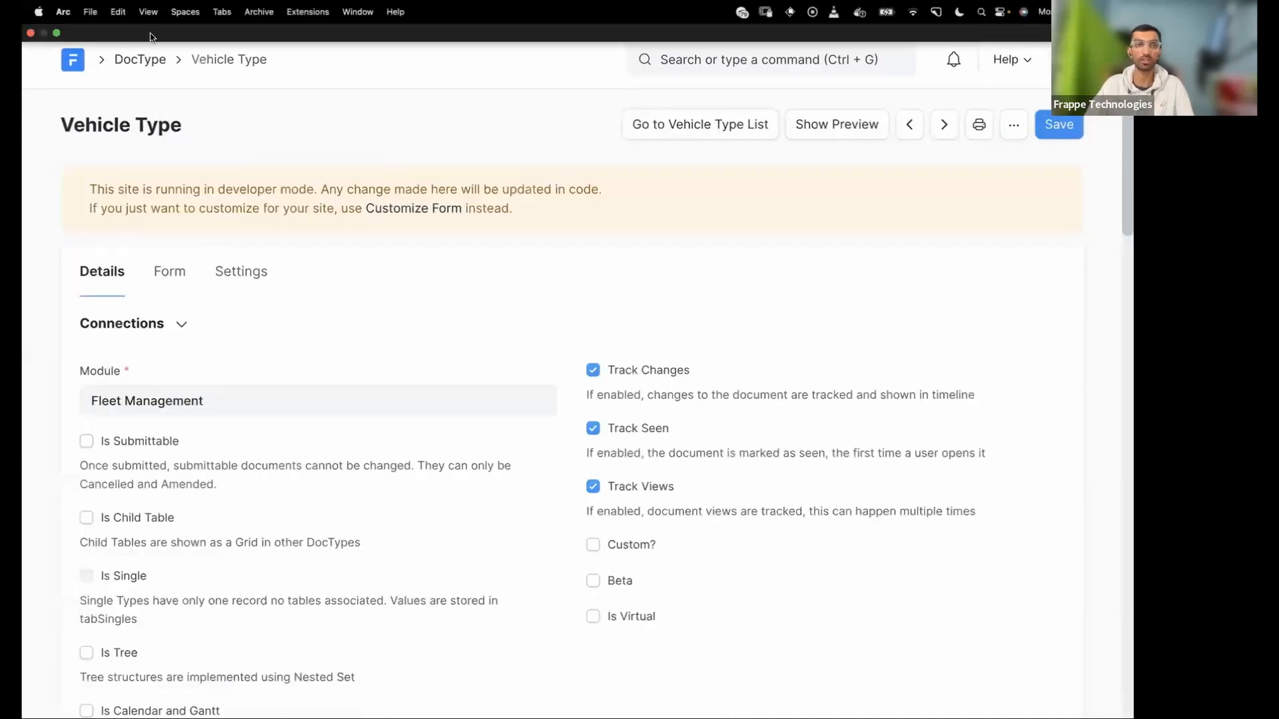
Add a Link field labelled Type with options Vehicle Type to the Vehicle DocType and save
left_click(140, 59)
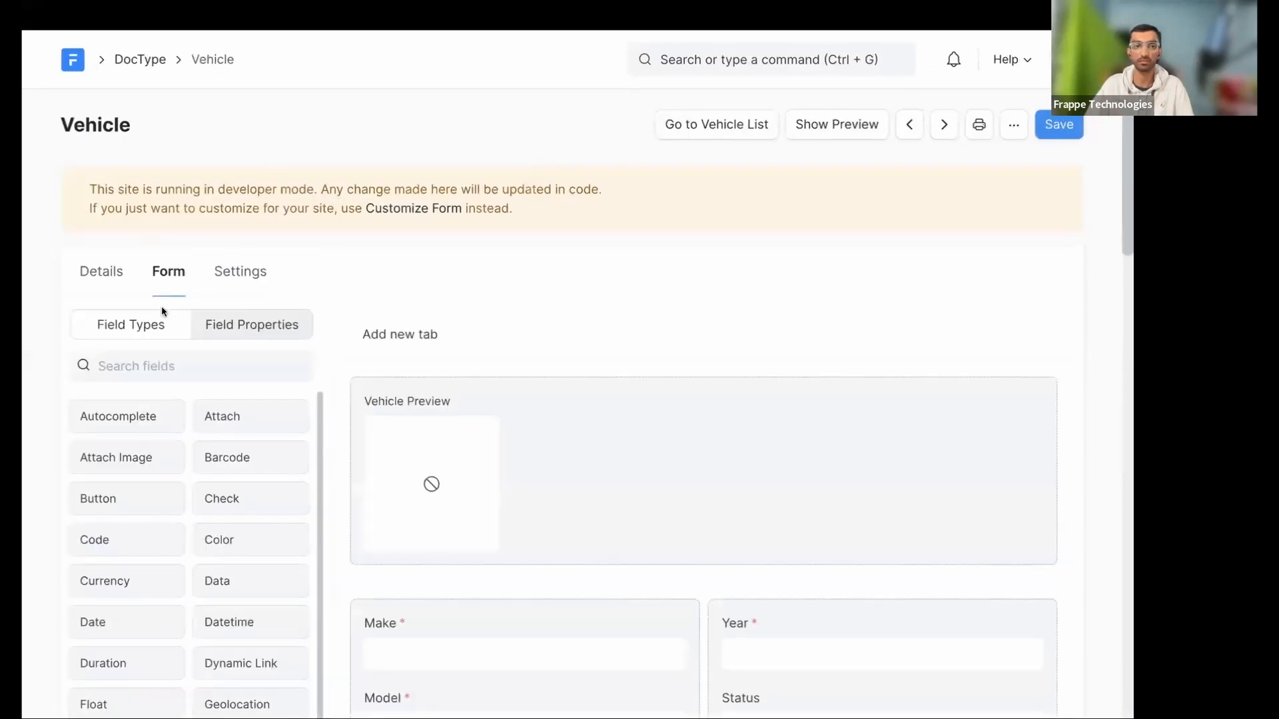
type("link")
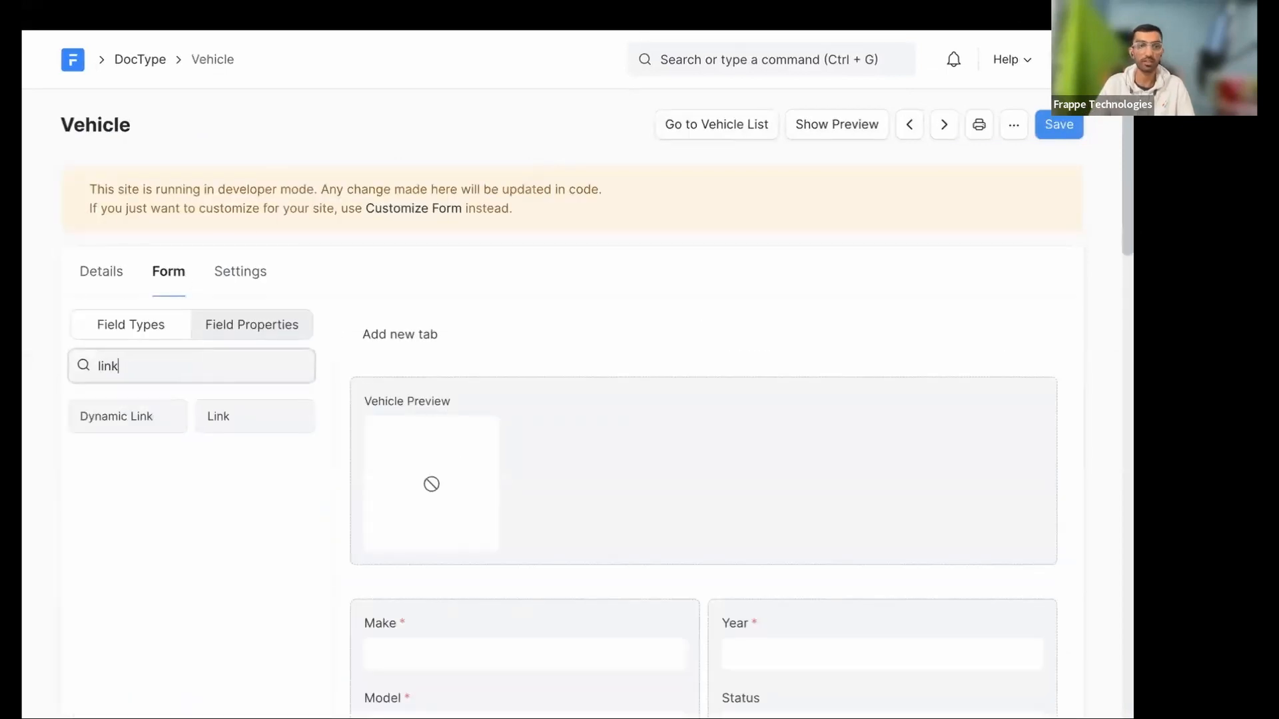
left_click(218, 415)
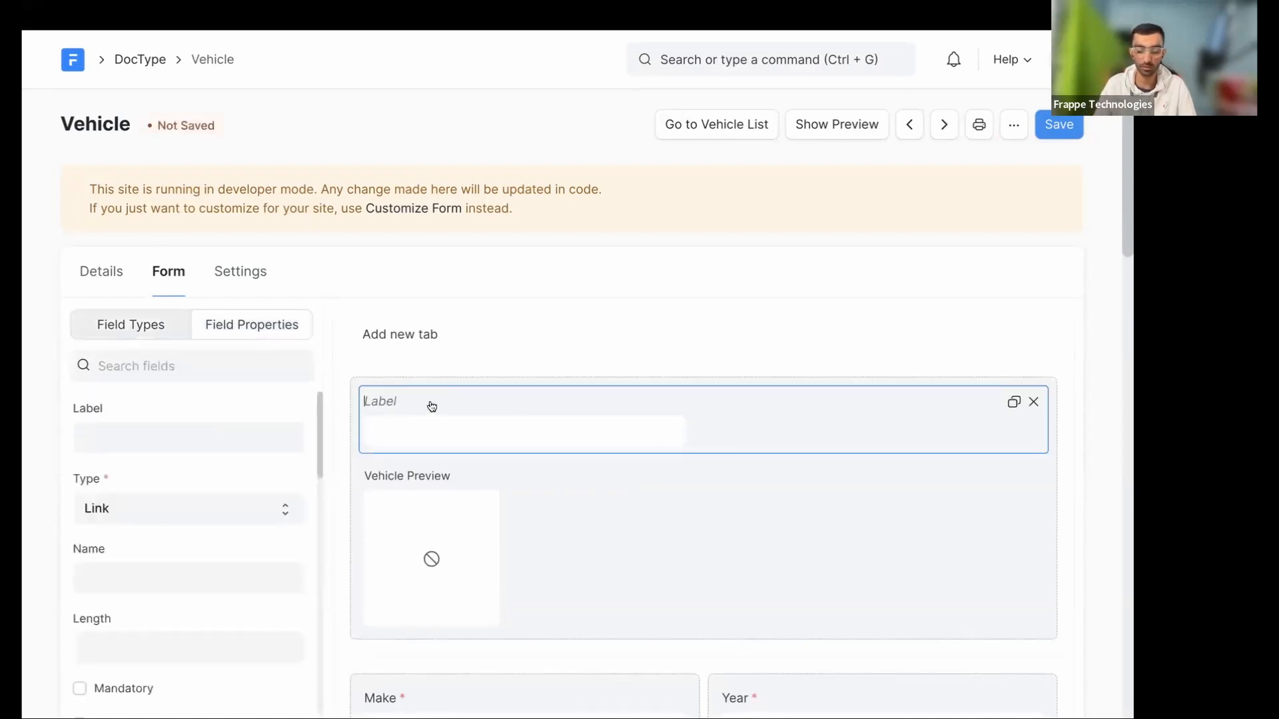
type("Type")
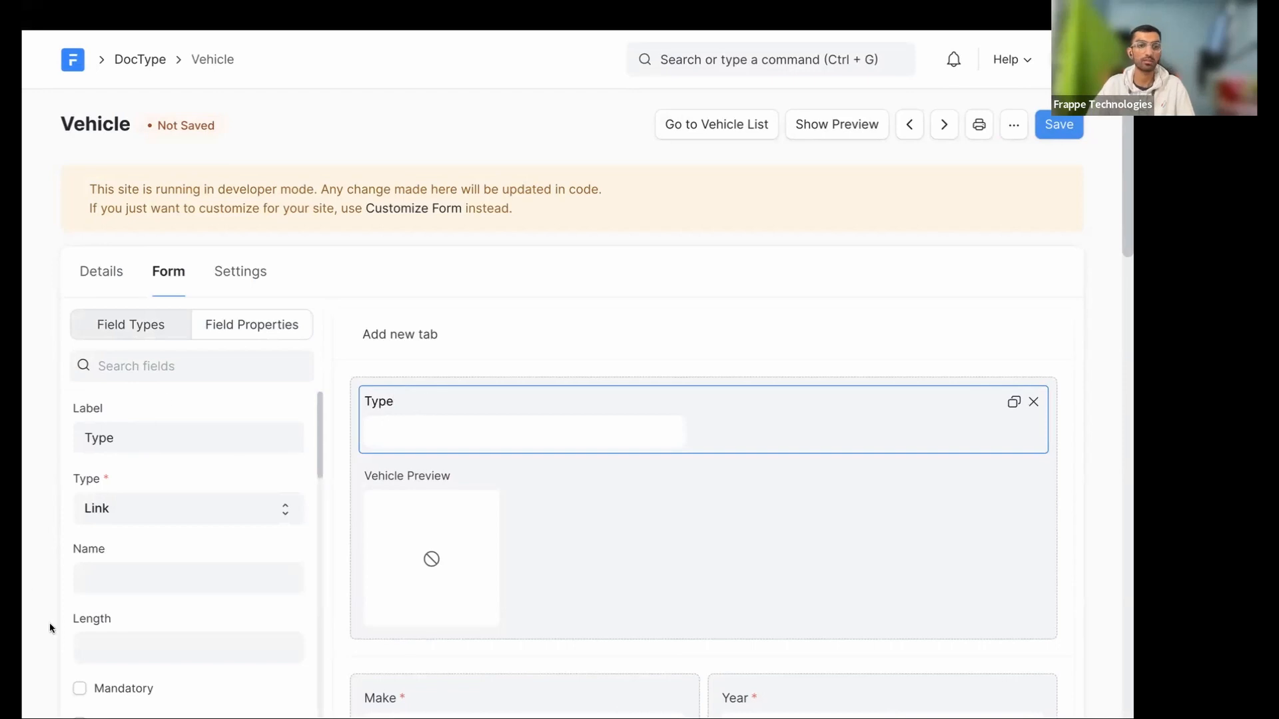
scroll("down", 3)
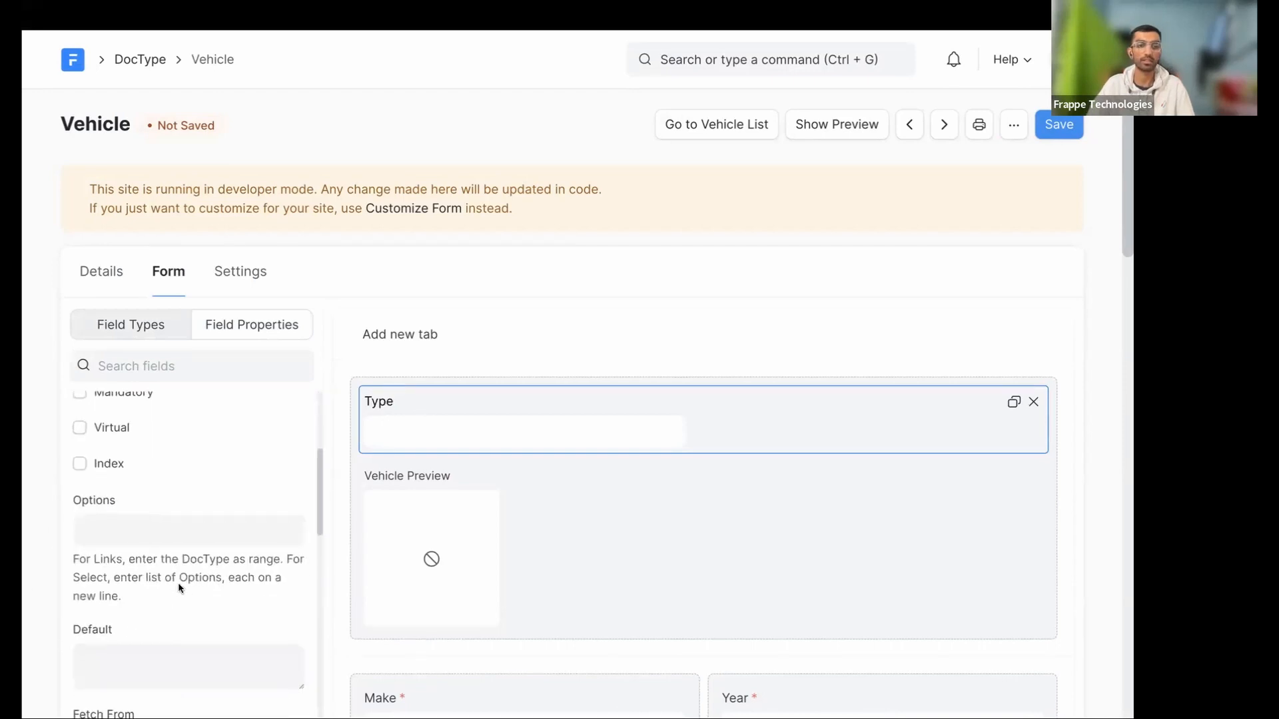
type("v")
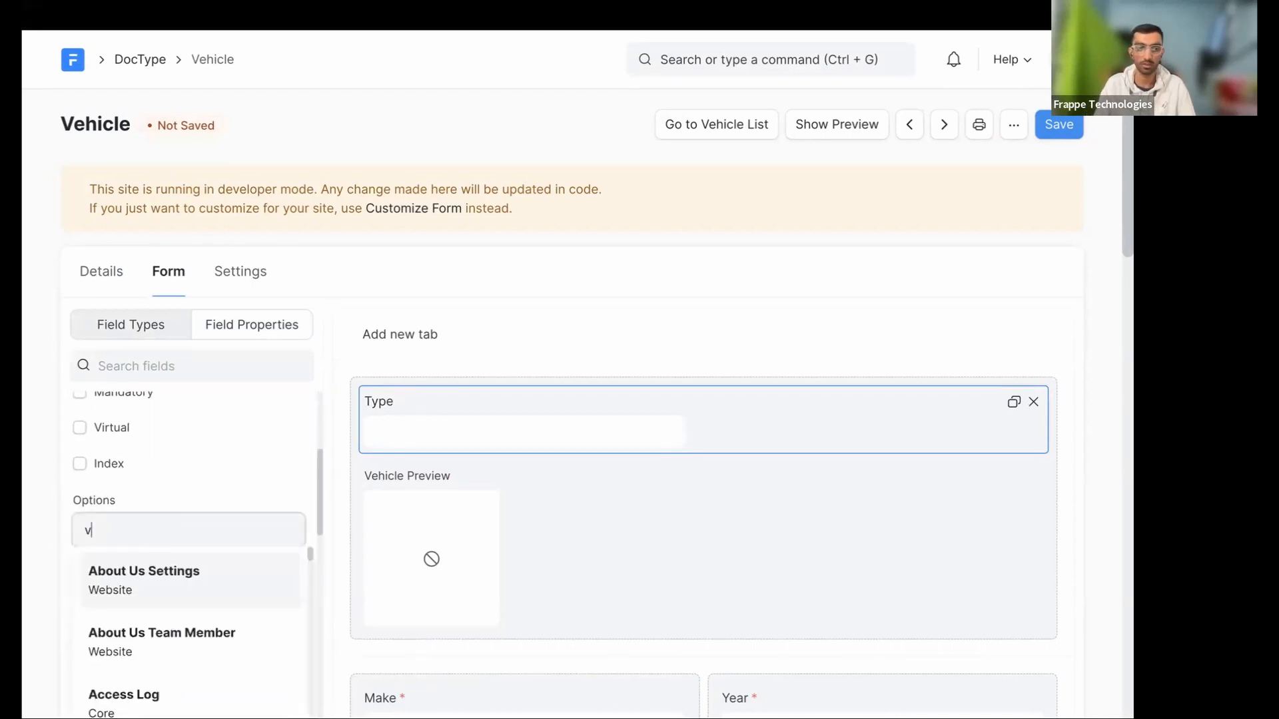
type("Vehicle T")
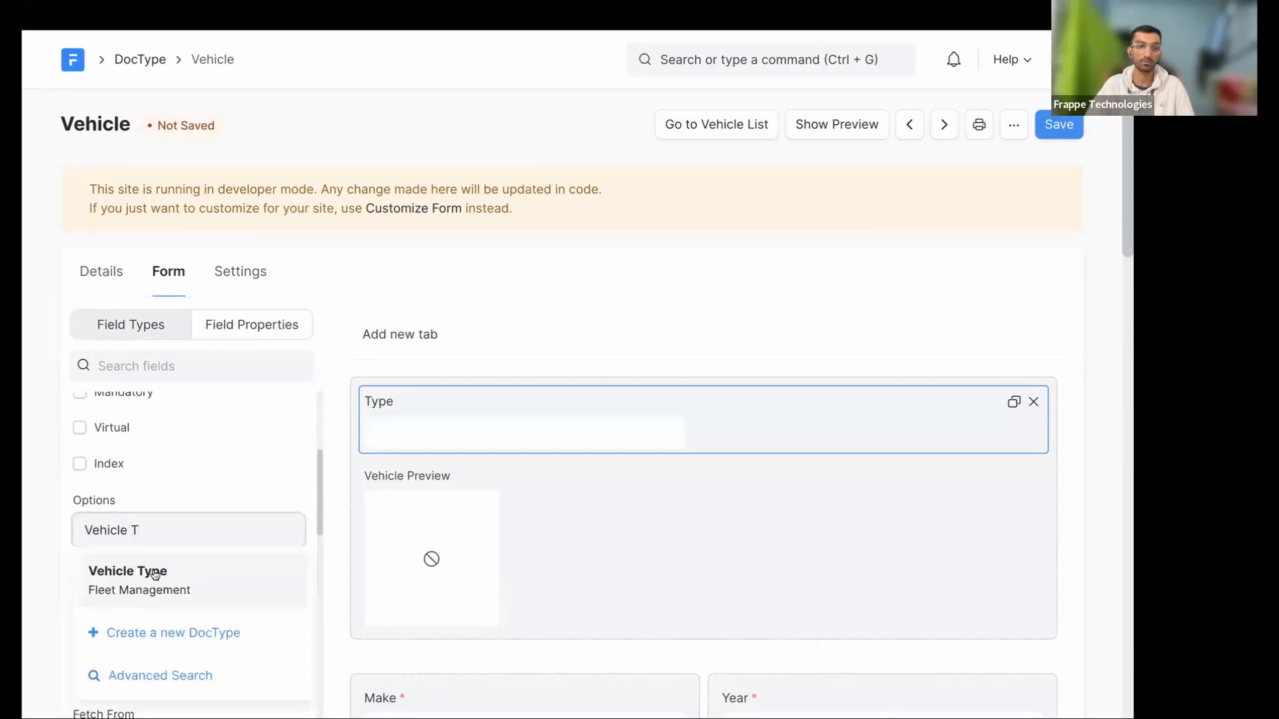
type("link")
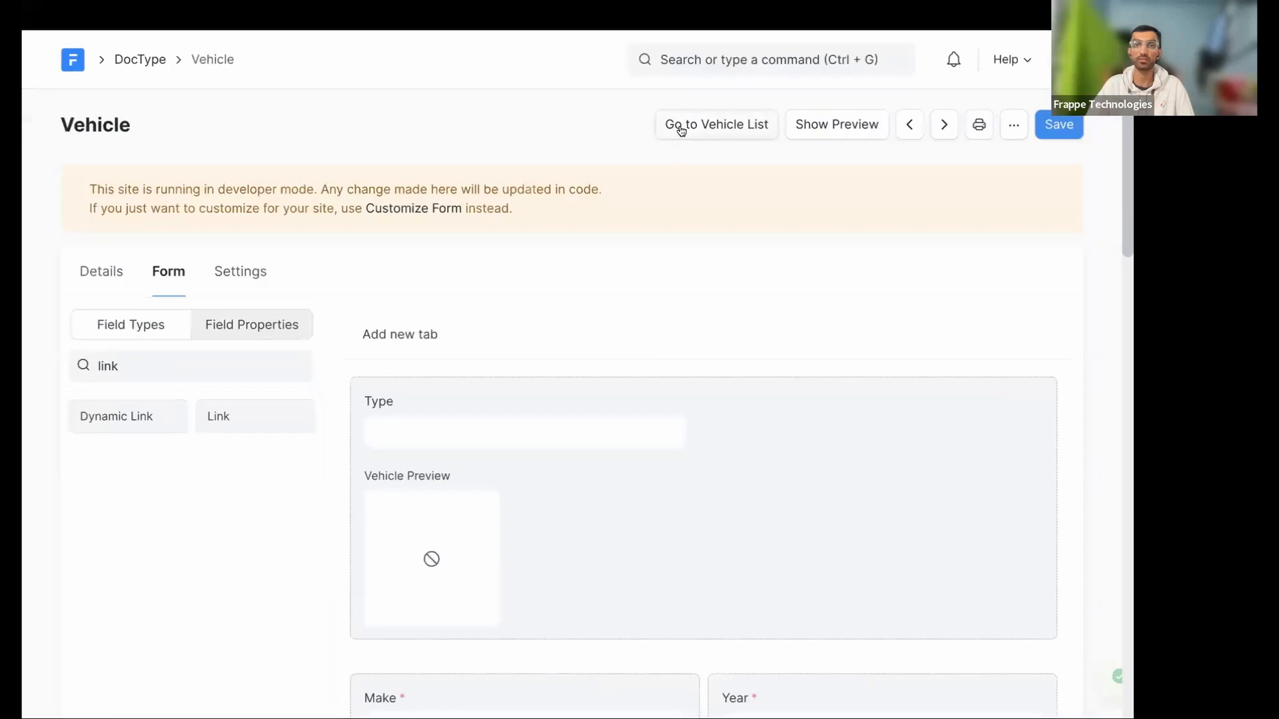
Set the Hyundai 2023 vehicle's Type to Four-Wheeler and confirm the three types are offered
left_click(716, 124)
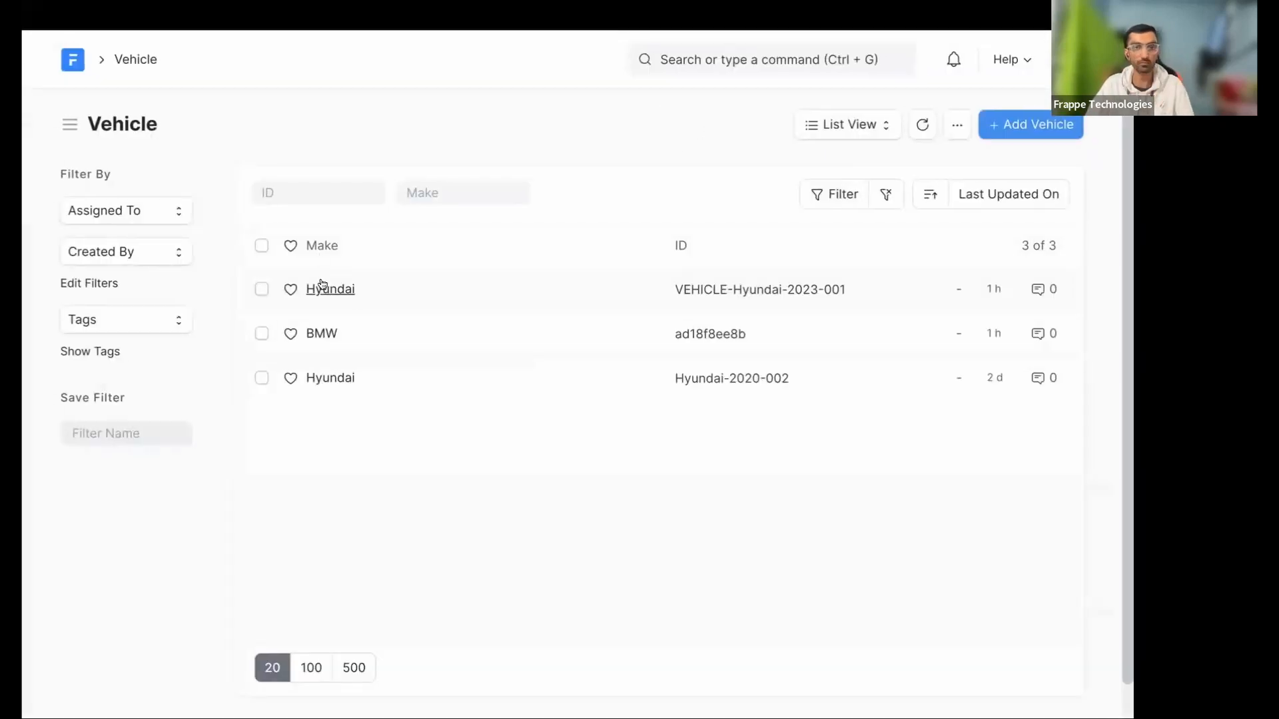
left_click(329, 288)
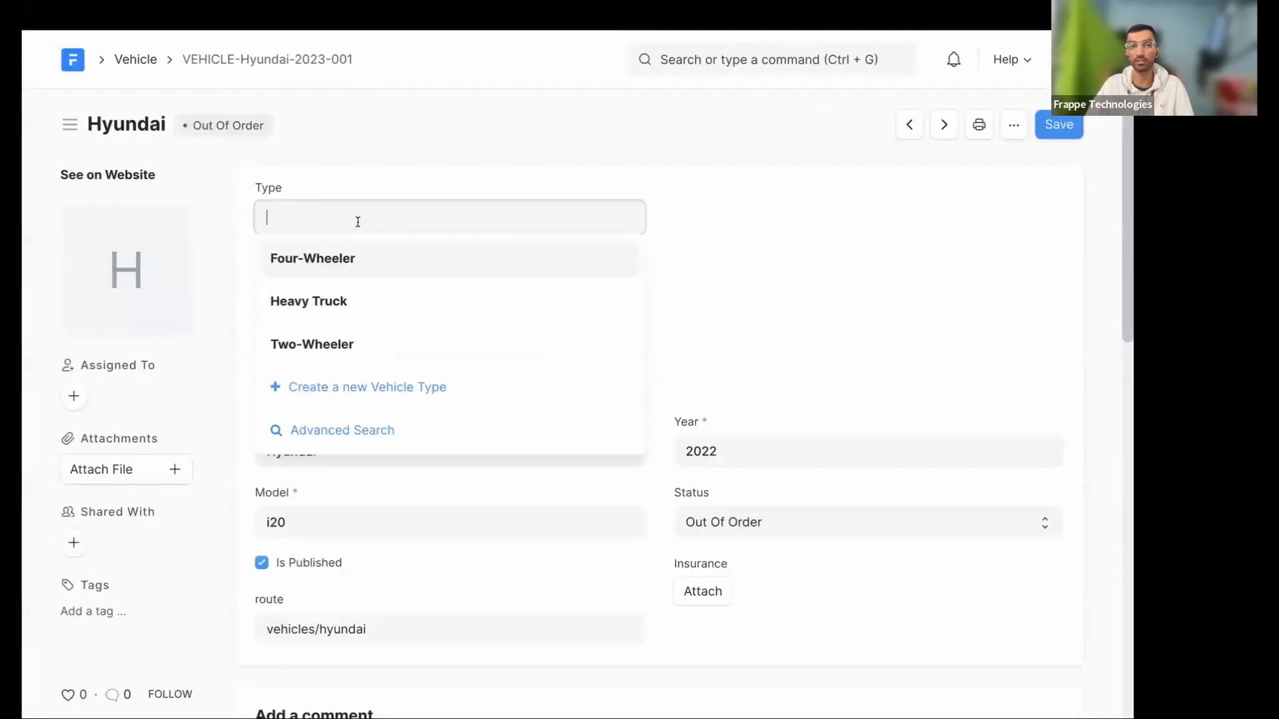
left_click(312, 259)
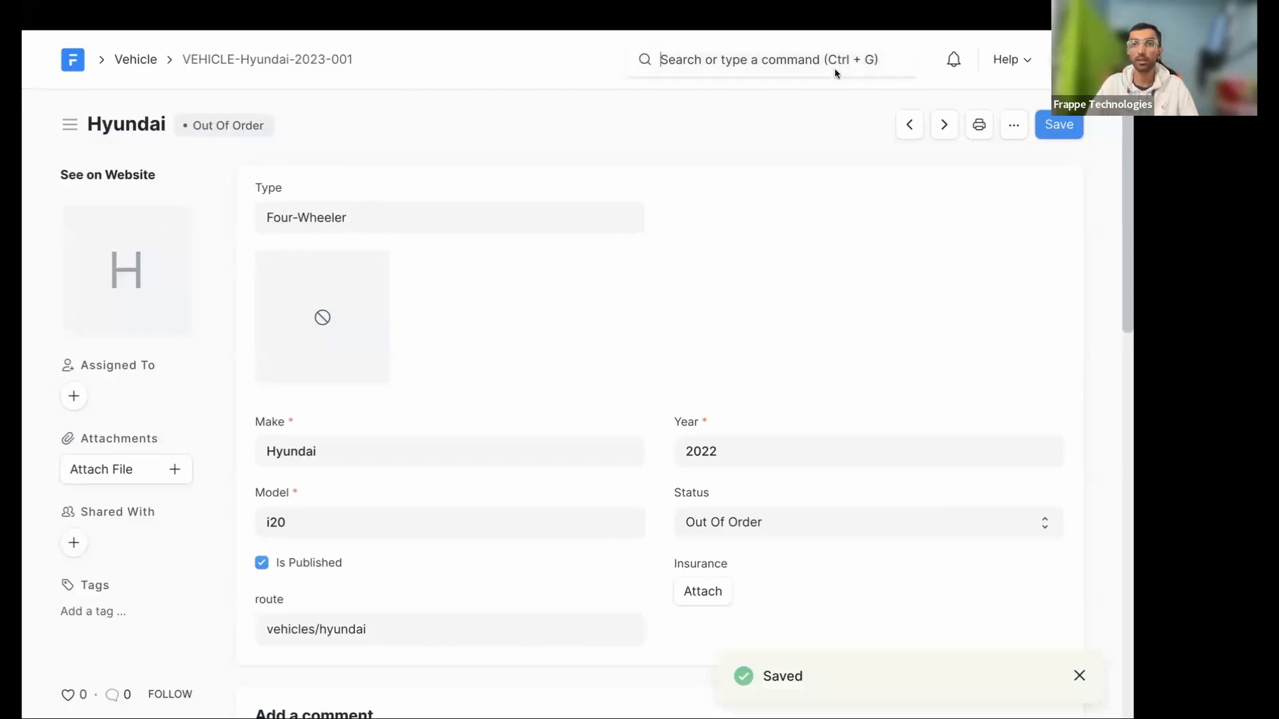
left_click(764, 59)
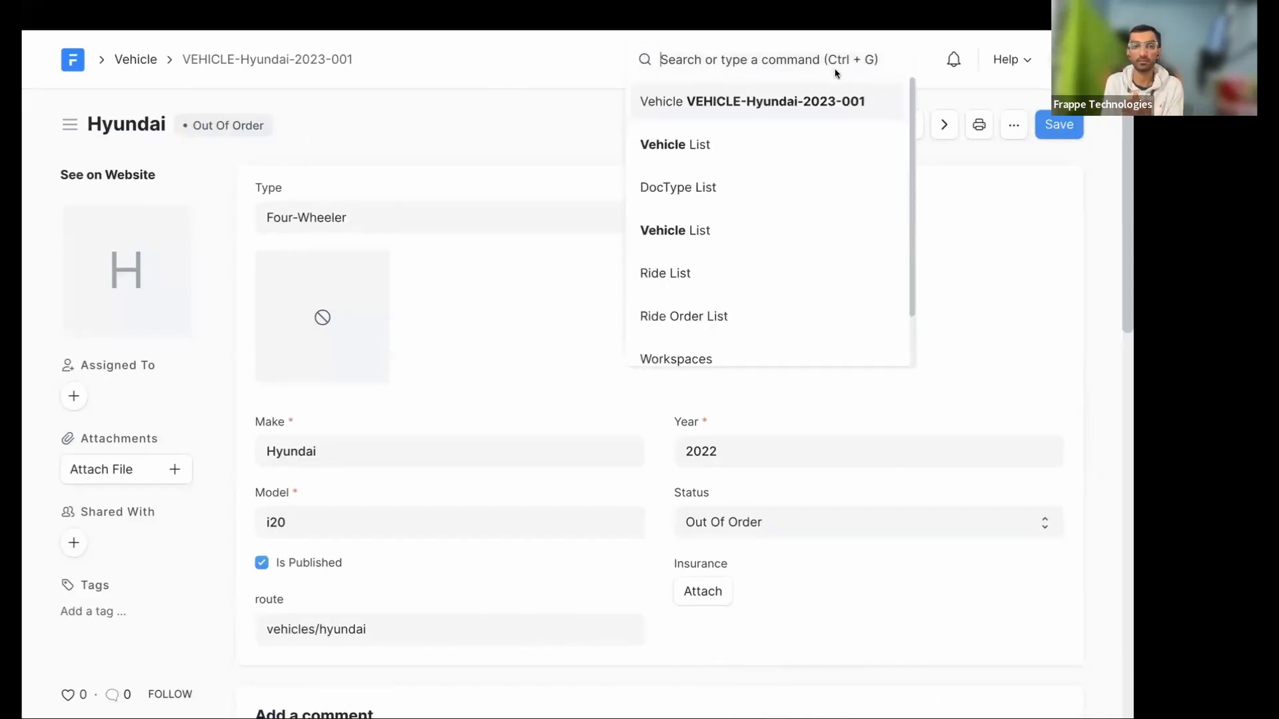
left_click(449, 217)
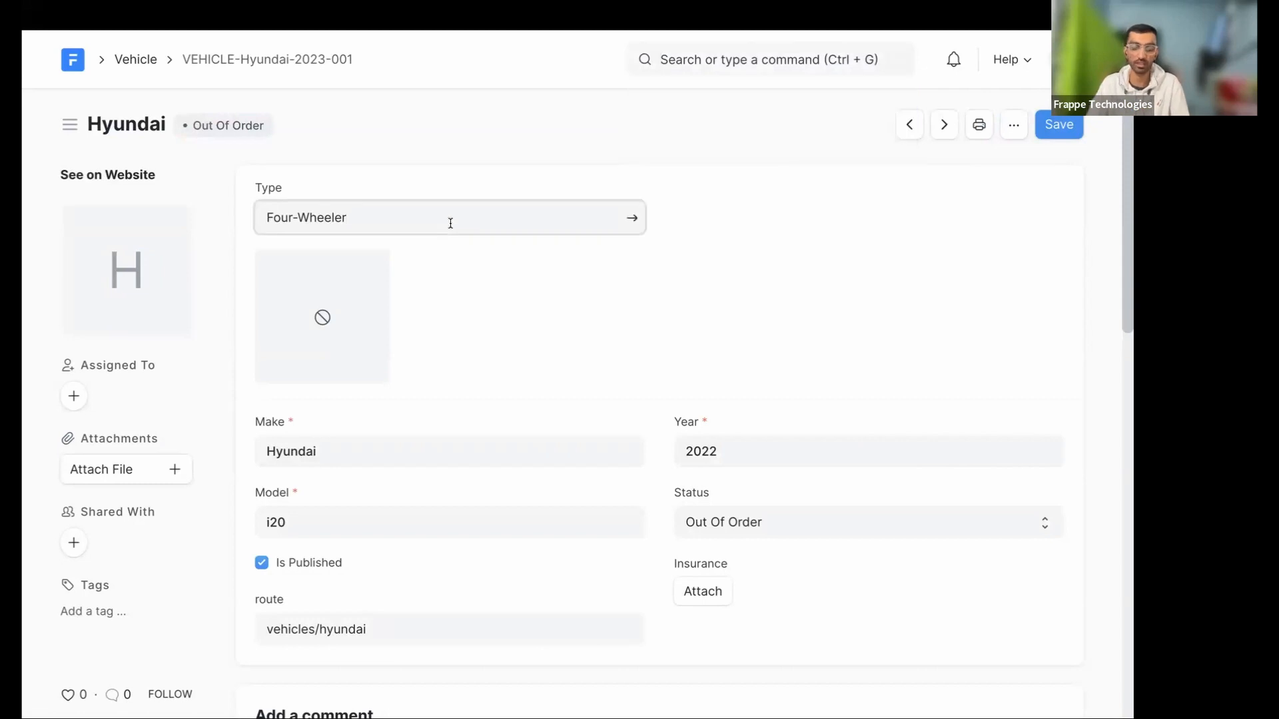
left_click(448, 218)
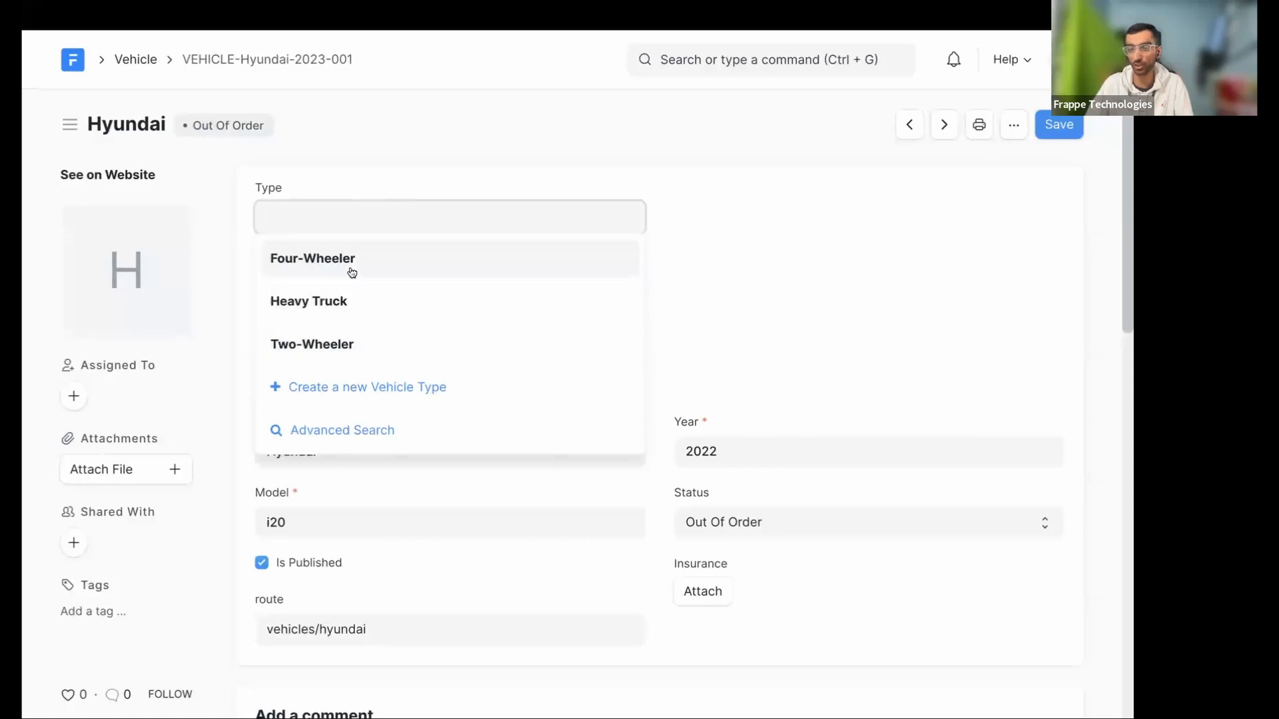
mouse_move(364, 294)
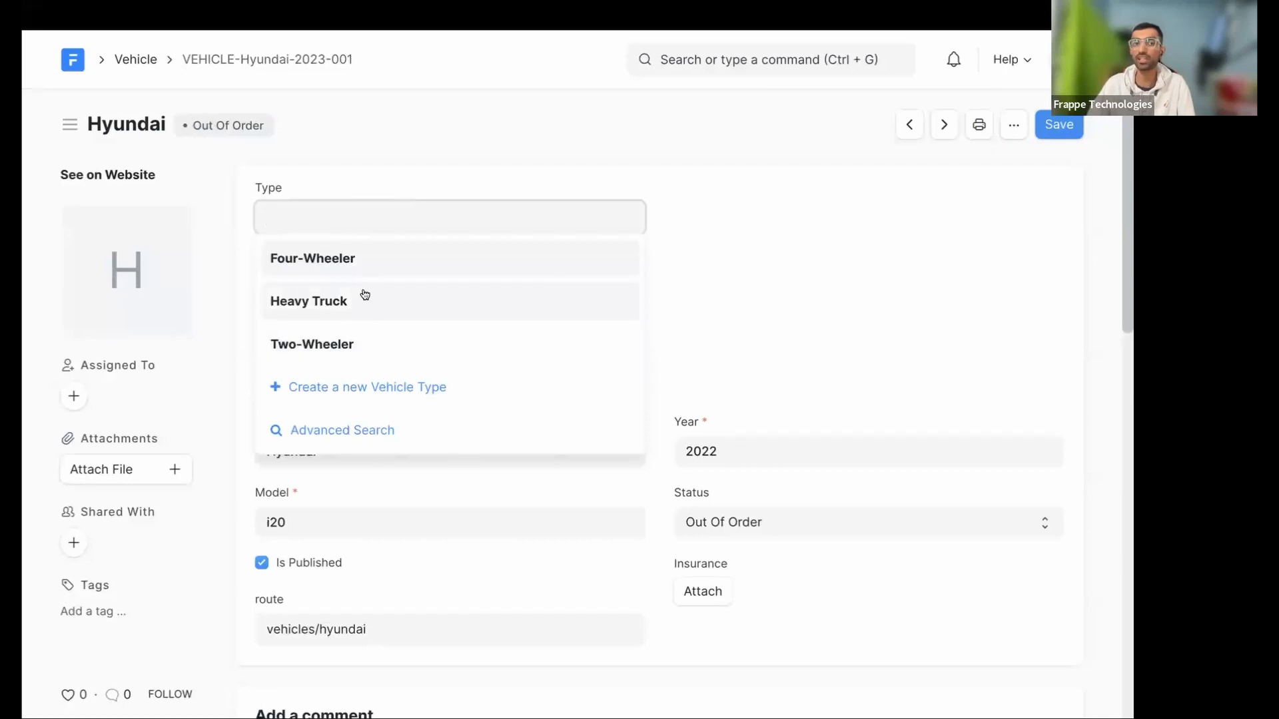
mouse_move(377, 370)
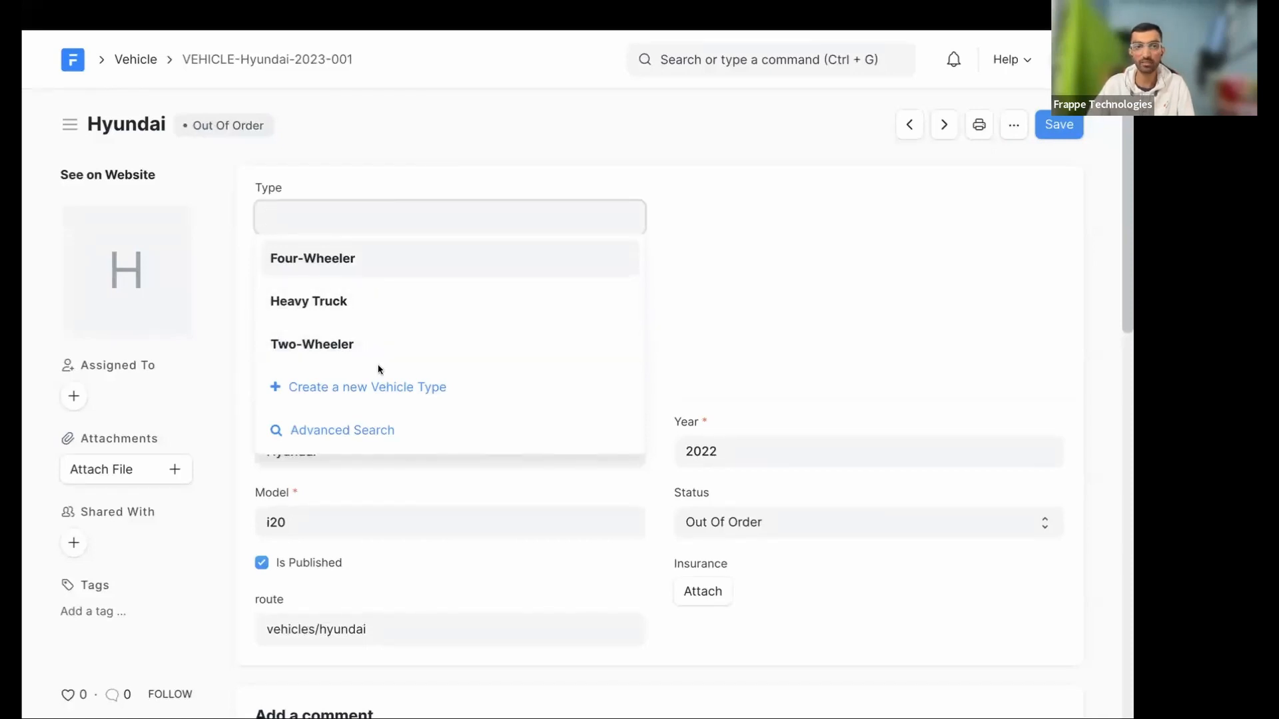
mouse_move(368, 344)
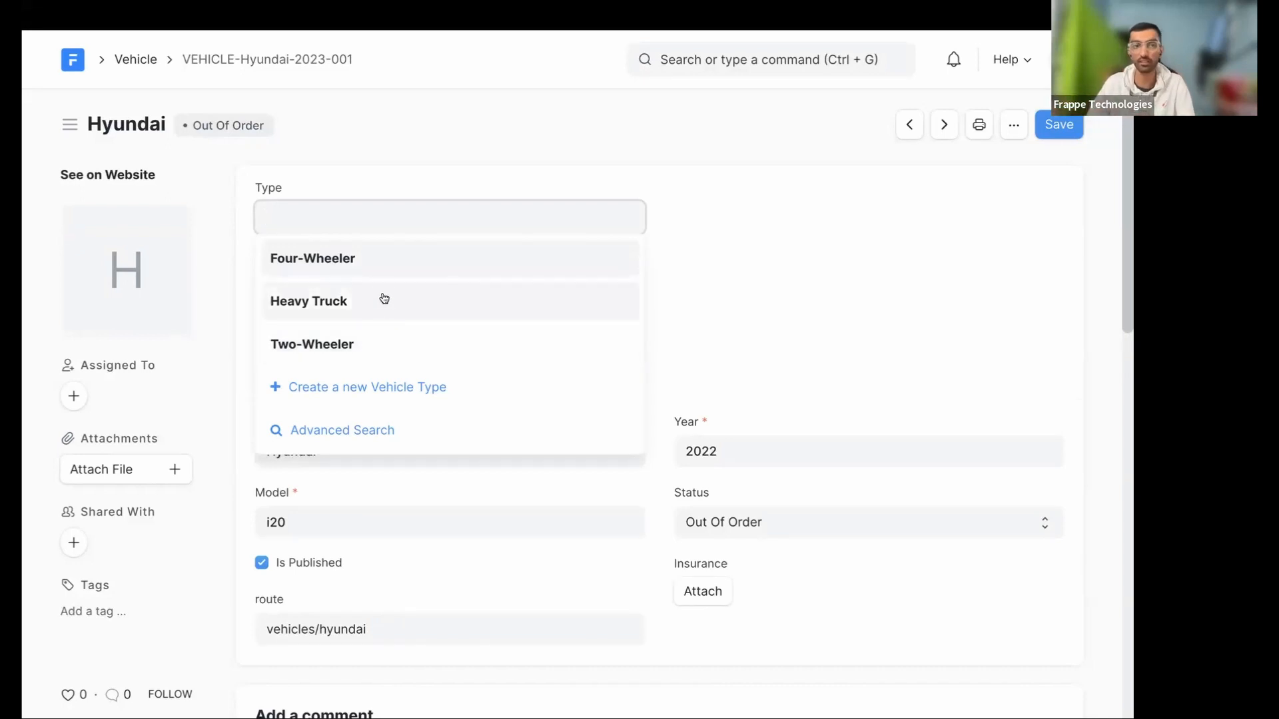
mouse_move(367, 277)
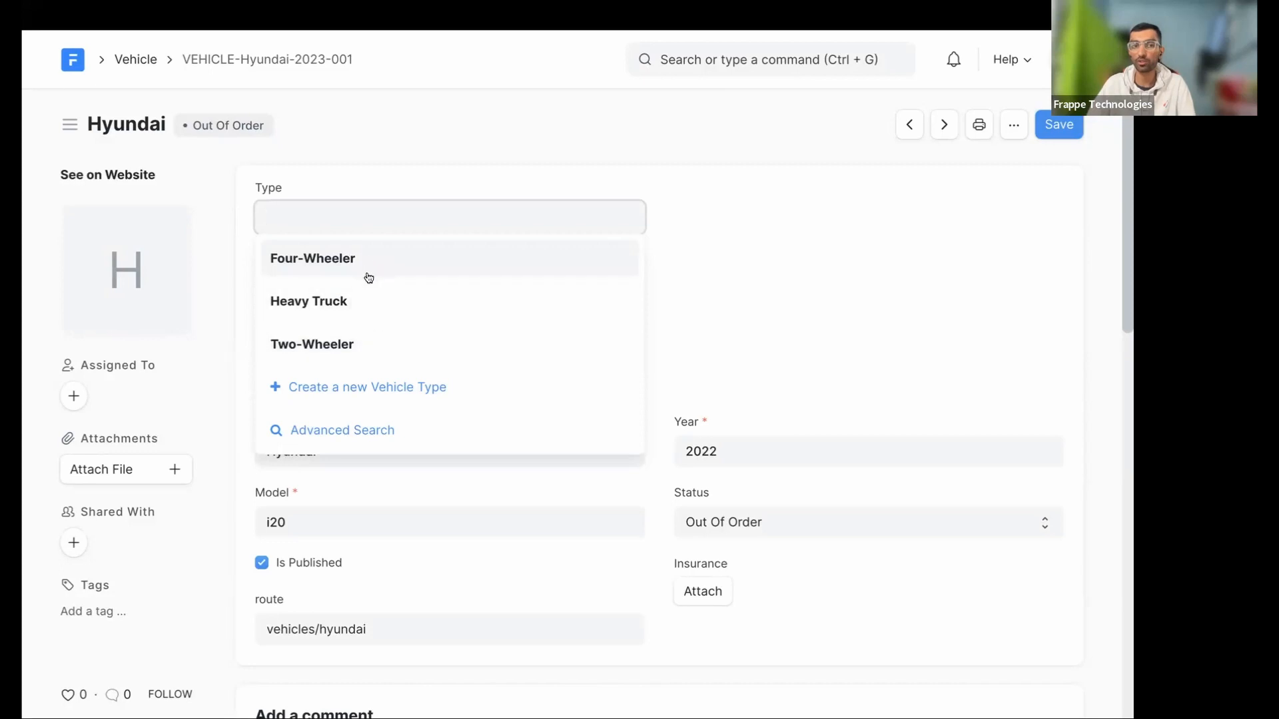
mouse_move(372, 285)
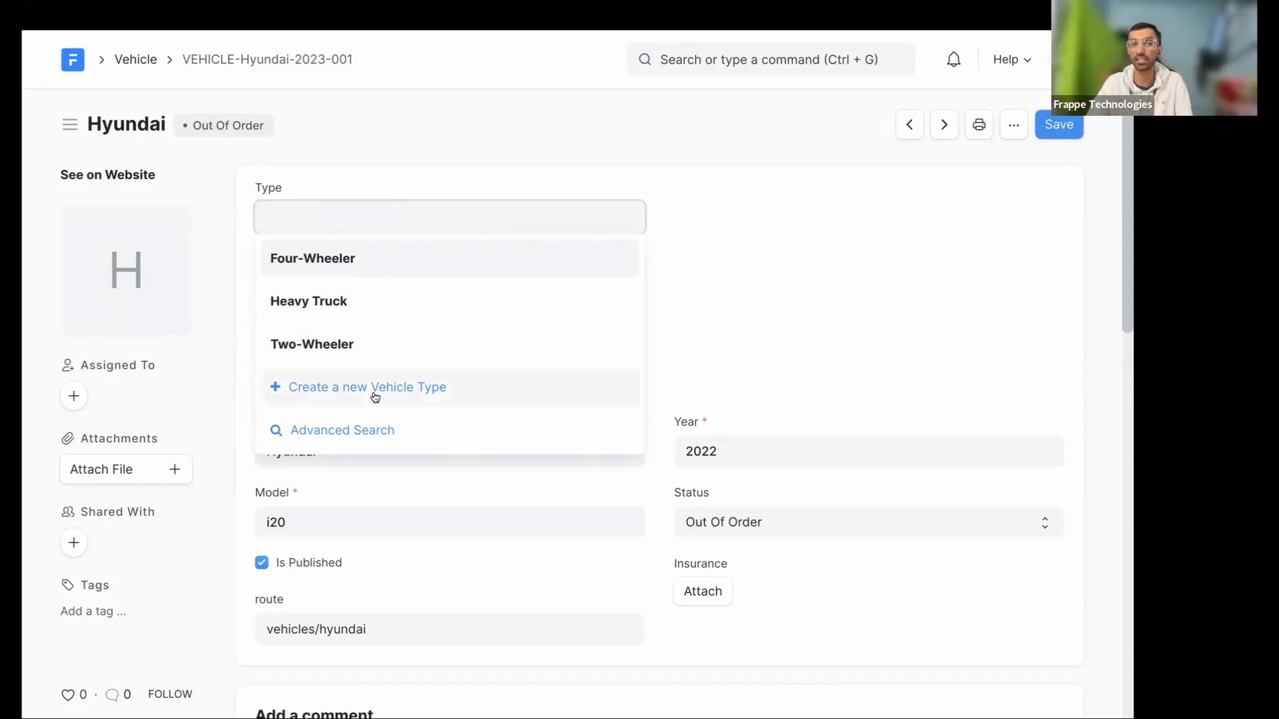
mouse_move(368, 386)
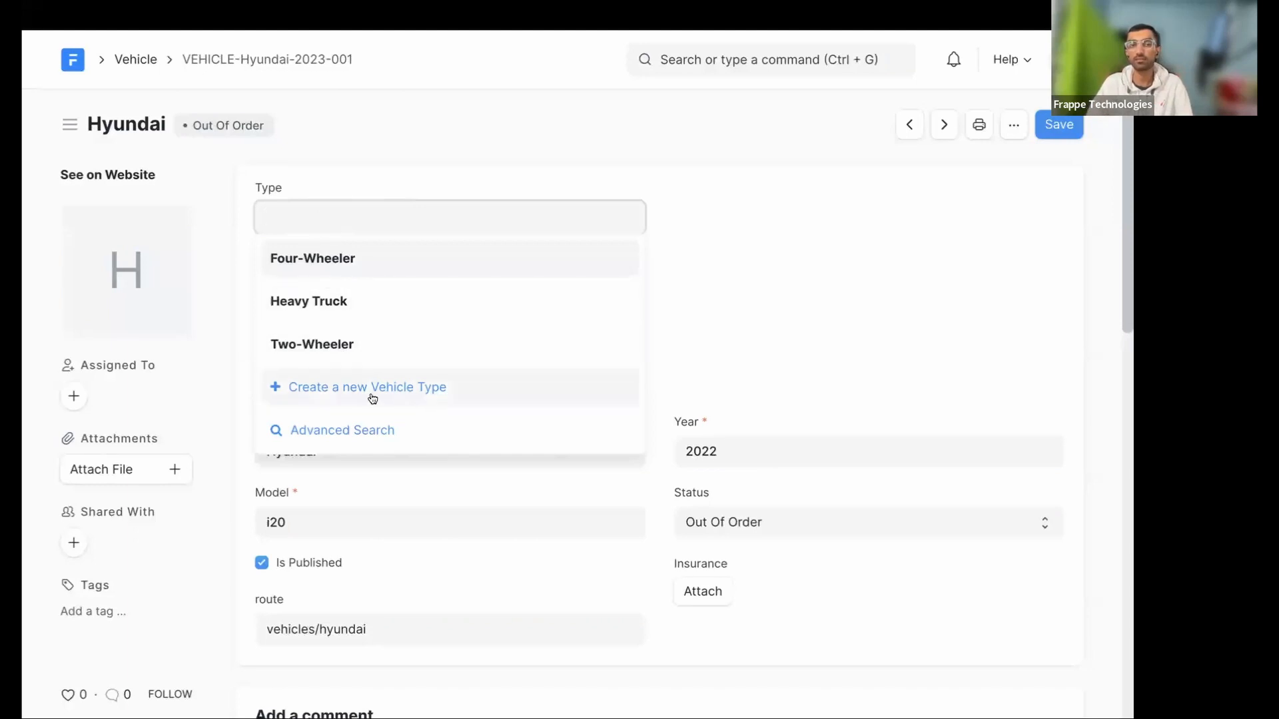
mouse_move(371, 389)
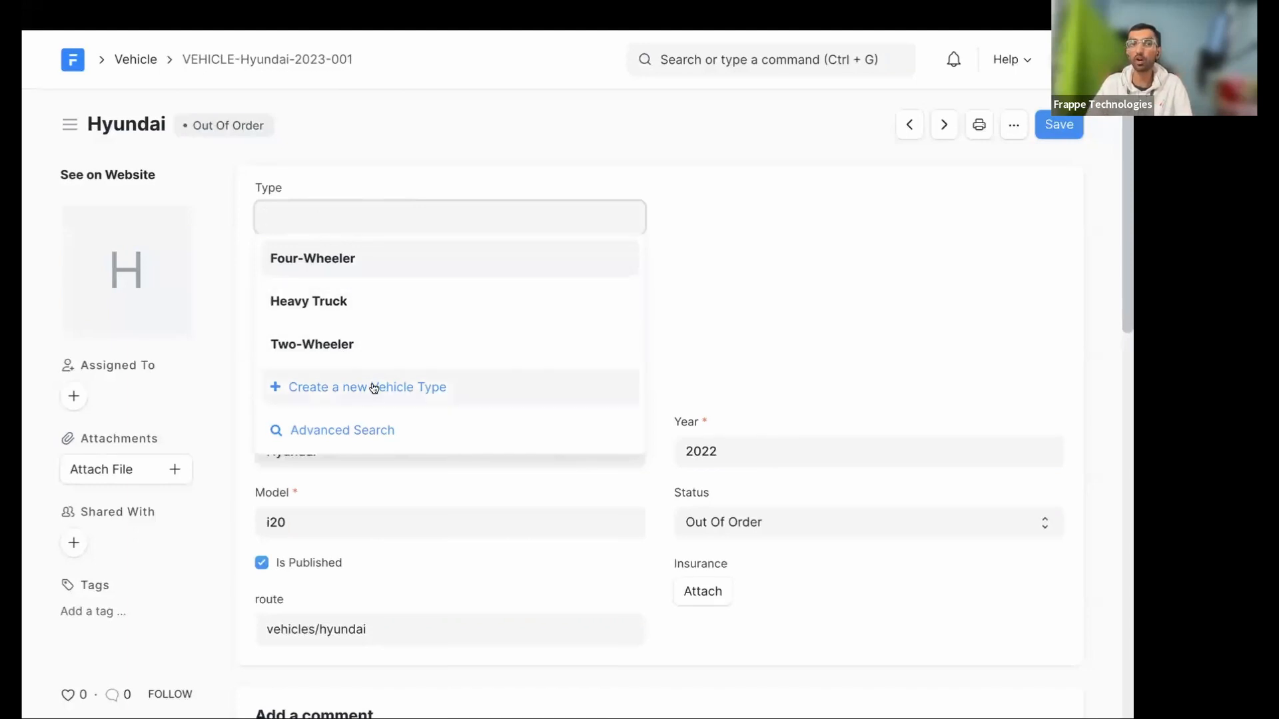
mouse_move(352, 344)
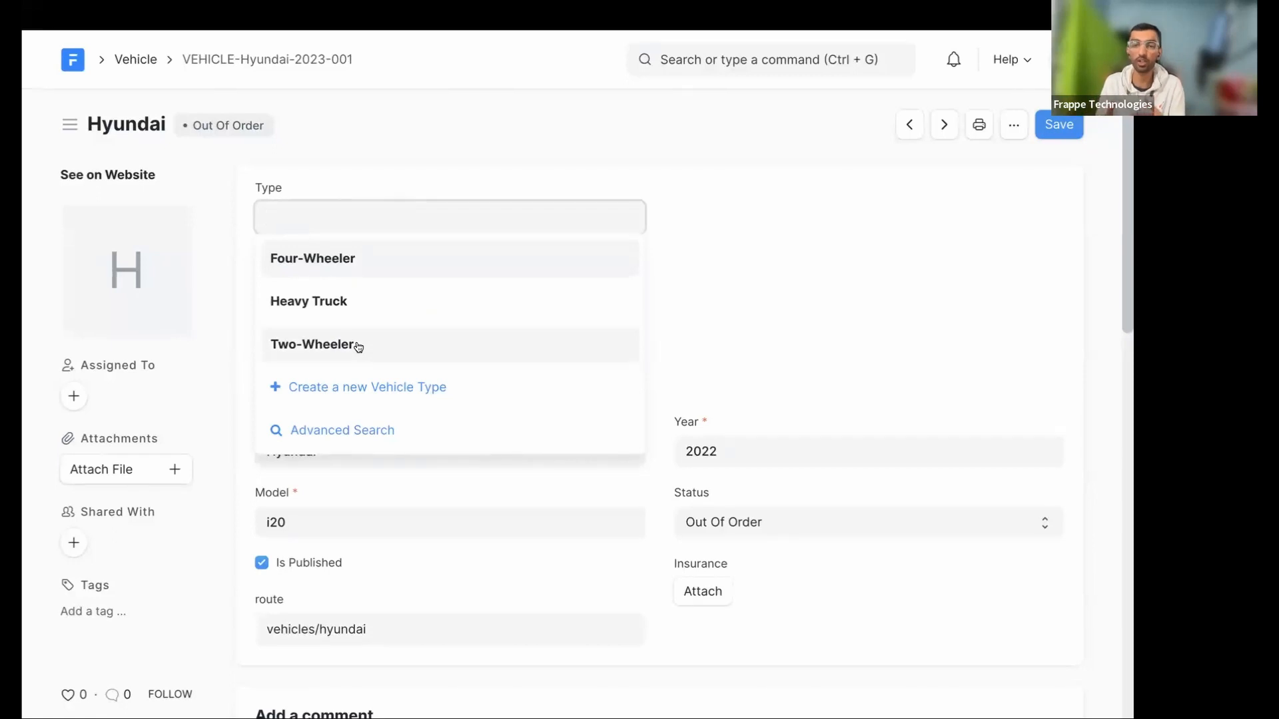
mouse_move(389, 334)
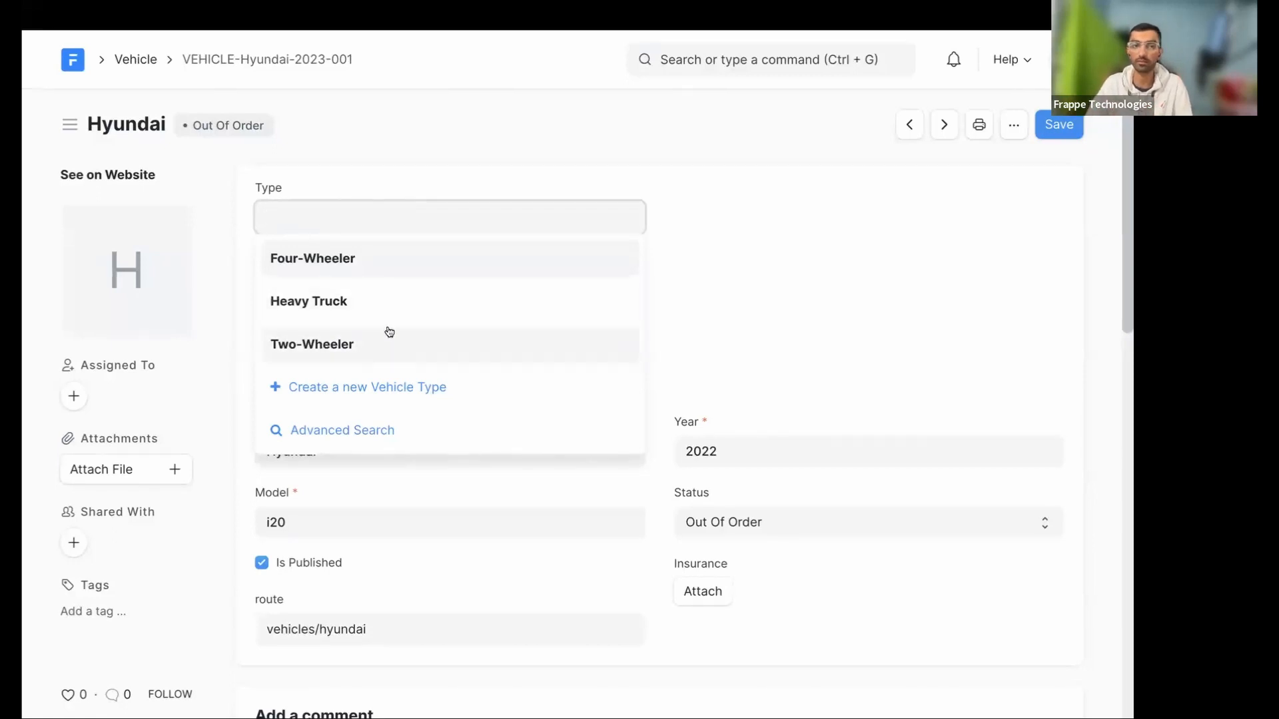
mouse_move(399, 361)
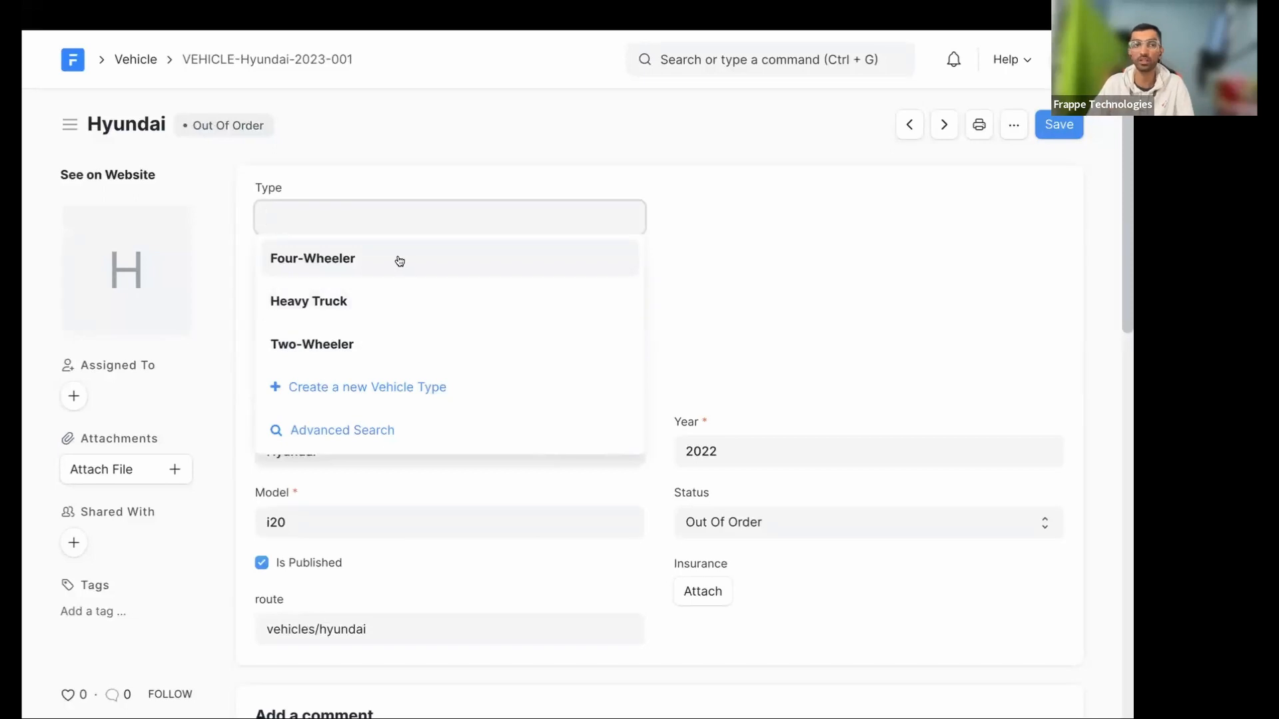
Navigate to the Vehicle Type list via the awesome bar
left_click(759, 59)
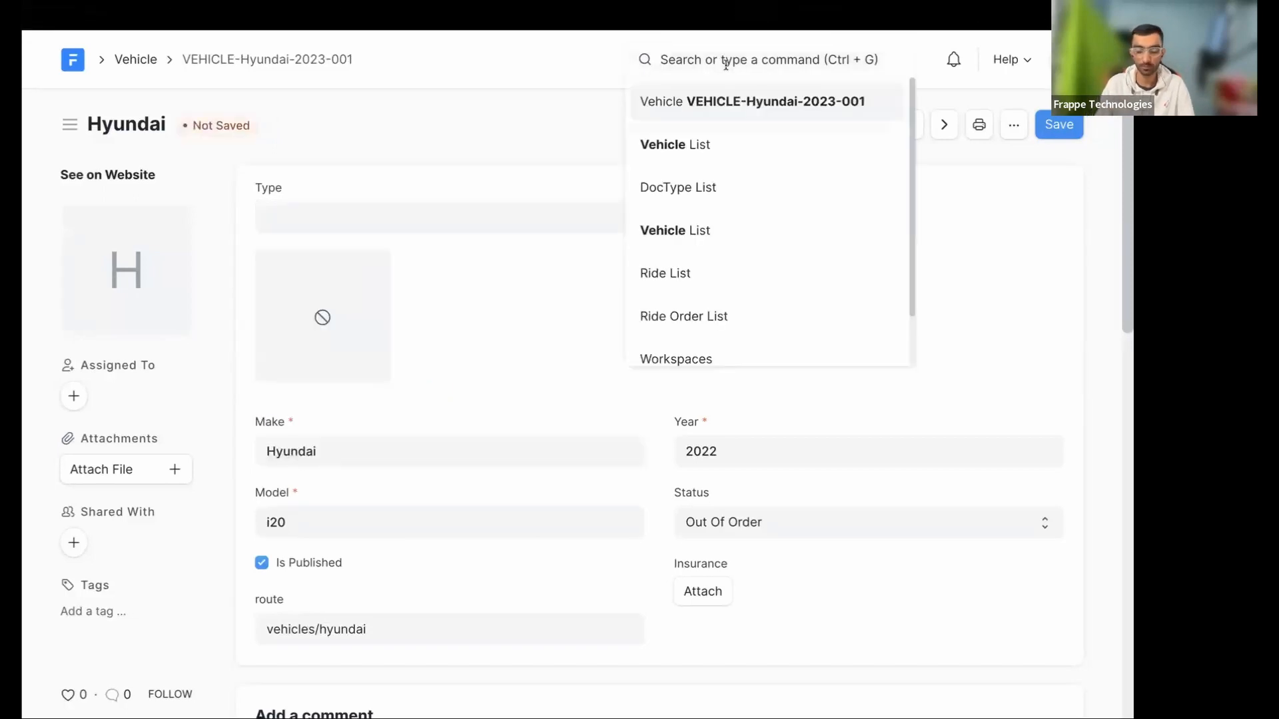
type("v")
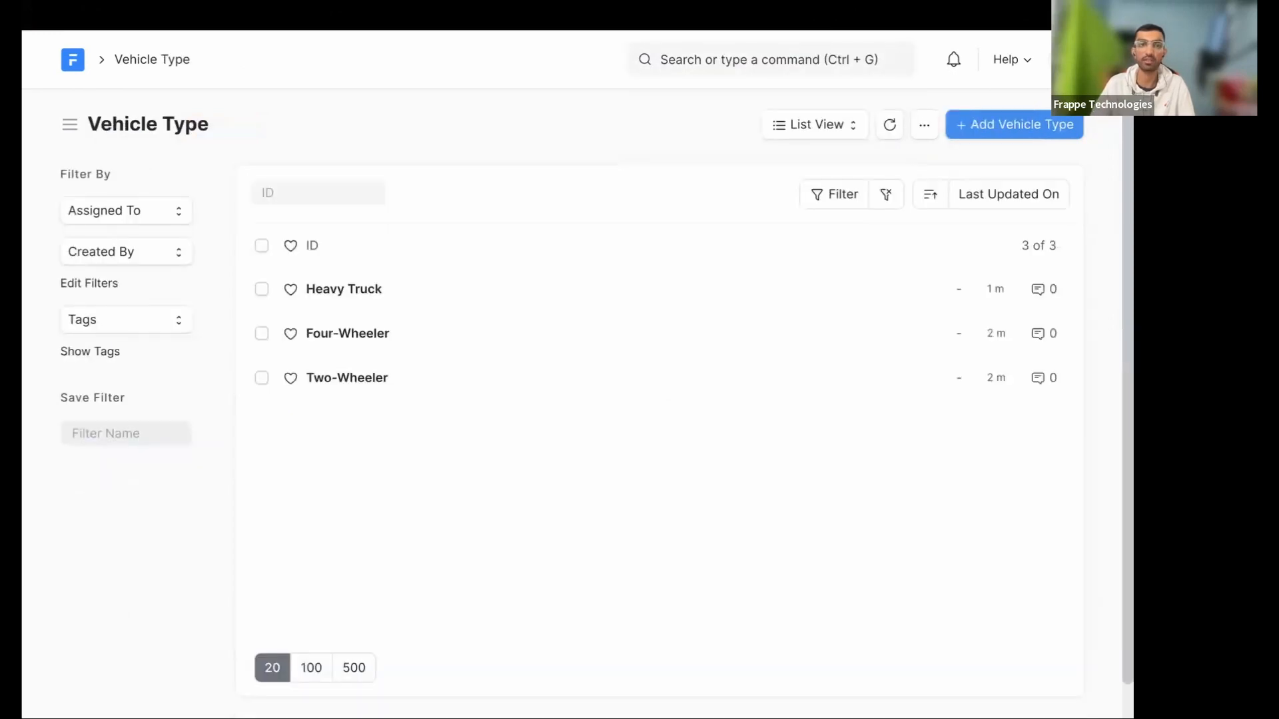
mouse_move(393, 426)
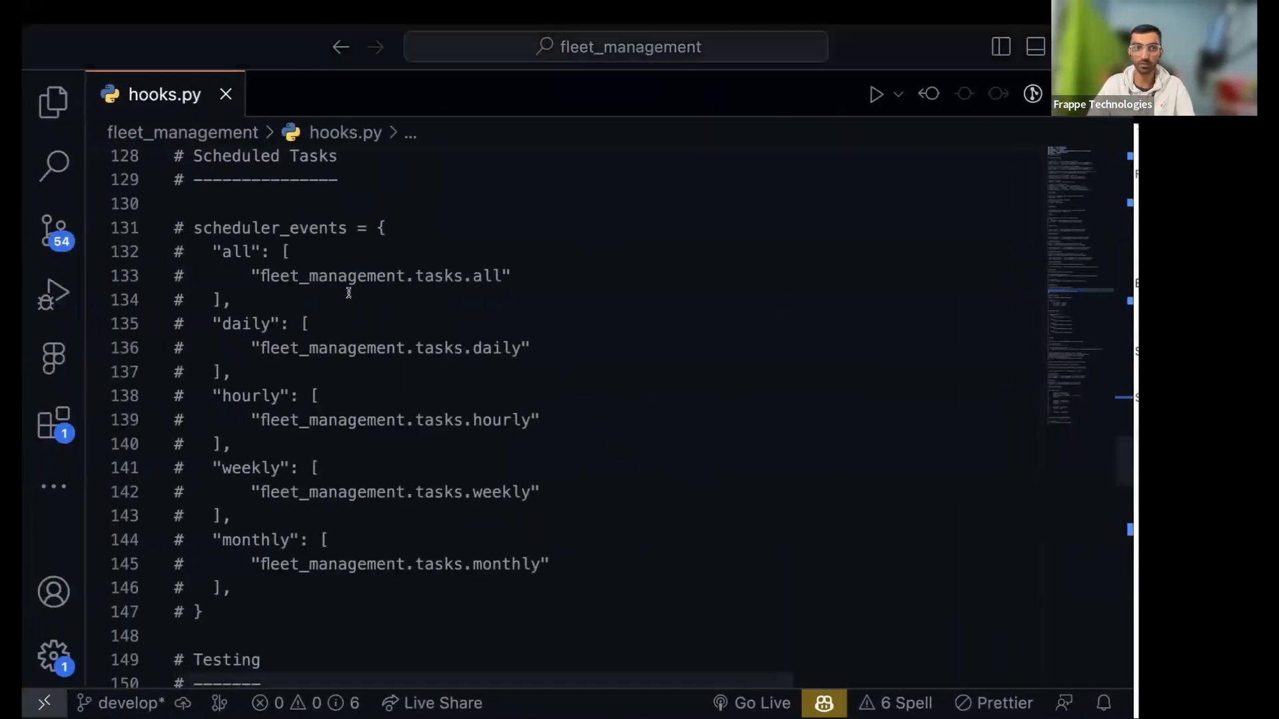
Add fixtures = ["Vehicle Type"] below app_license in hooks.py
type("fixt")
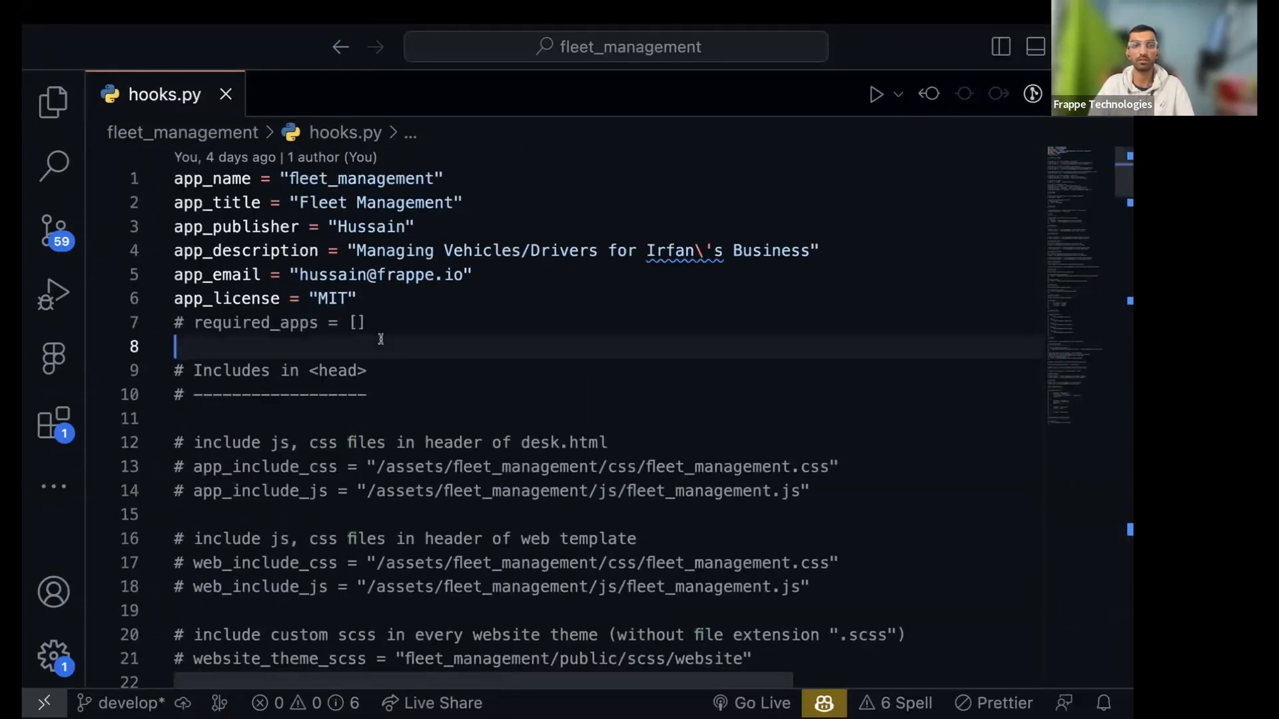
type("fixi")
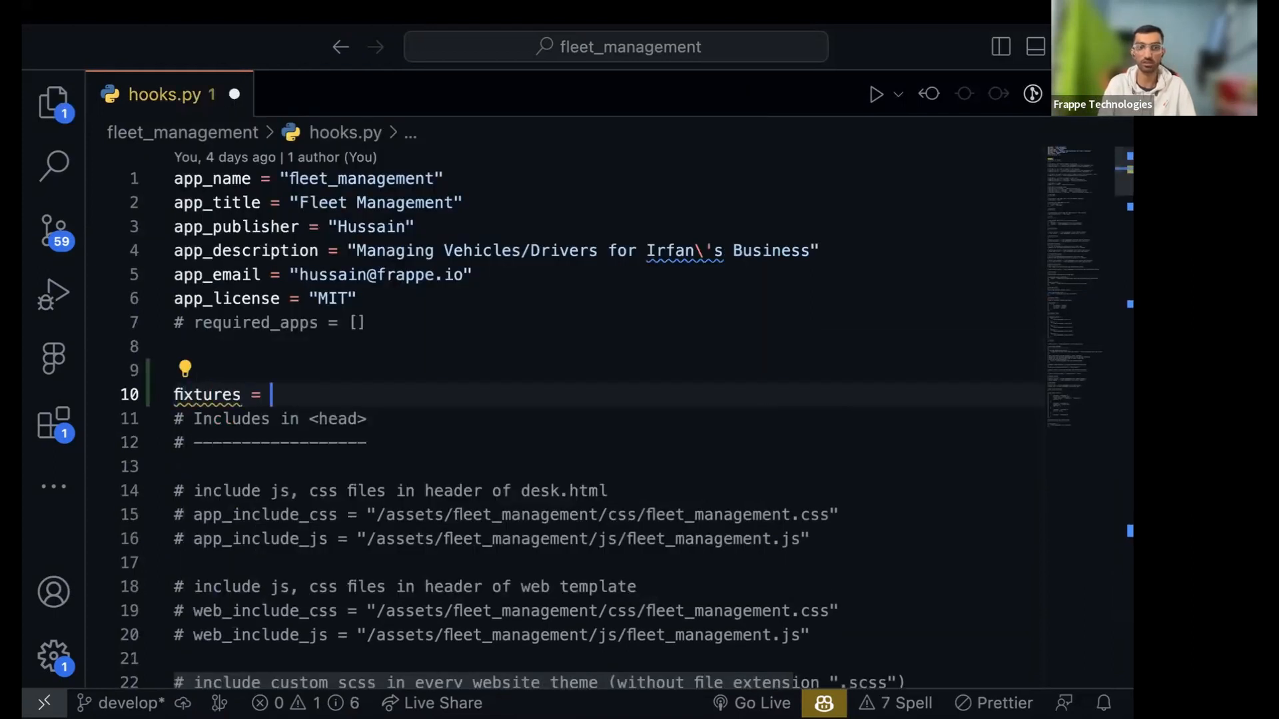
type("[")
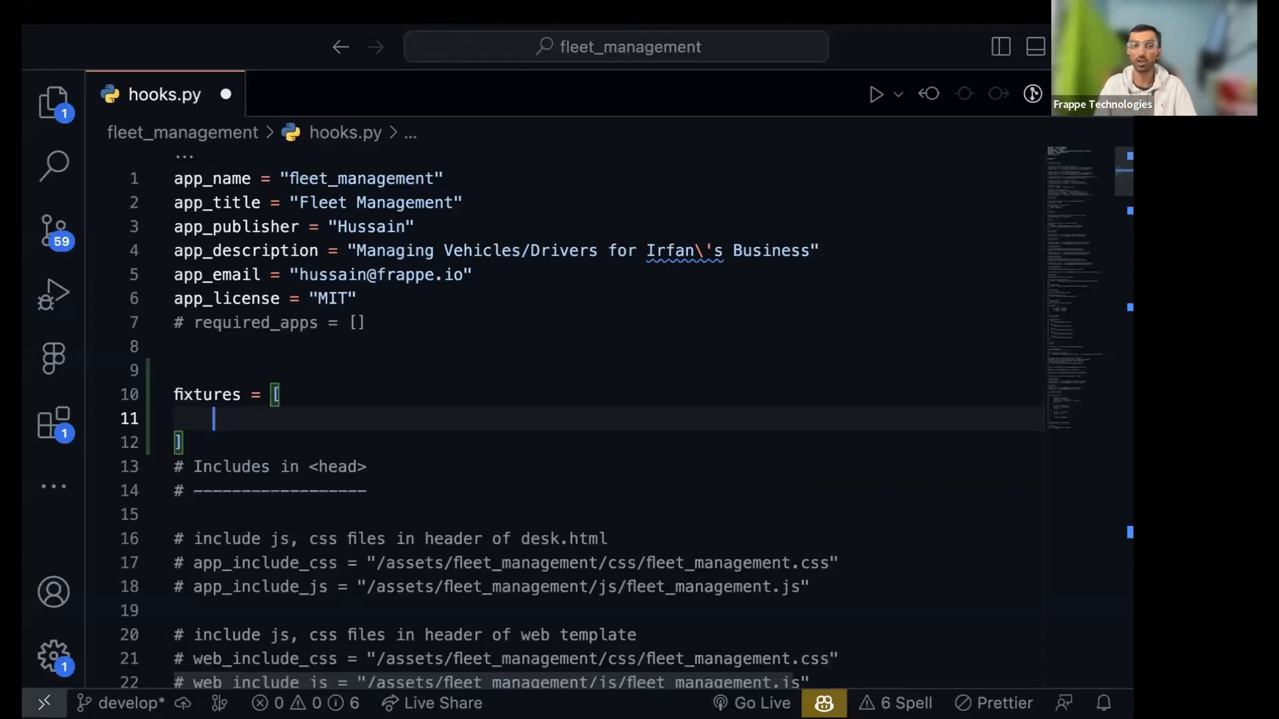
type("\"\"")
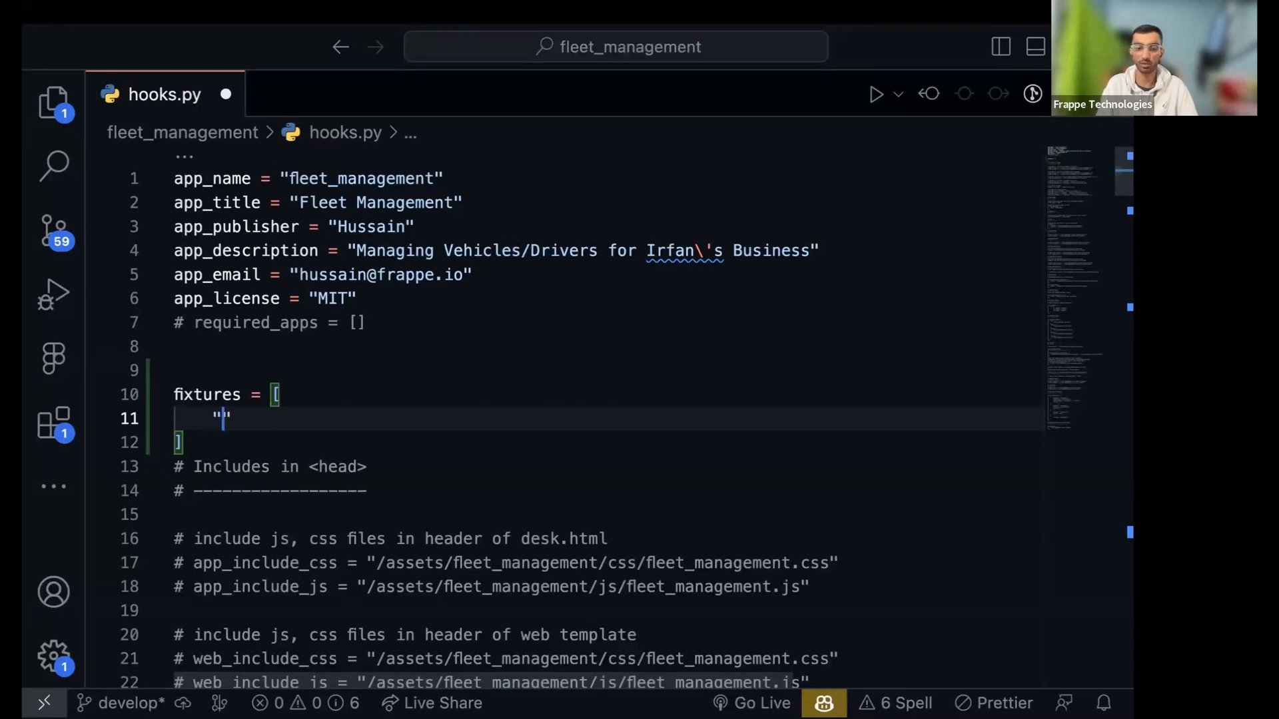
type("Vehicle Tu")
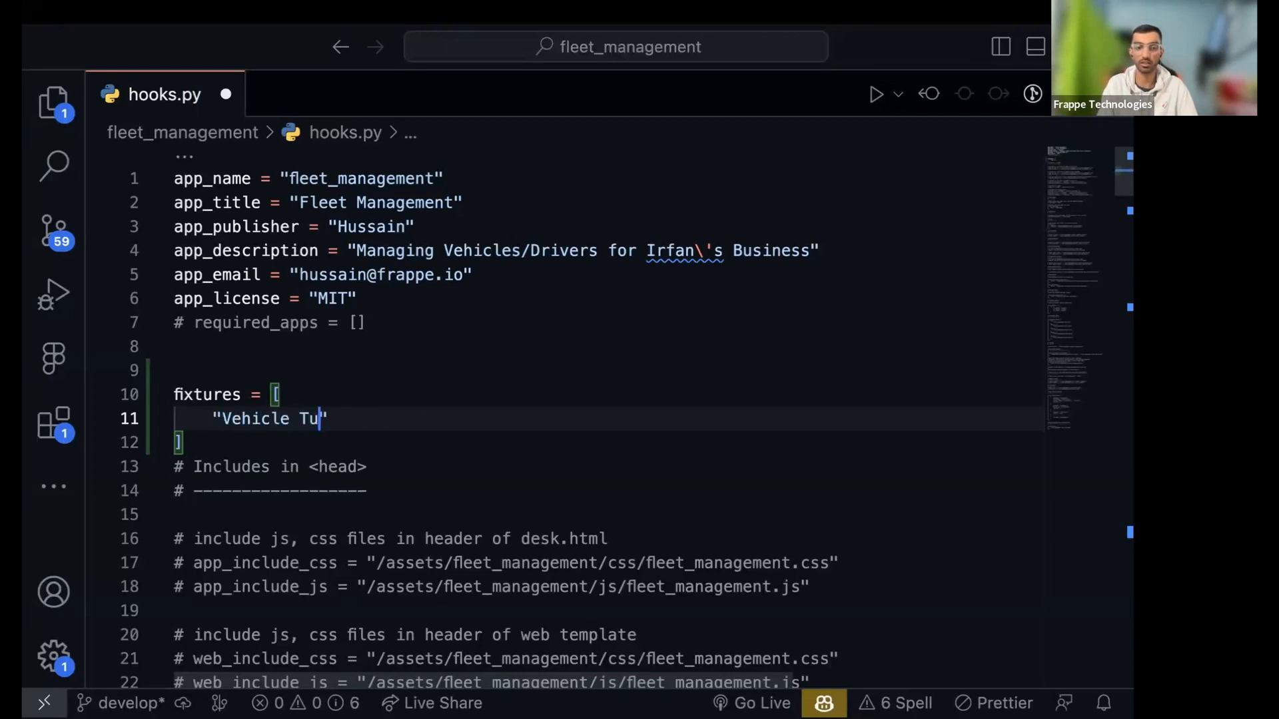
type("pe")
type("bench --")
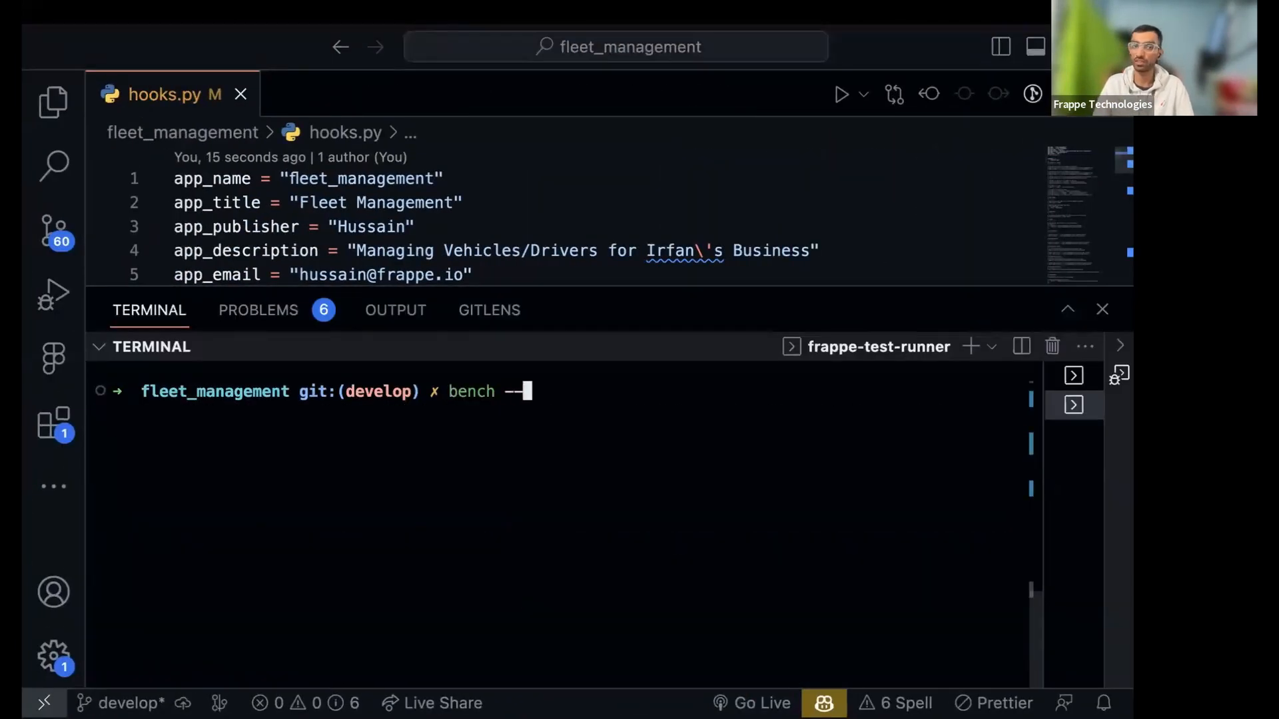
Run bench --site ff.dev export-fixtures in the integrated terminal
type("site ff.")
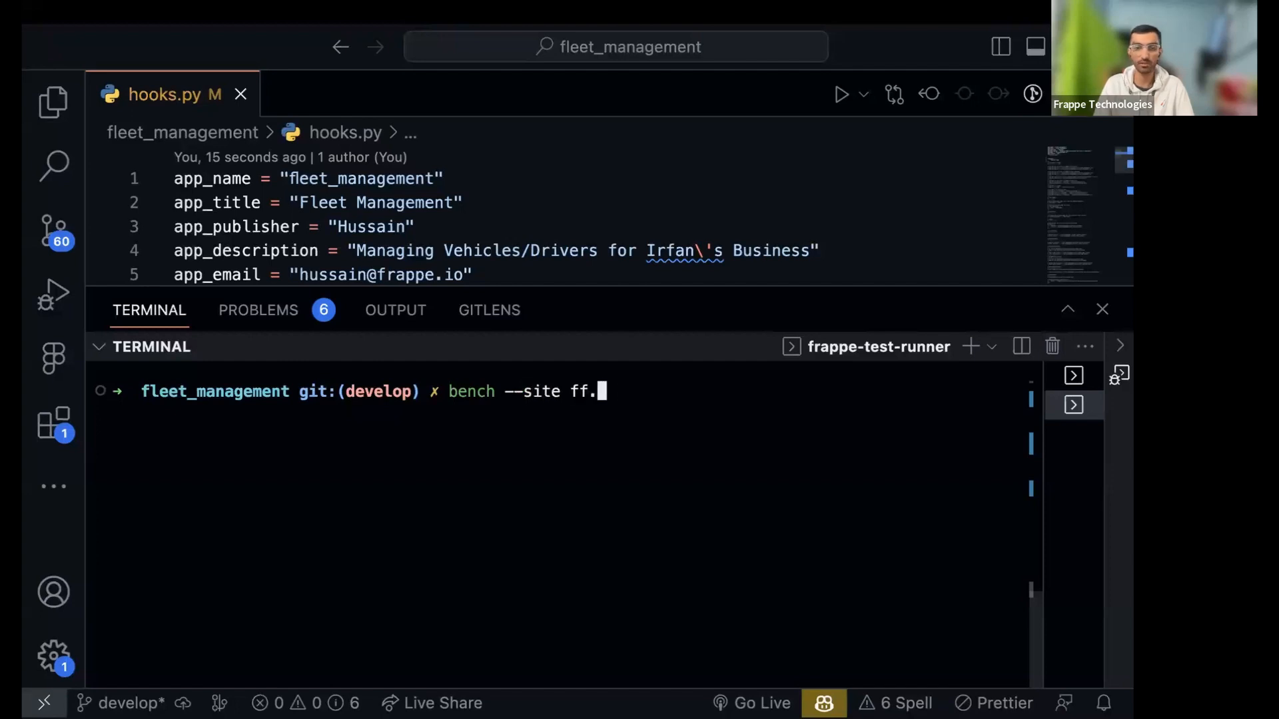
type("dev export")
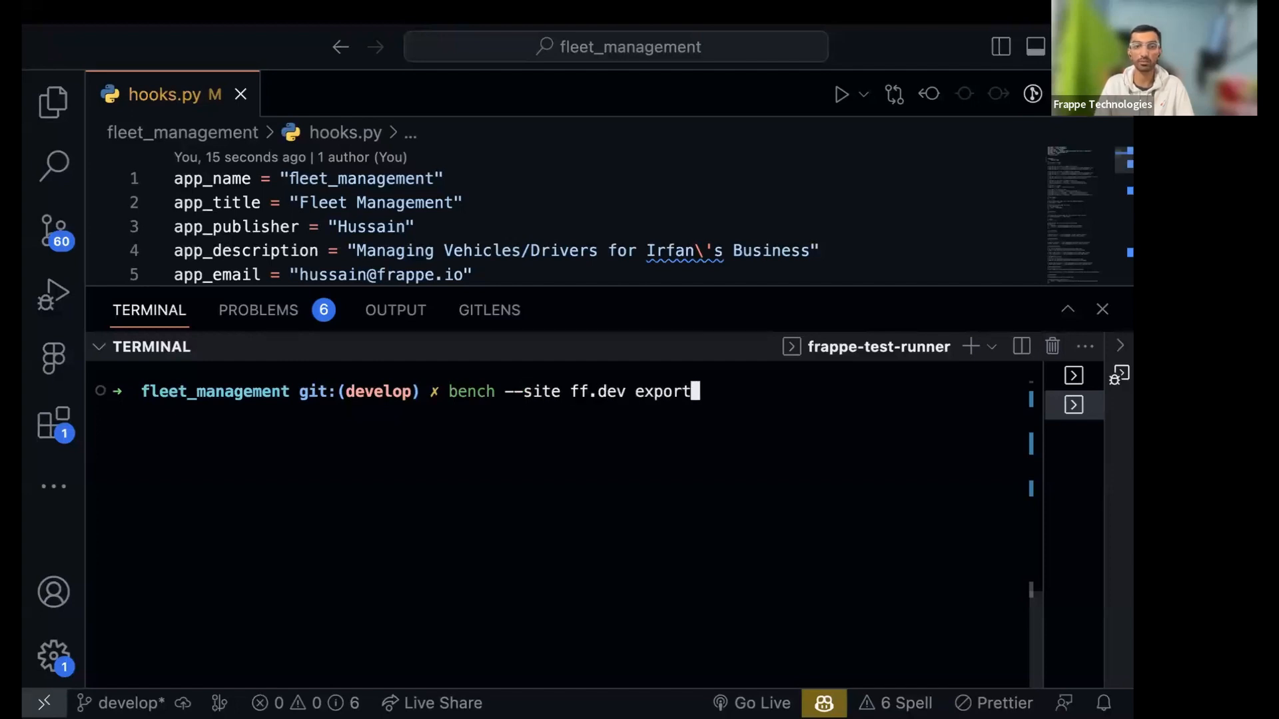
type("-fixtures")
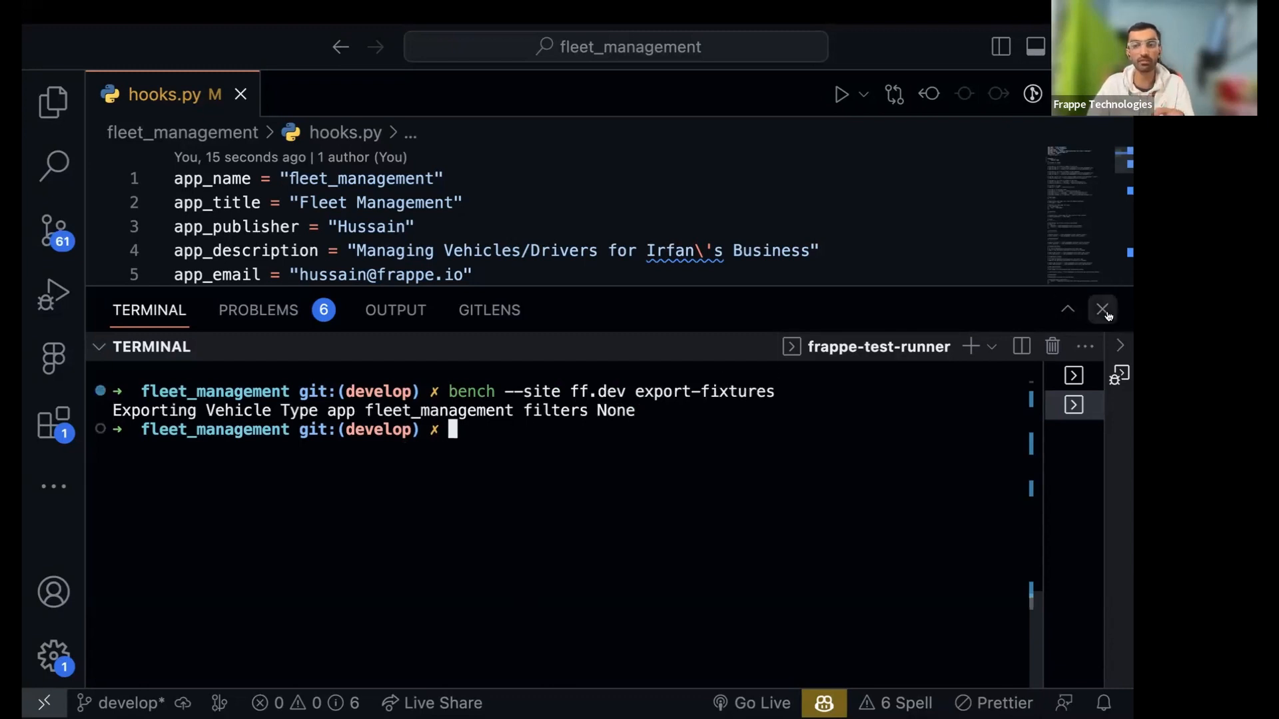
mouse_move(1104, 310)
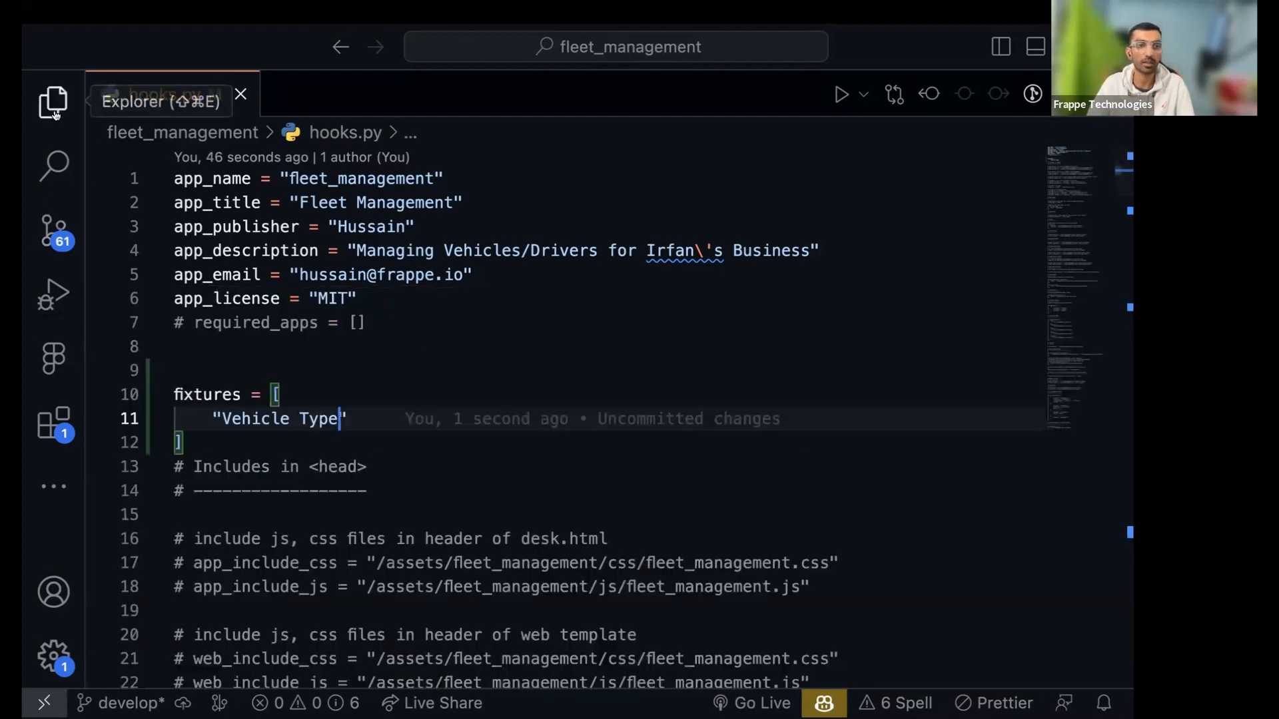
Open fixtures/vehicle_type.json listing Two-Wheeler, Four-Wheeler and Heavy Truck, then return to hooks.py
left_click(53, 101)
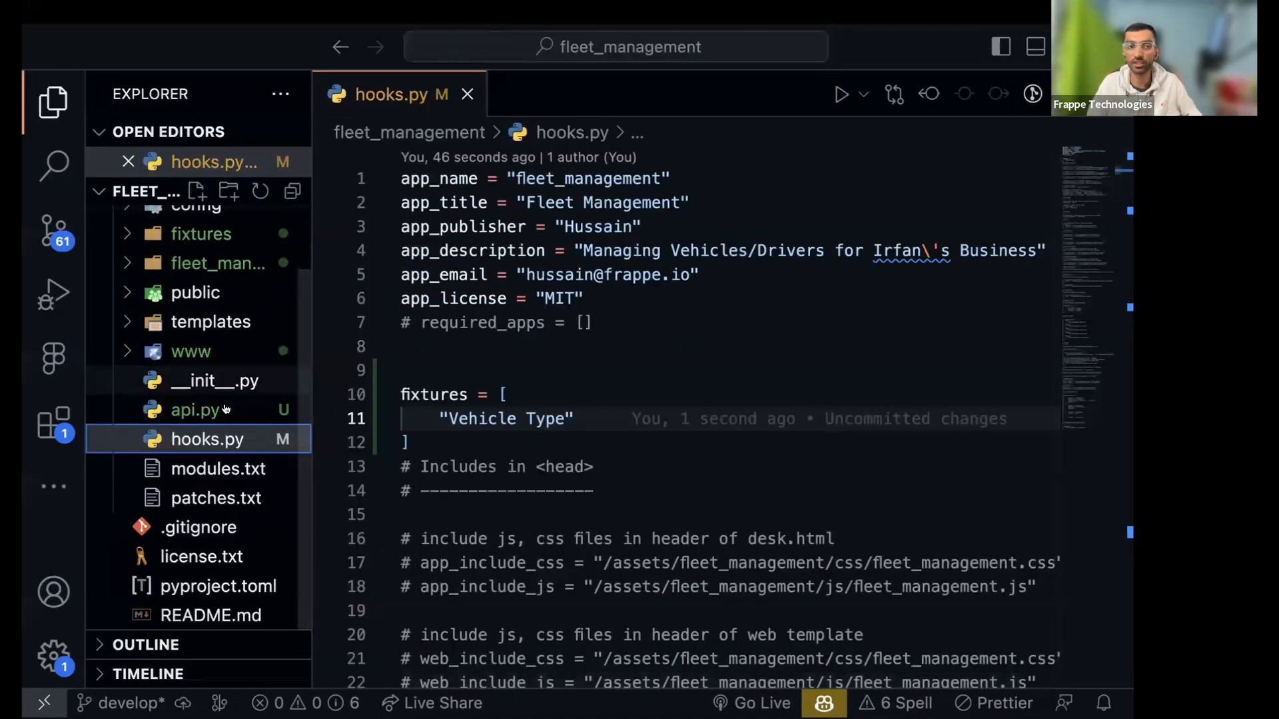
left_click(216, 221)
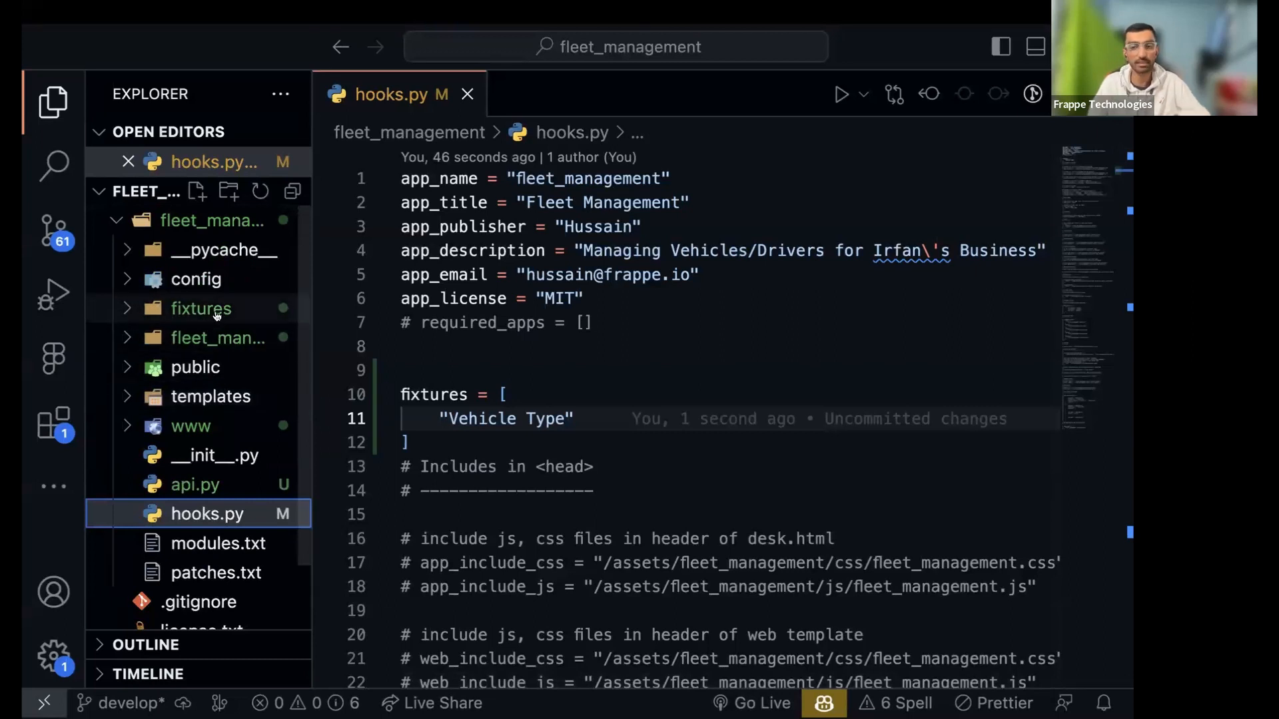
mouse_move(200, 308)
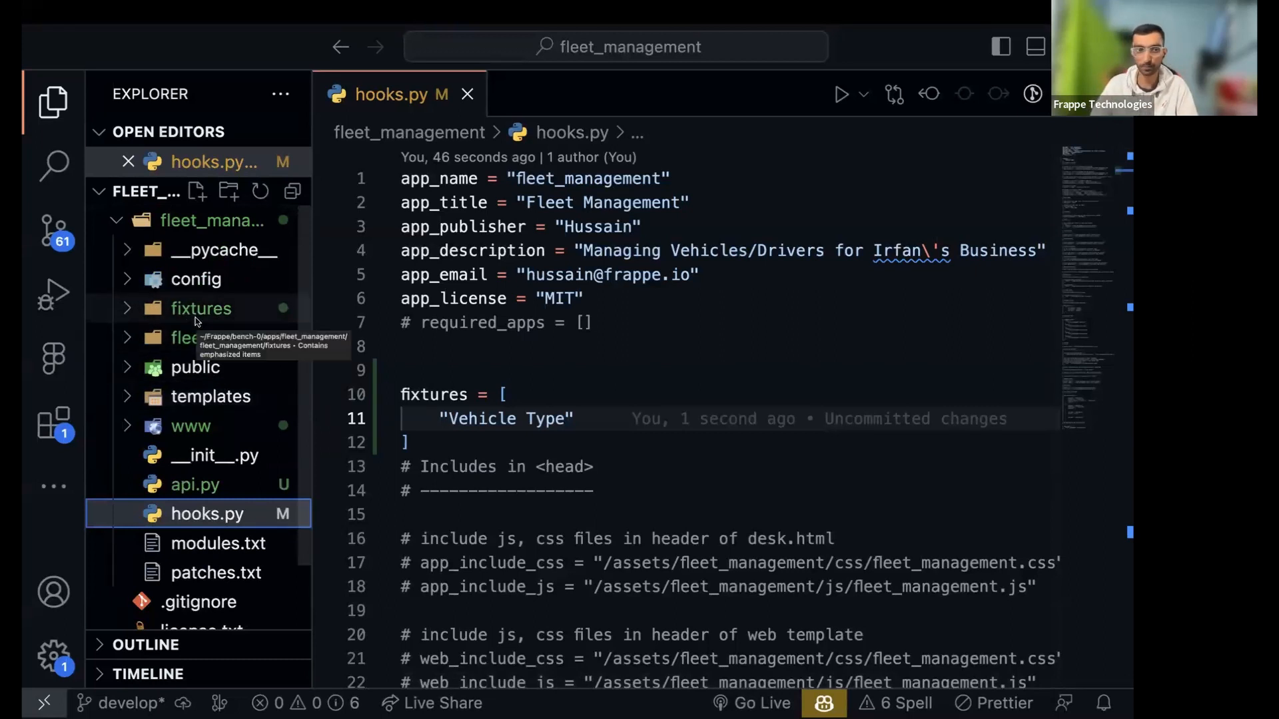
left_click(199, 308)
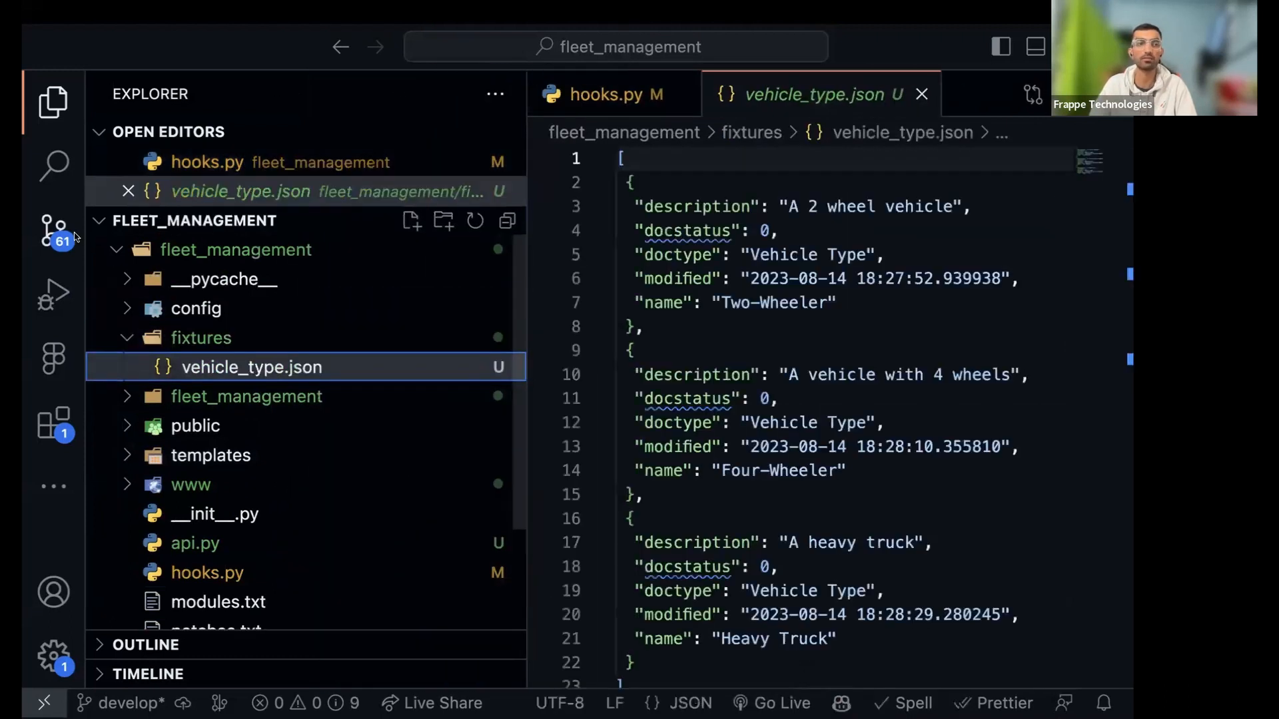
left_click(53, 101)
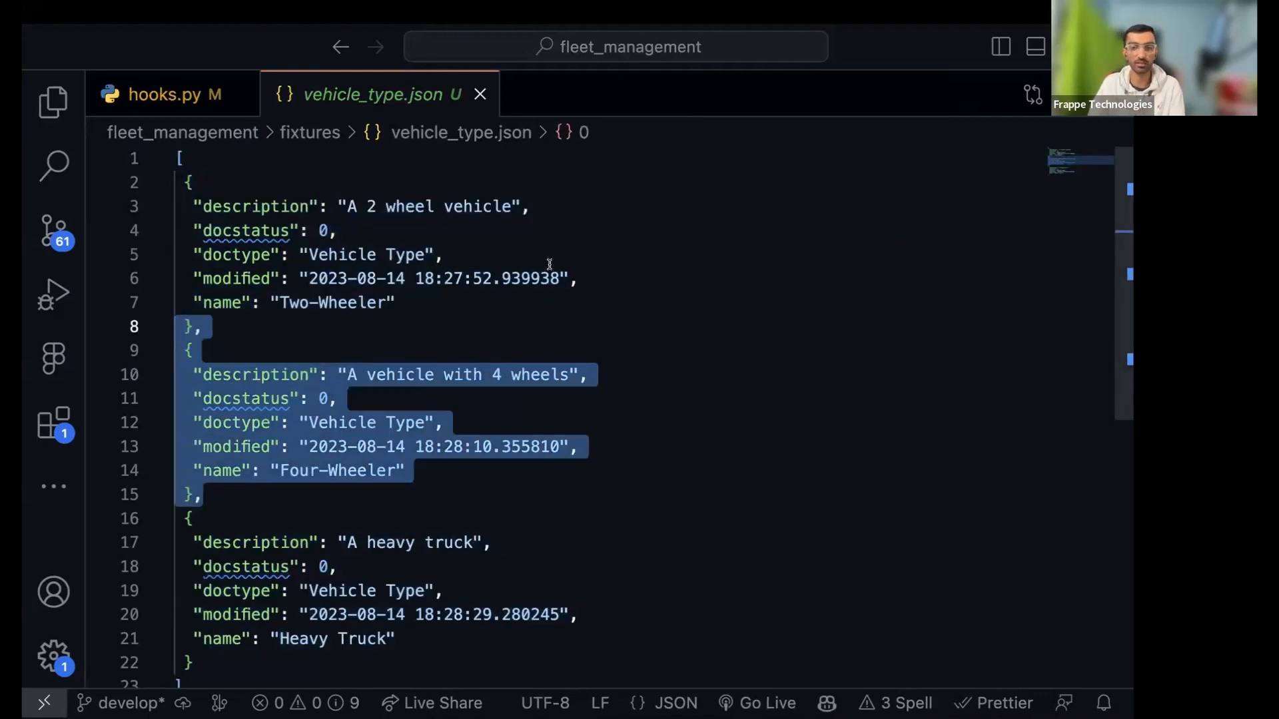
mouse_move(361, 512)
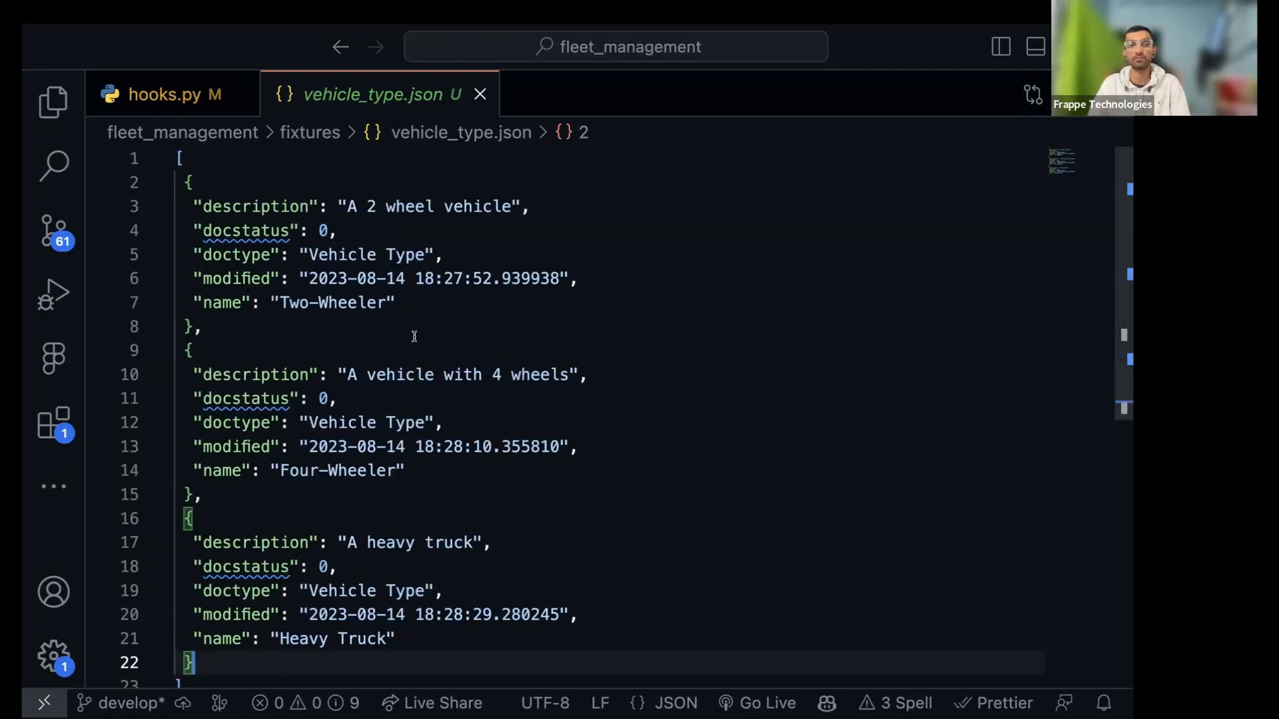
scroll("down", 3)
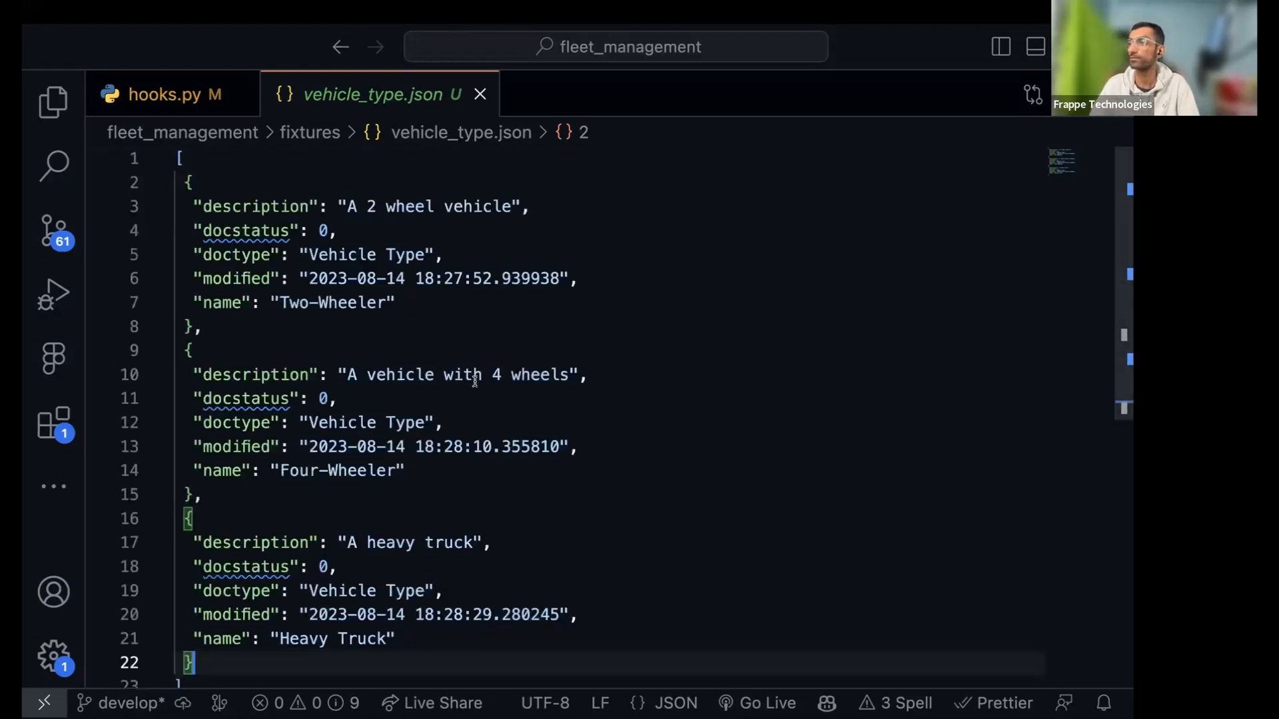
left_click(164, 94)
type("\"")
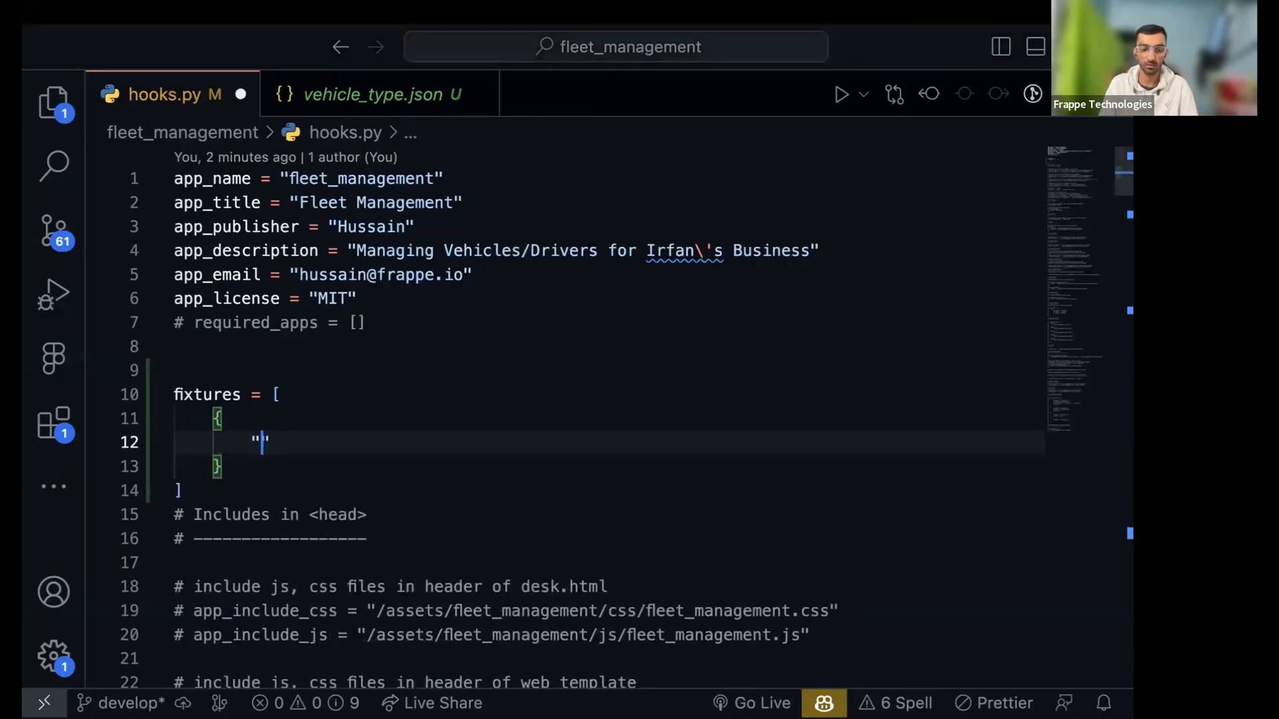
Write the fixture entry as {"dt": "Vehicle Type", "filters": {}} in hooks.py
type("dt\":")
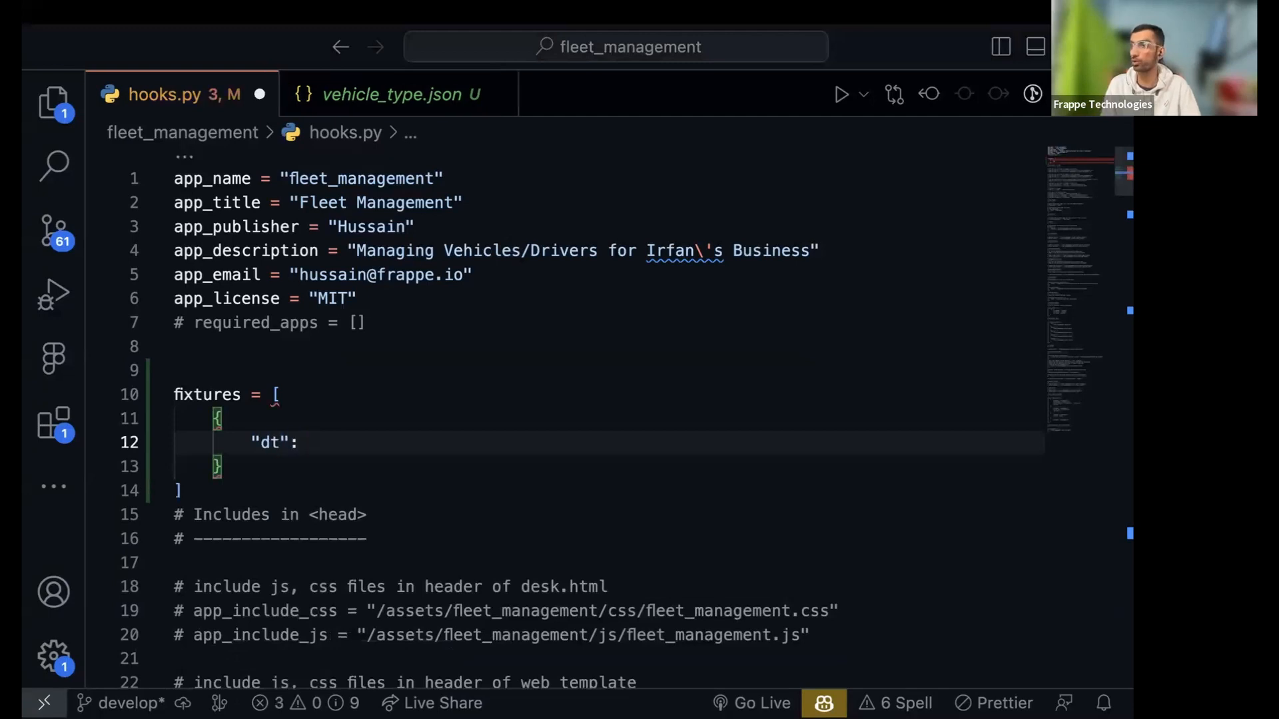
type("\"V\"")
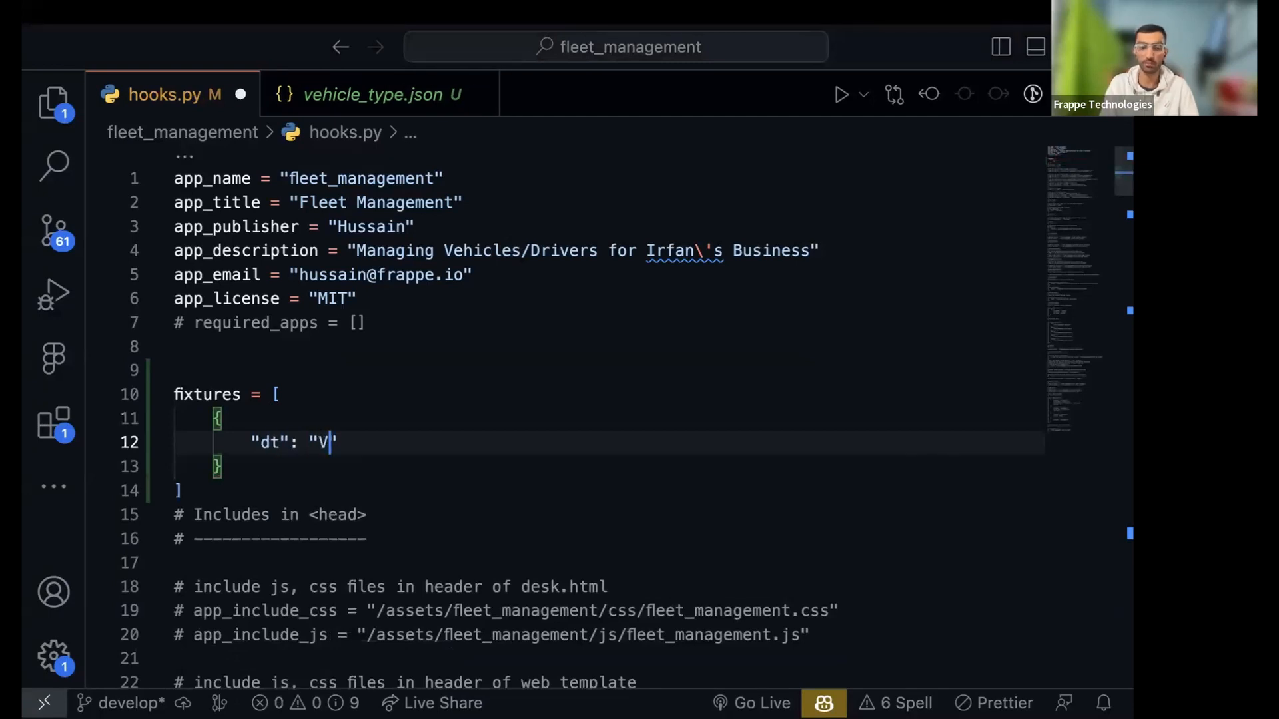
type("ehicle Type")
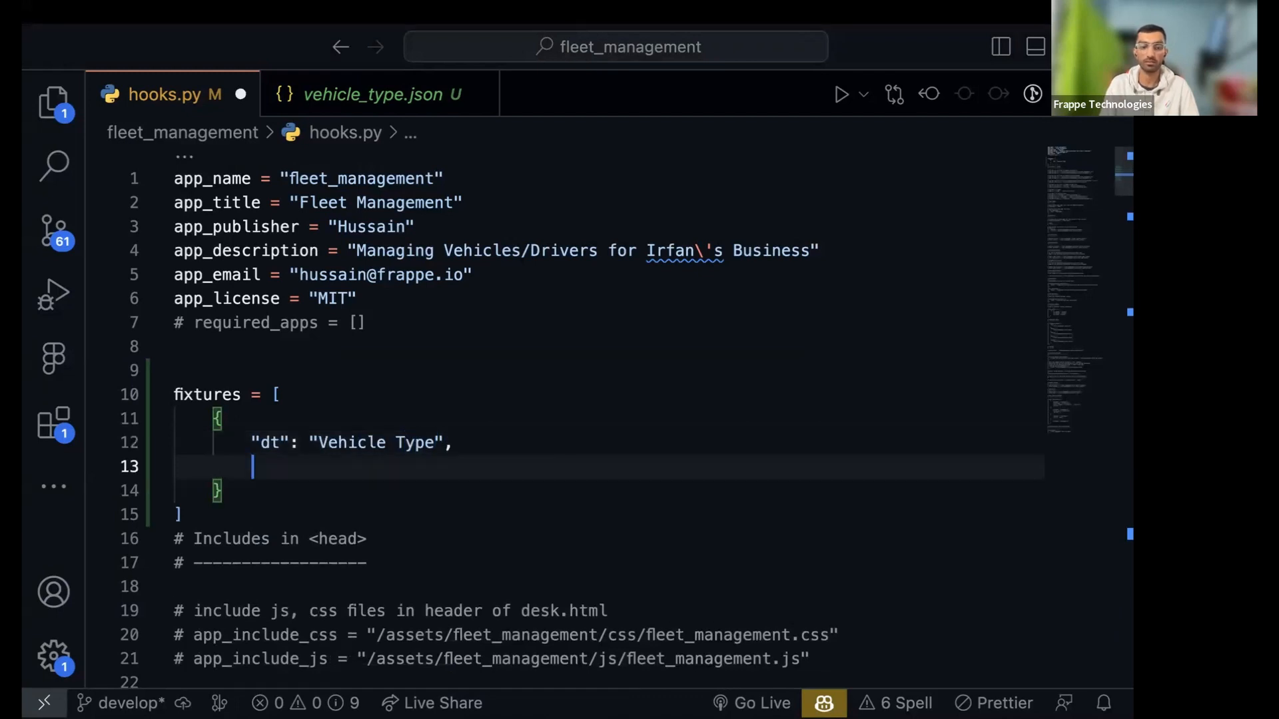
type("\"filters\"")
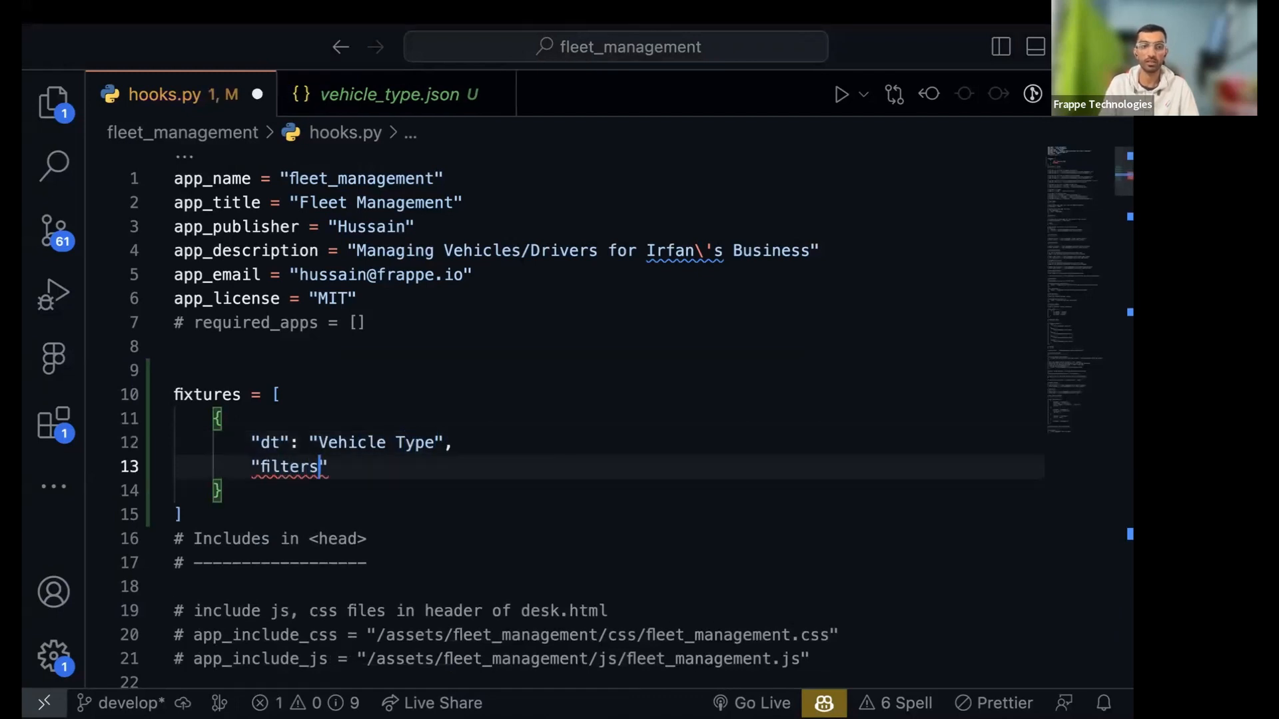
type("\": {}")
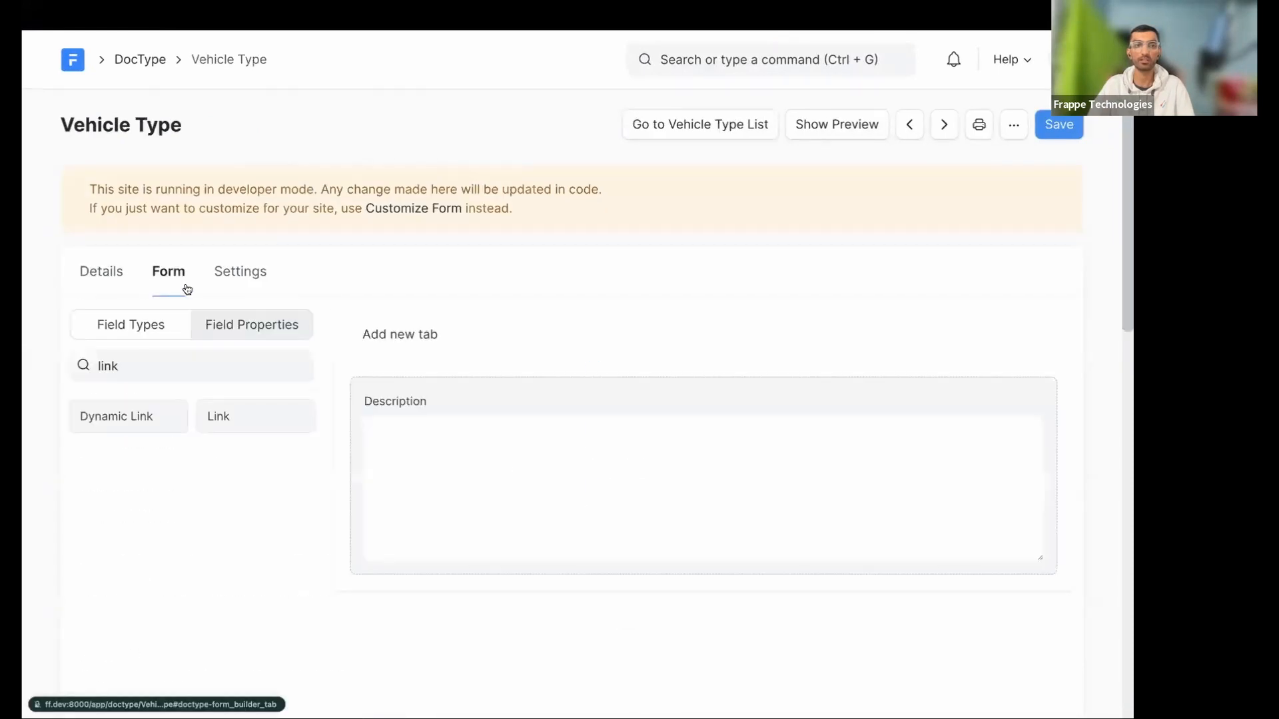
Add an 'Is Standard?' Check field to the Vehicle Type doctype and save it
type("che")
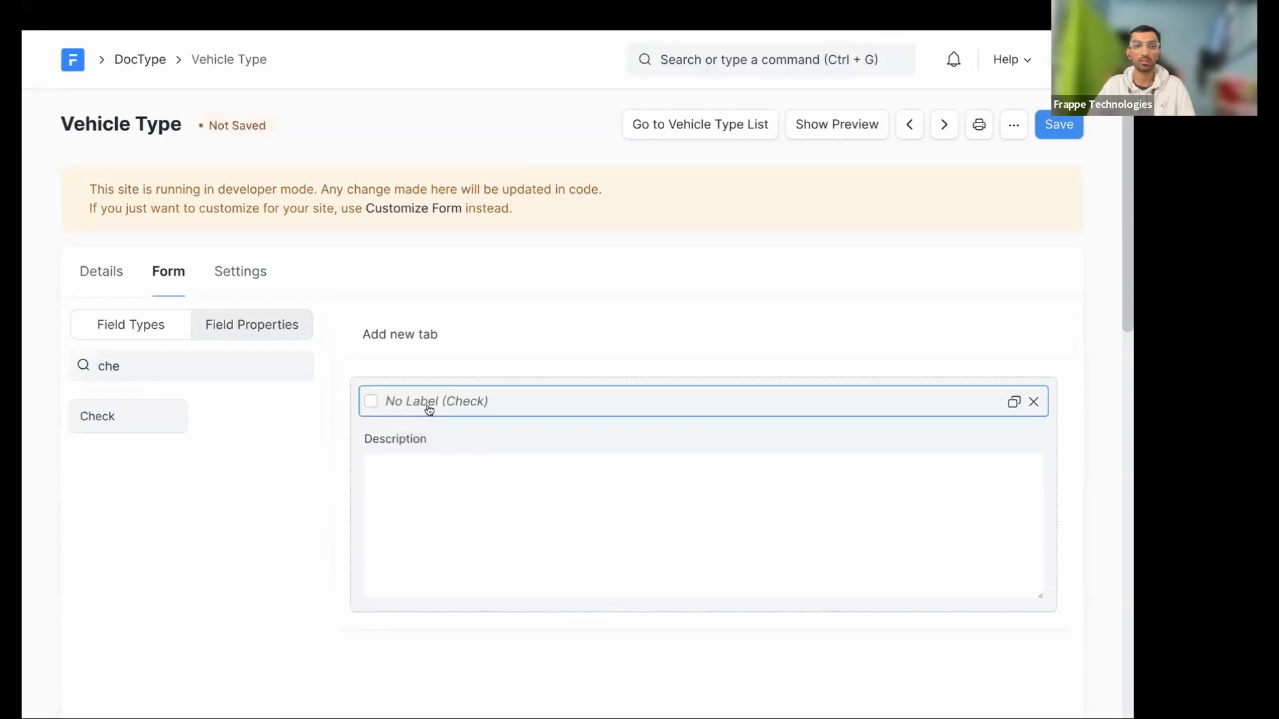
type("Is S")
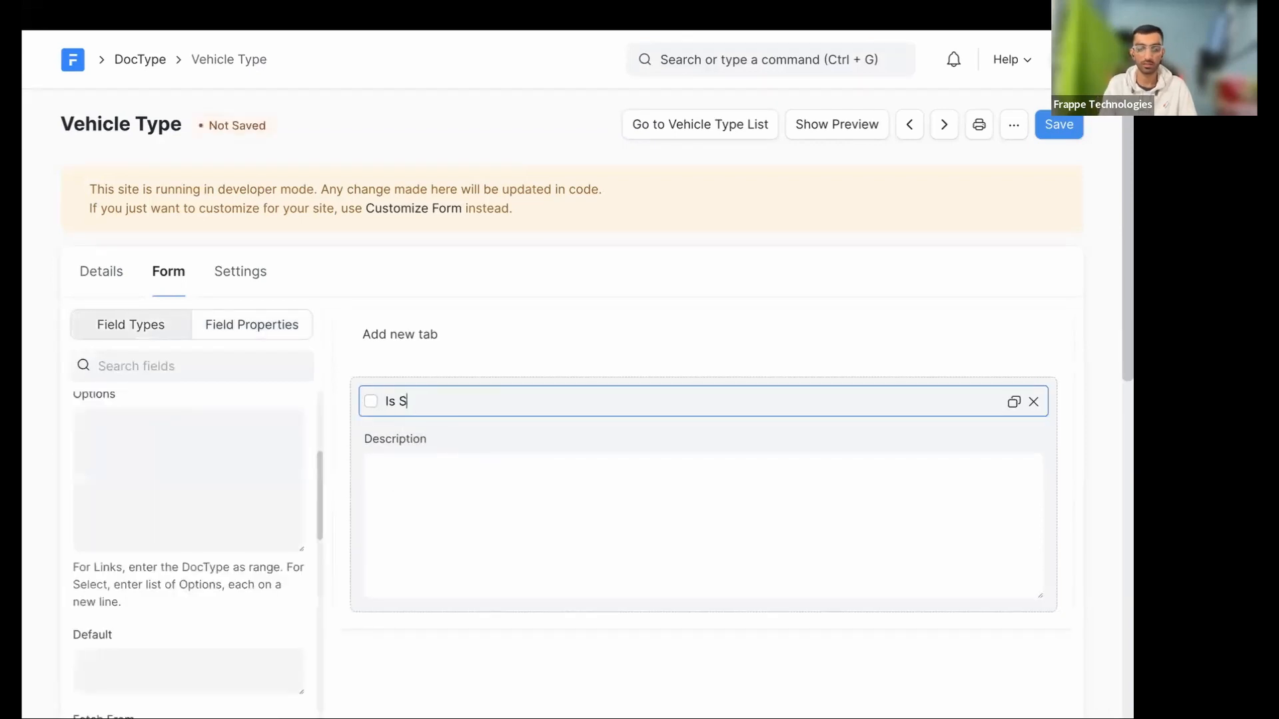
type("tandard?")
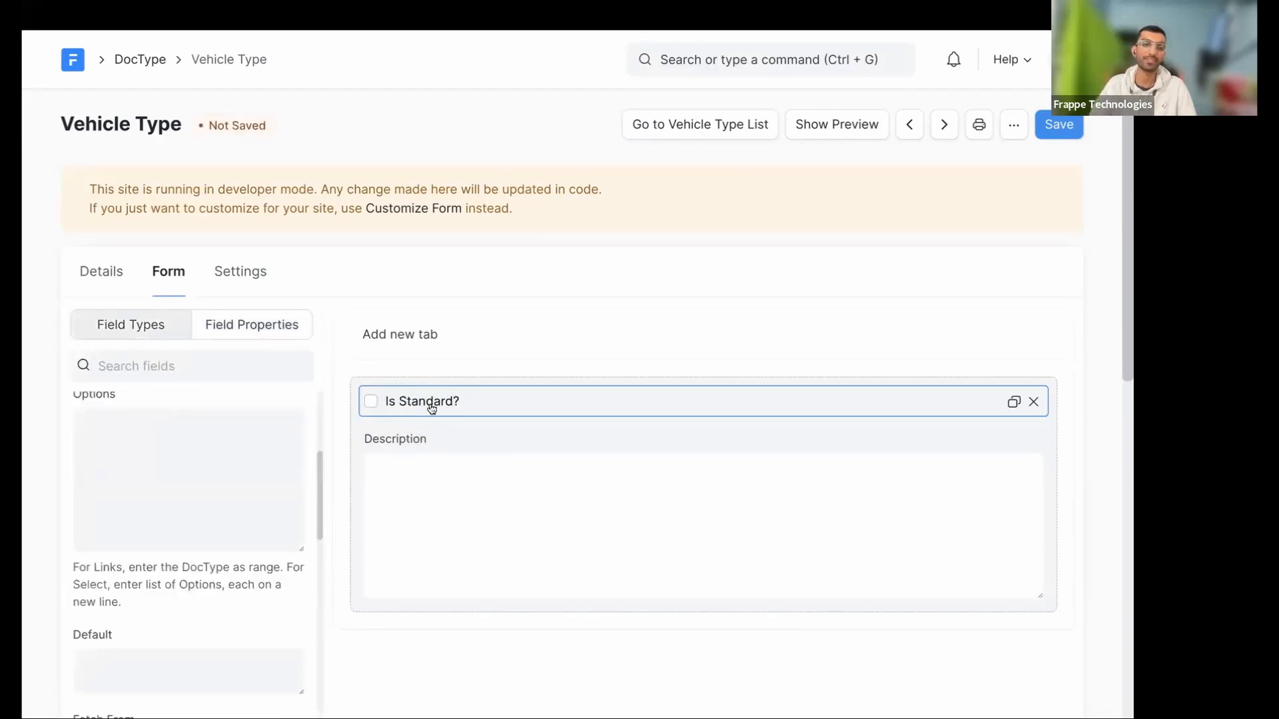
scroll("down", 3)
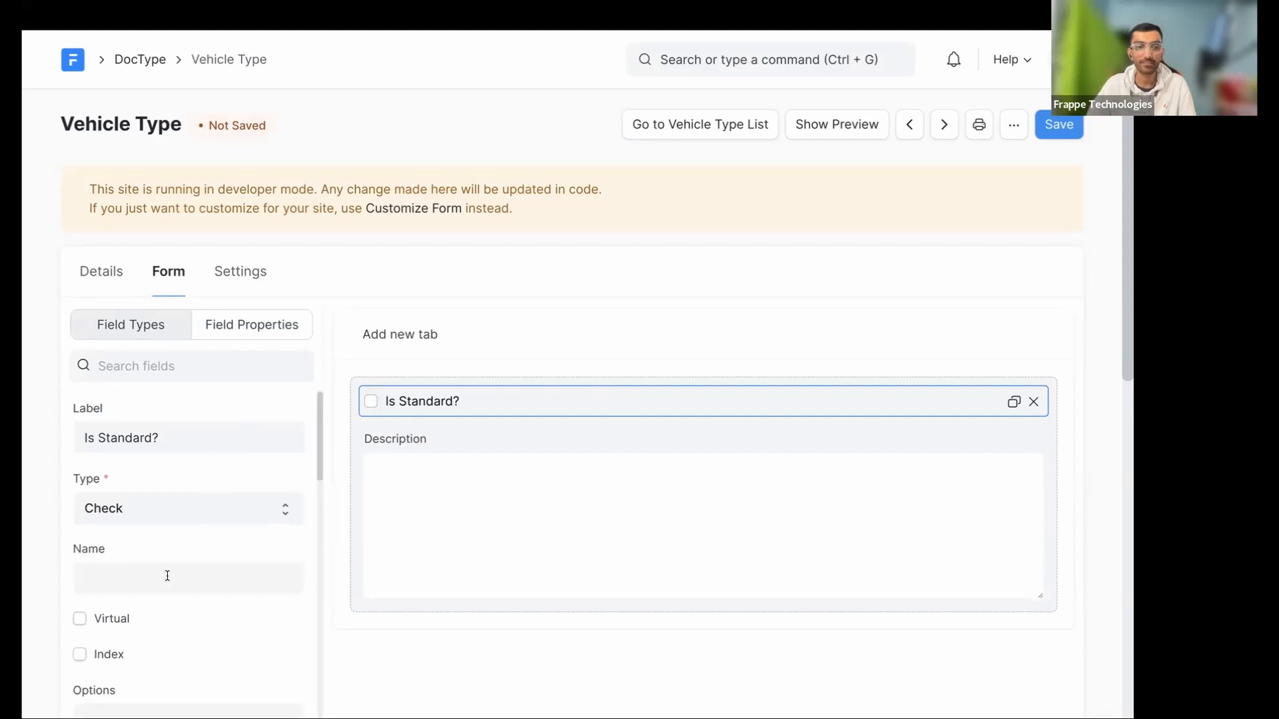
type("che")
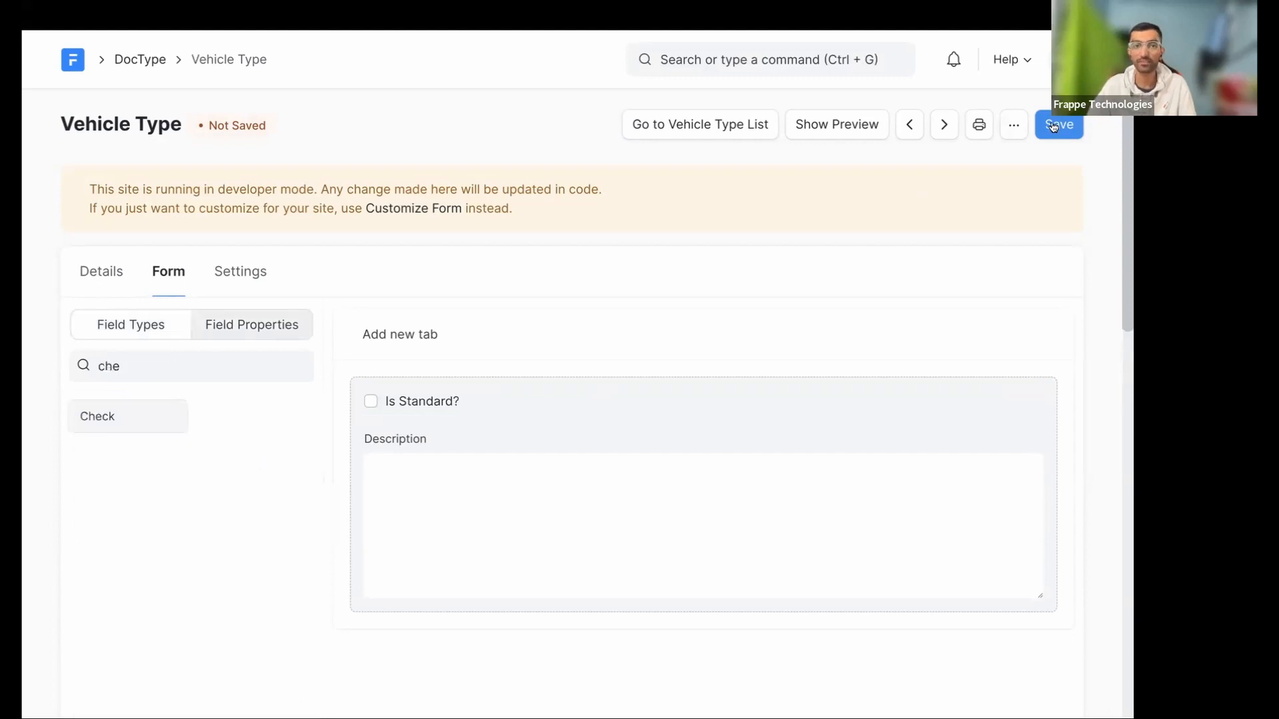
left_click(101, 271)
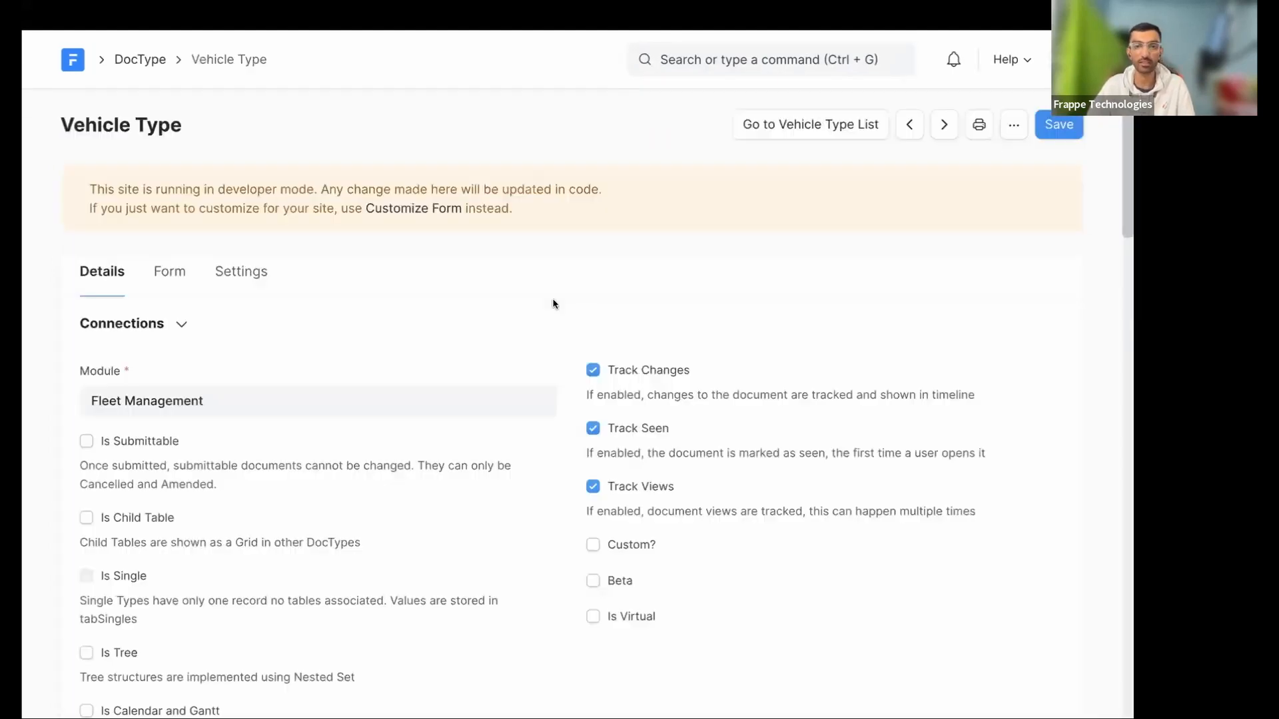
left_click(169, 271)
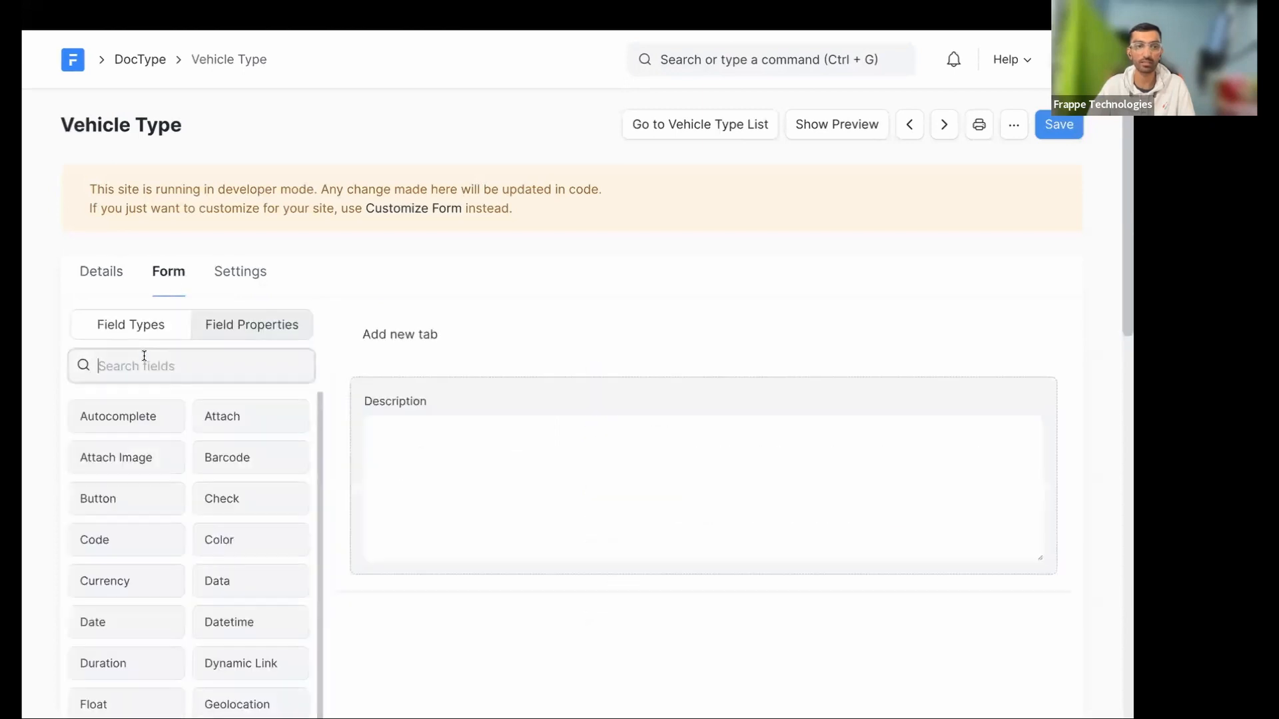
Add an 'Is Standard' checkbox field in the Vehicle Type form layout
type("che")
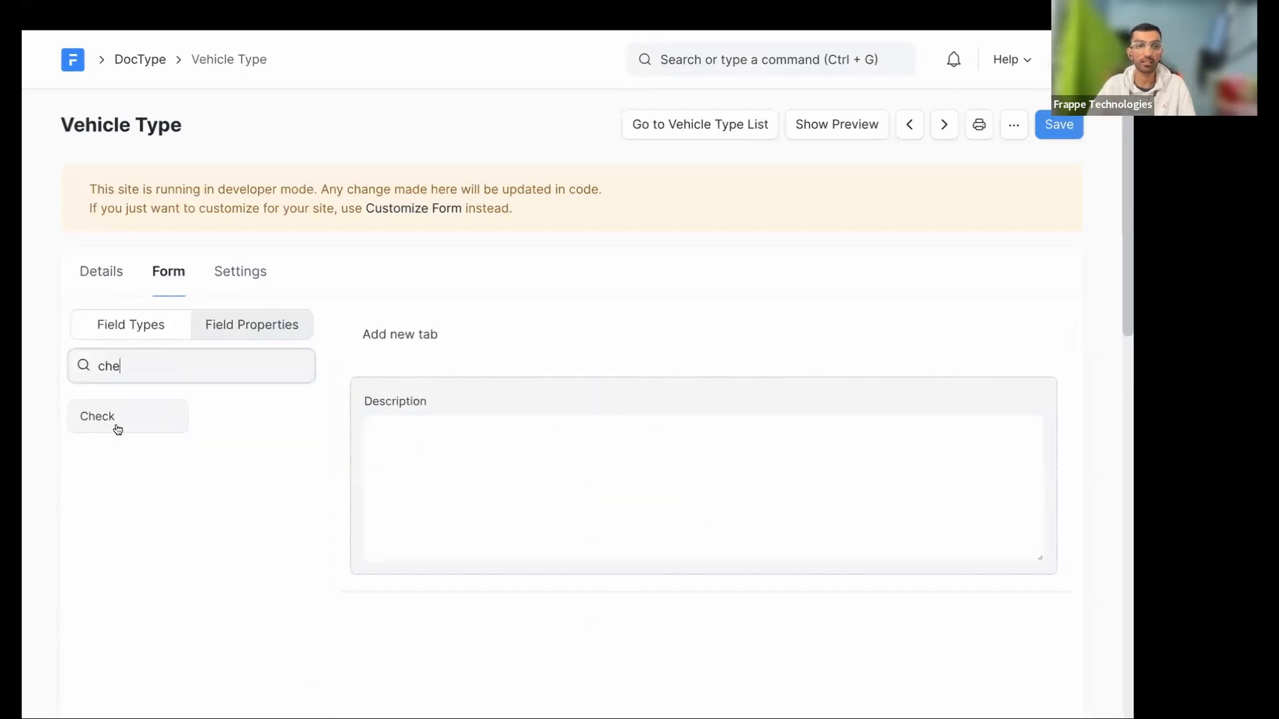
left_click(126, 416)
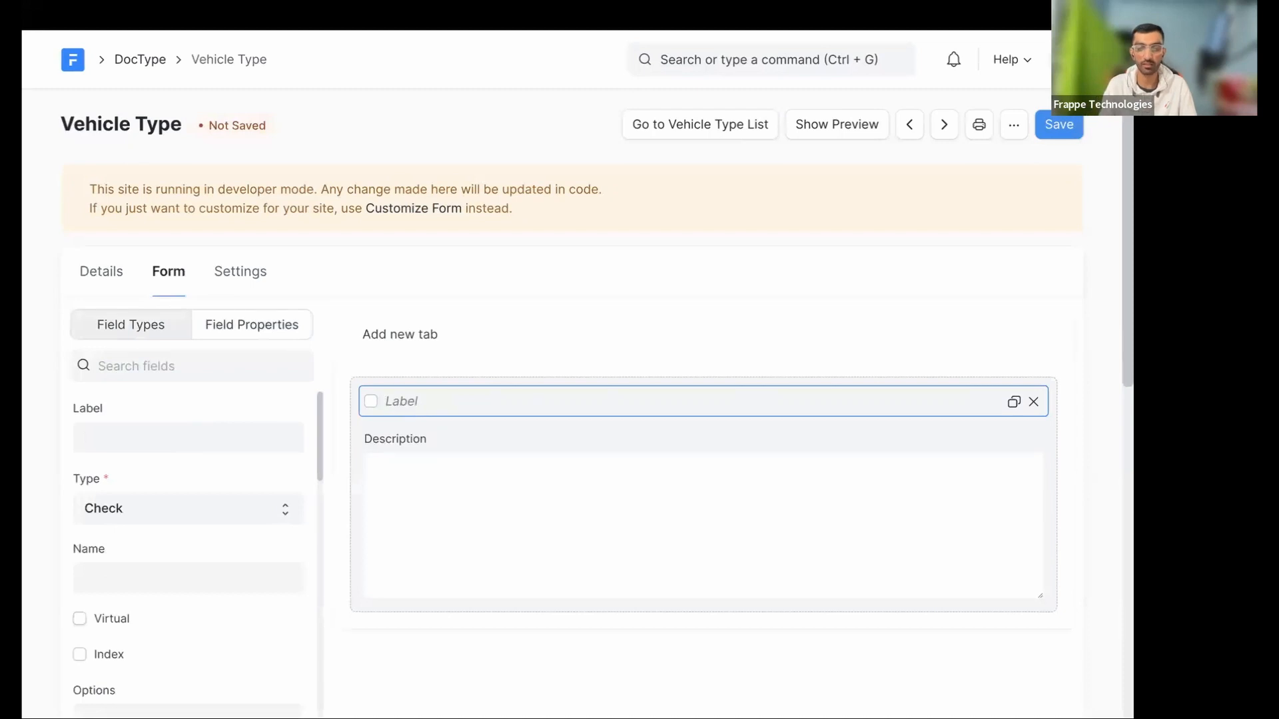
type("Is Stan")
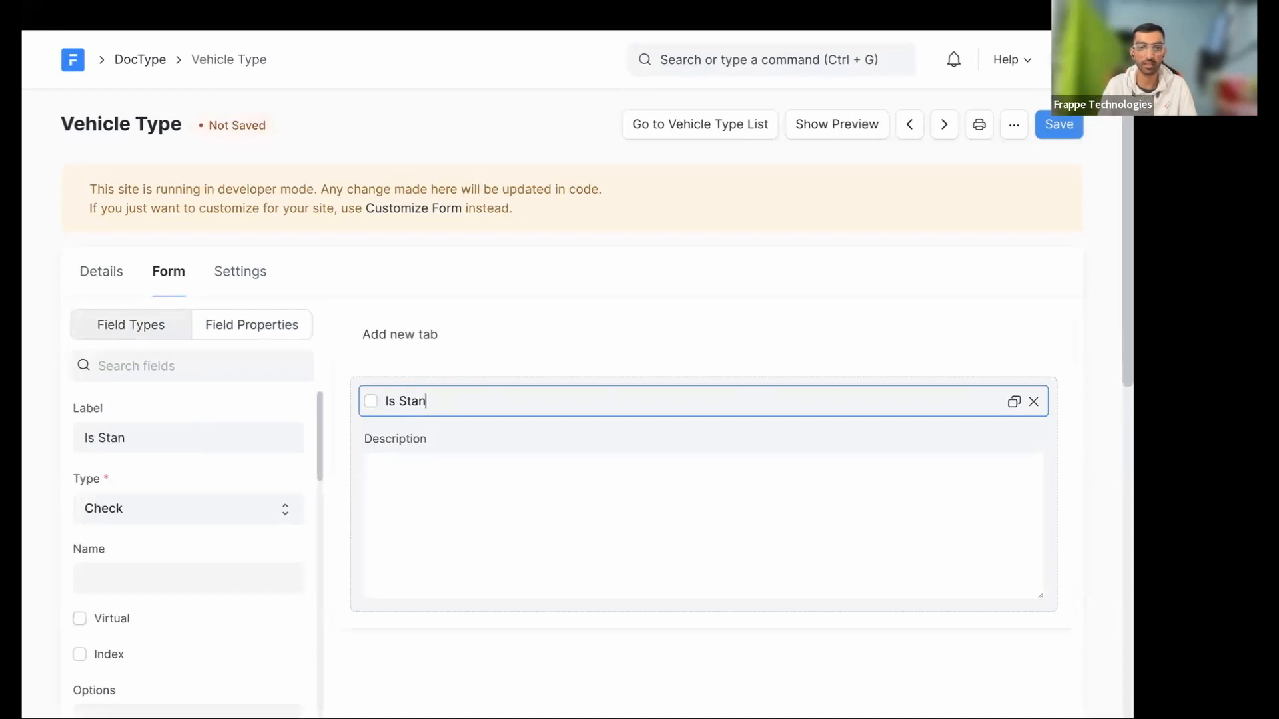
type("dard")
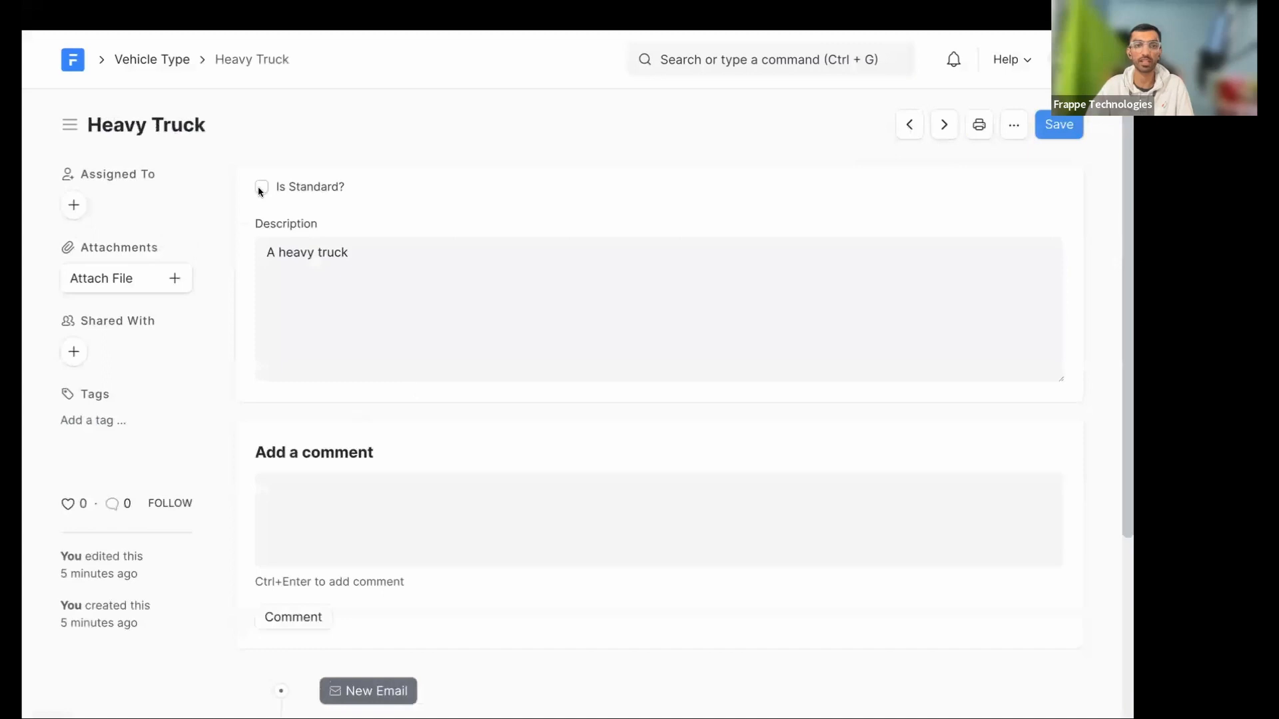
Tick Is Standard on the Heavy Truck and Two-Wheeler vehicle type records
left_click(262, 187)
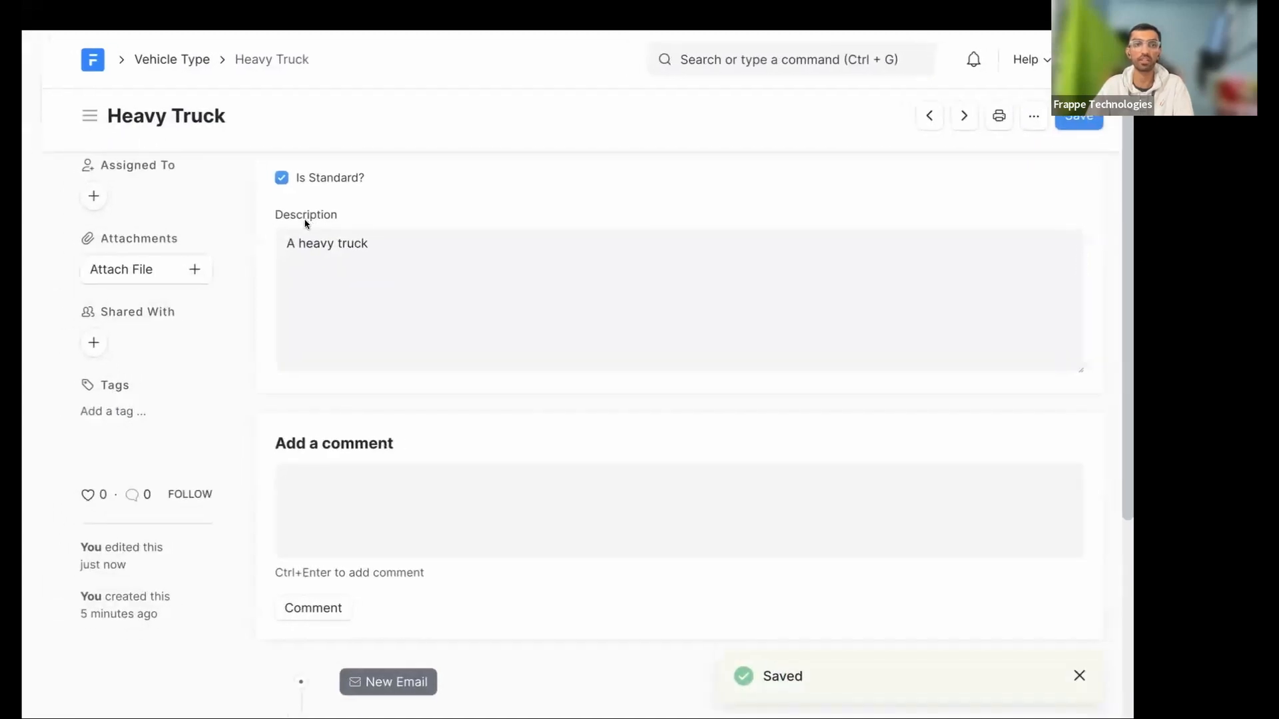
left_click(964, 115)
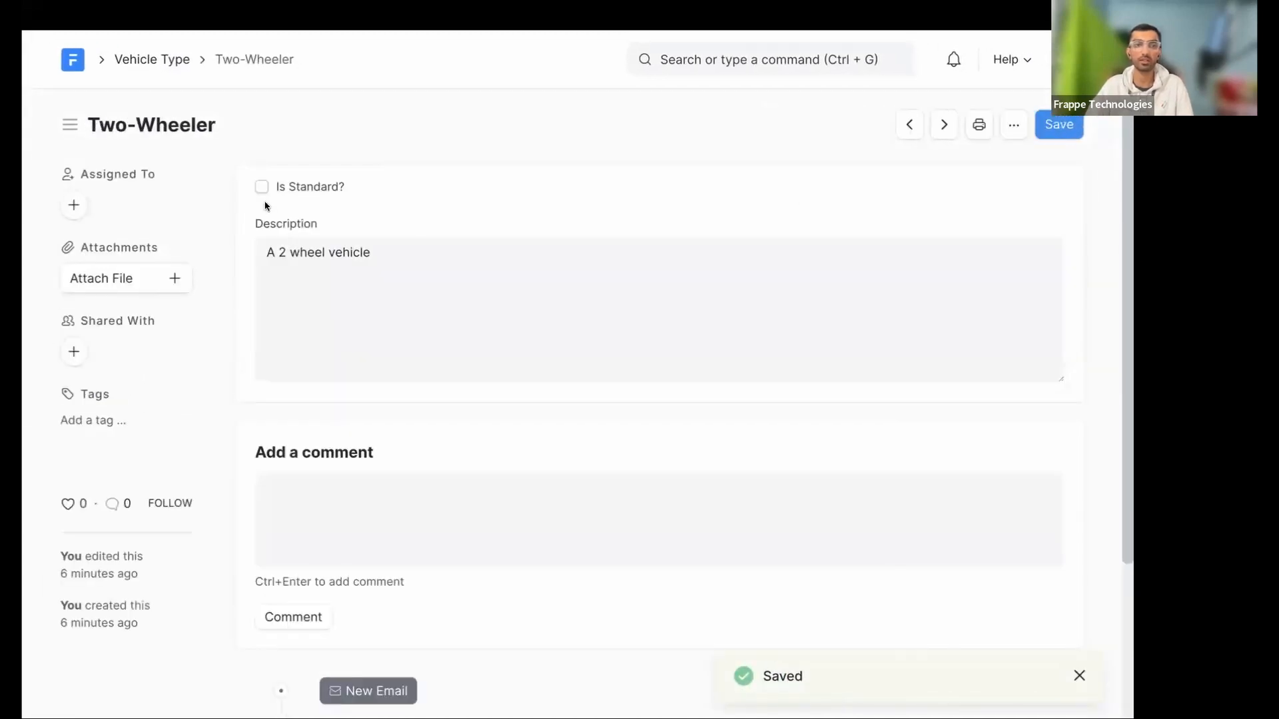
left_click(262, 186)
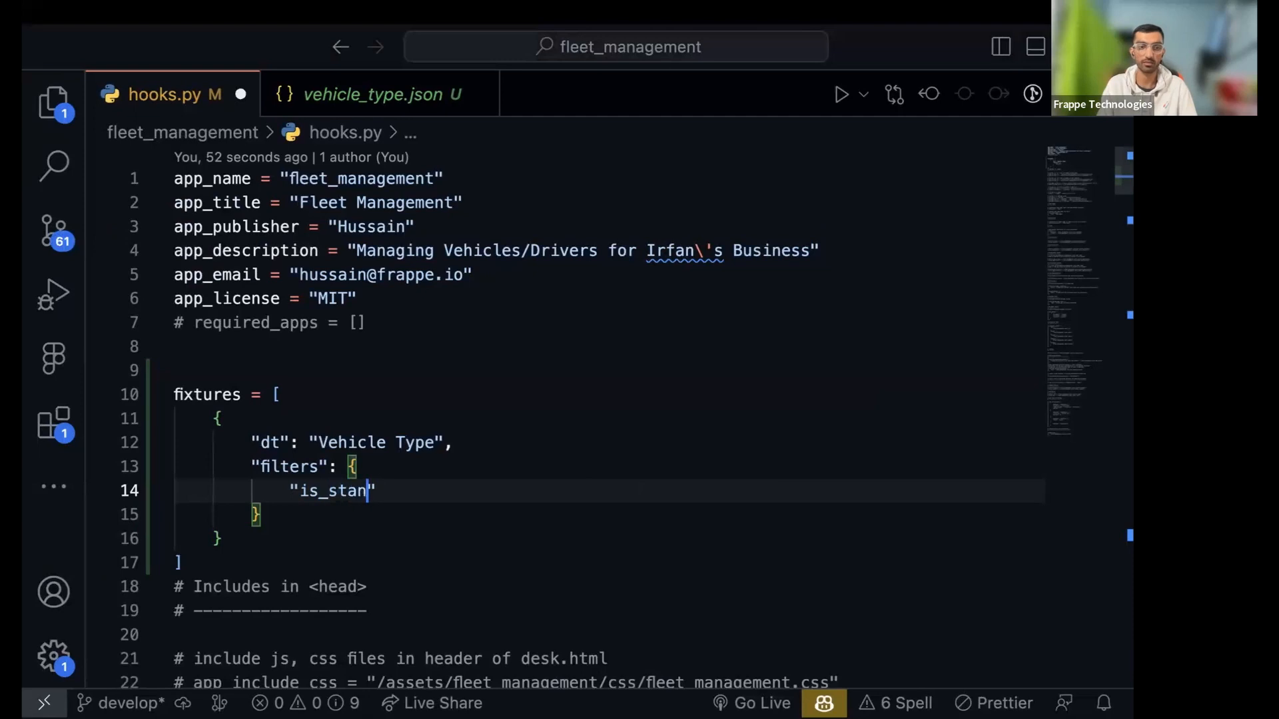
Set the Vehicle Type fixture filter to "is_standard": 1 in hooks.py
type("dard\":")
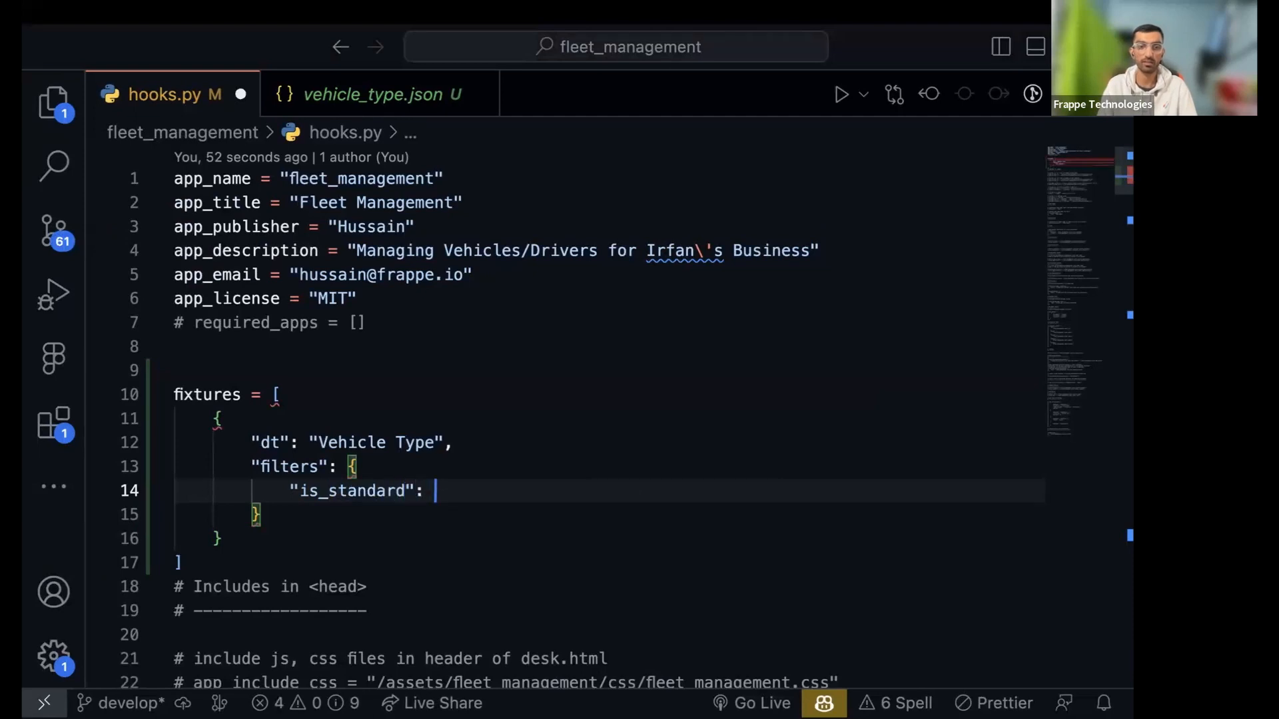
type("1")
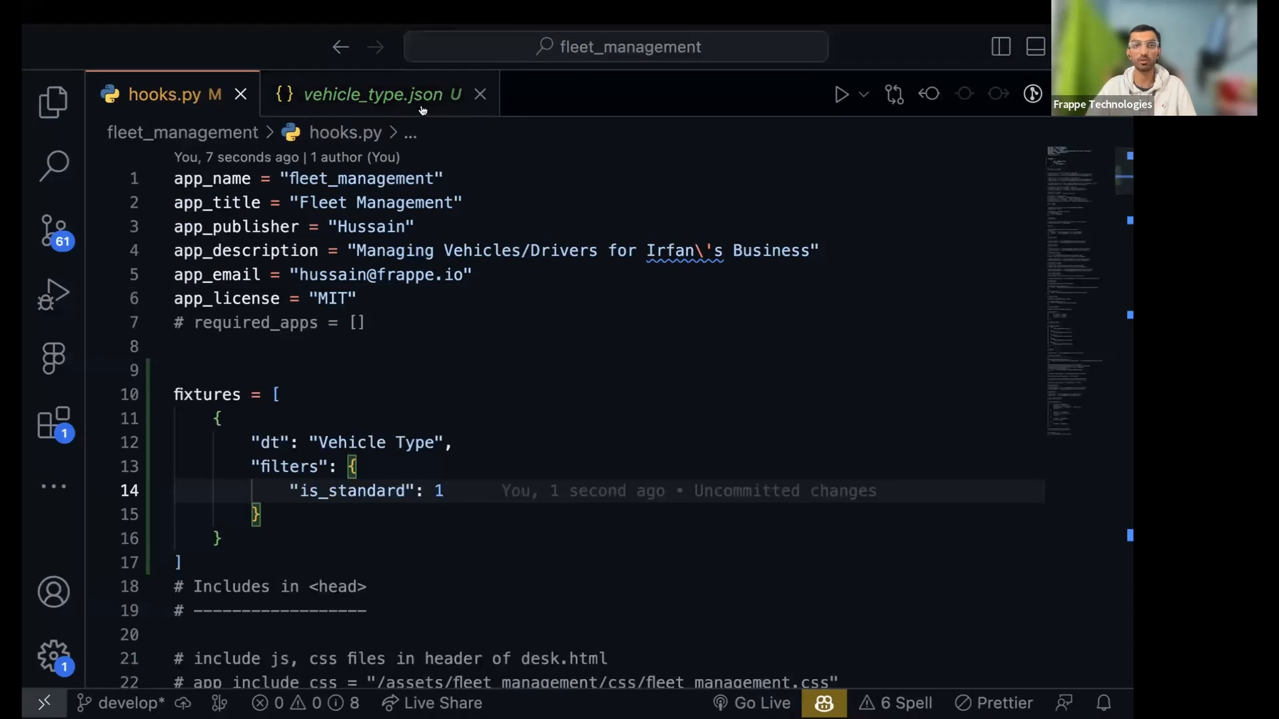
Review the exported vehicle_type.json fixture data and its doctype field, then return to hooks.py
left_click(379, 95)
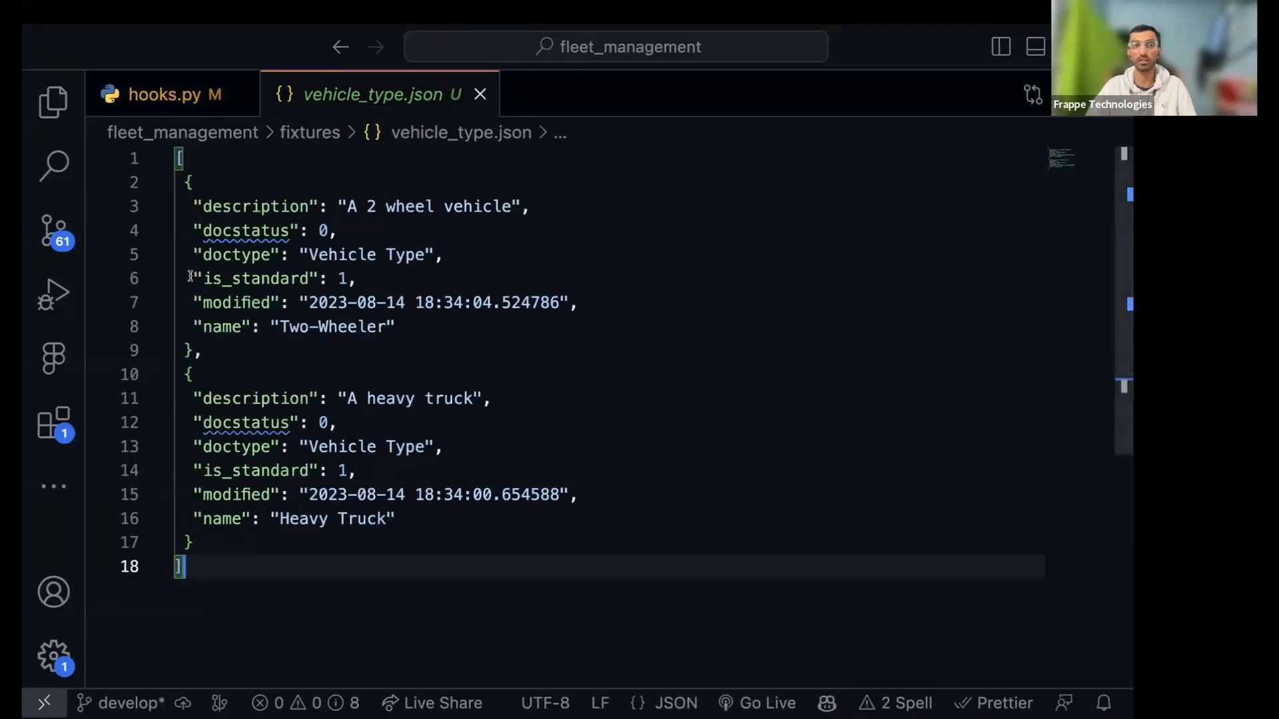
key("ctrl+a")
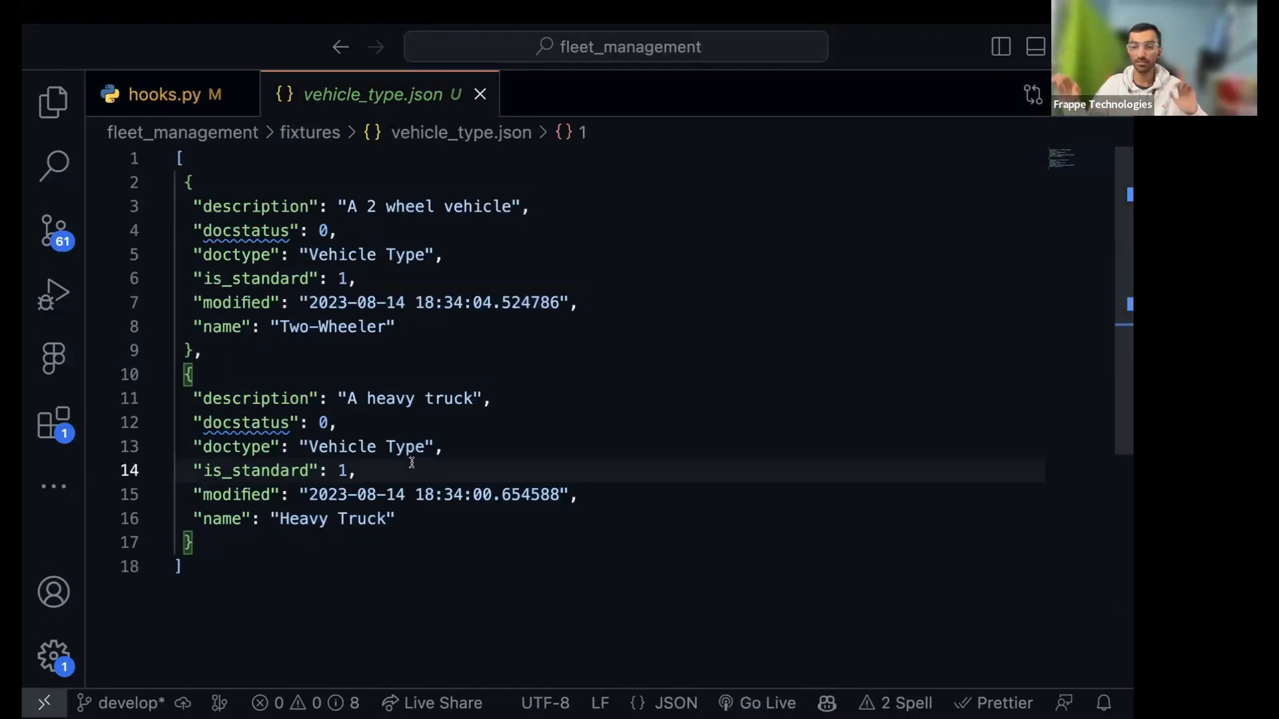
left_click(237, 447)
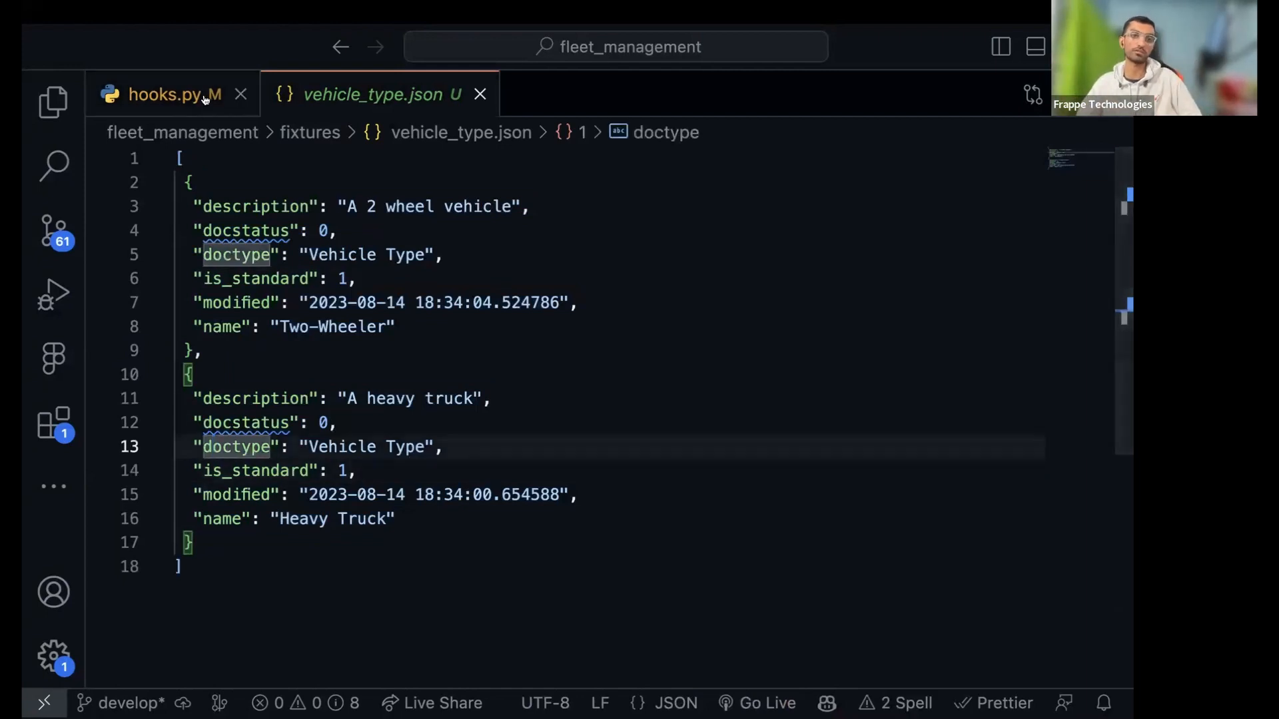
left_click(164, 95)
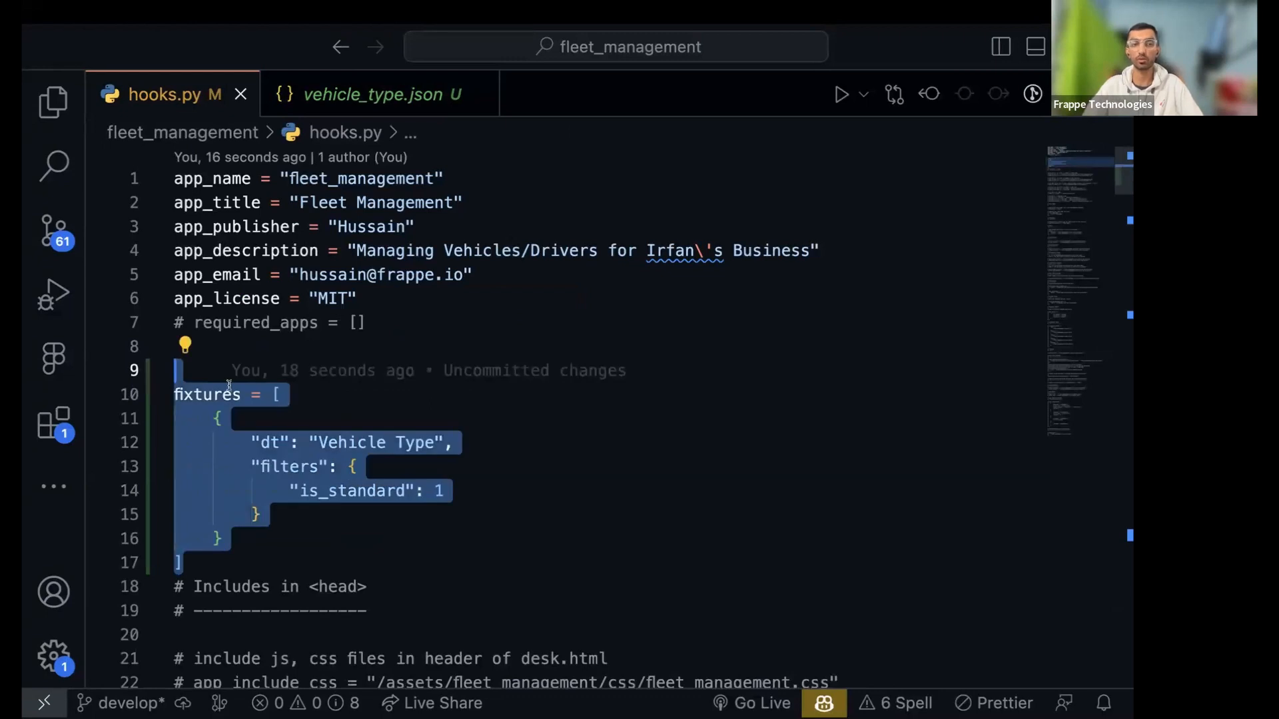
mouse_move(349, 408)
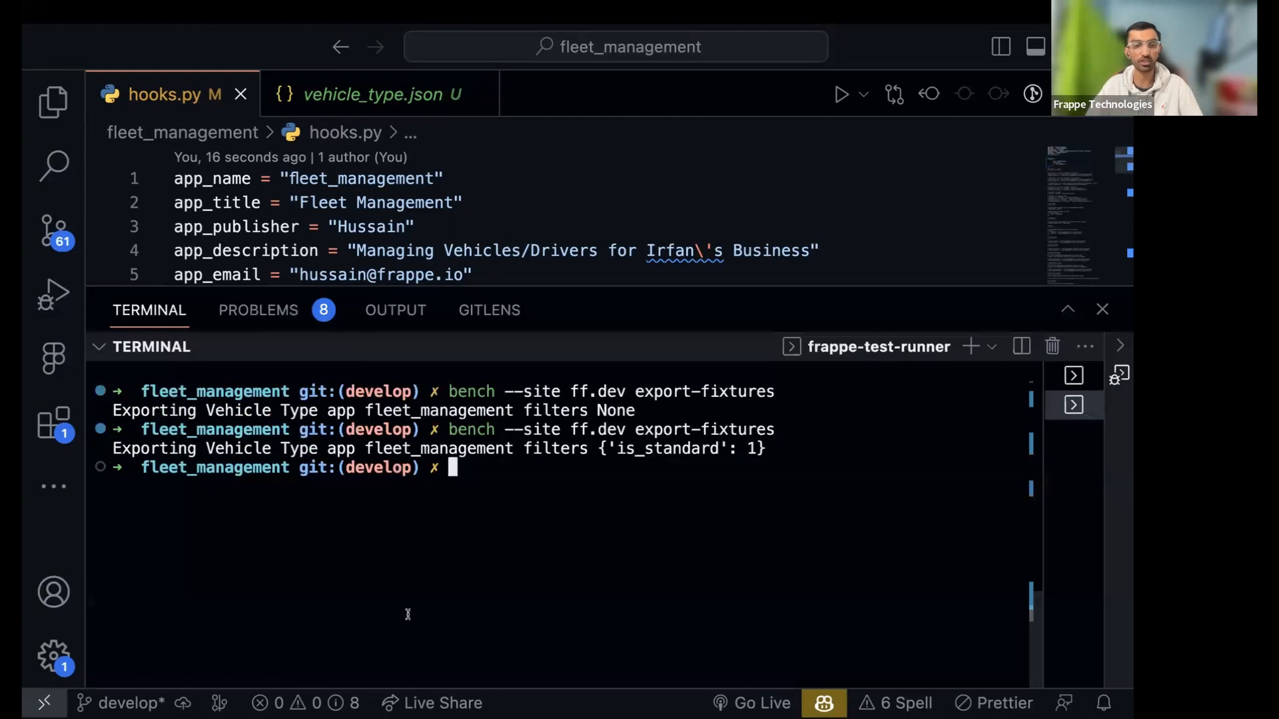
Toggle the Explorer sidebar open and closed after re-exporting fixtures
left_click(53, 101)
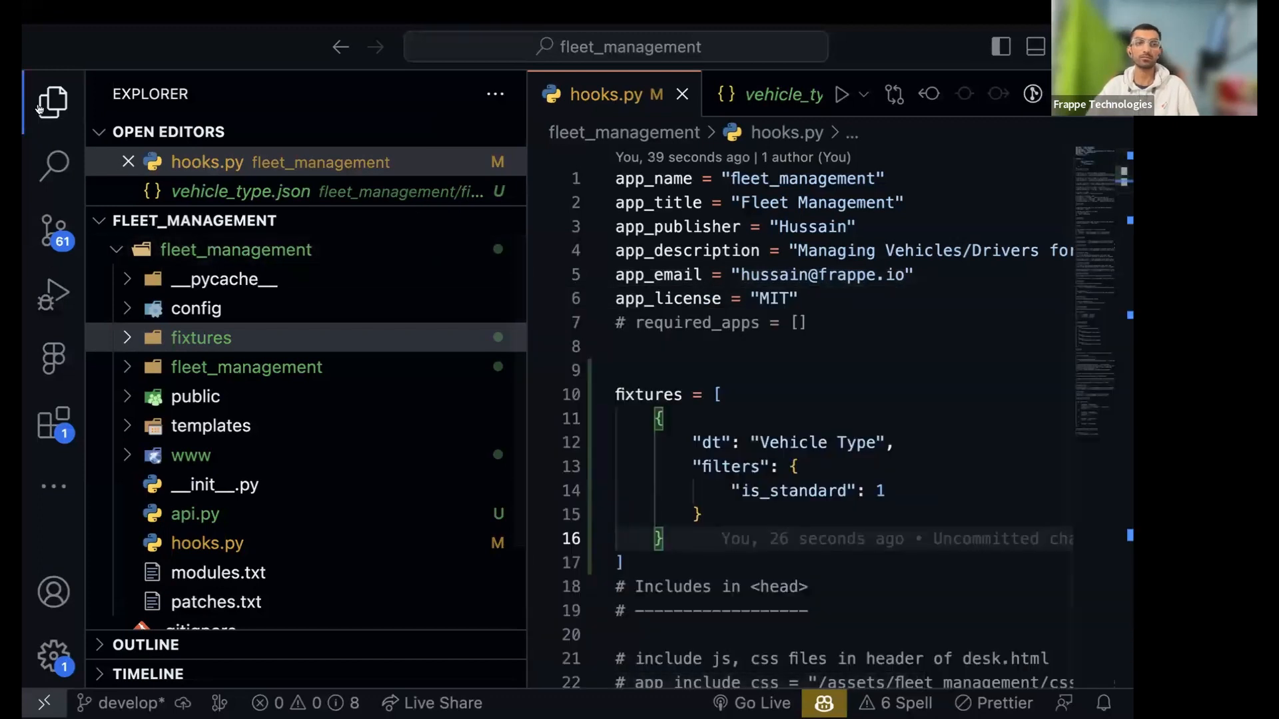
left_click(52, 101)
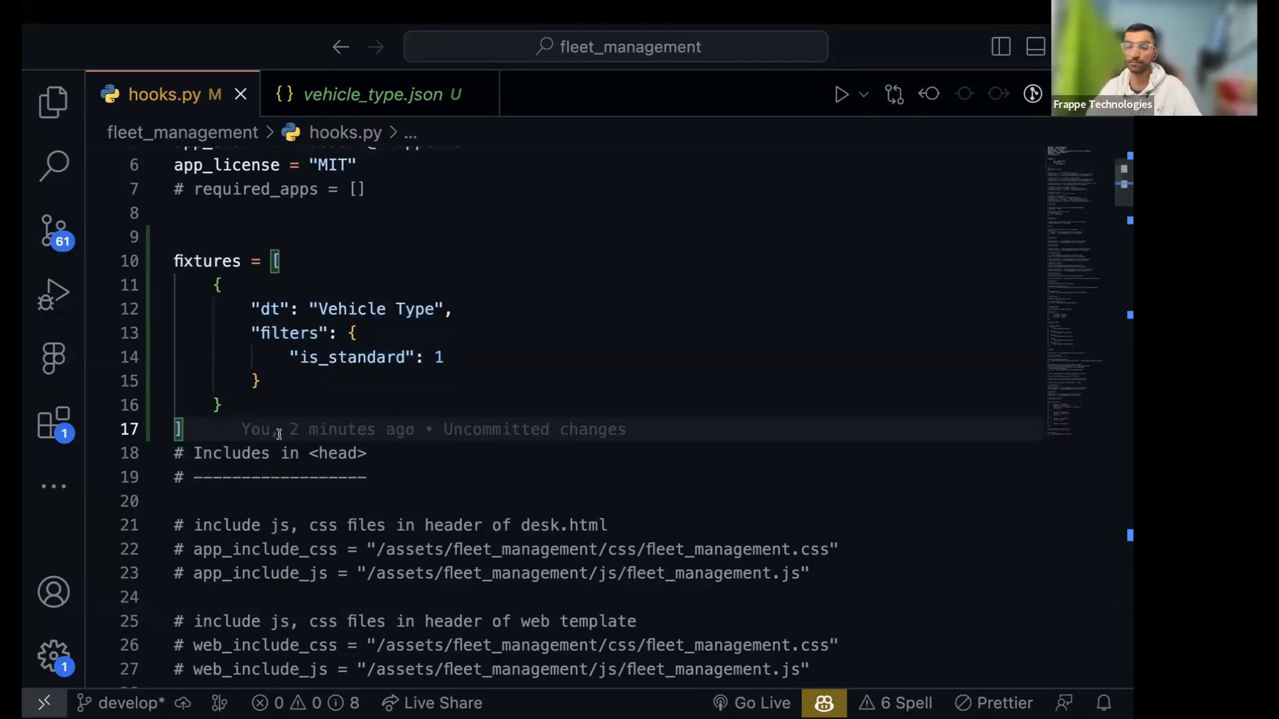
mouse_move(330, 477)
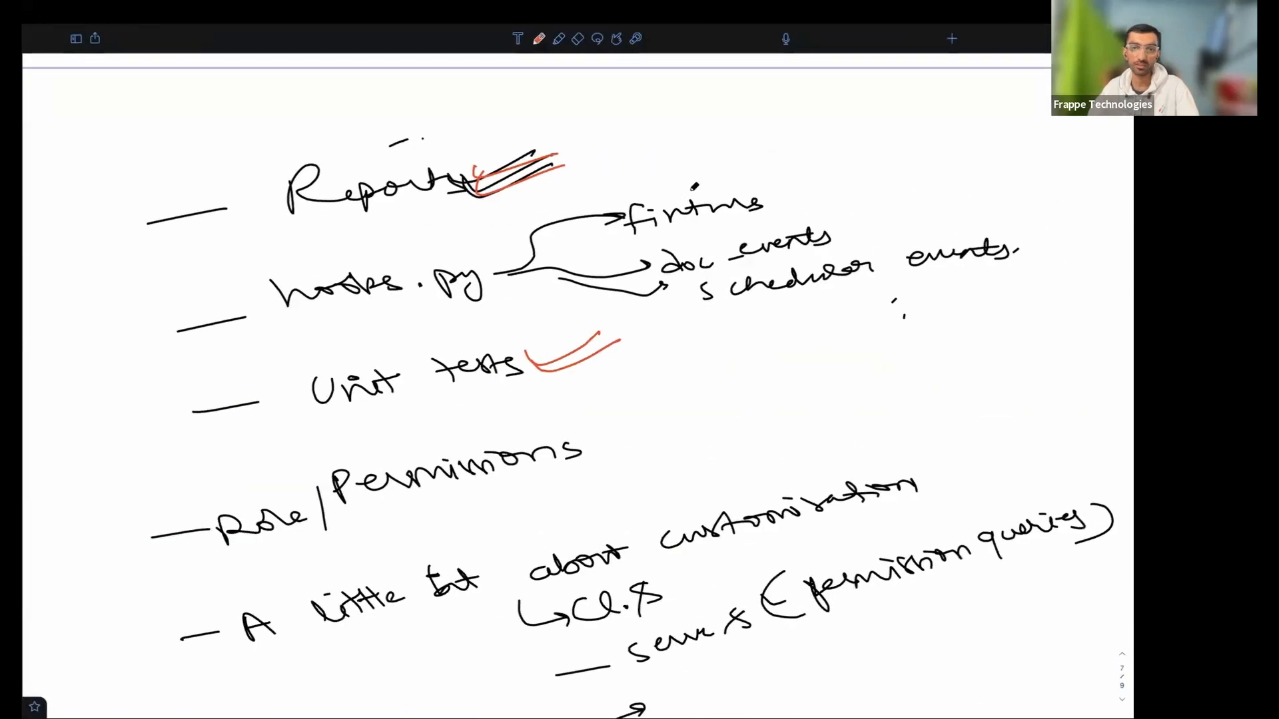
Locate doc_events in hooks.py and delete the sample wildcard entries, leaving doc_events = {}
left_click_drag(775, 200, 796, 163)
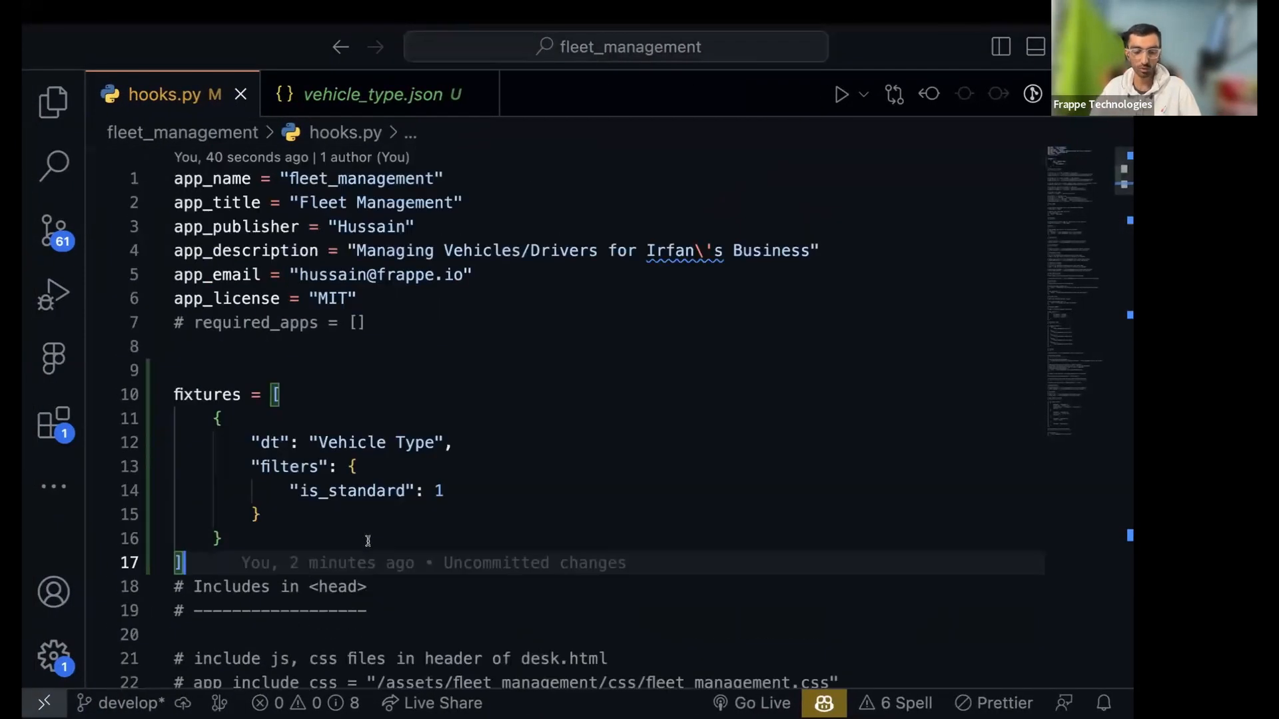
type("doc_events = {")
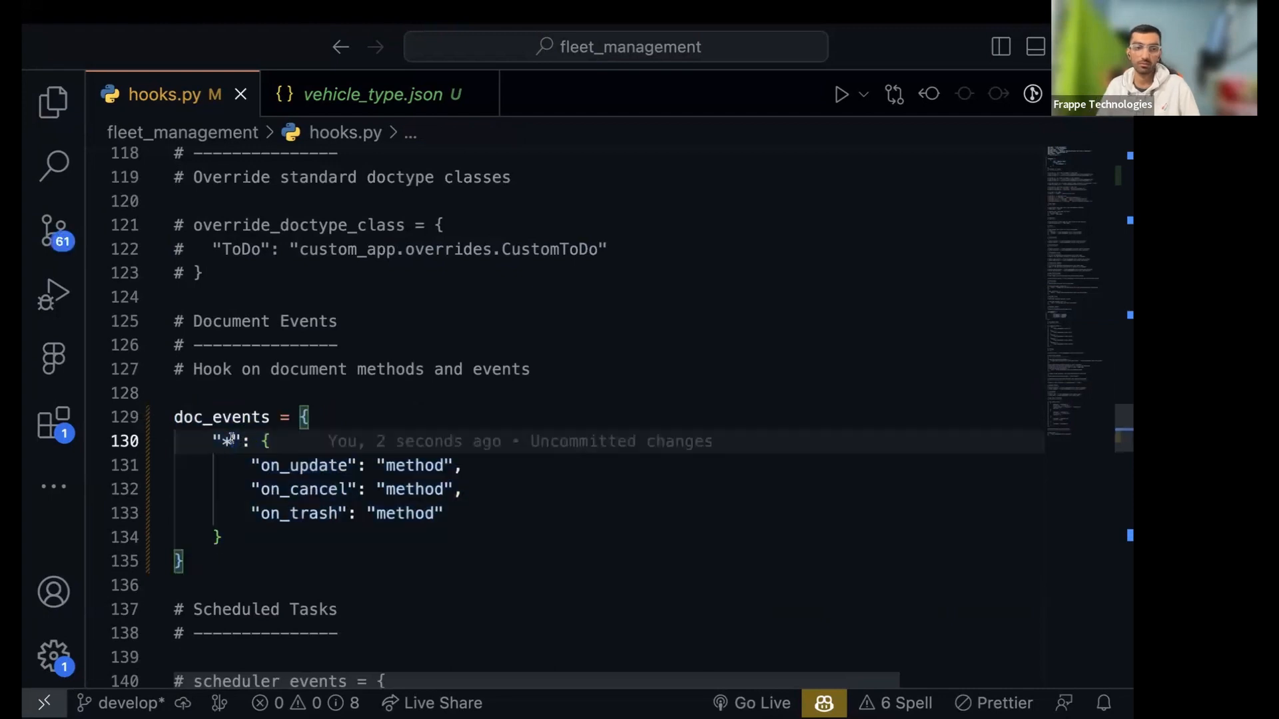
left_click_drag(253, 466, 225, 537)
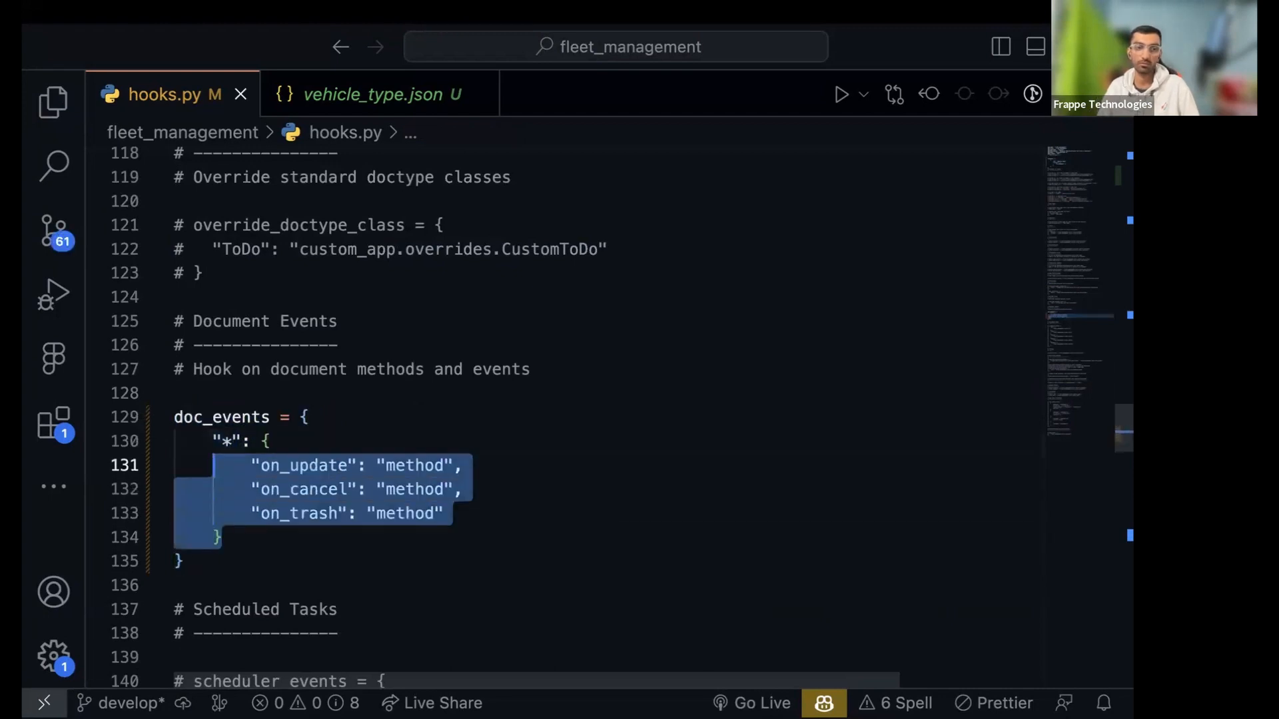
key("Delete")
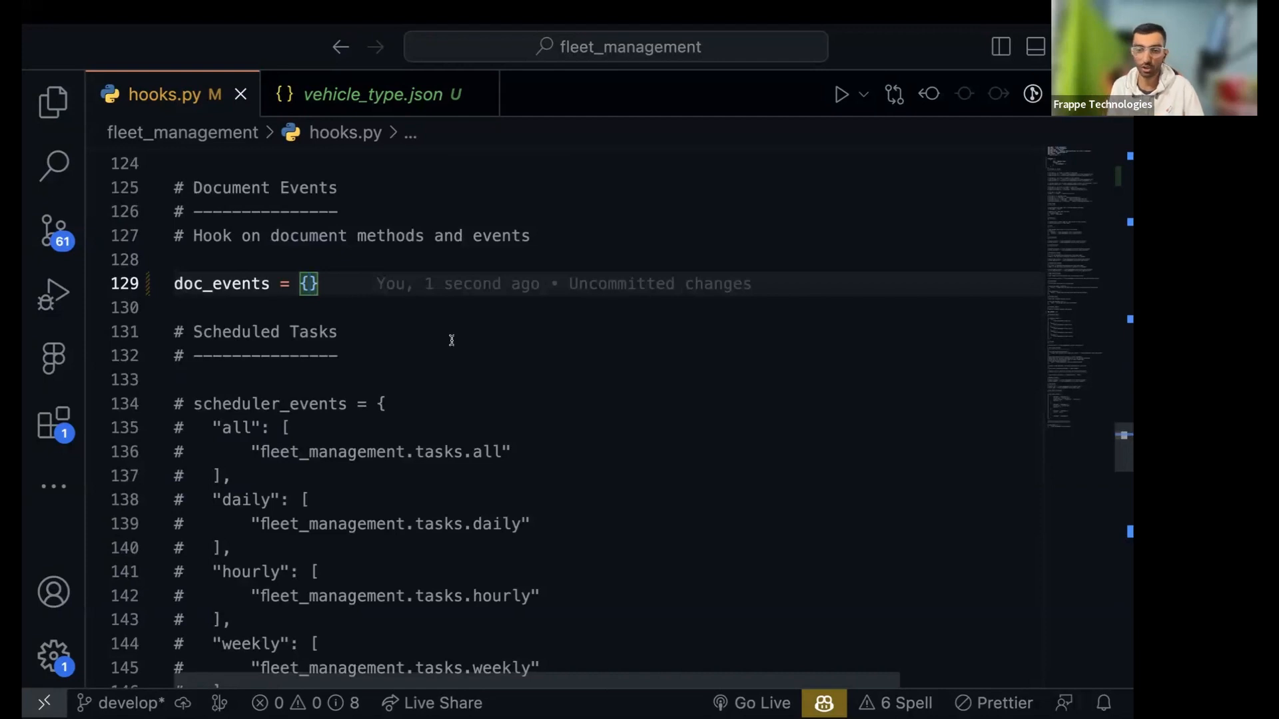
key("ctrl+p")
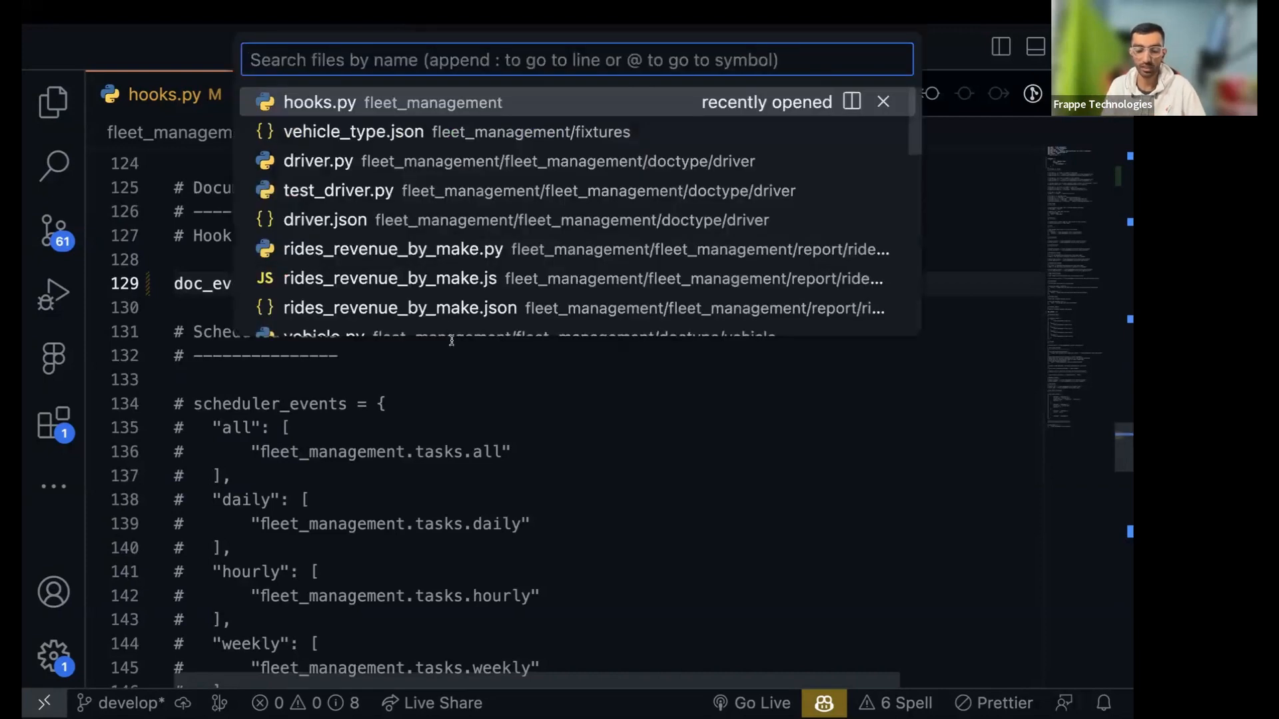
type("driver")
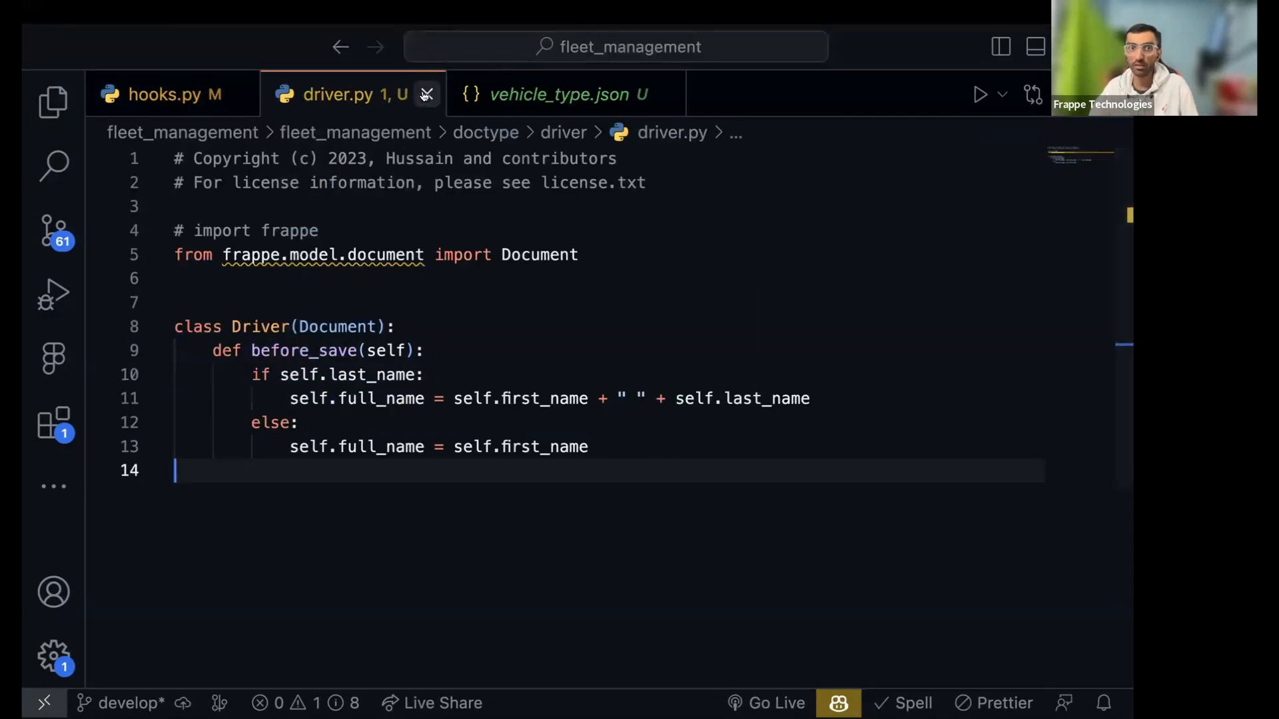
left_click(424, 95)
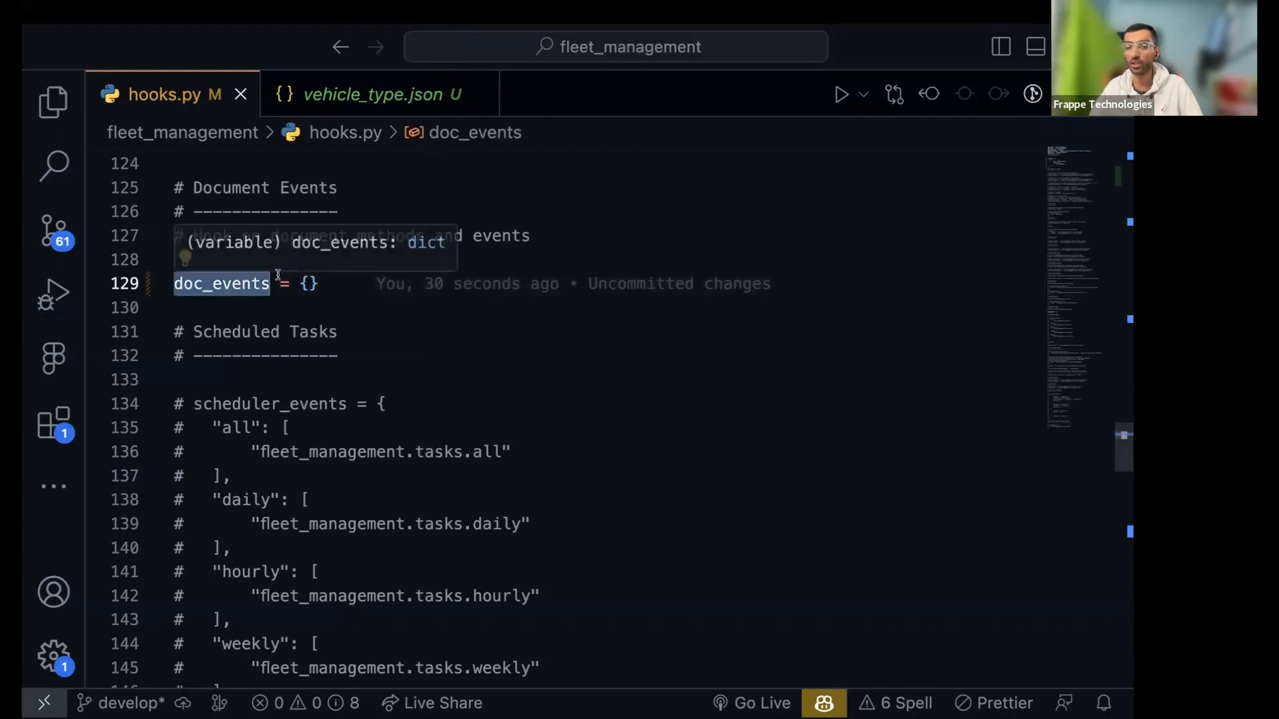
Add a "Blog Post": { entry to doc_events in hooks.py
type("\"\"")
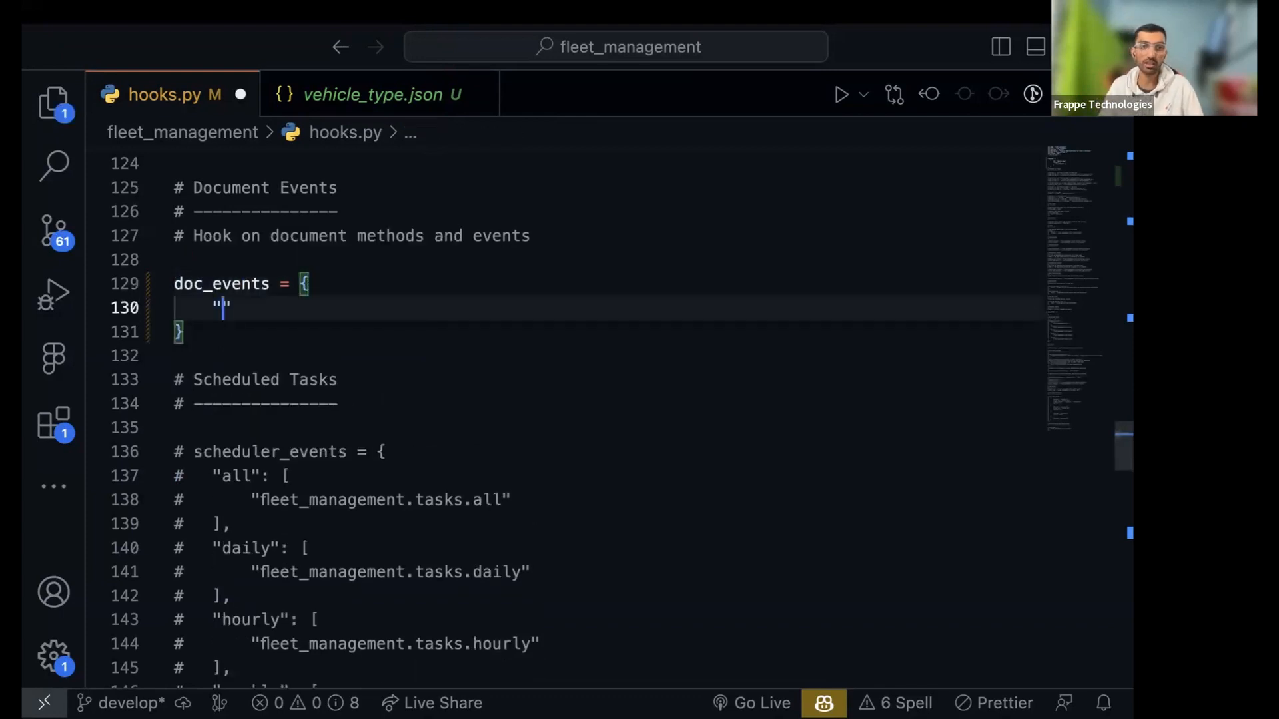
type("Web")
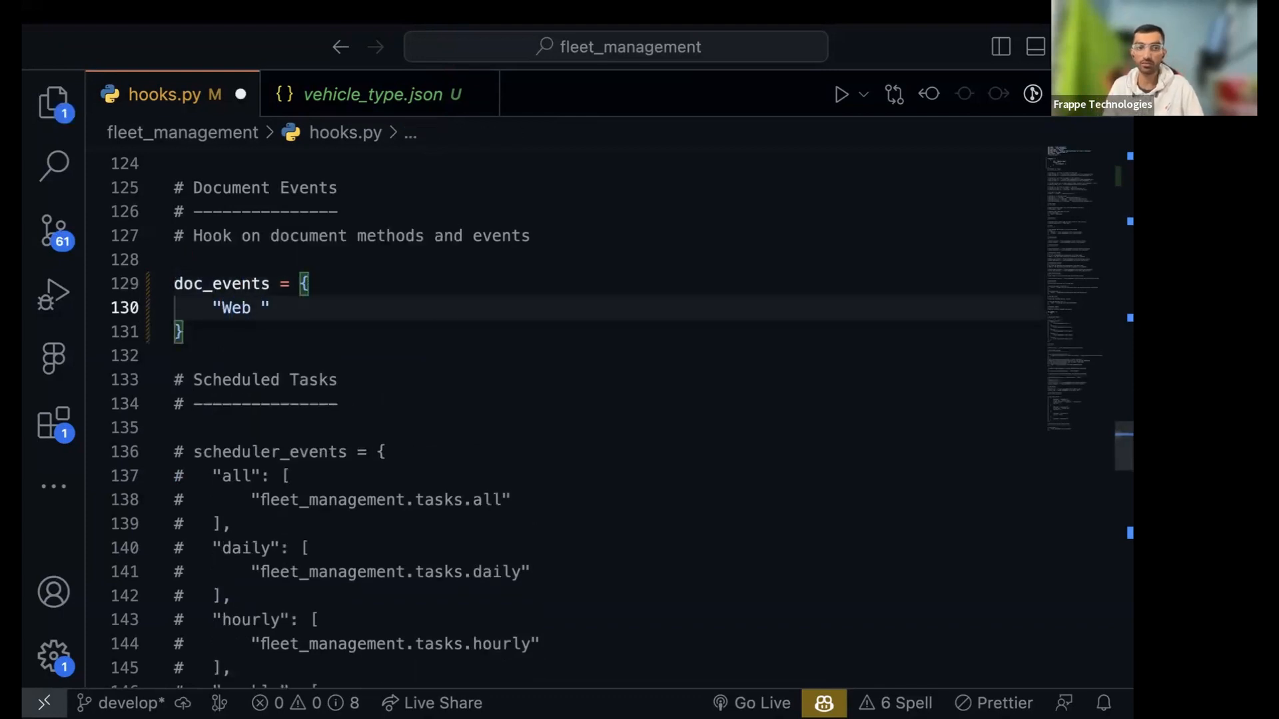
type("Blog")
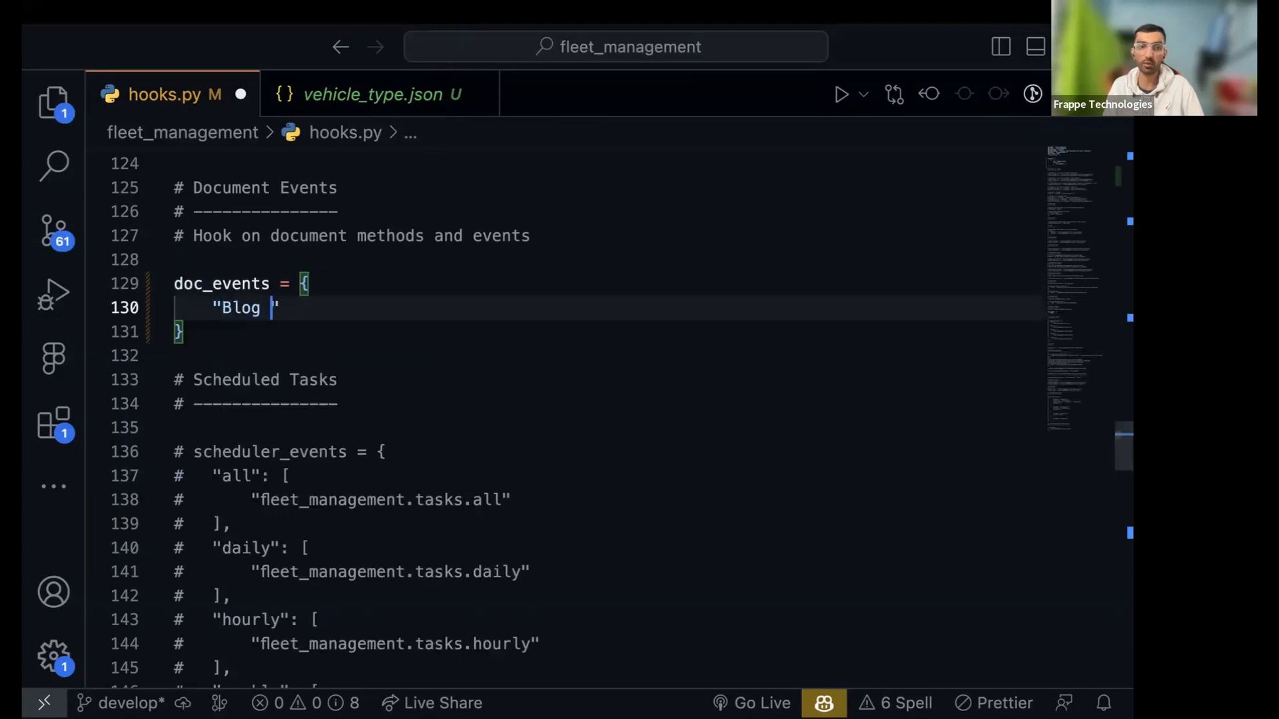
type("Post\"")
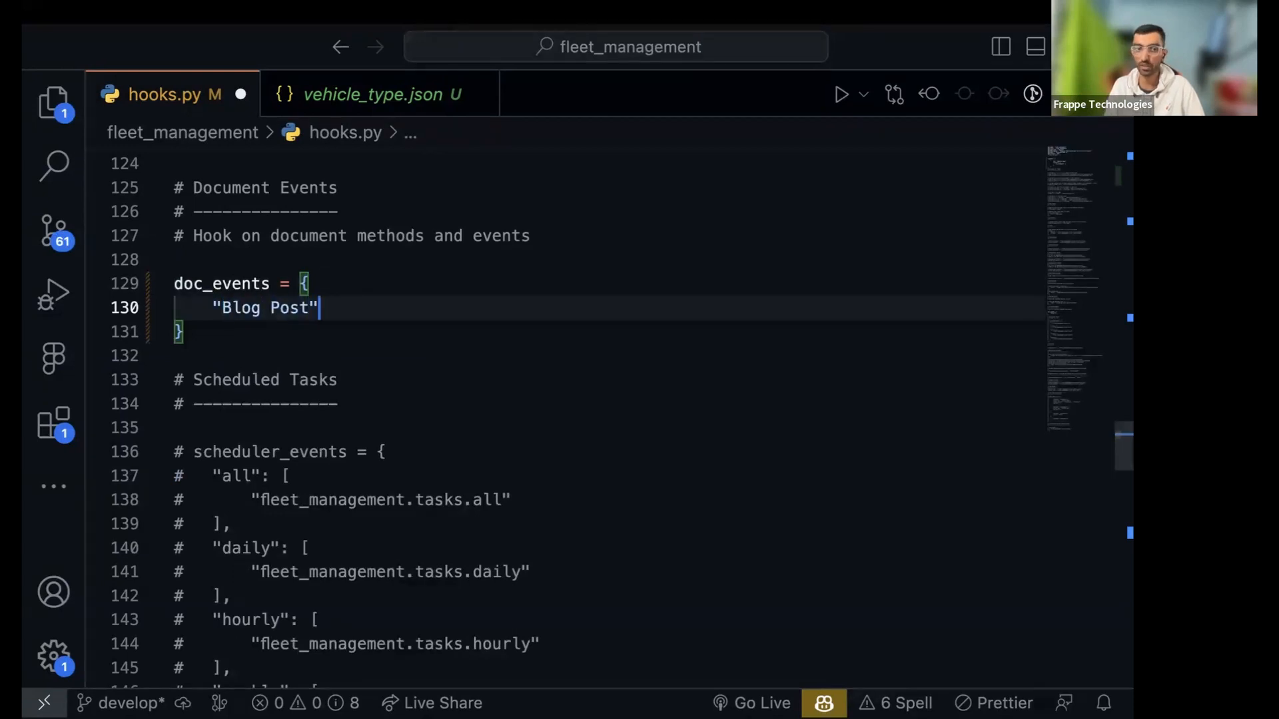
type(": {")
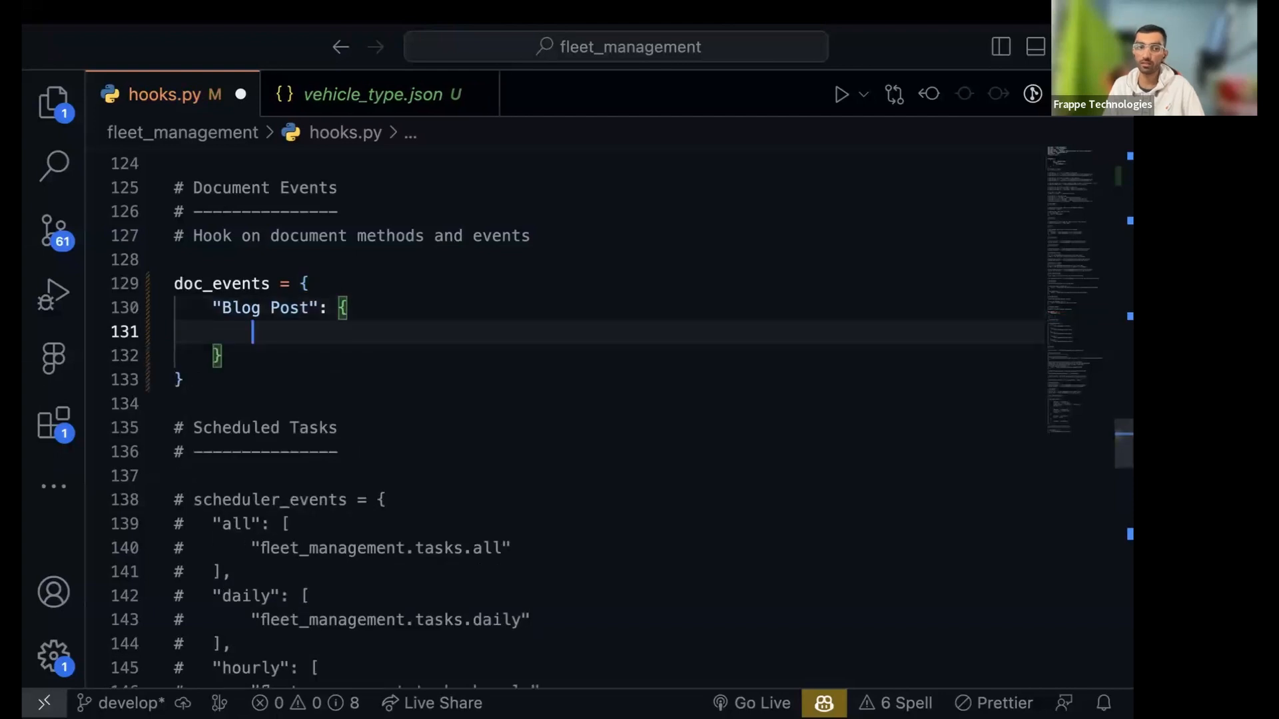
double_click(261, 308)
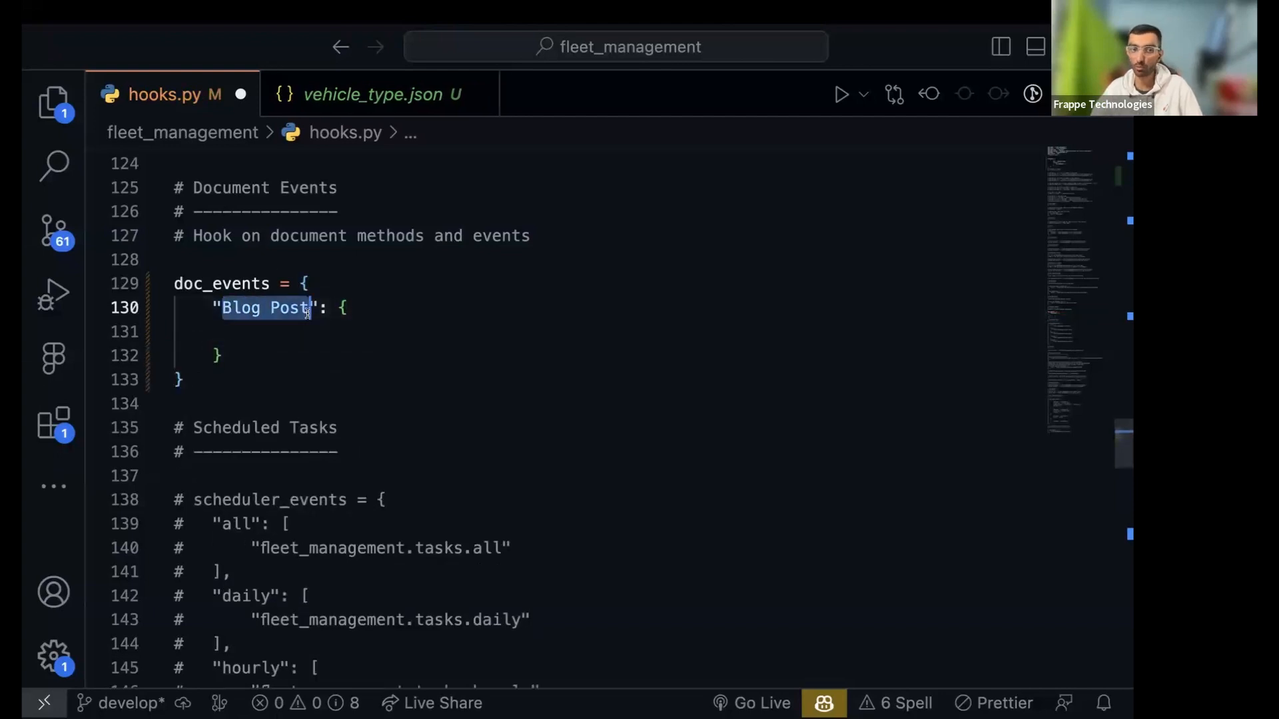
Register a "before_insert": "" event under Blog Post with an empty handler string
type("\"o\"")
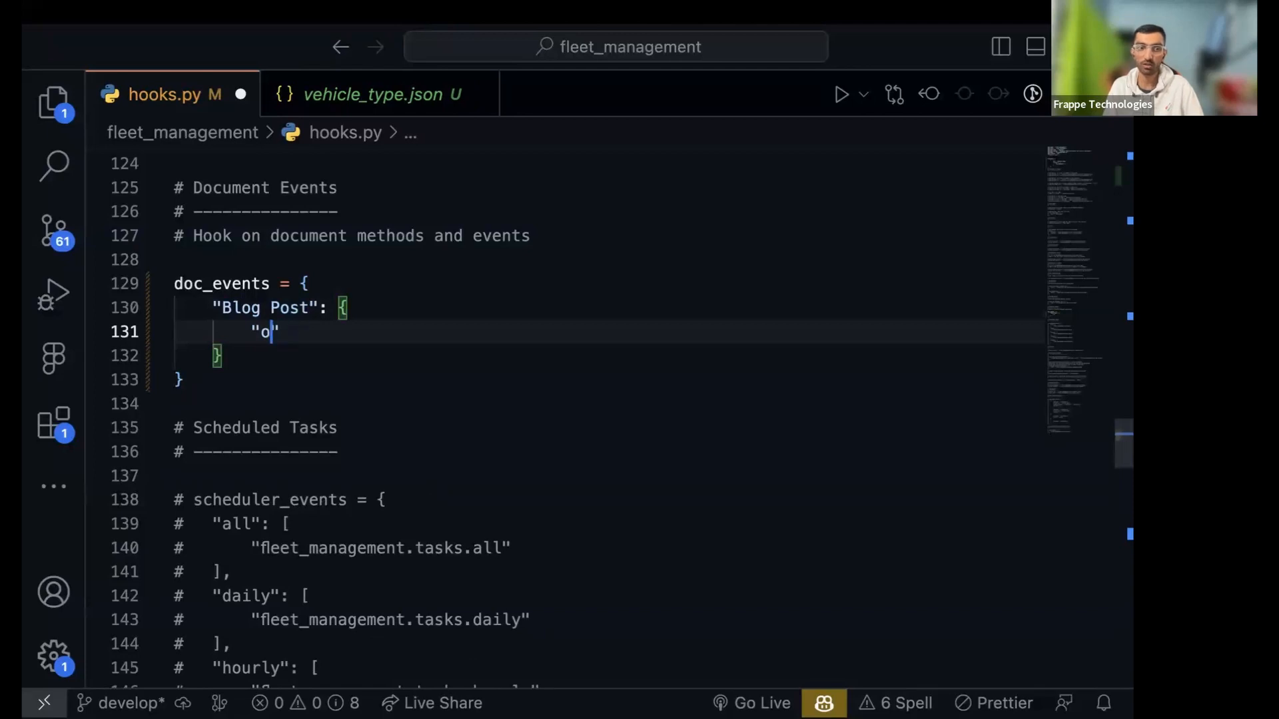
type("n")
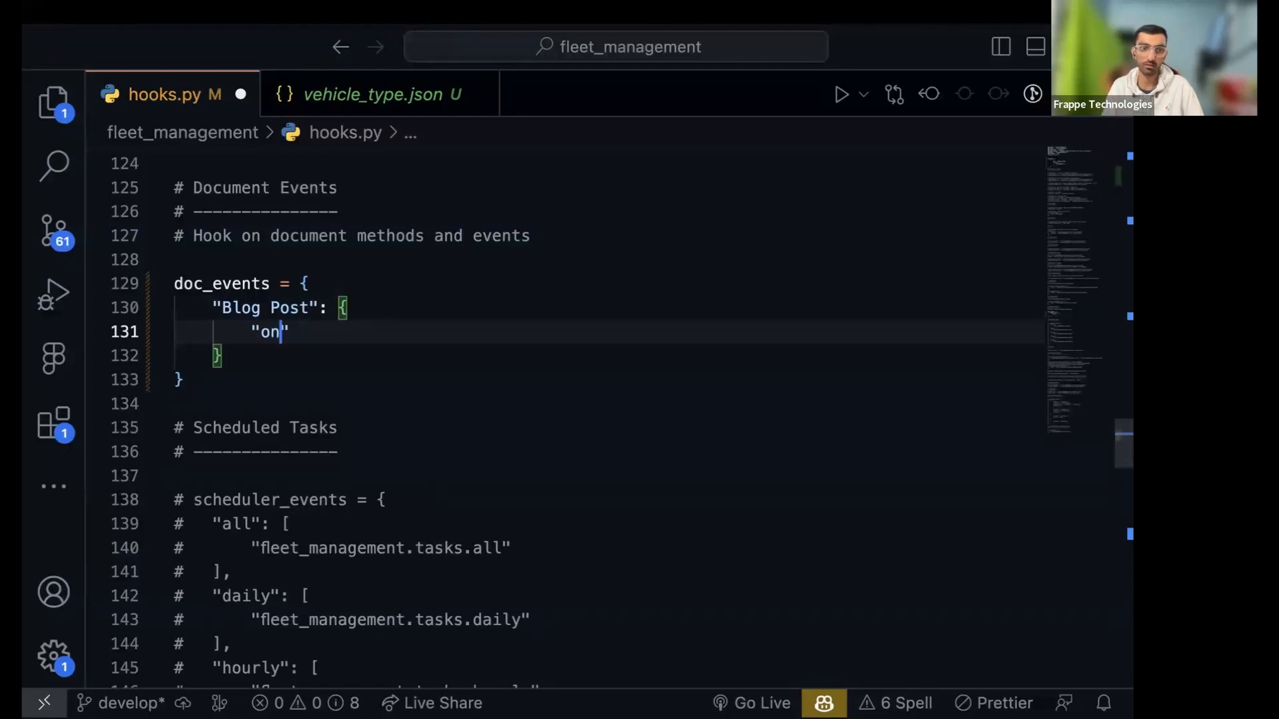
type("_")
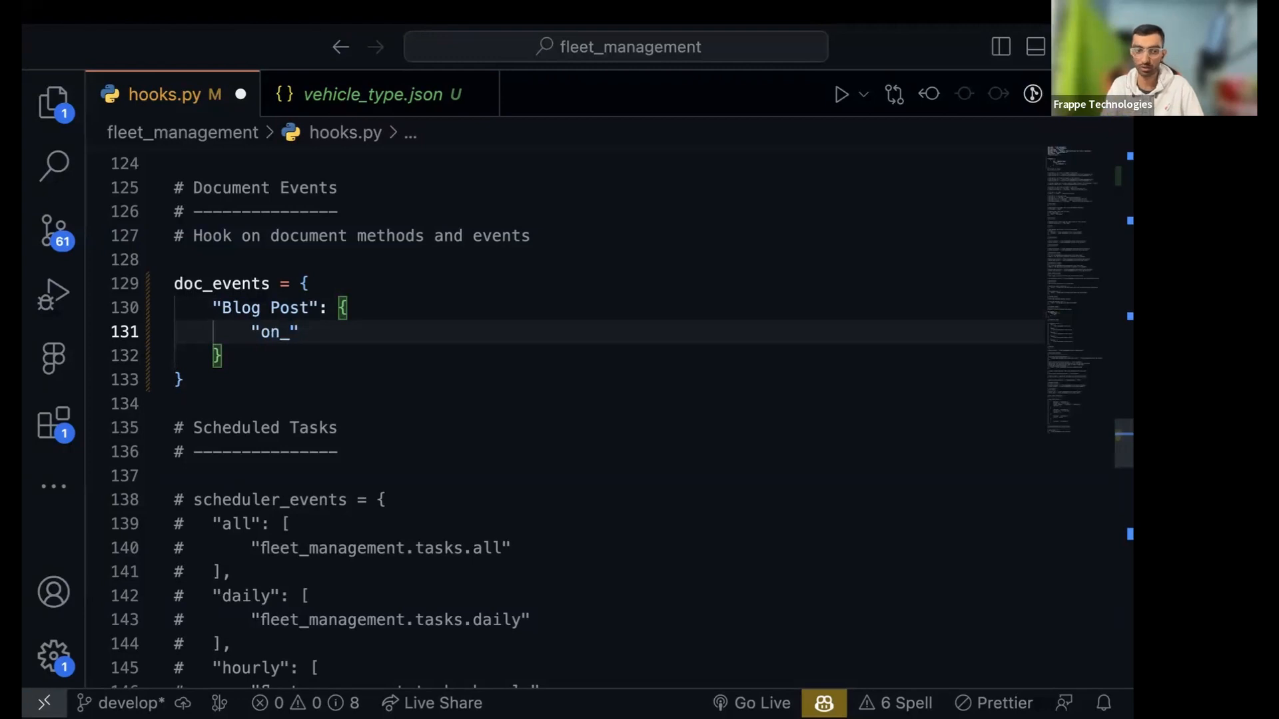
key("Backspace")
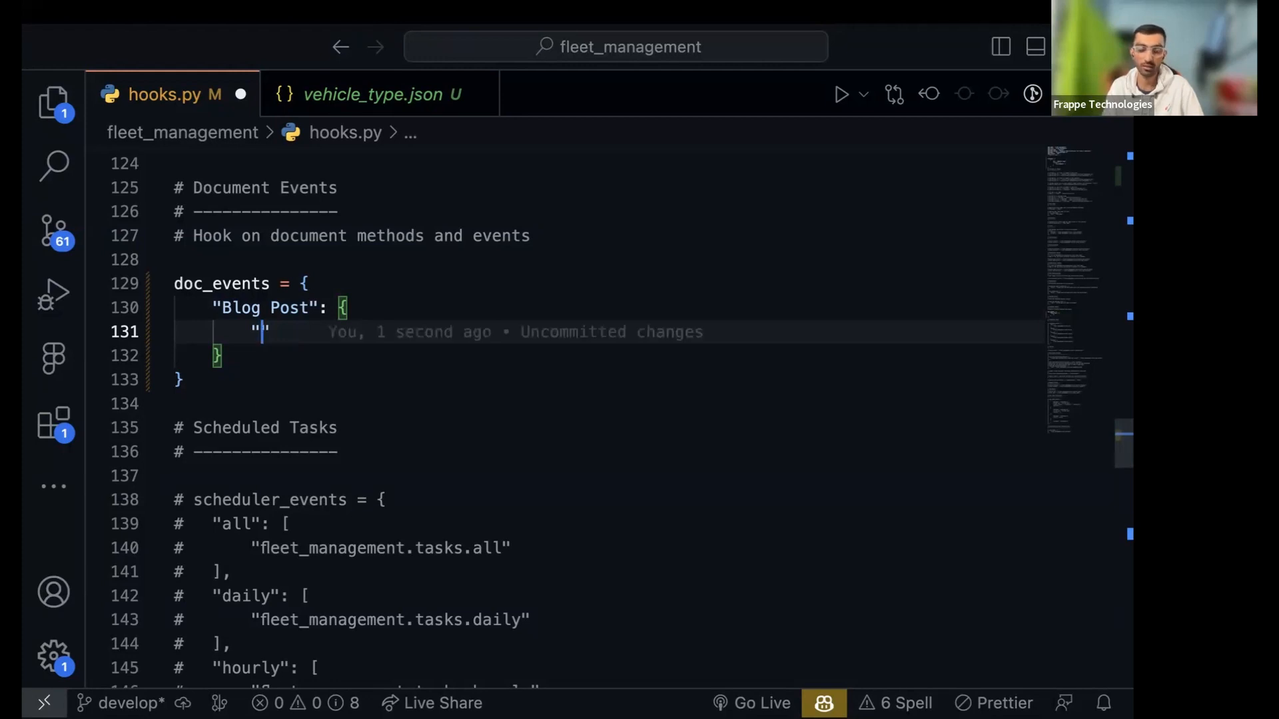
type("before_insety")
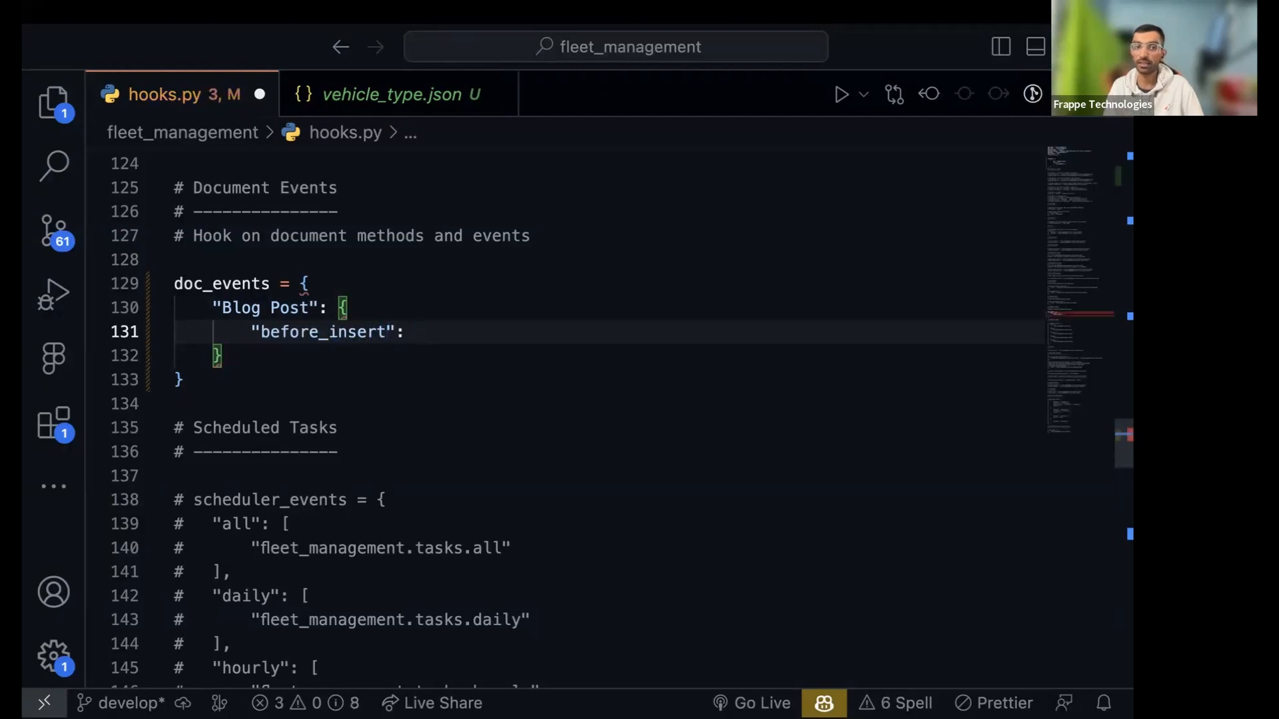
type("\"\"")
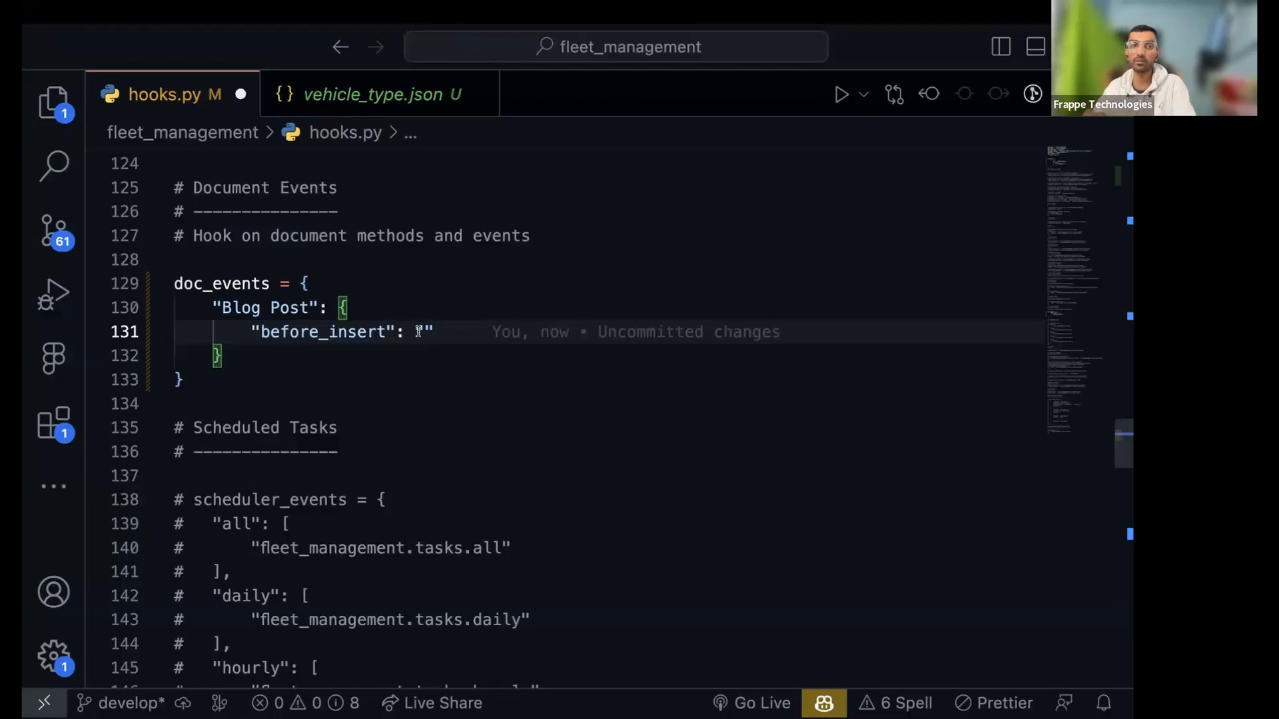
left_click(52, 101)
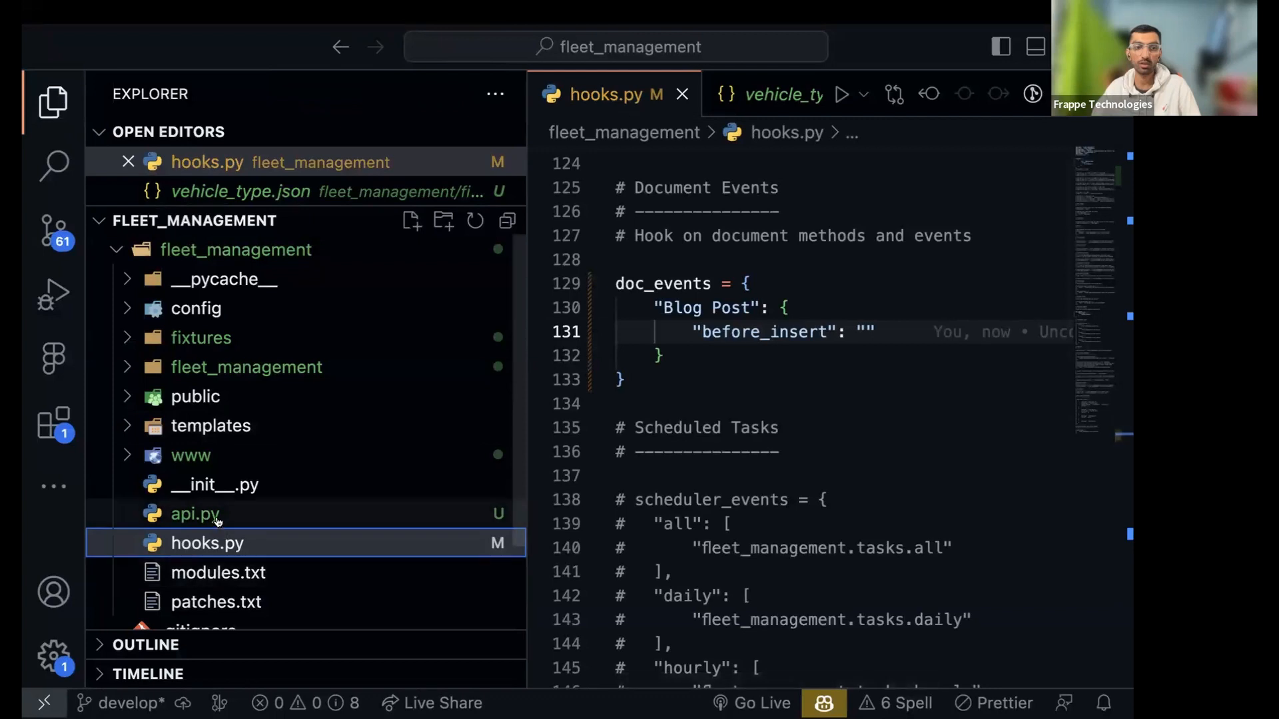
In api.py define def handle_new_blog_post(): pass
left_click(195, 514)
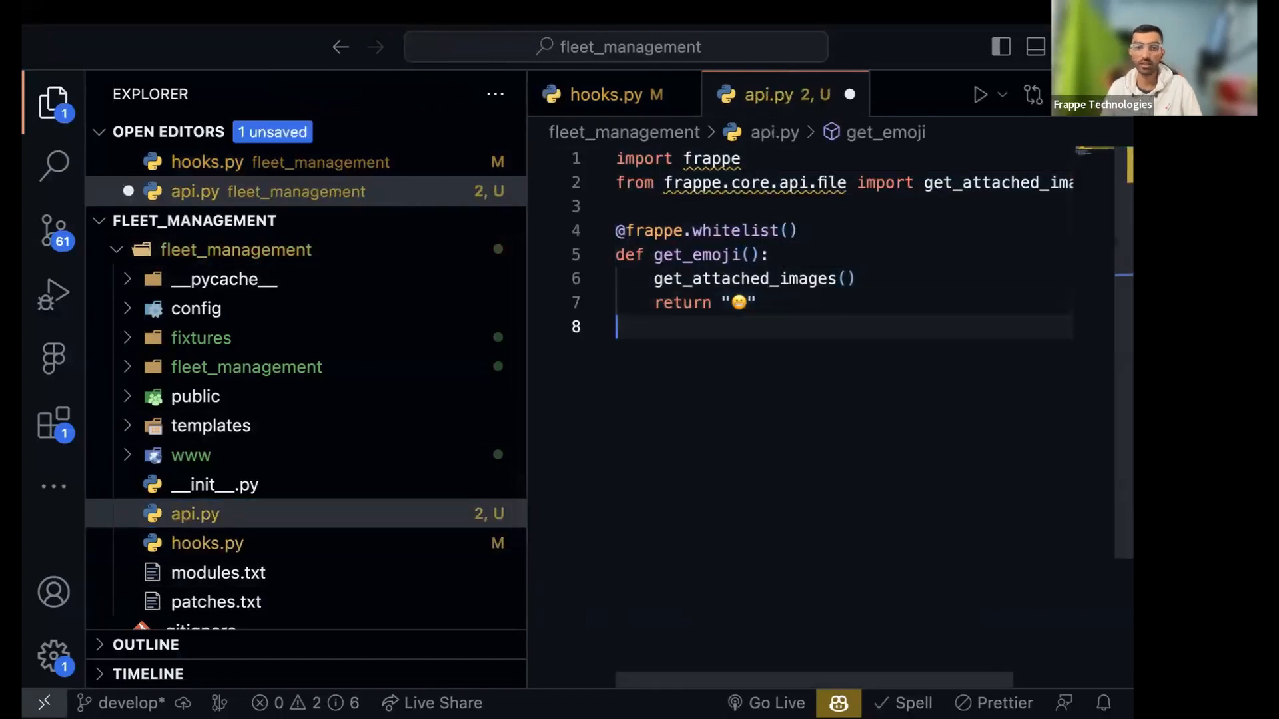
type("def handle_")
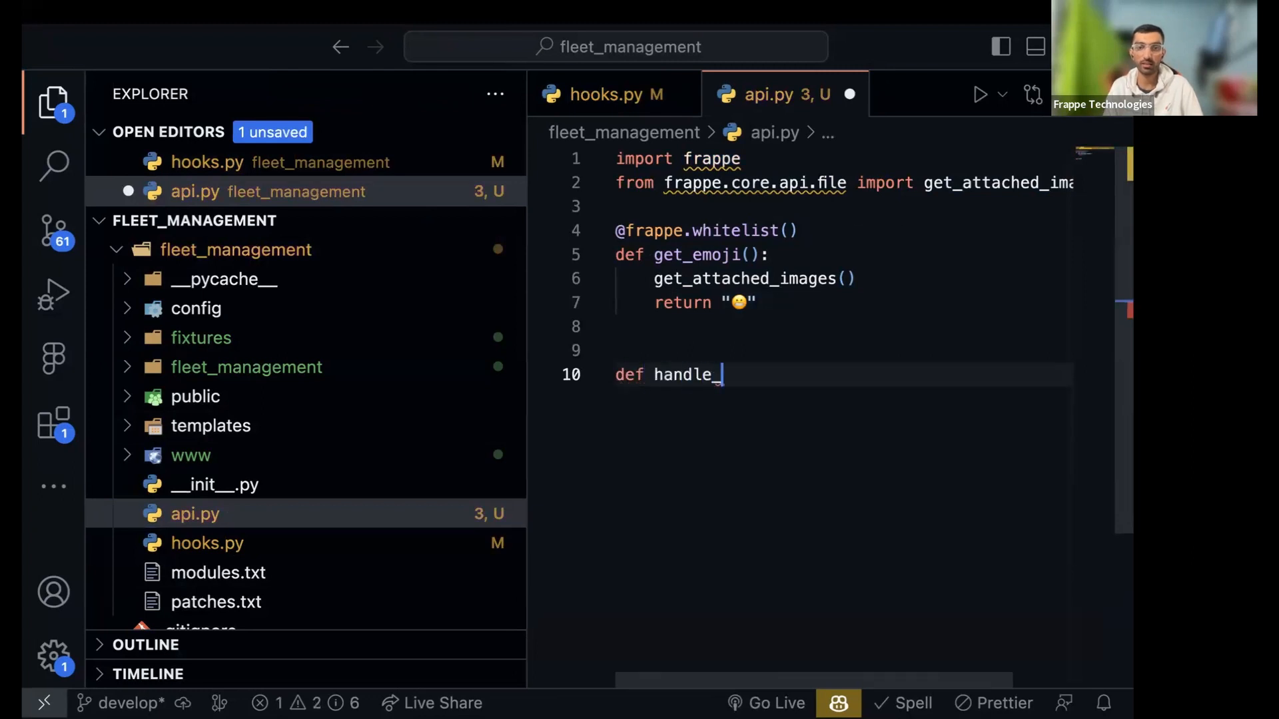
type("blog_post")
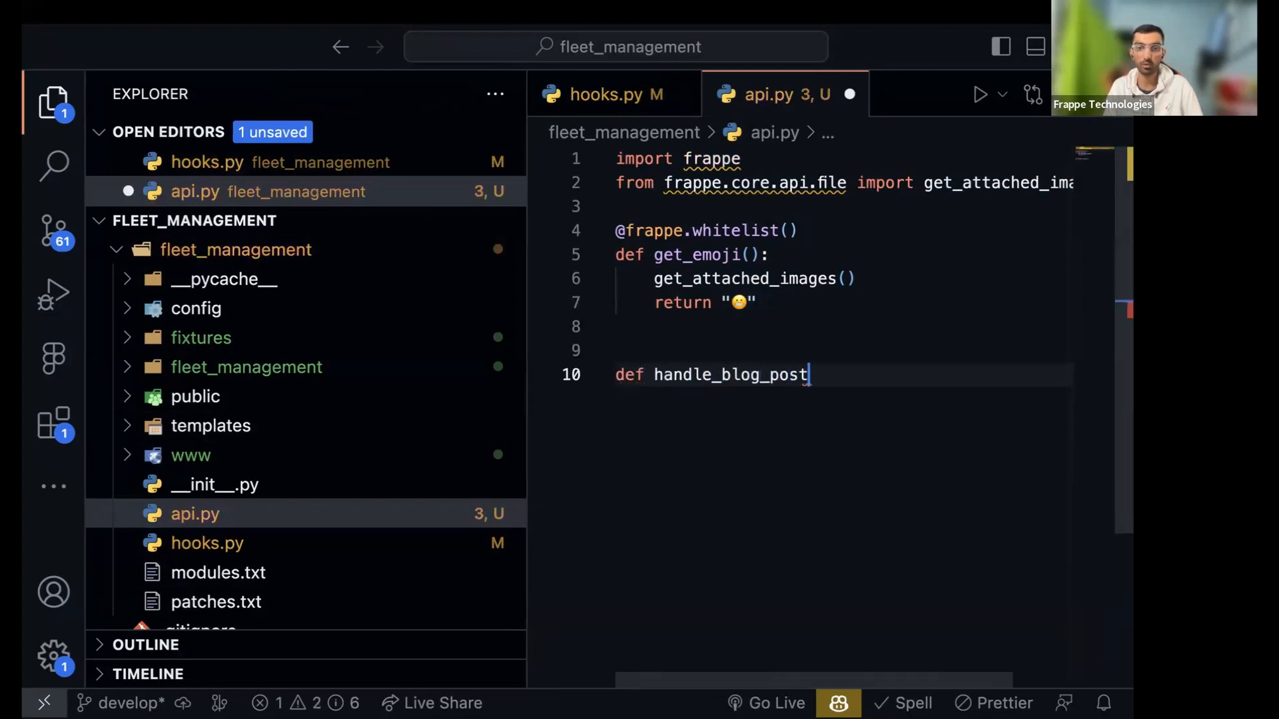
type("_")
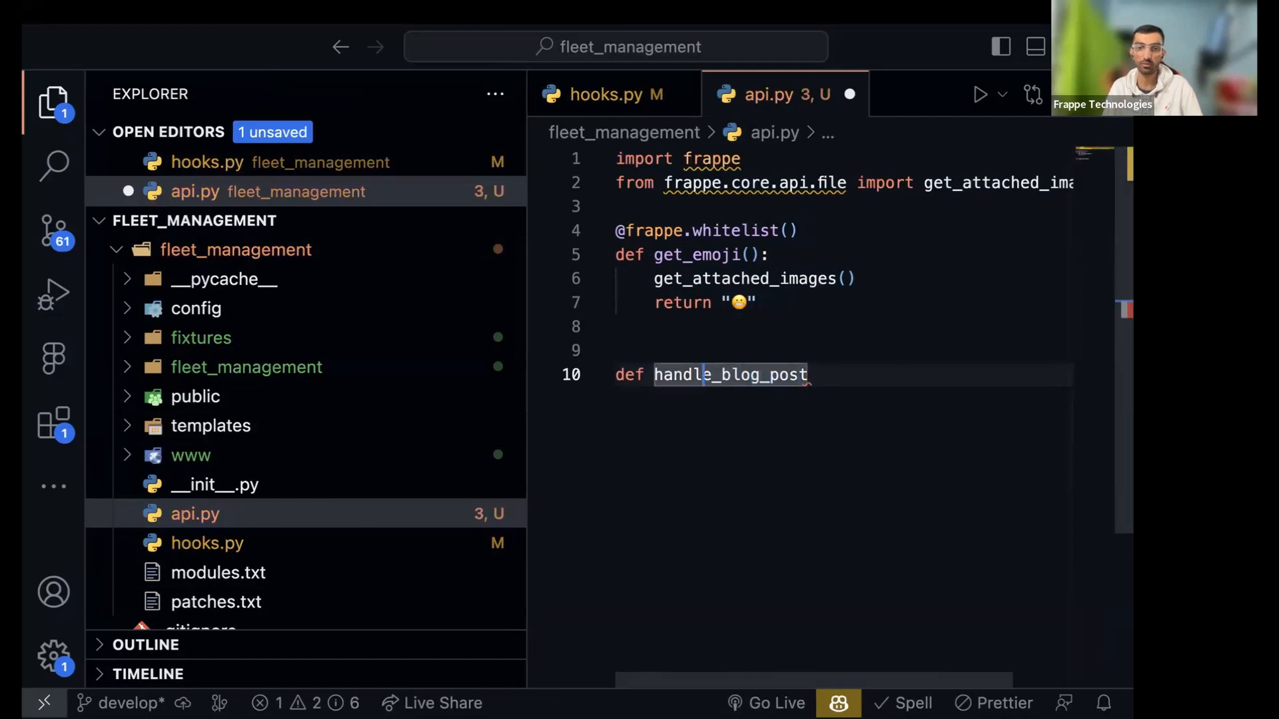
type("_")
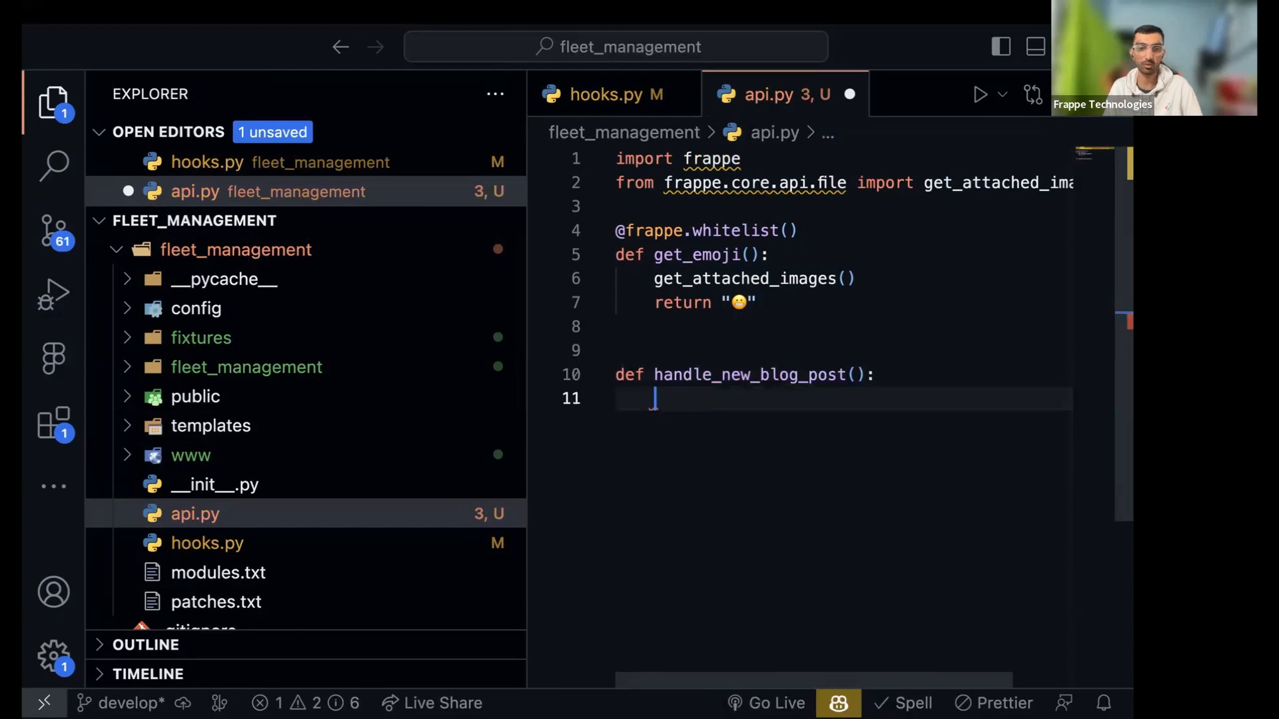
type("pass")
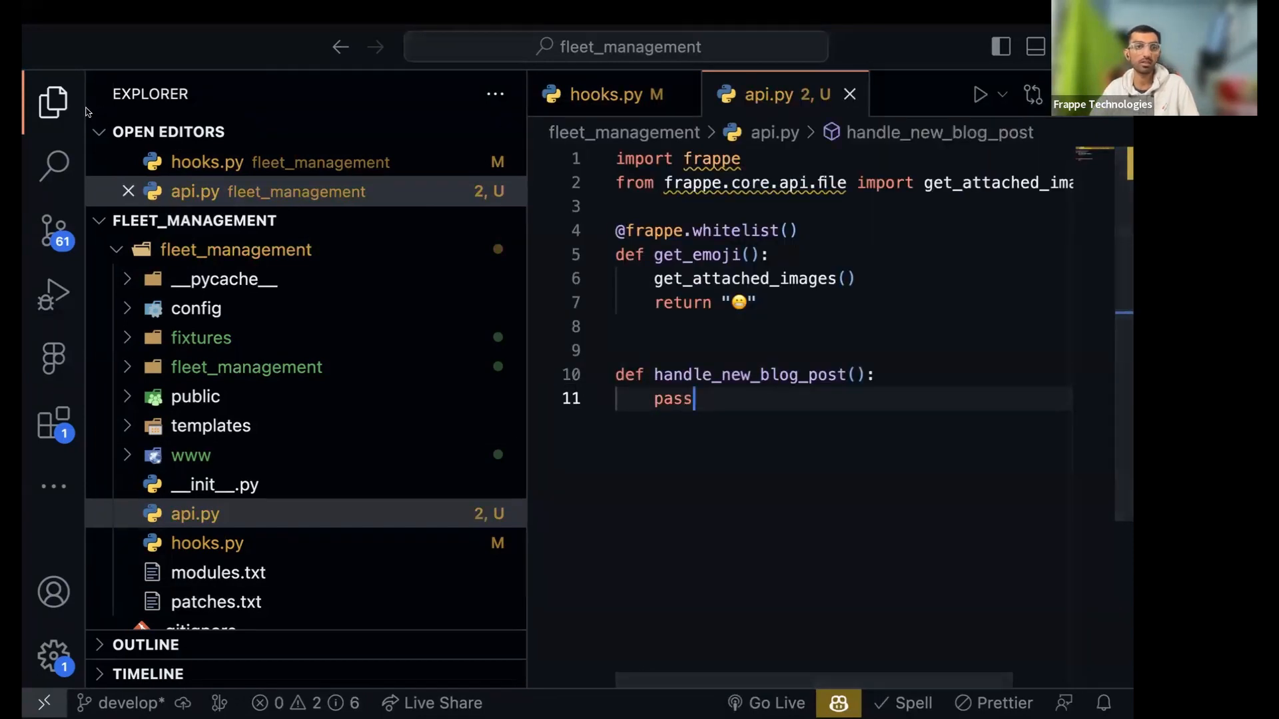
Select the handle_new_blog_post name and switch back to hooks.py
left_click(52, 101)
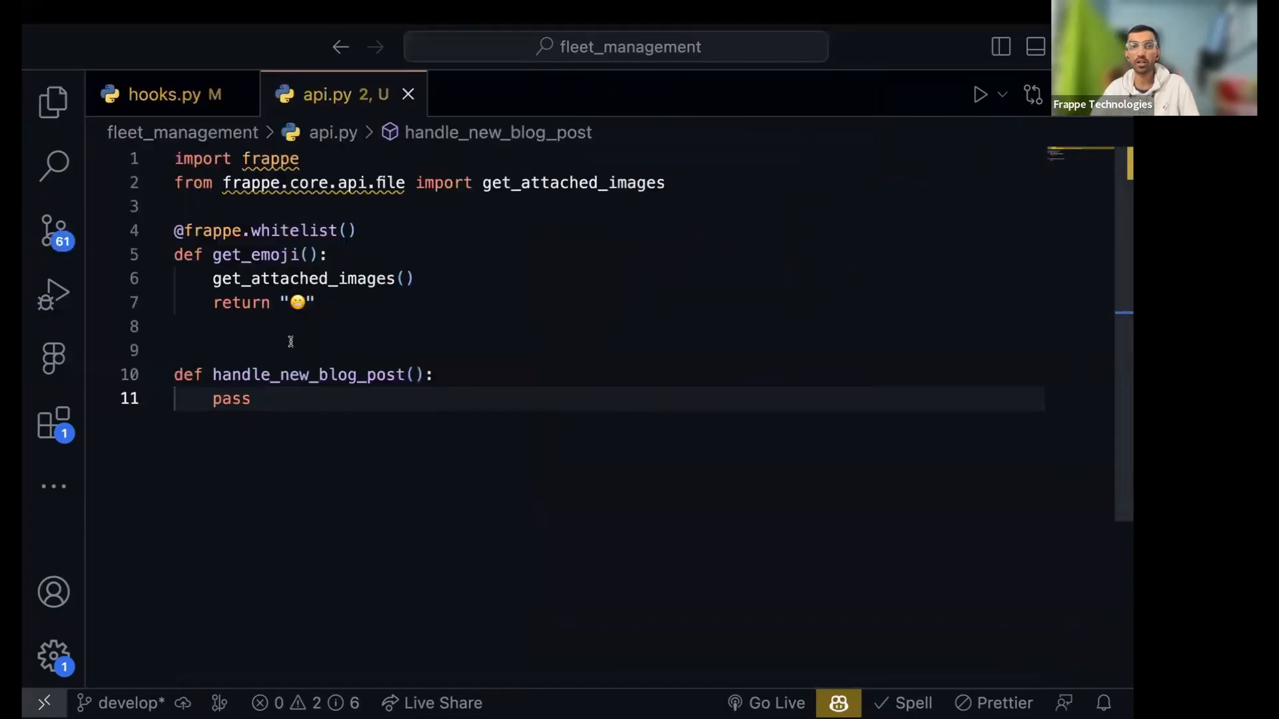
double_click(308, 374)
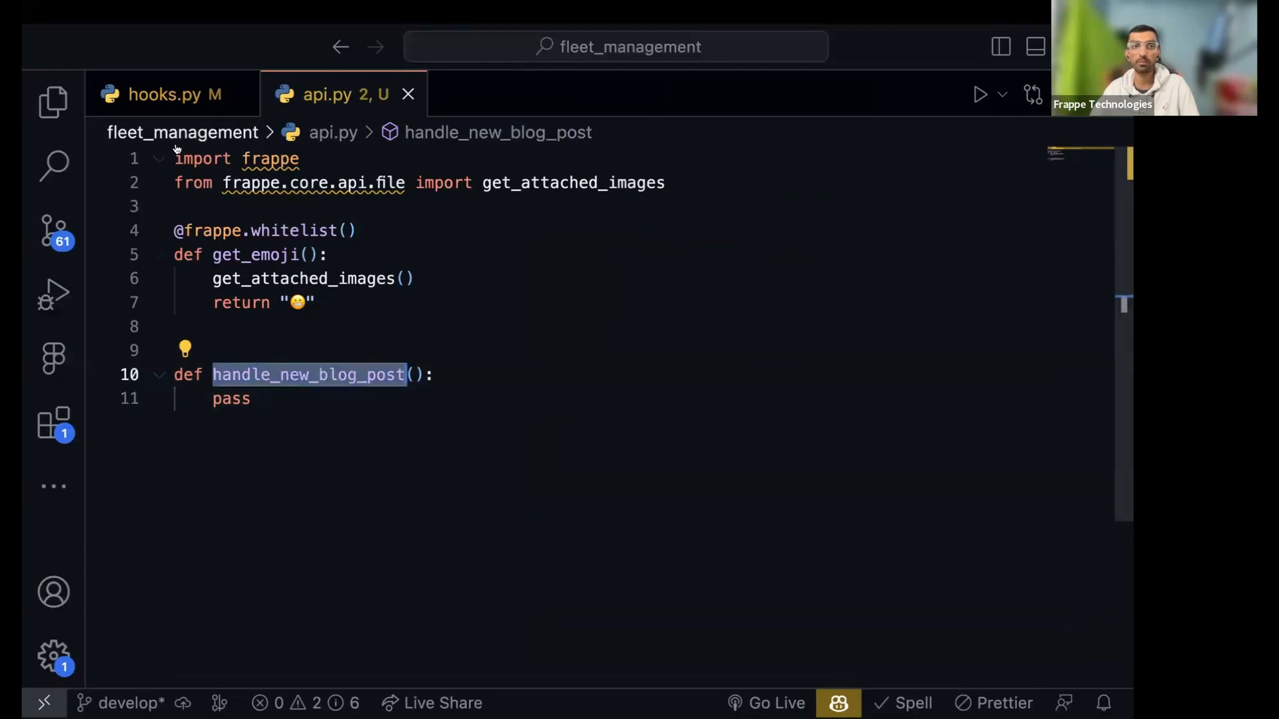
left_click(163, 94)
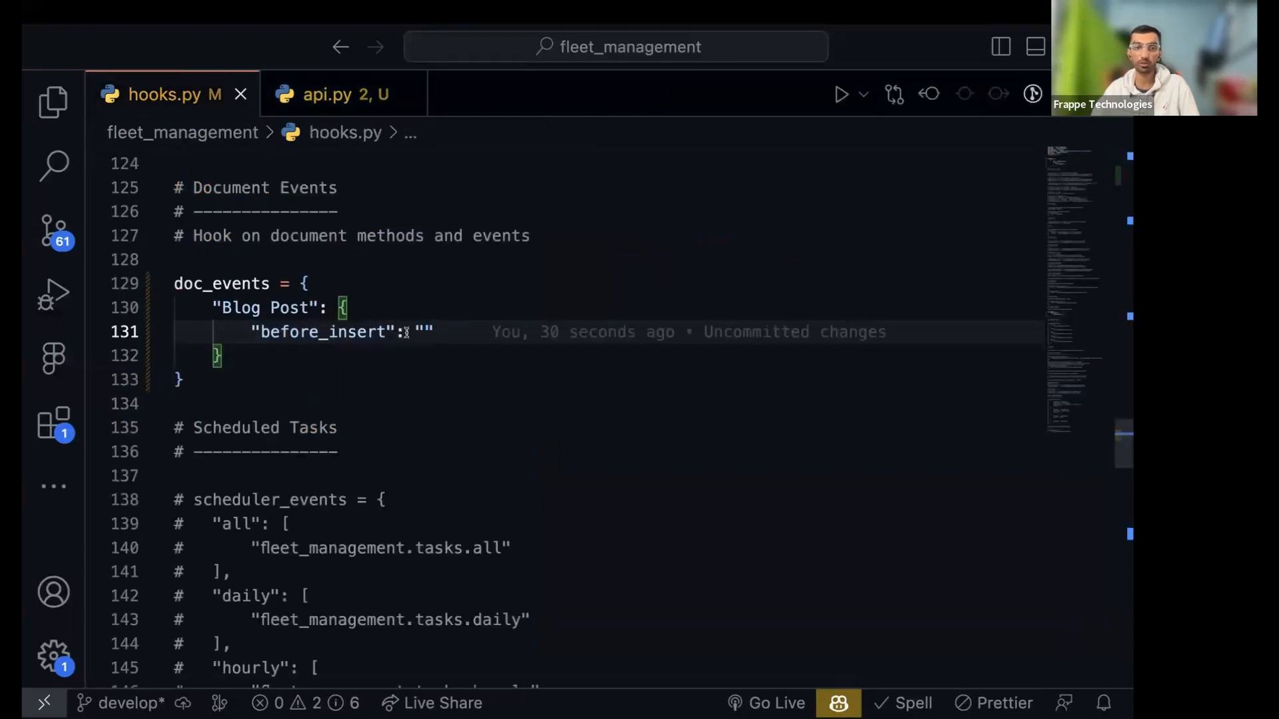
Set before_insert's handler to fleet_management.api.handle_new_blog_post and save hooks.py
type("fleet")
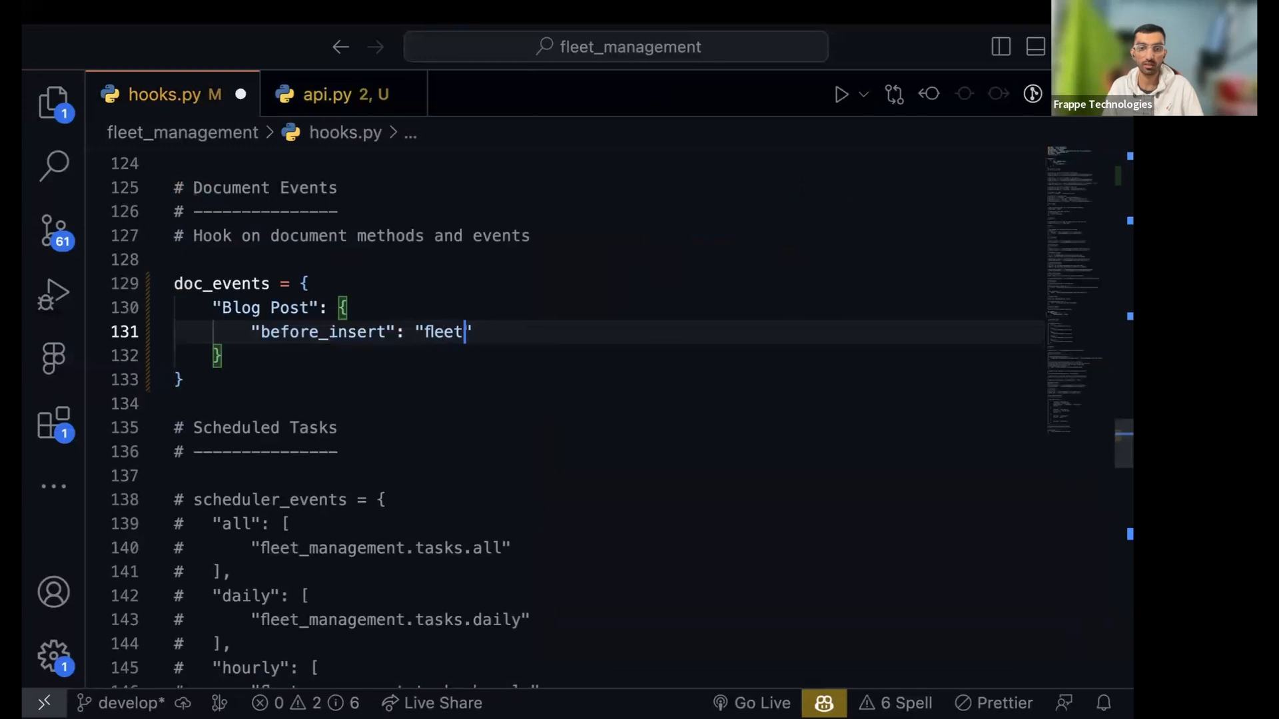
type("_manageent.")
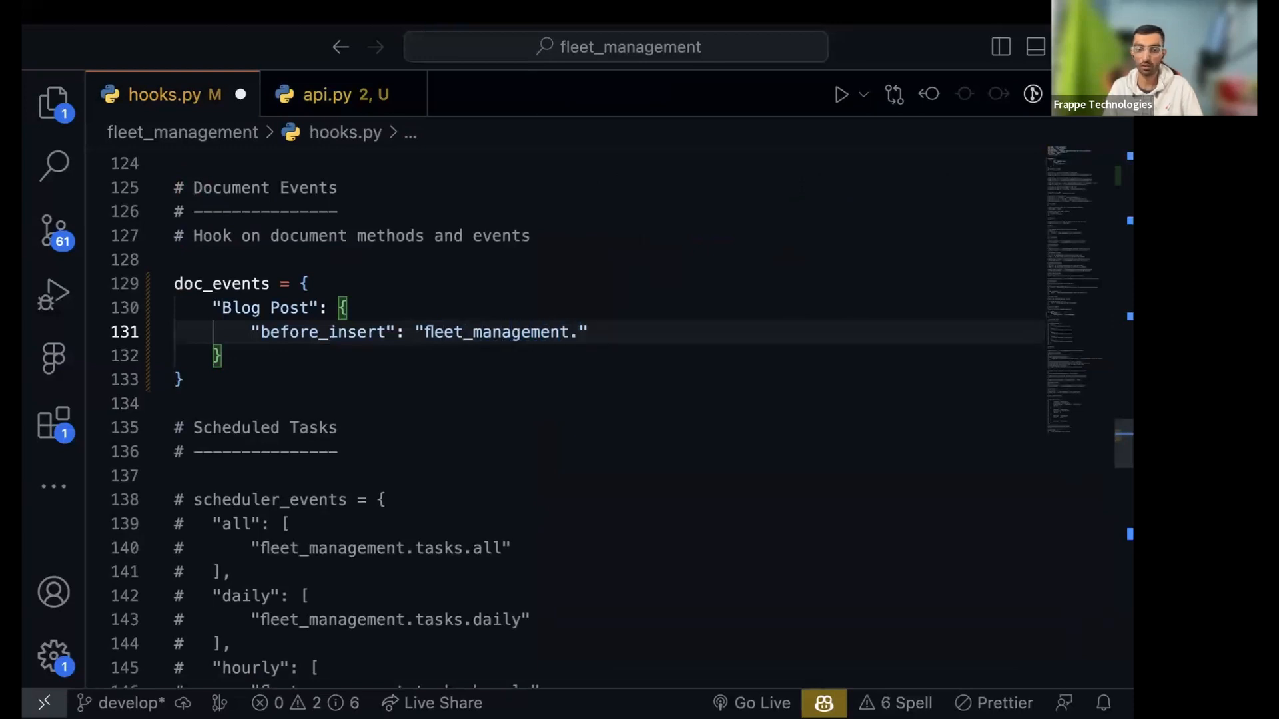
type("api.hanld")
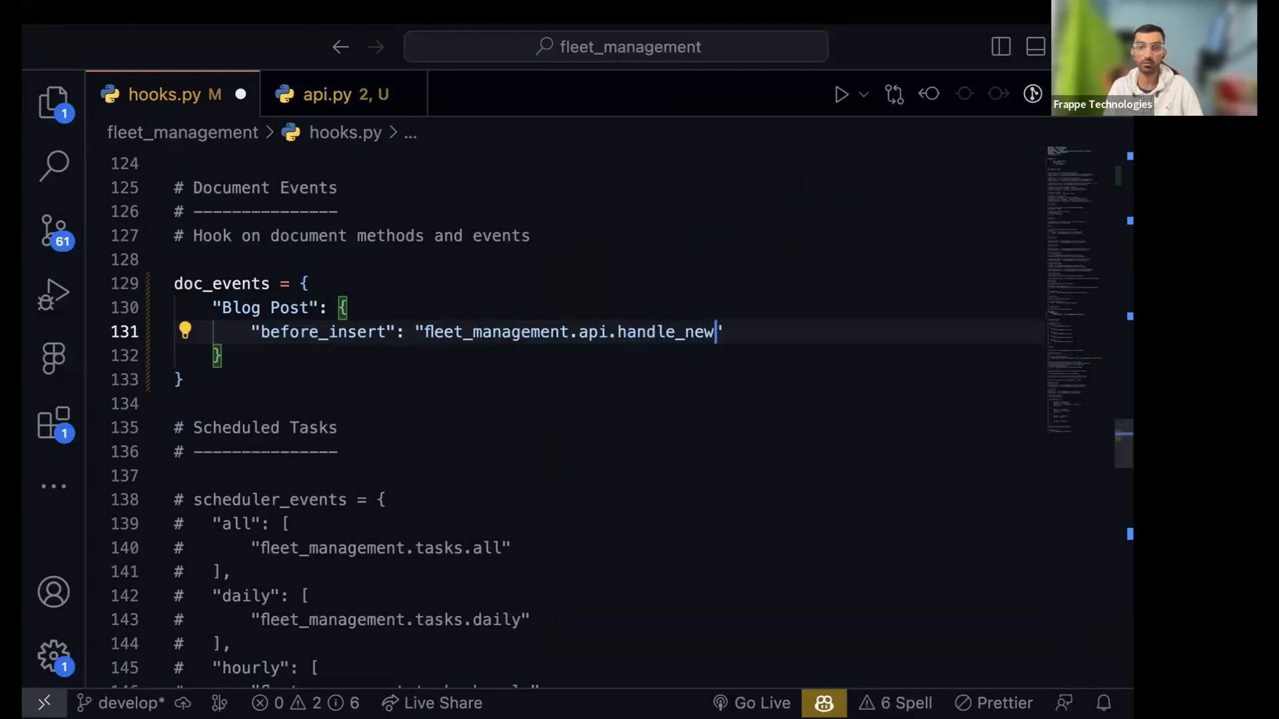
type("_blog")
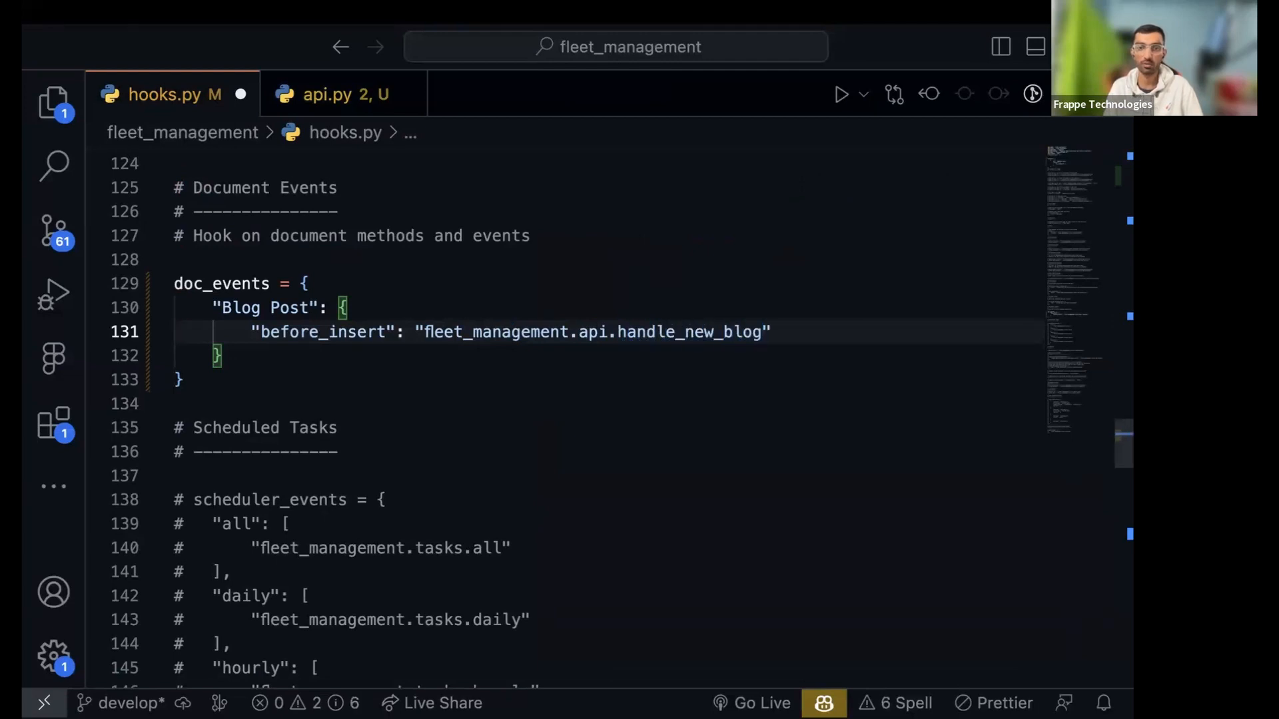
type("_post")
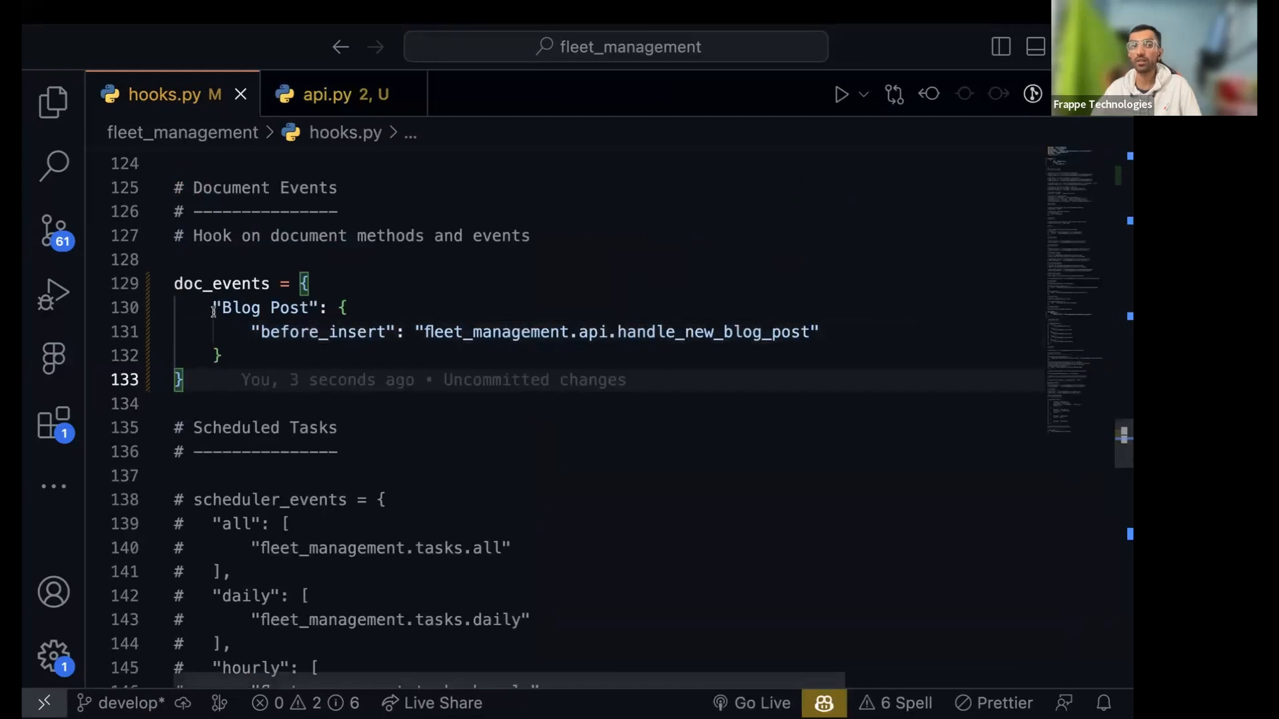
double_click(322, 332)
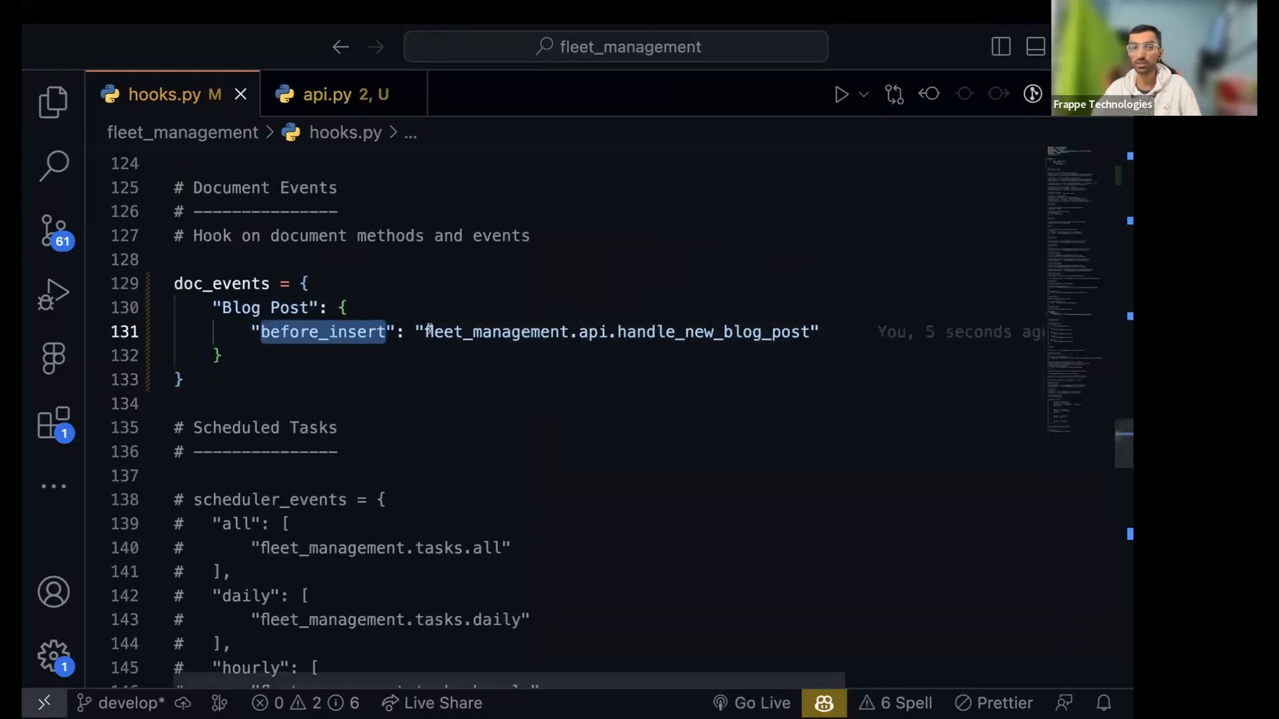
double_click(615, 331)
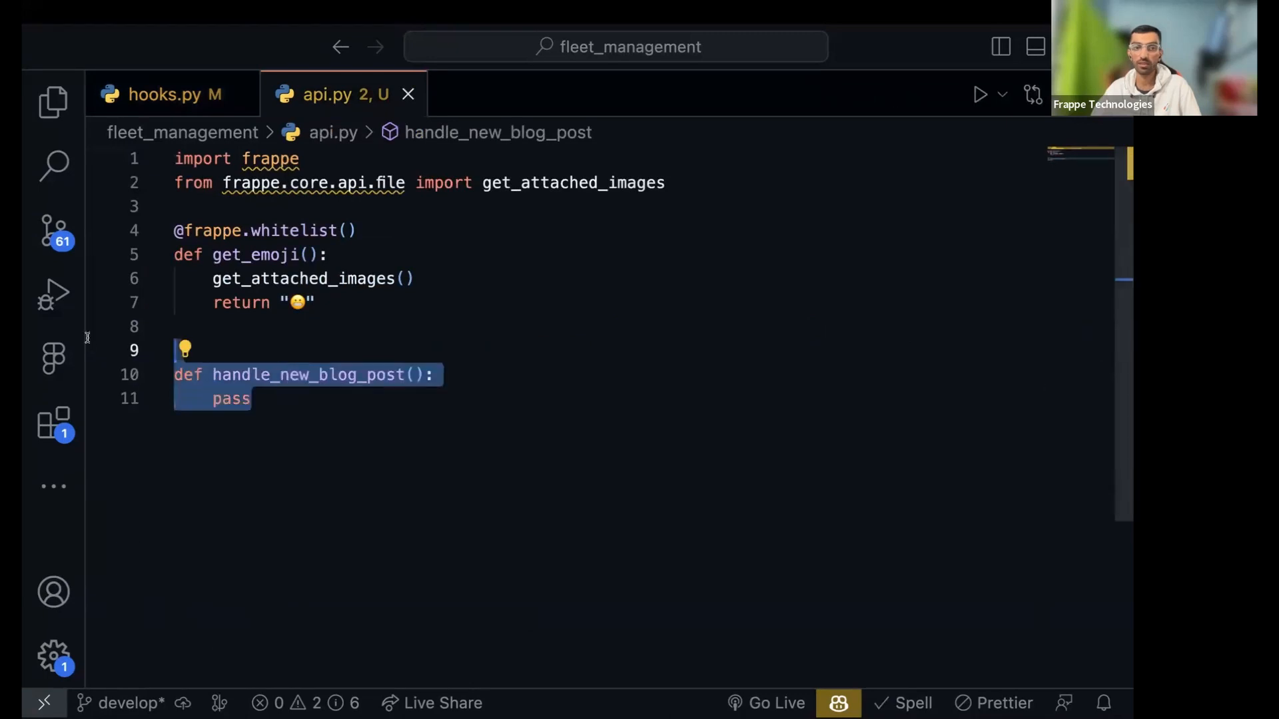
left_click(163, 94)
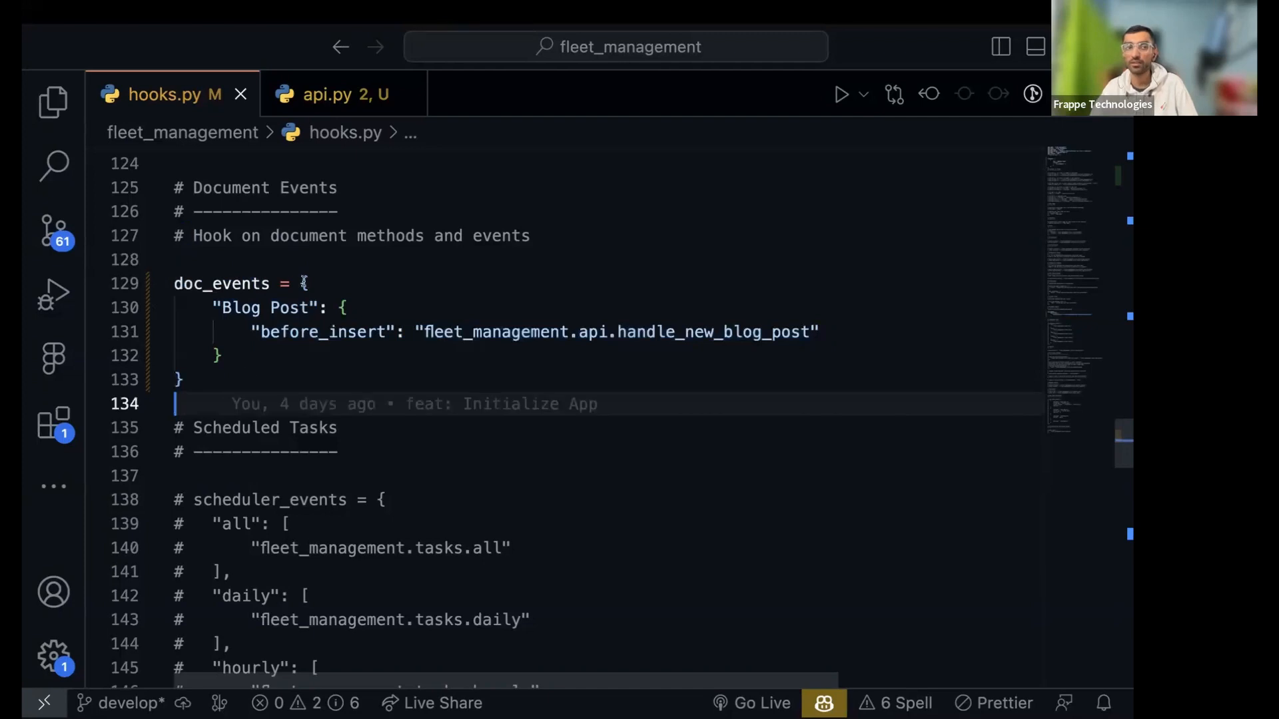
double_click(263, 307)
type("\"*")
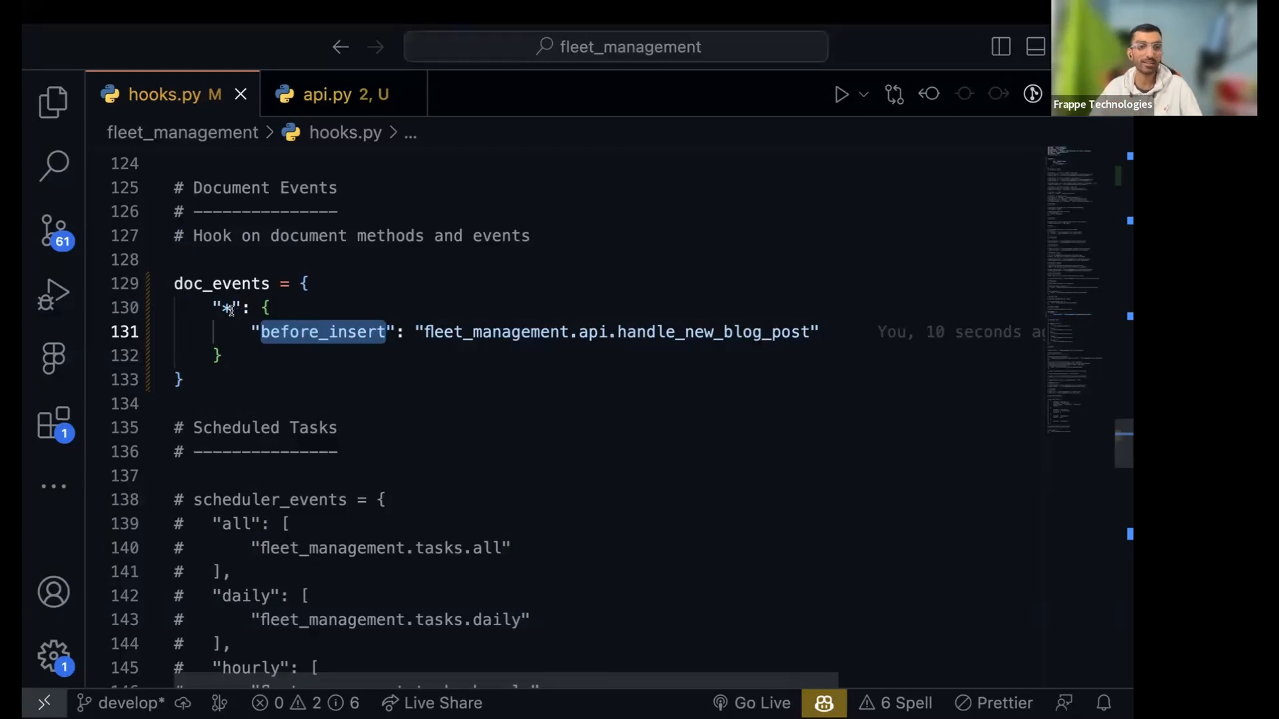
type("Blog Post")
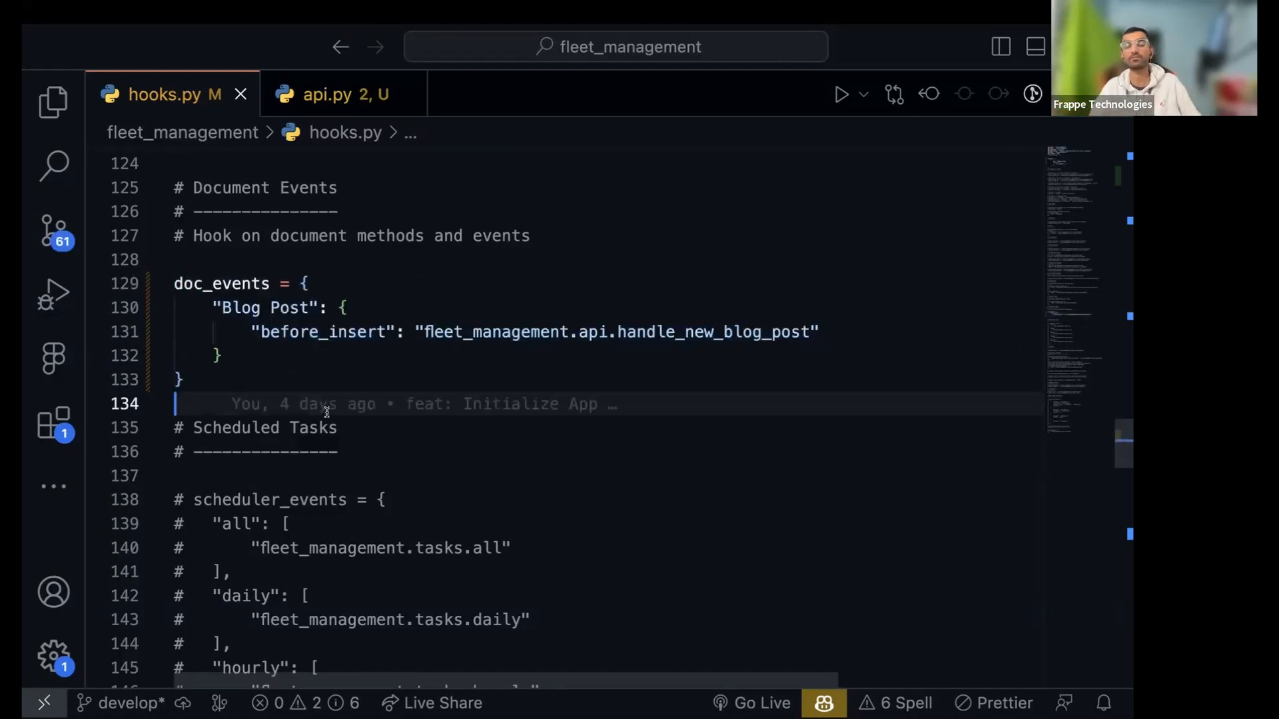
mouse_move(391, 472)
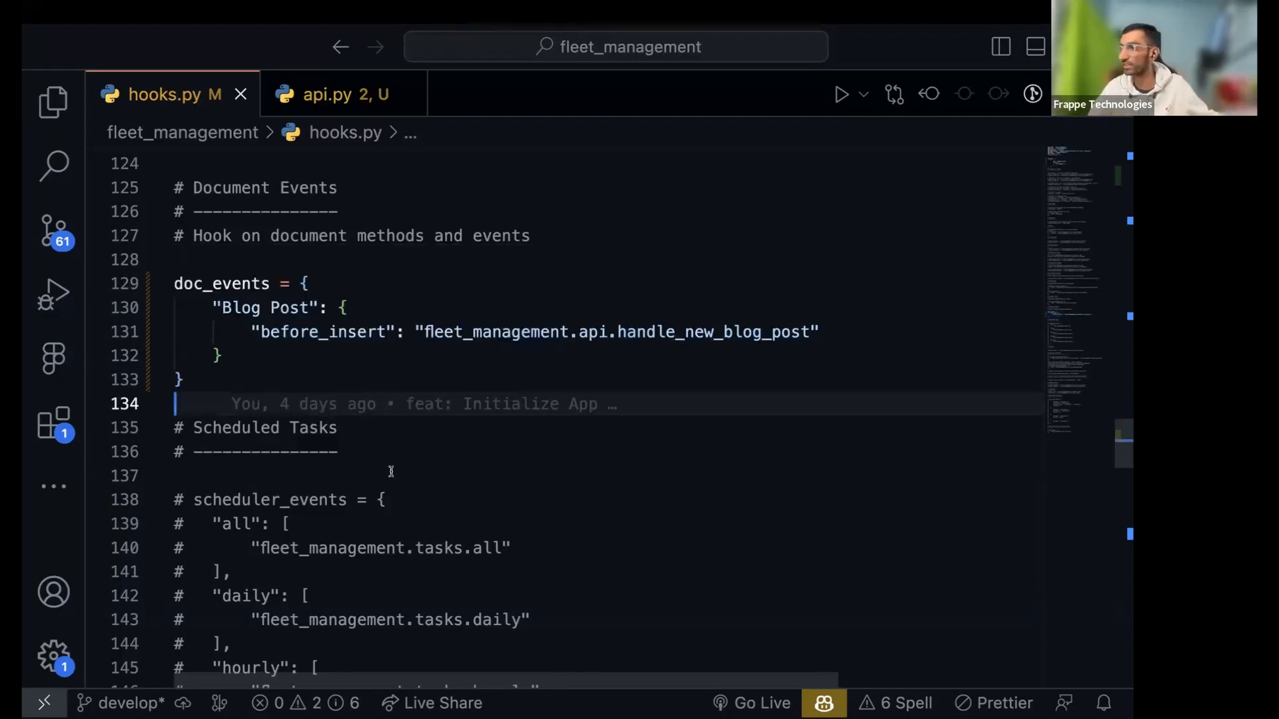